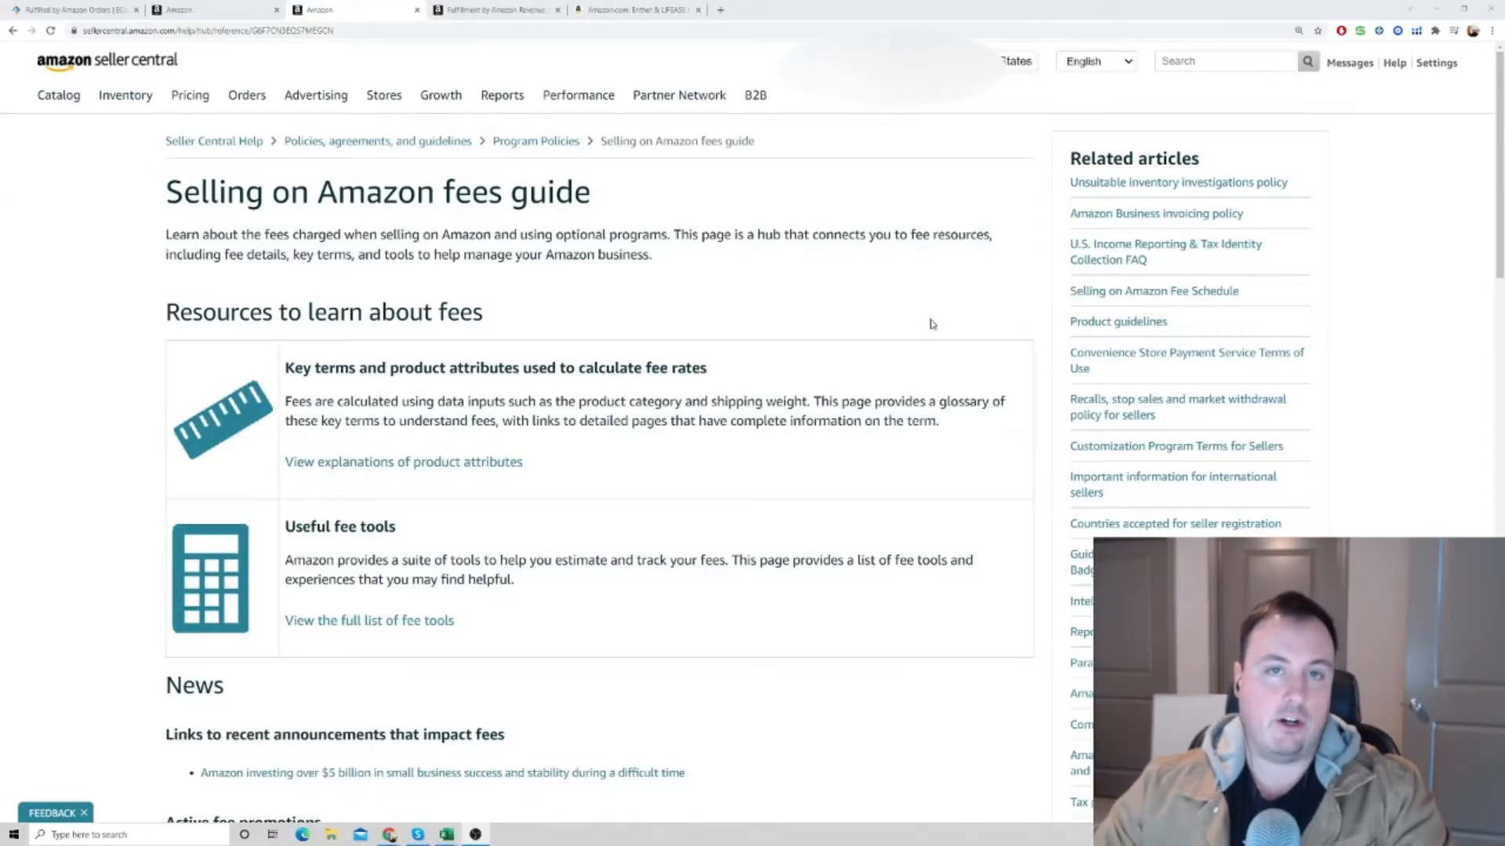
{"action": "mouse_move", "coordinate": [724, 319]}
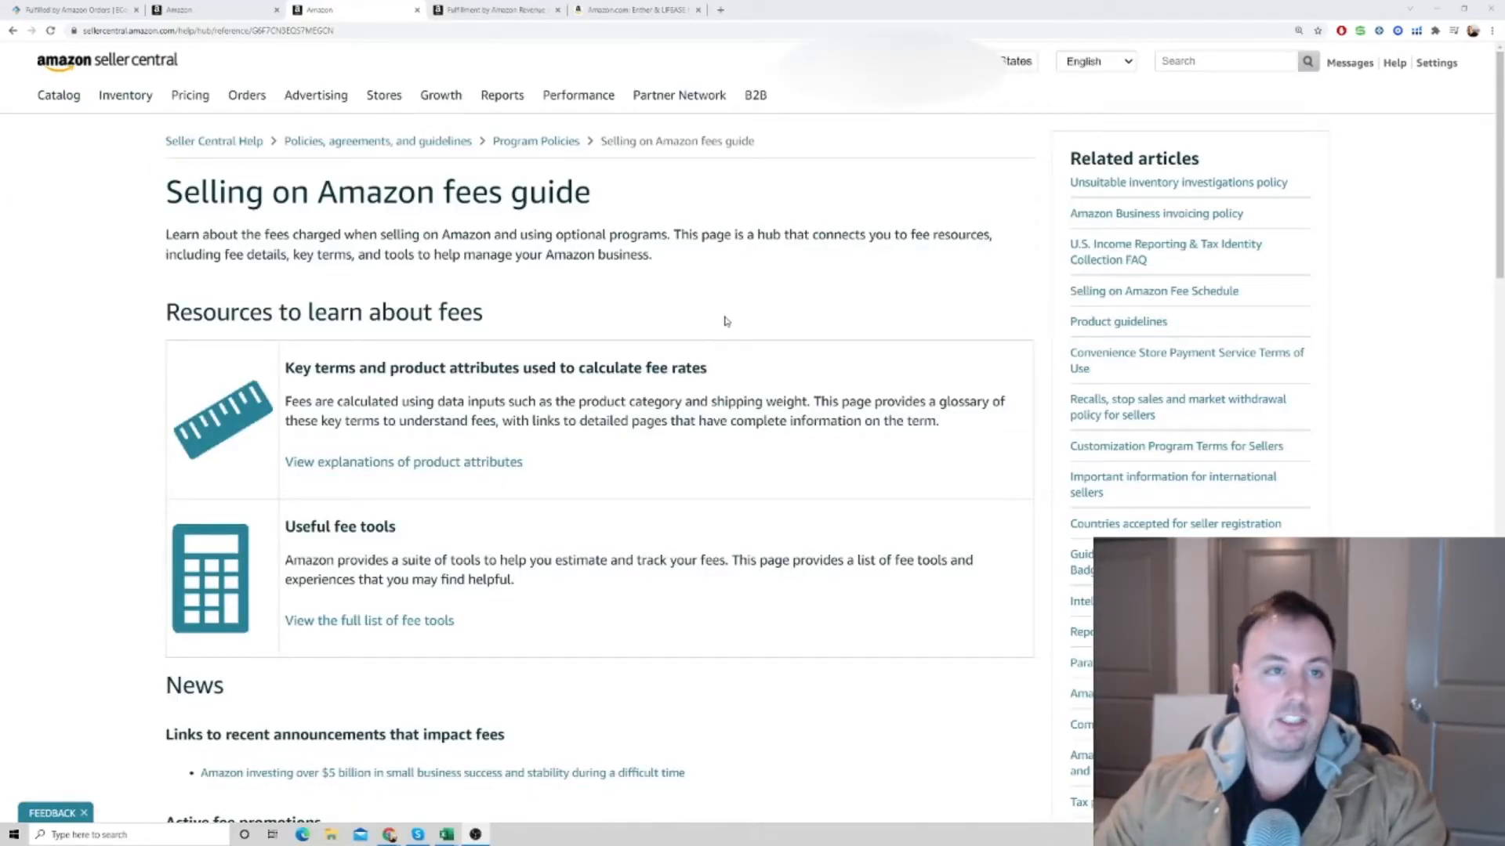
{"action": "mouse_move", "coordinate": [618, 315]}
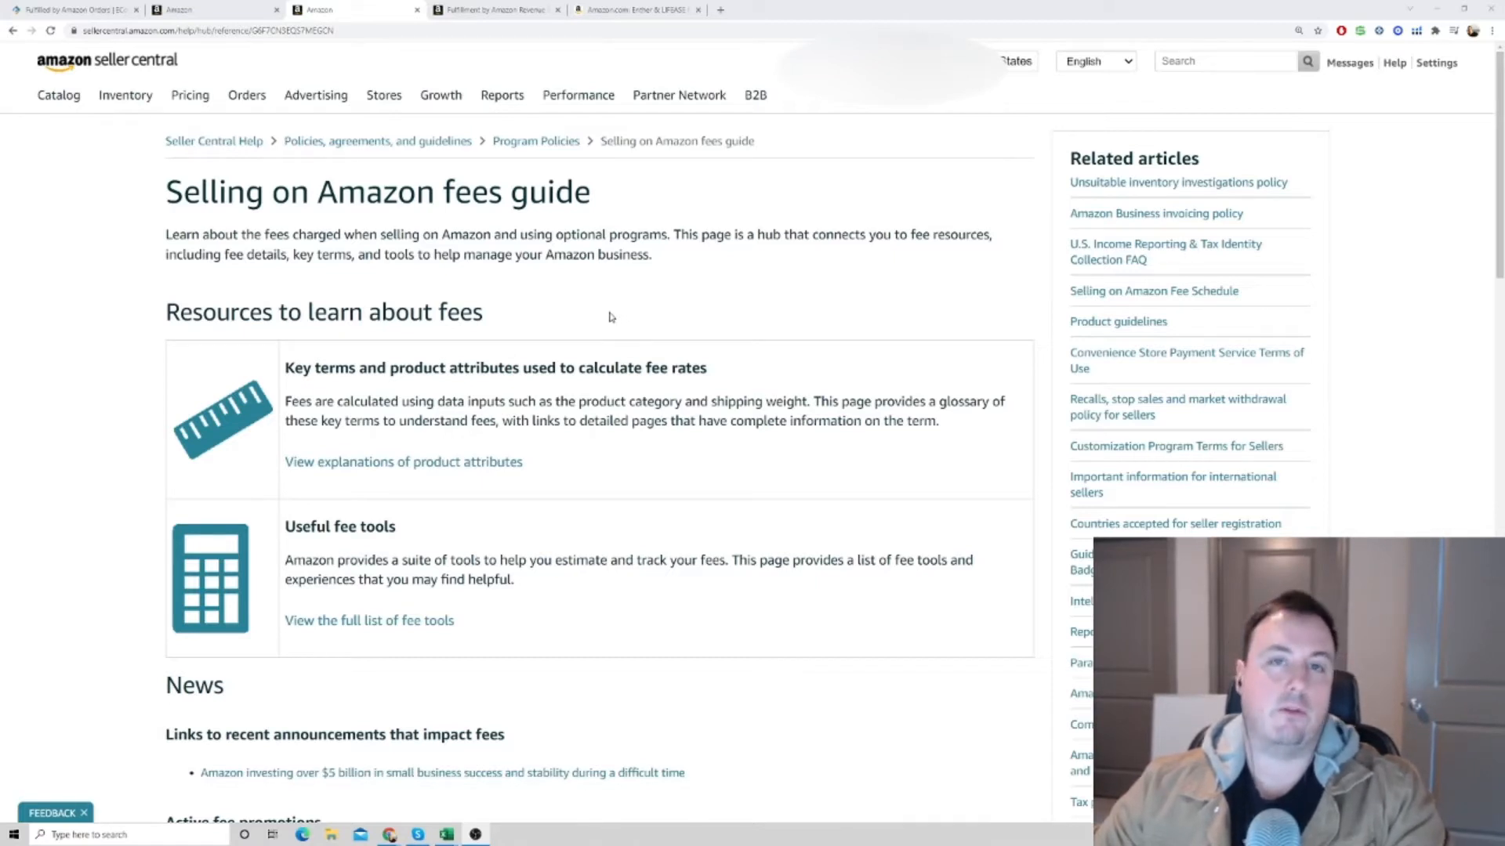
{"action": "mouse_move", "coordinate": [633, 296]}
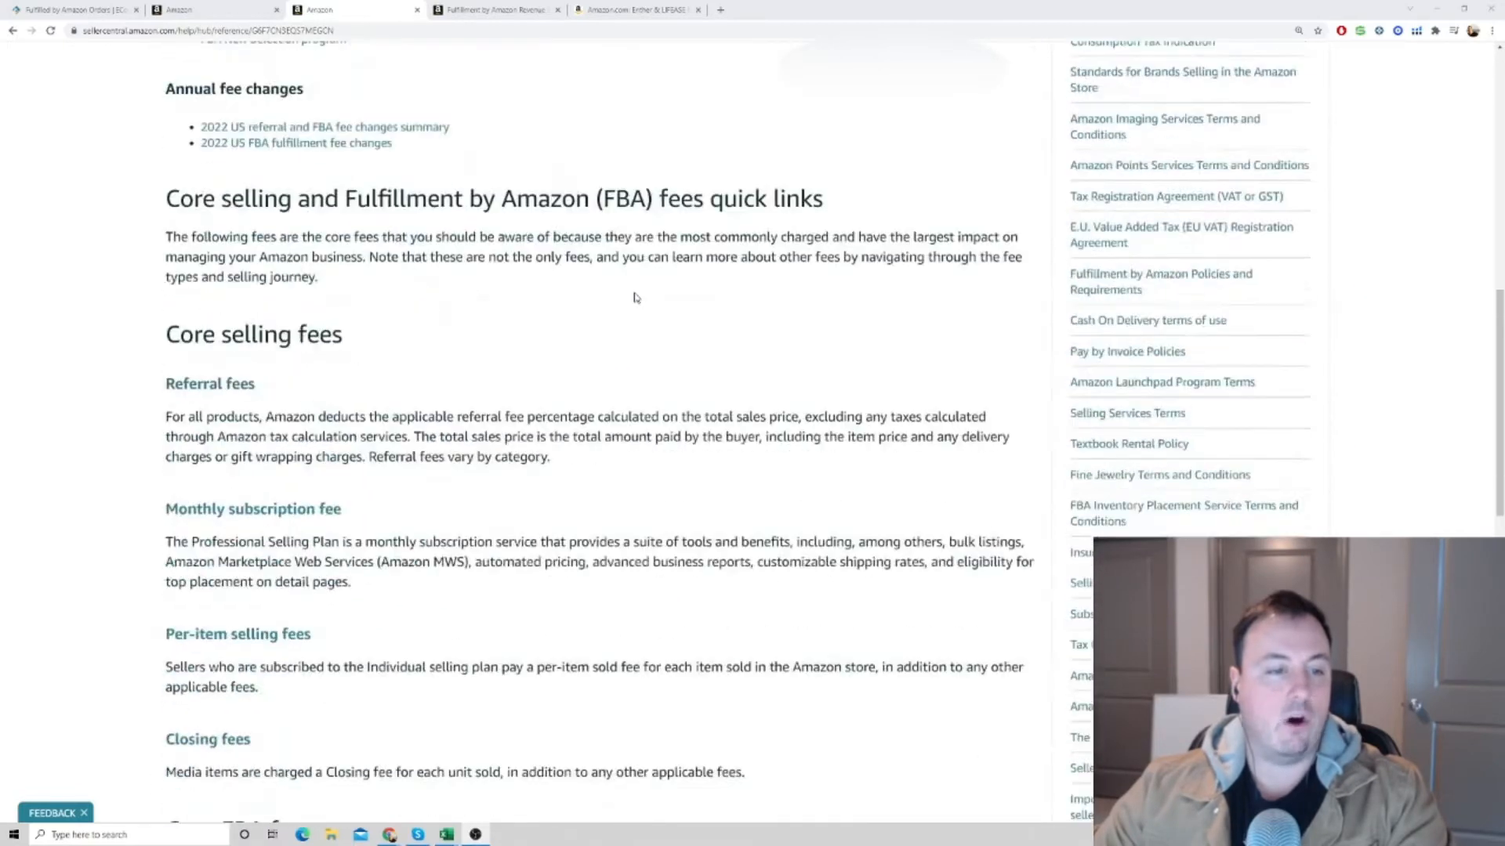
Step: Scroll past the core fee sections to the closing list of fee-type article links and select part of it
{"action": "scroll", "scroll_direction": "down", "scroll_amount": 3}
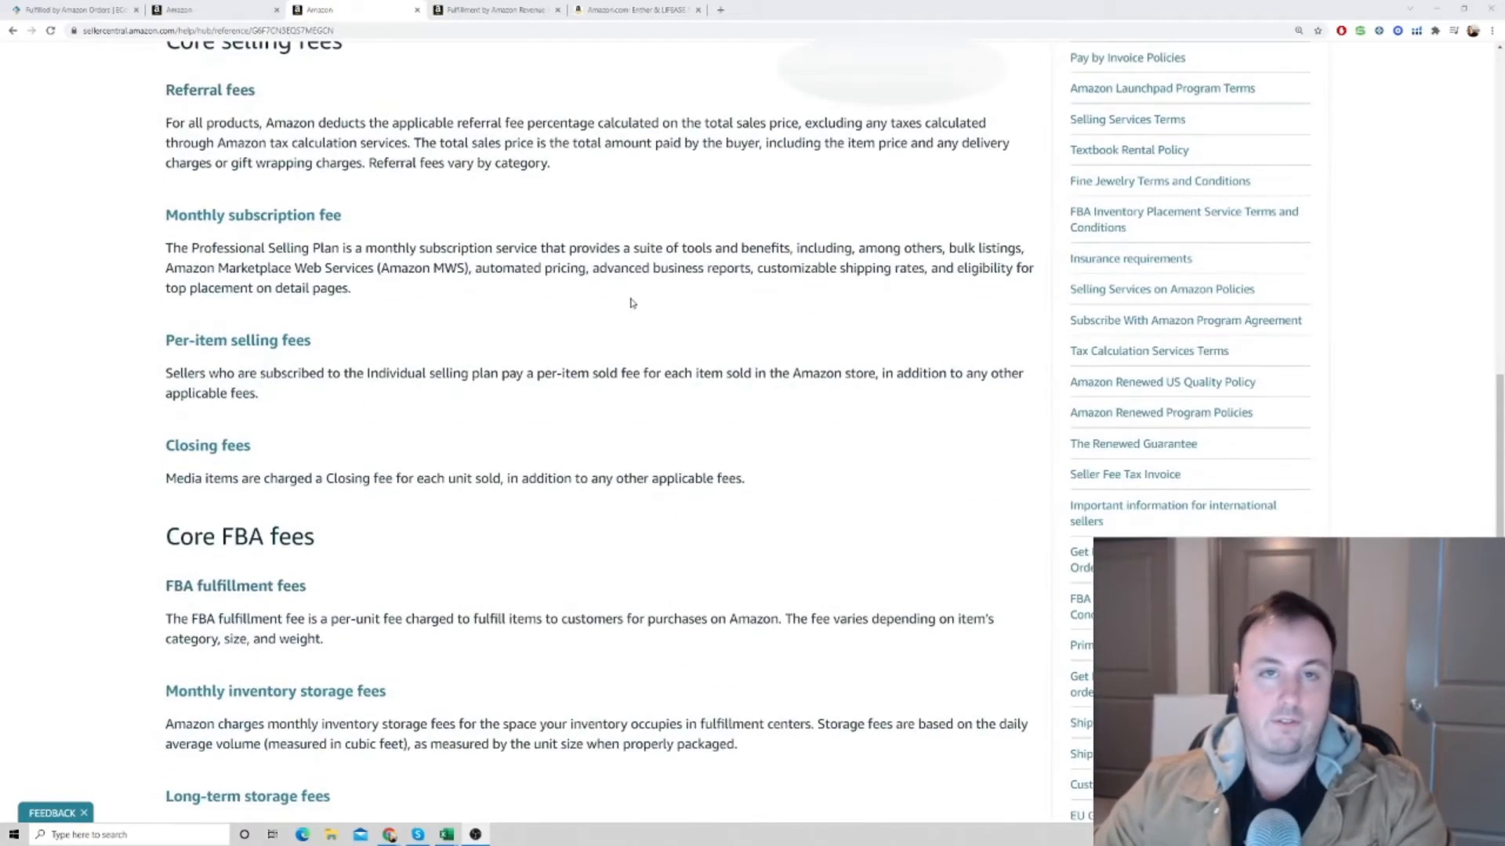
{"action": "scroll", "scroll_direction": "down", "scroll_amount": 3}
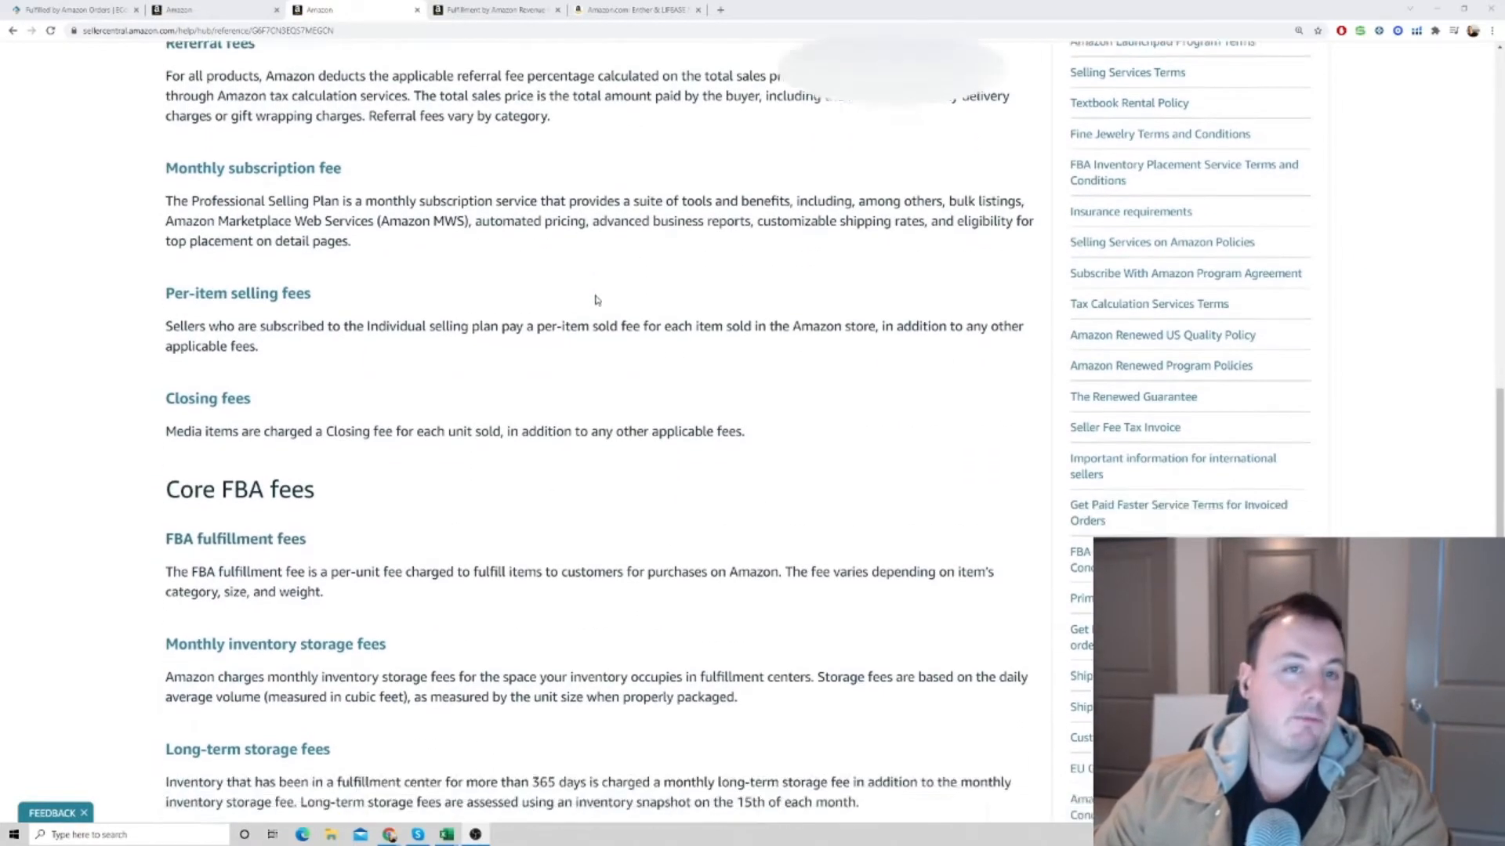
{"action": "scroll", "scroll_direction": "down", "scroll_amount": 3}
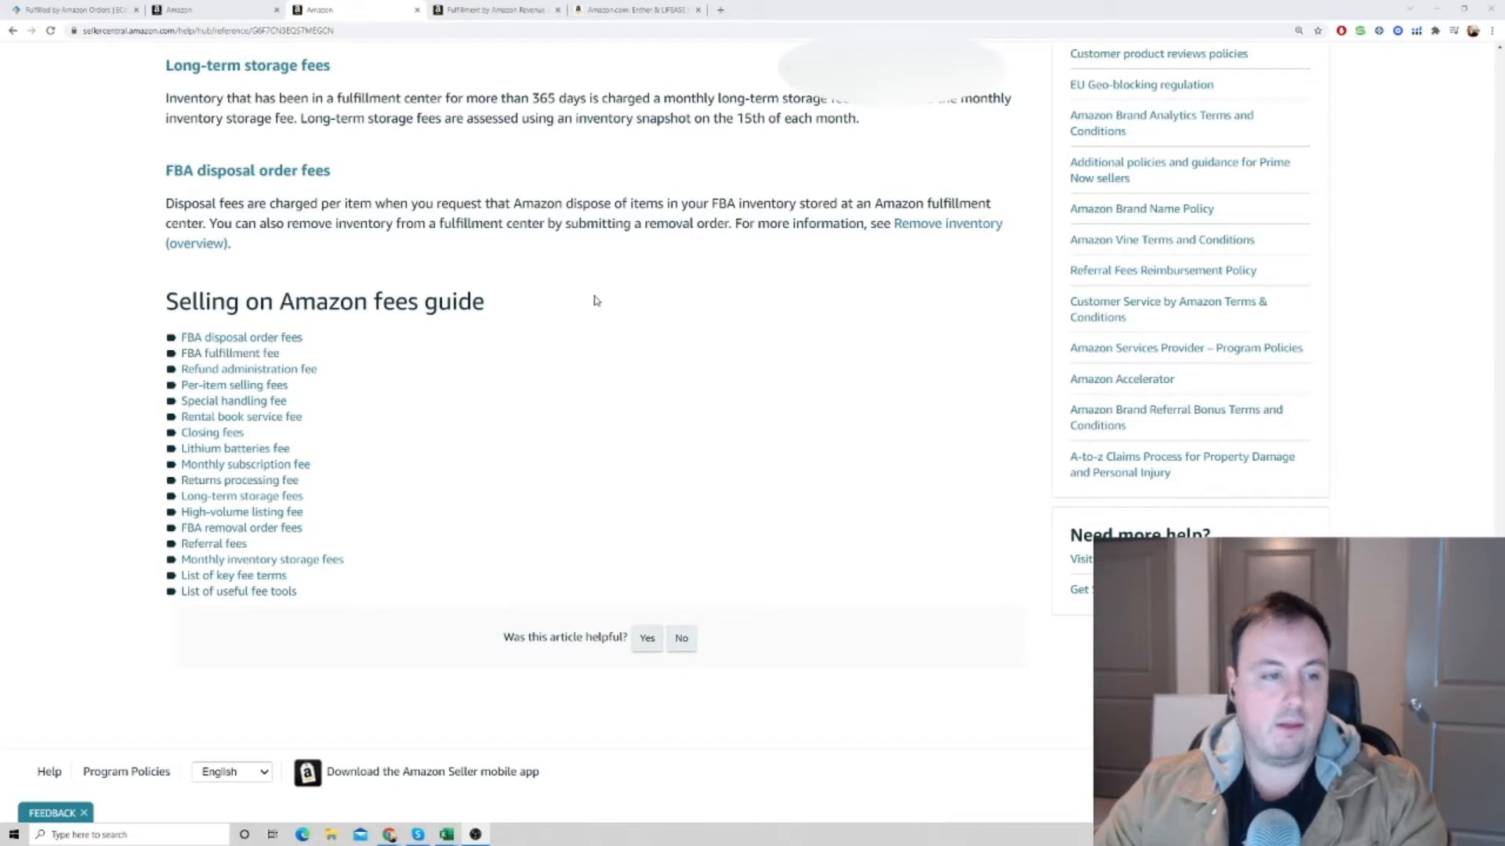
{"action": "mouse_move", "coordinate": [566, 306]}
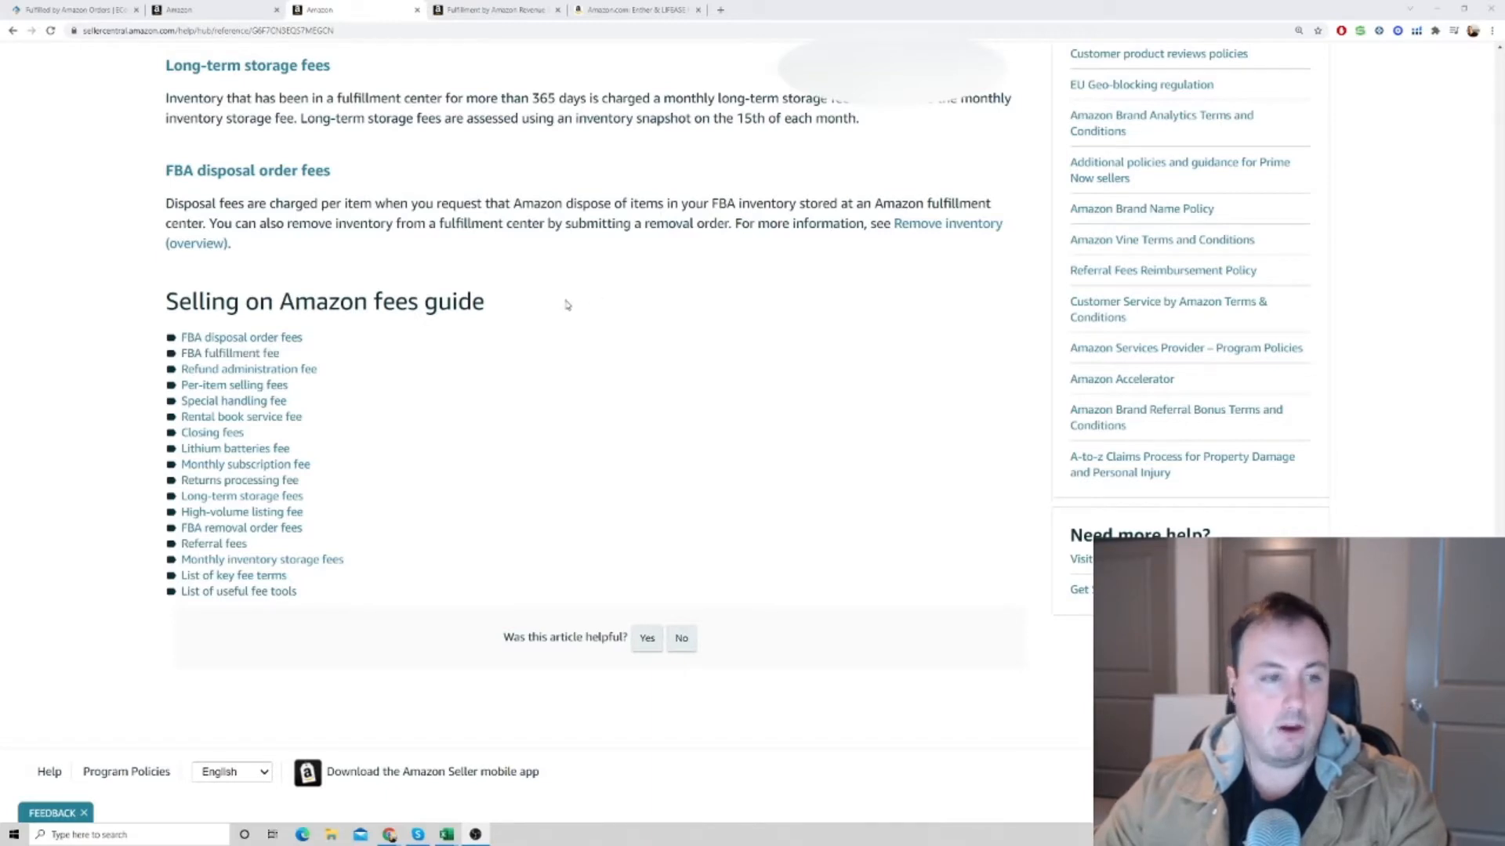
{"action": "left_click_drag", "start_coordinate": [165, 300], "coordinate": [298, 591]}
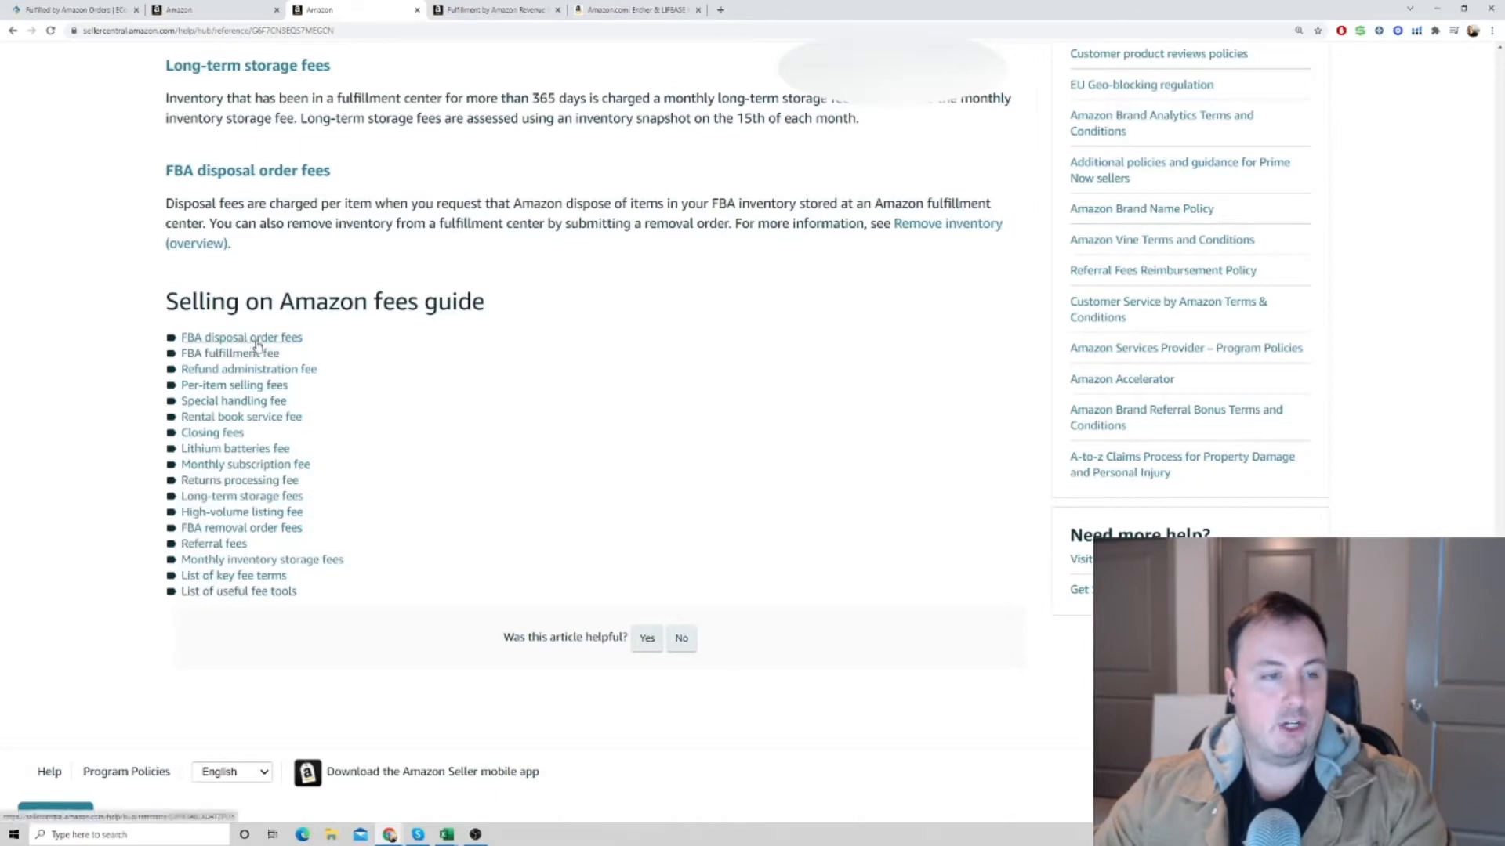
{"action": "mouse_move", "coordinate": [349, 365]}
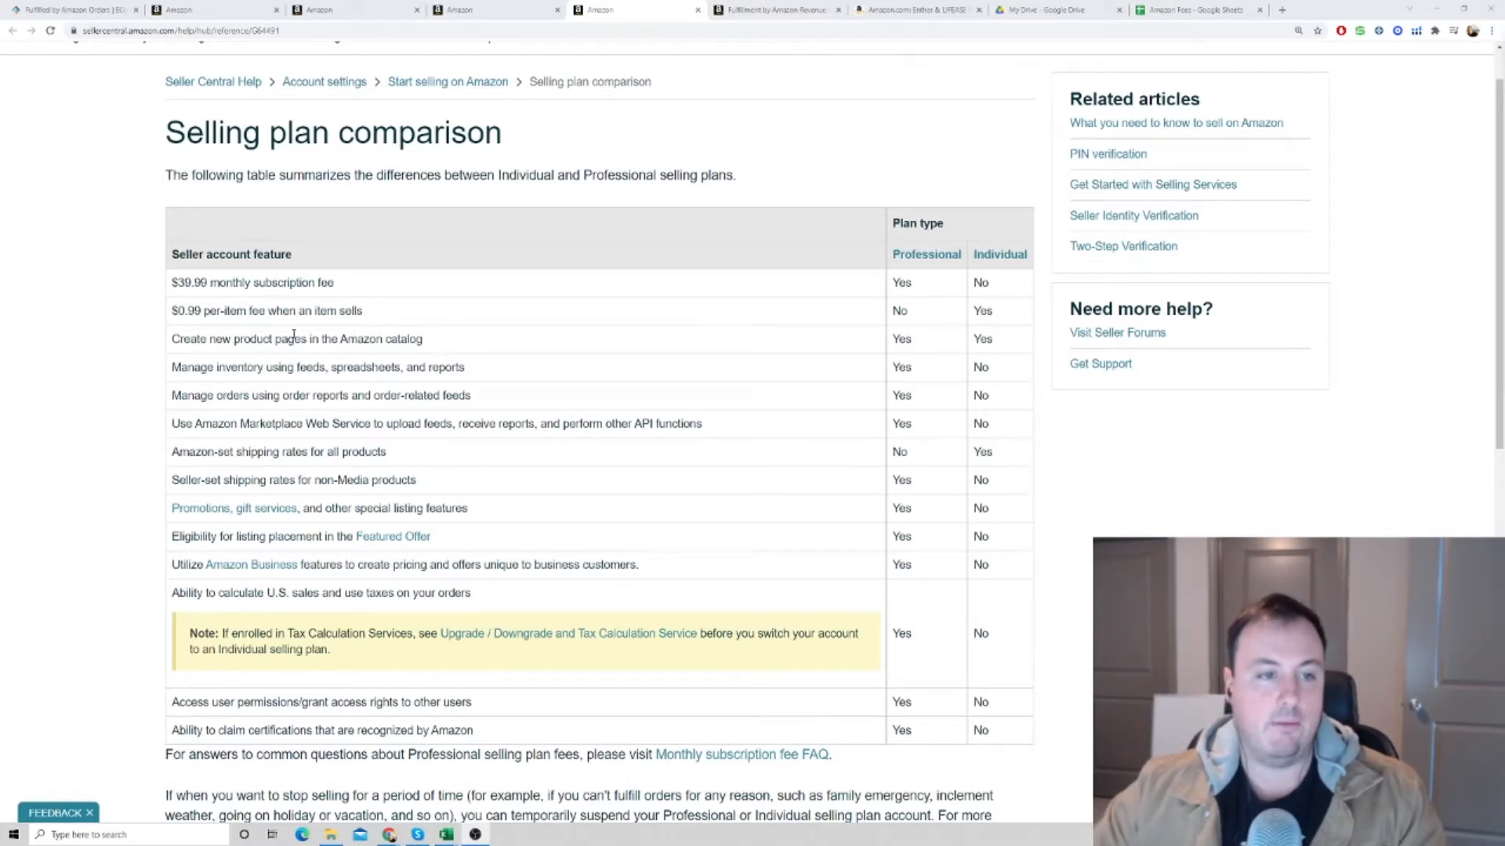
{"action": "mouse_move", "coordinate": [870, 293]}
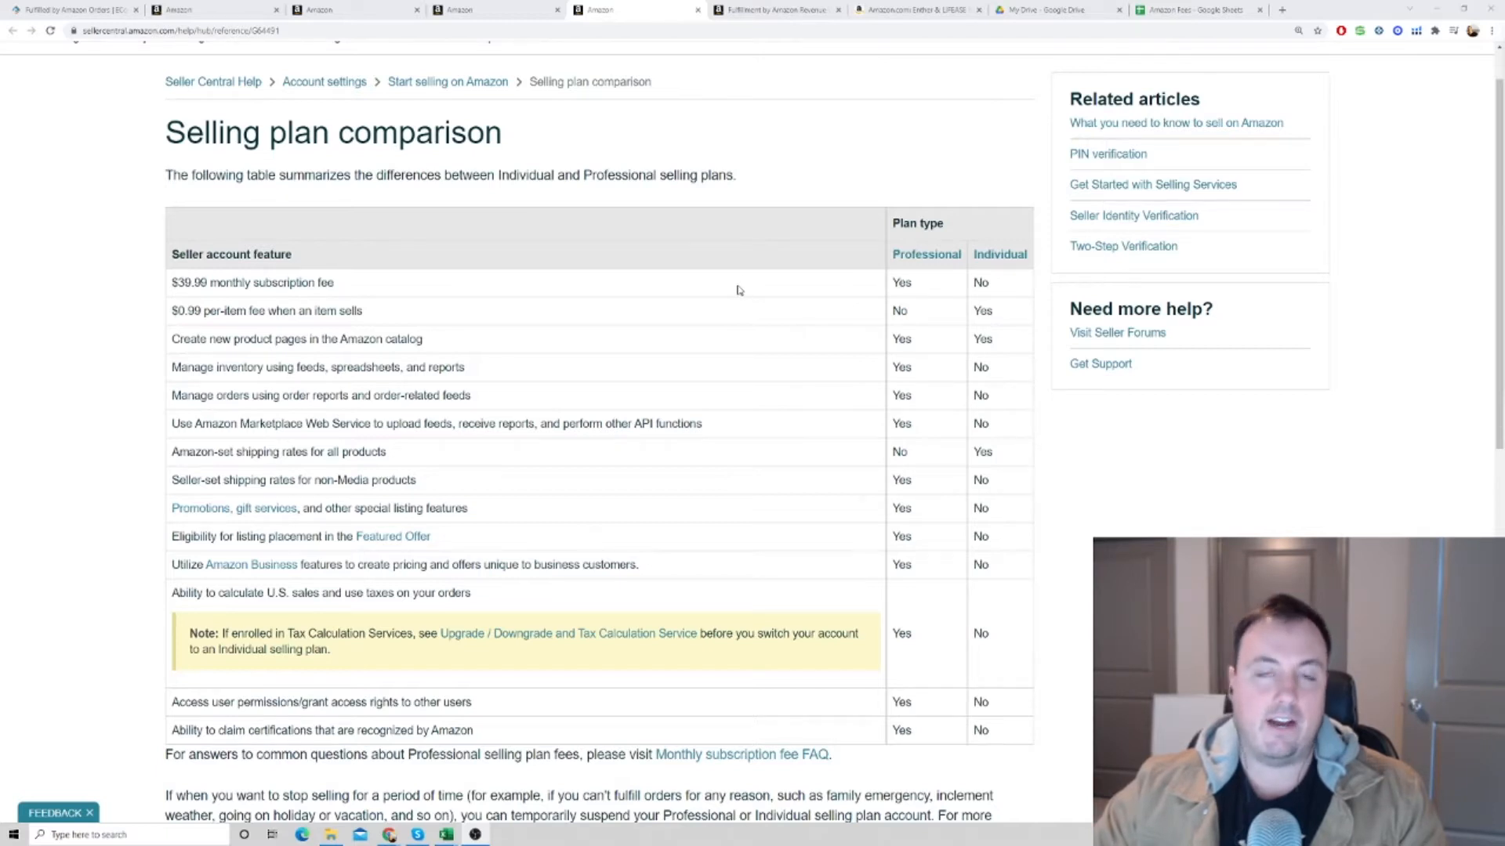
{"action": "mouse_move", "coordinate": [690, 293]}
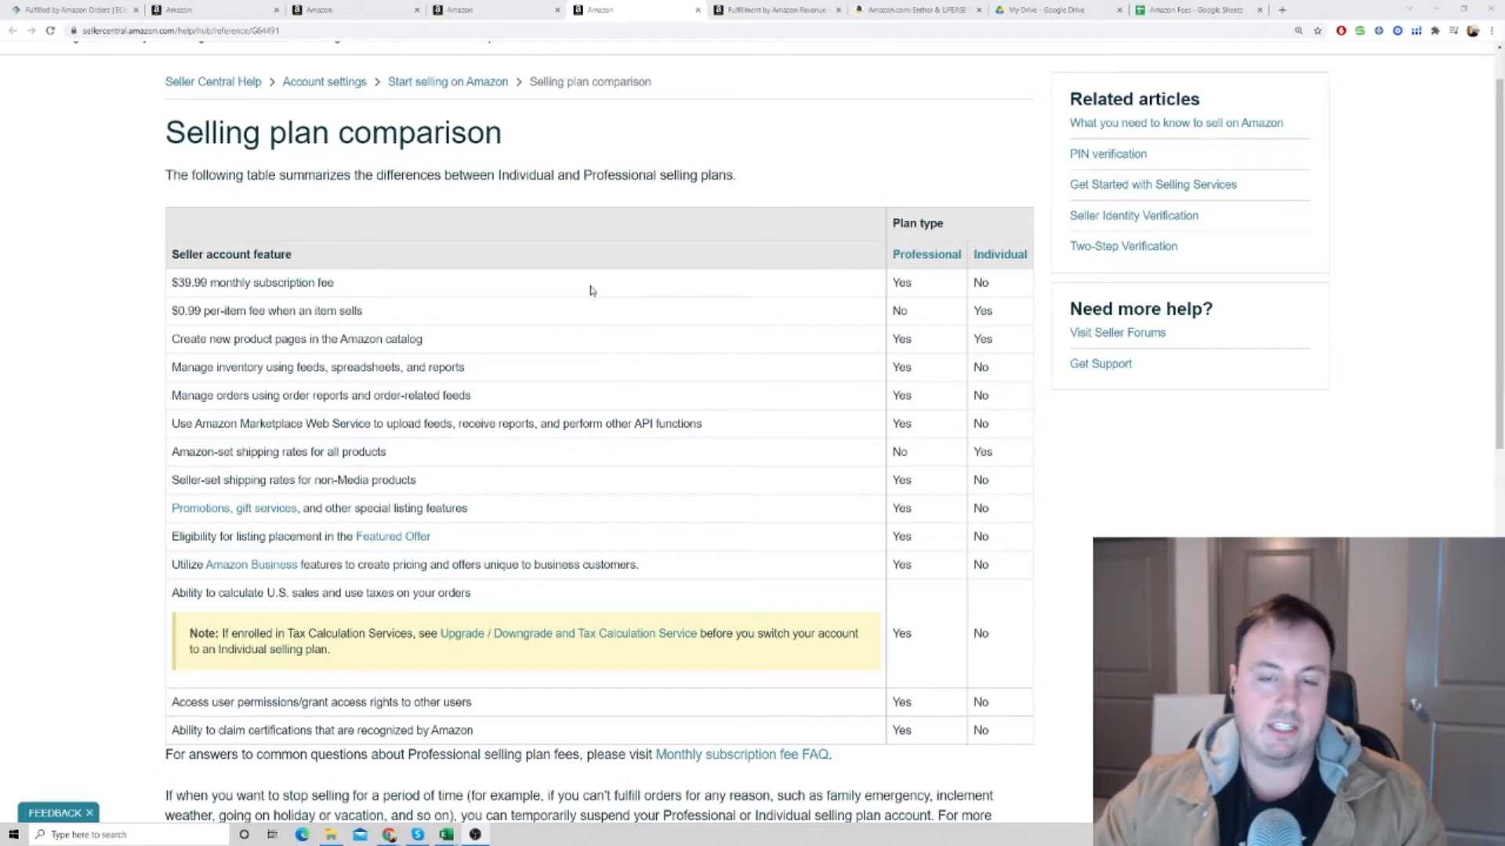
{"action": "mouse_move", "coordinate": [426, 284]}
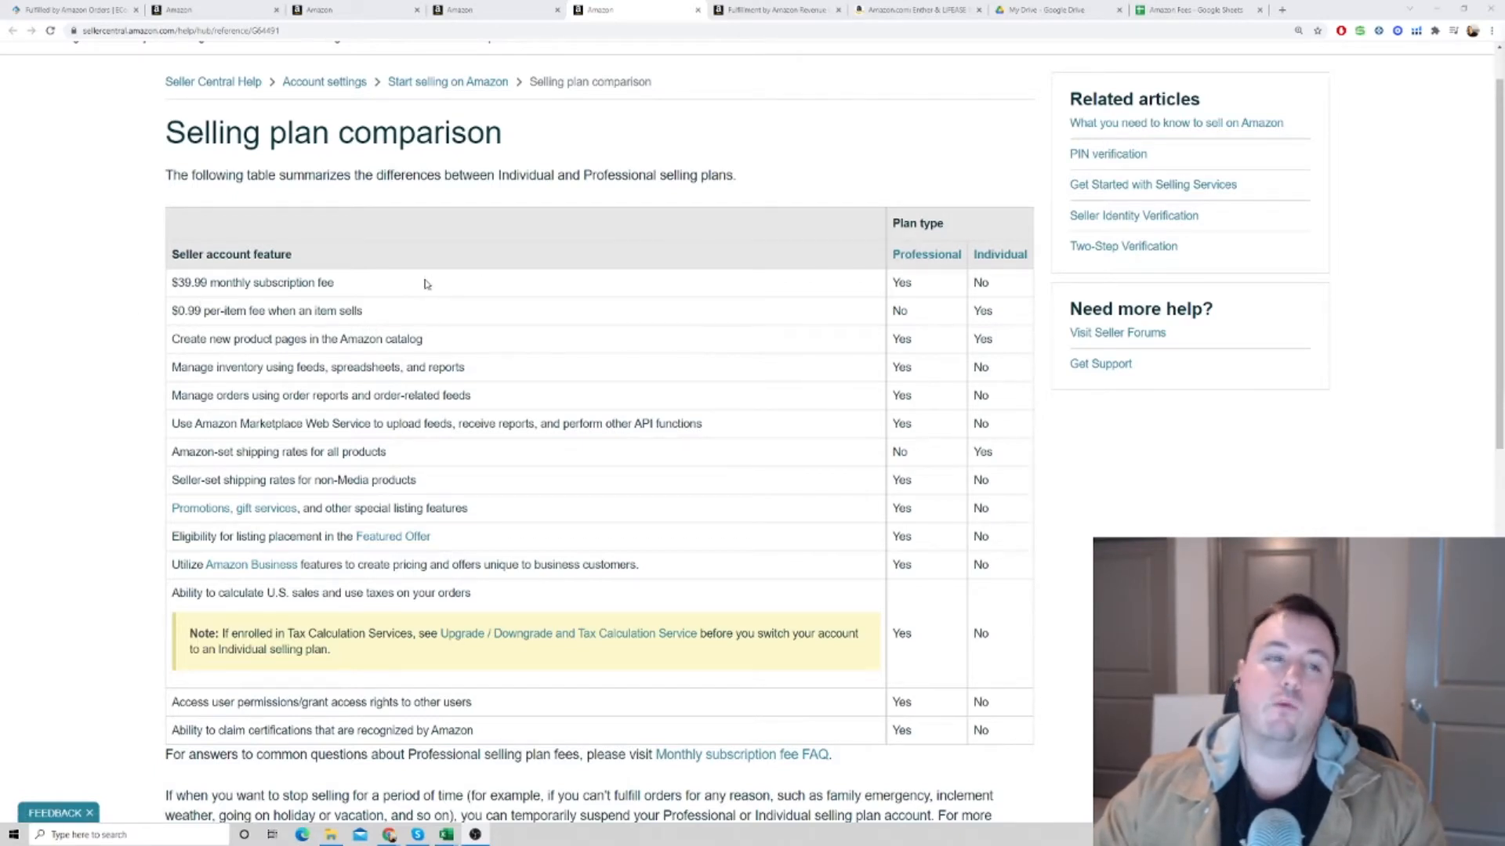
{"action": "mouse_move", "coordinate": [158, 288]}
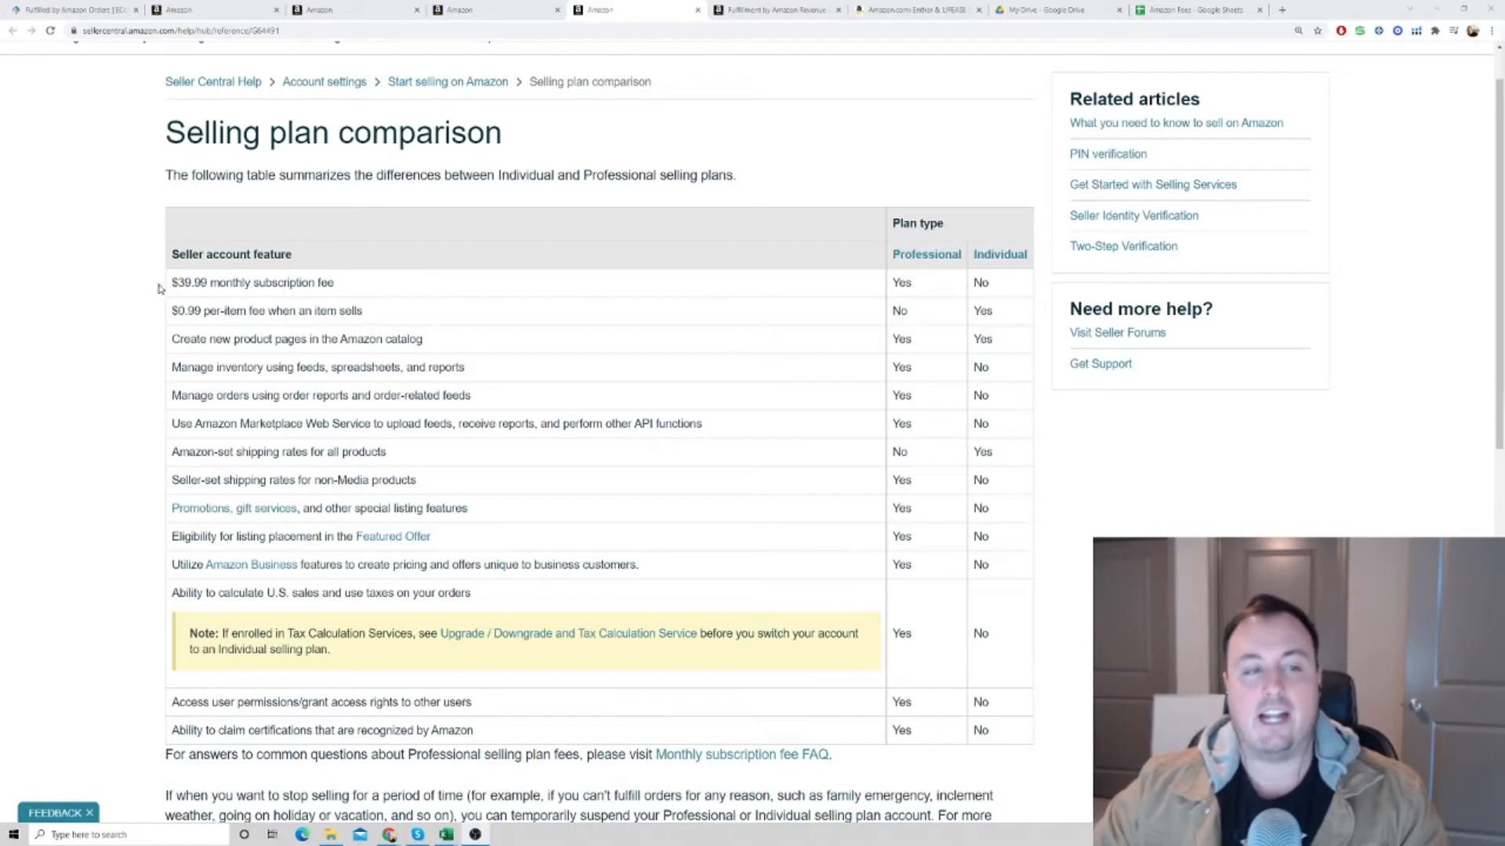
{"action": "mouse_move", "coordinate": [295, 295]}
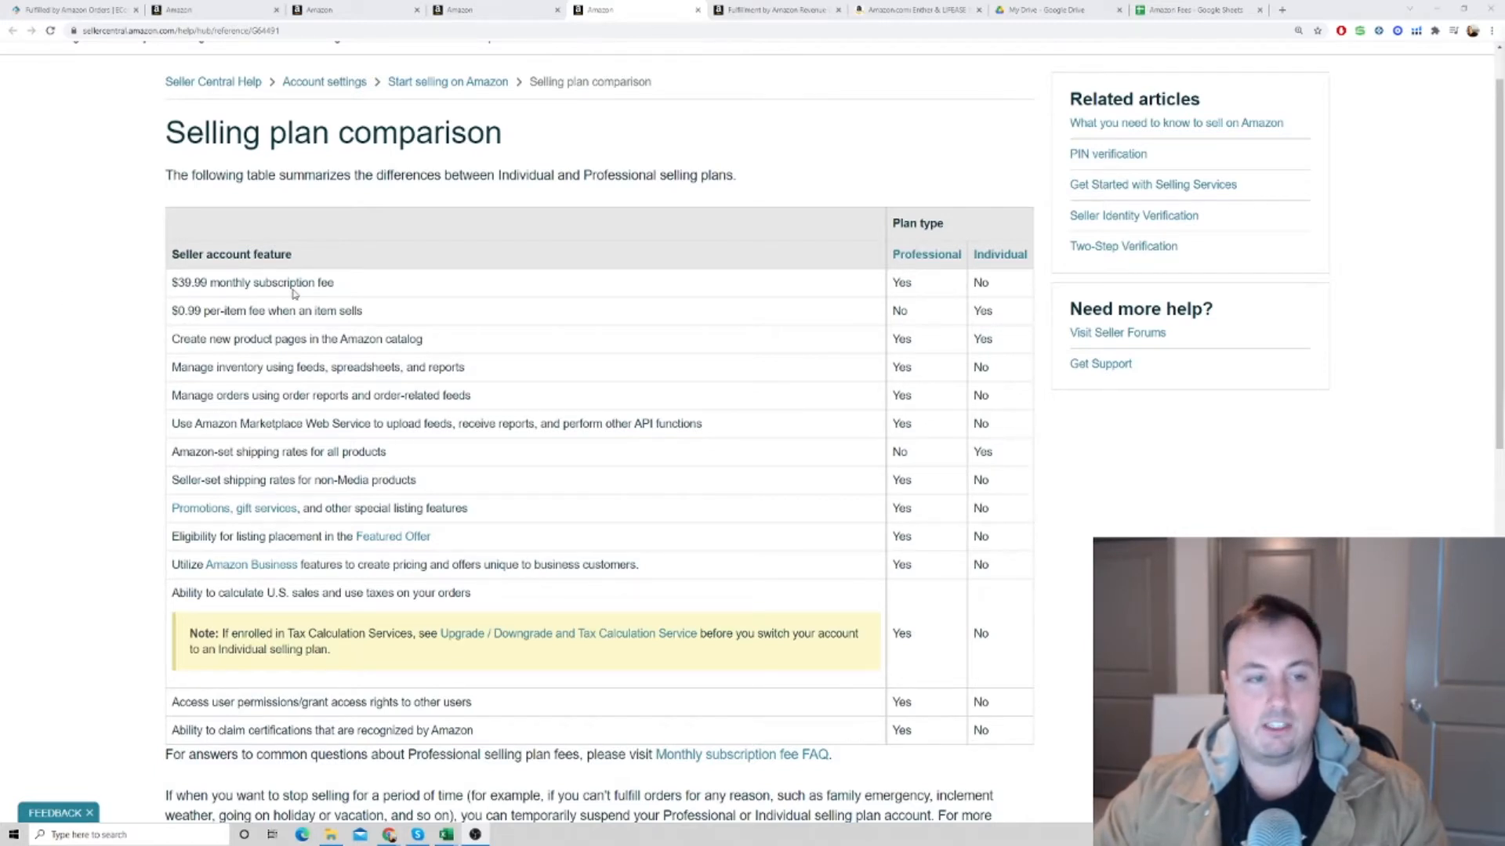
{"action": "mouse_move", "coordinate": [357, 283]}
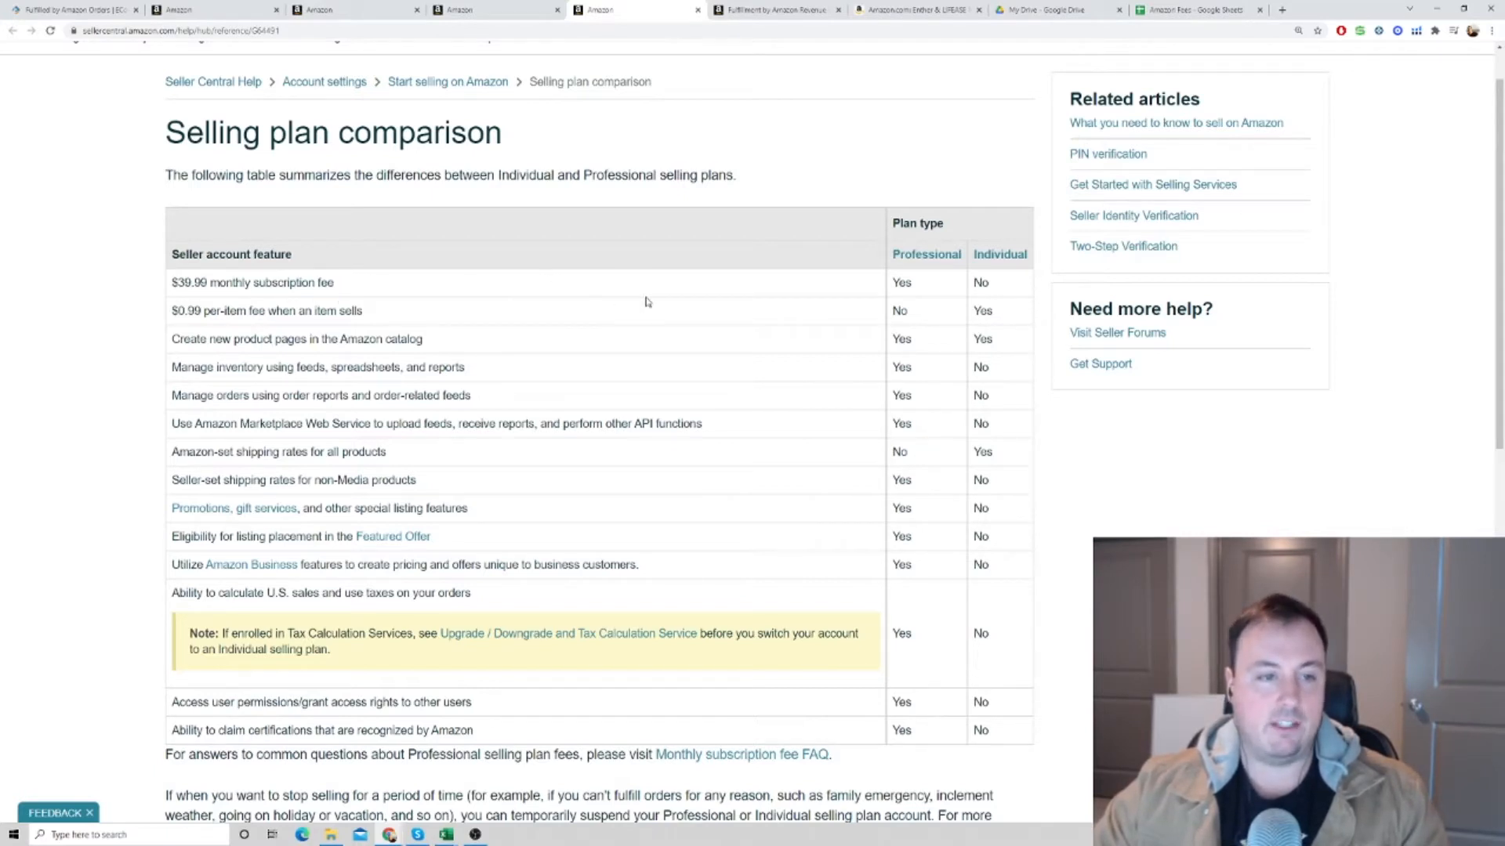
{"action": "mouse_move", "coordinate": [892, 243]}
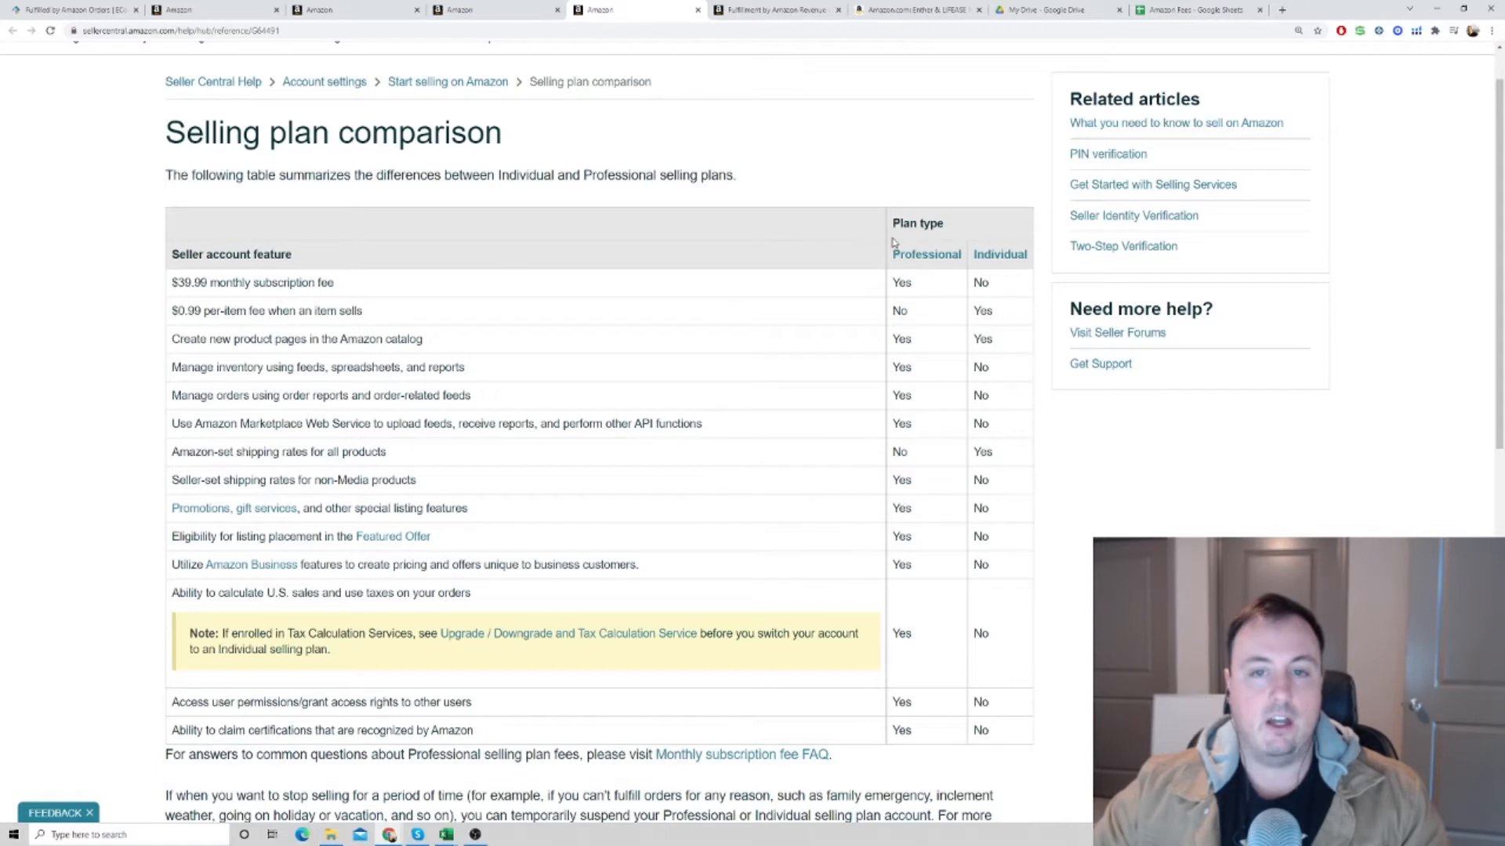
{"action": "mouse_move", "coordinate": [842, 384]}
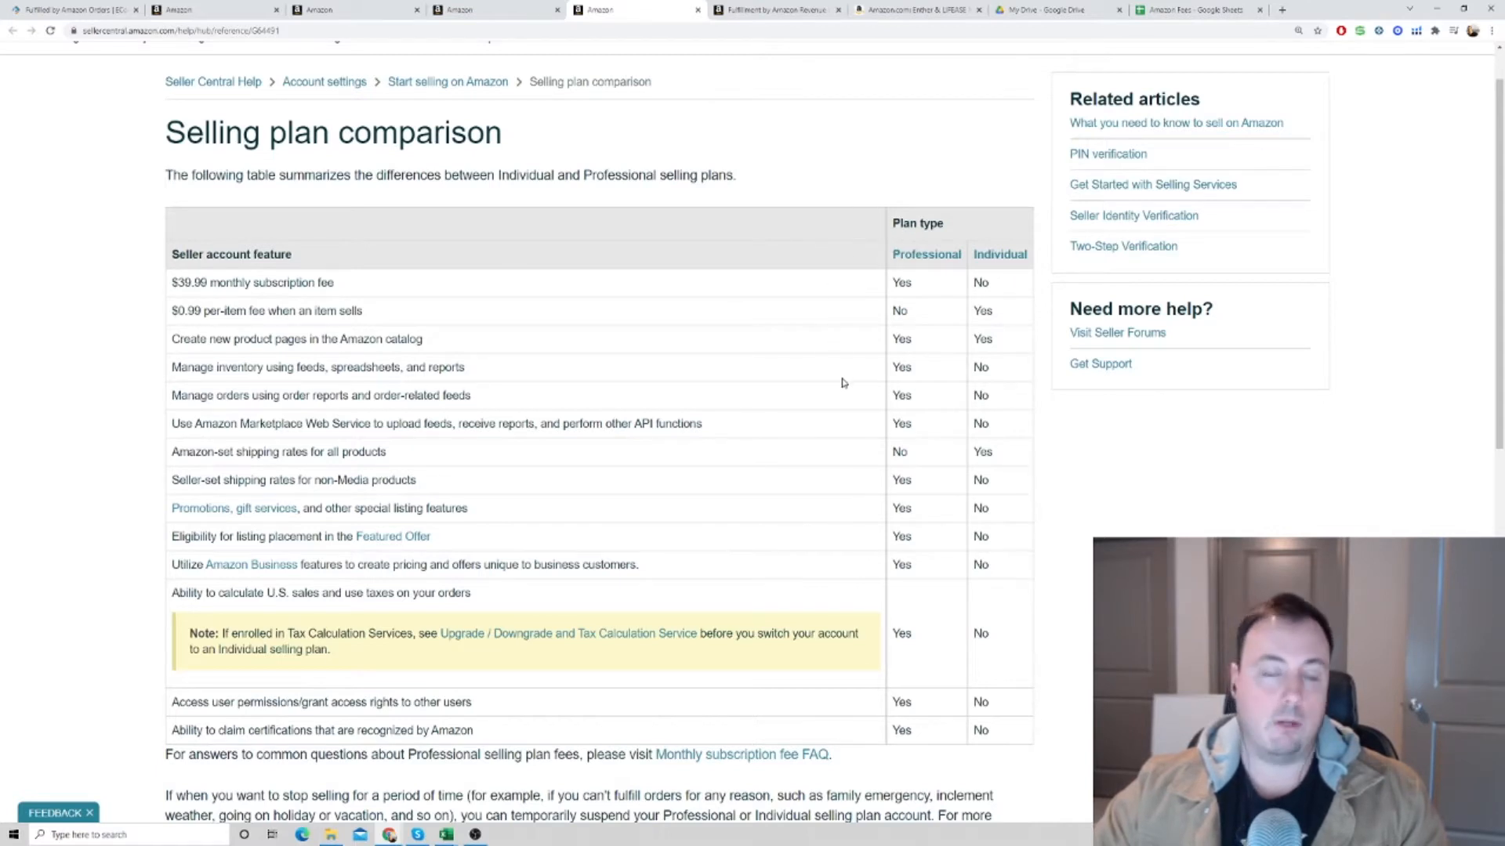
{"action": "mouse_move", "coordinate": [945, 380]}
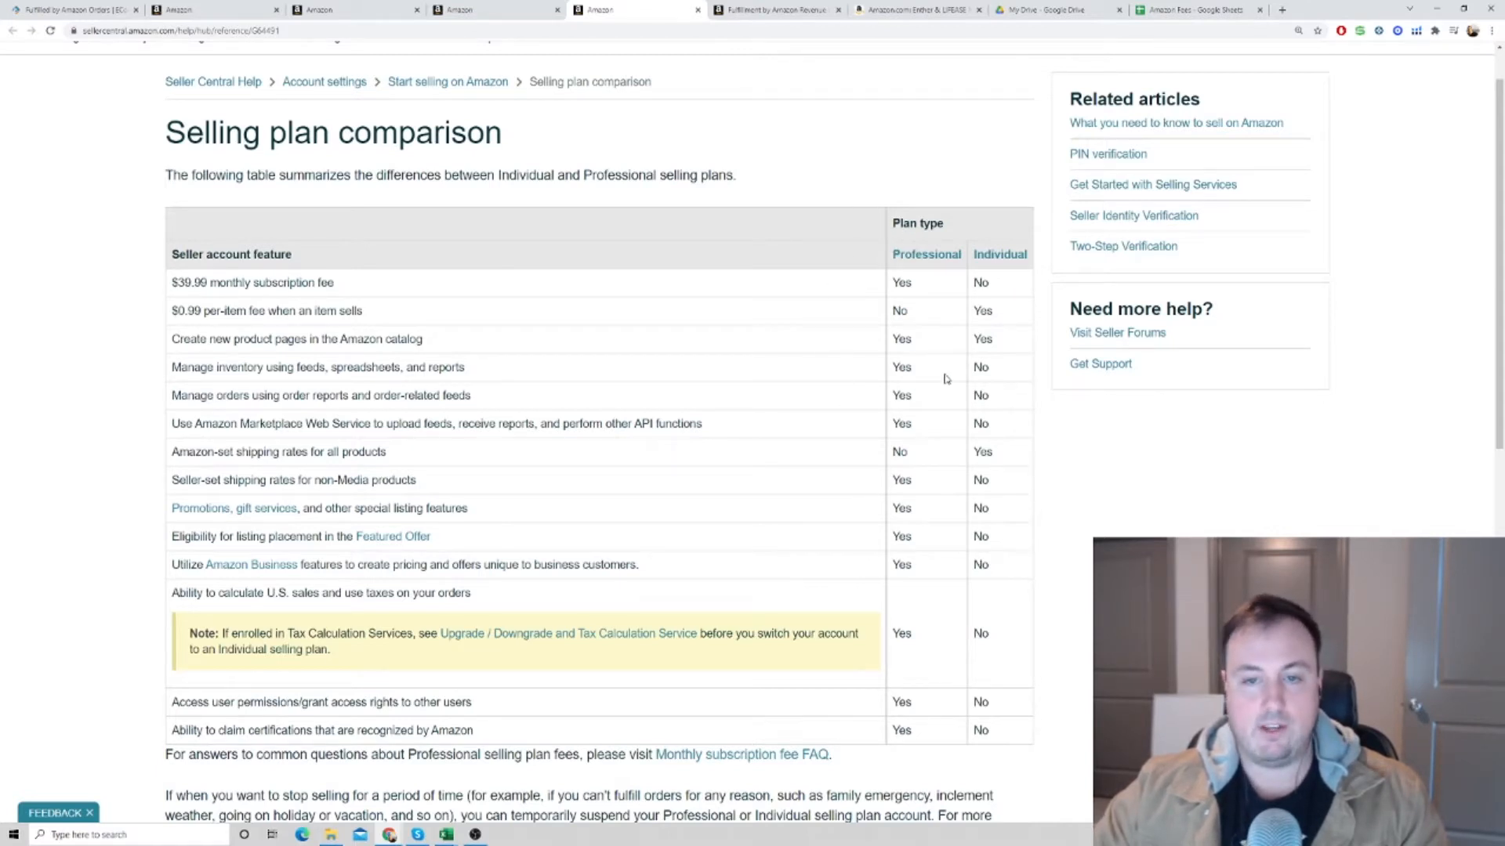
{"action": "mouse_move", "coordinate": [914, 292]}
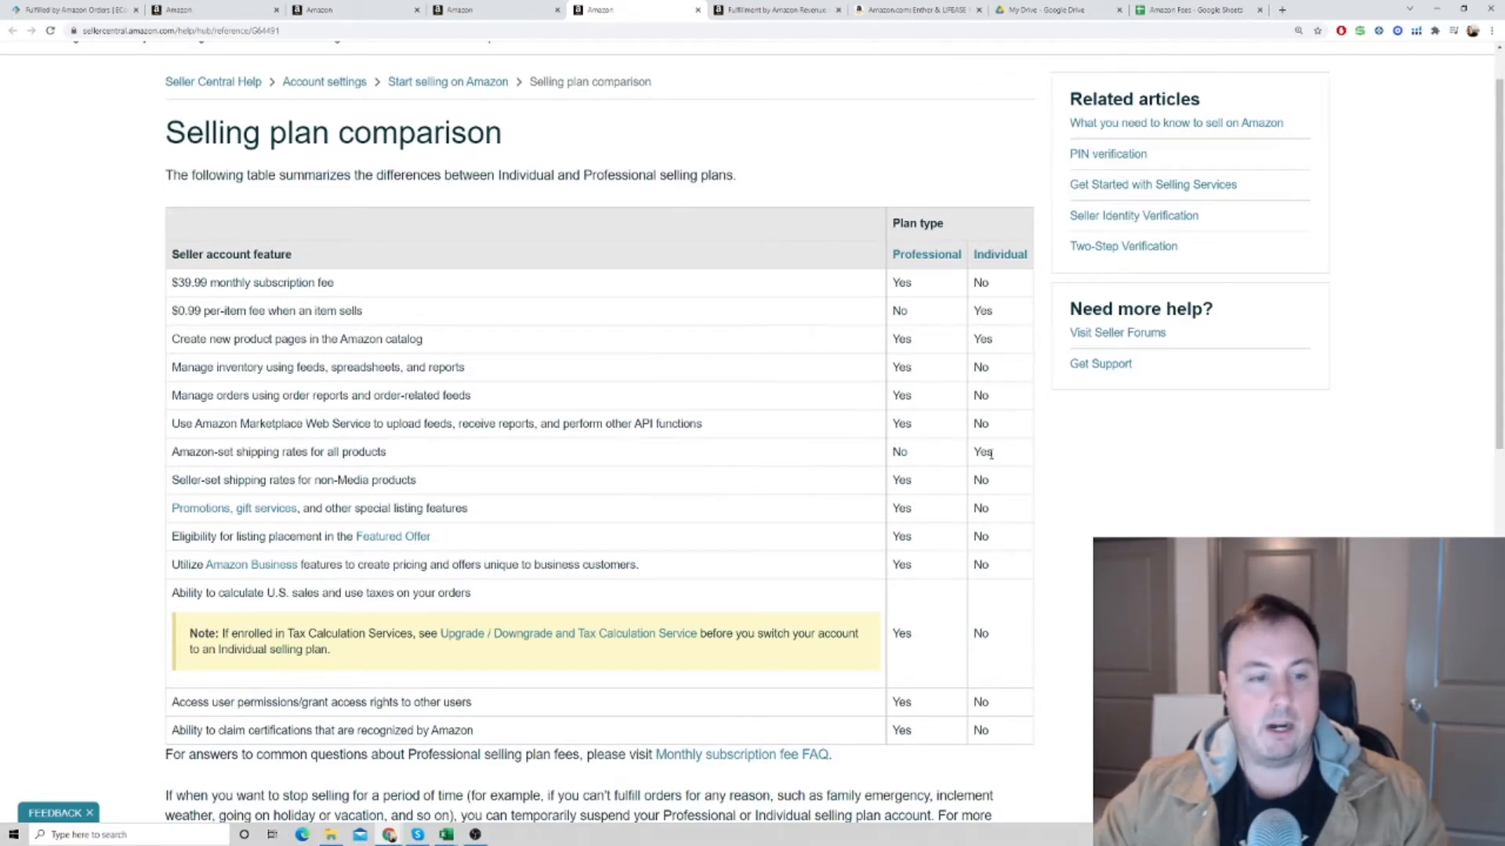
{"action": "mouse_move", "coordinate": [525, 474]}
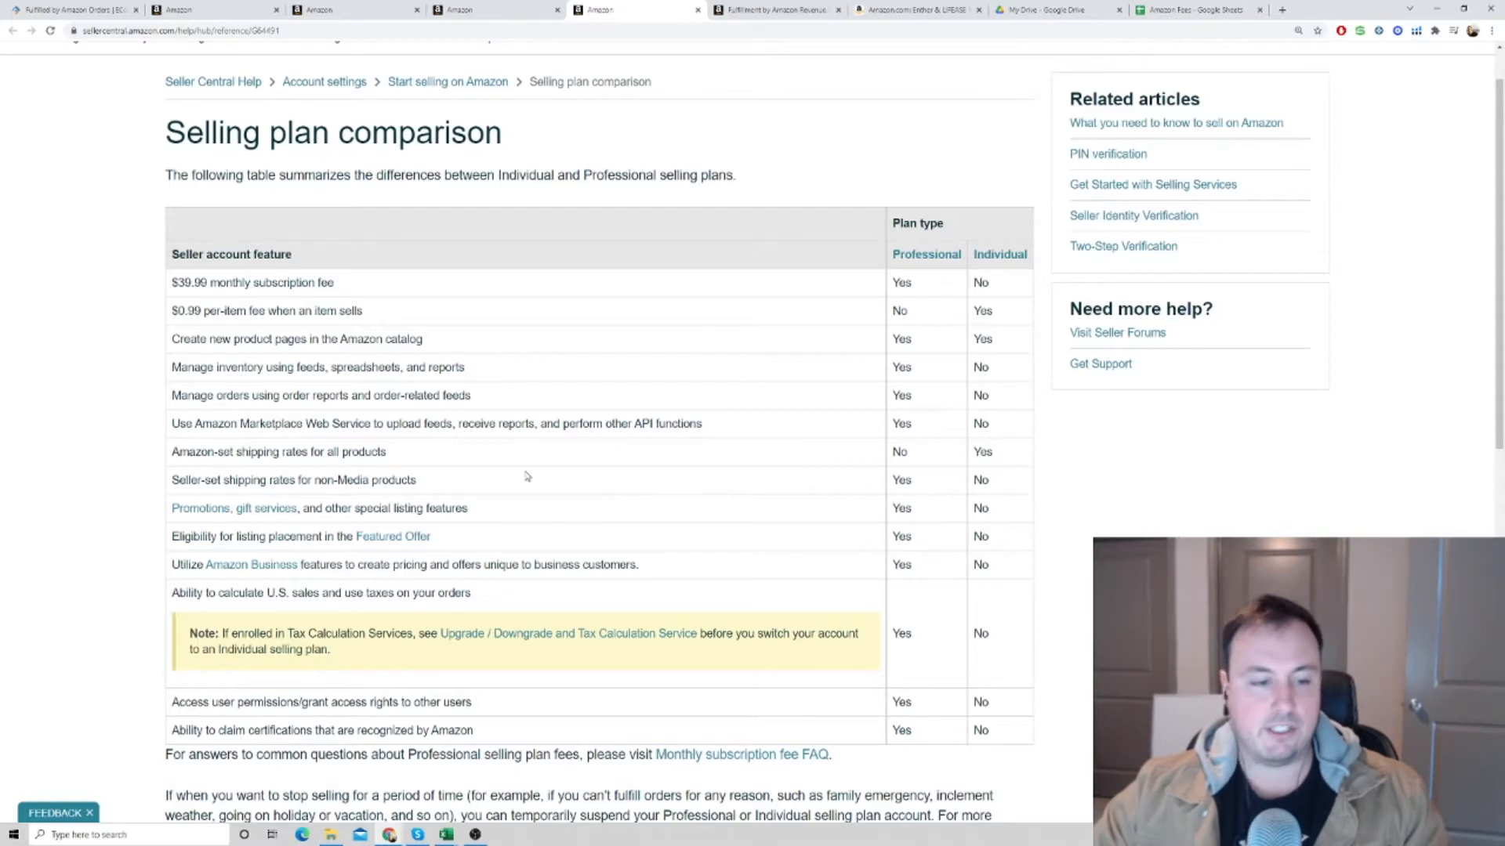
{"action": "mouse_move", "coordinate": [594, 279]}
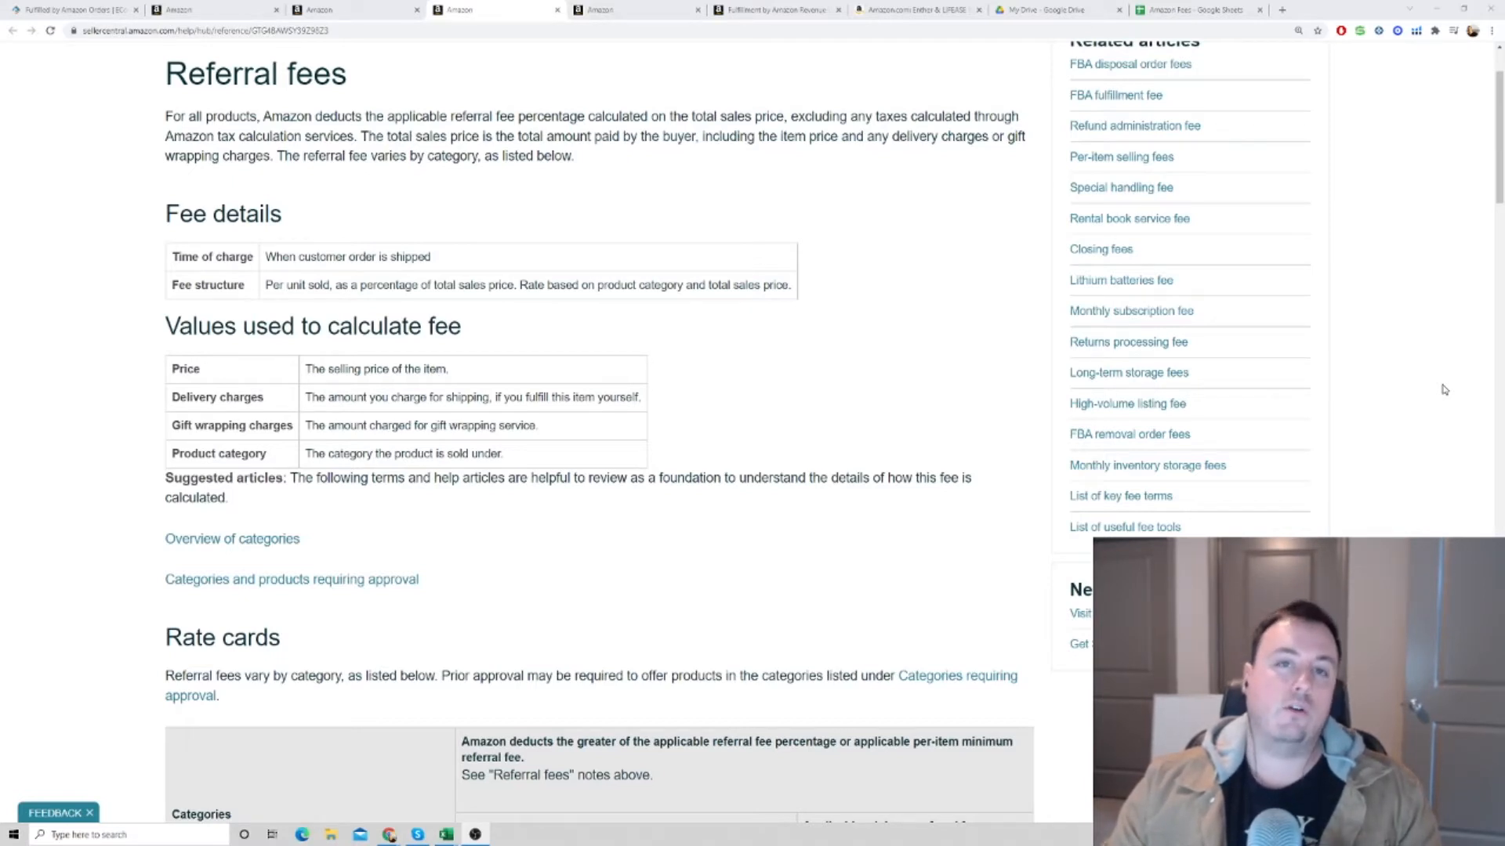
{"action": "mouse_move", "coordinate": [1048, 415]}
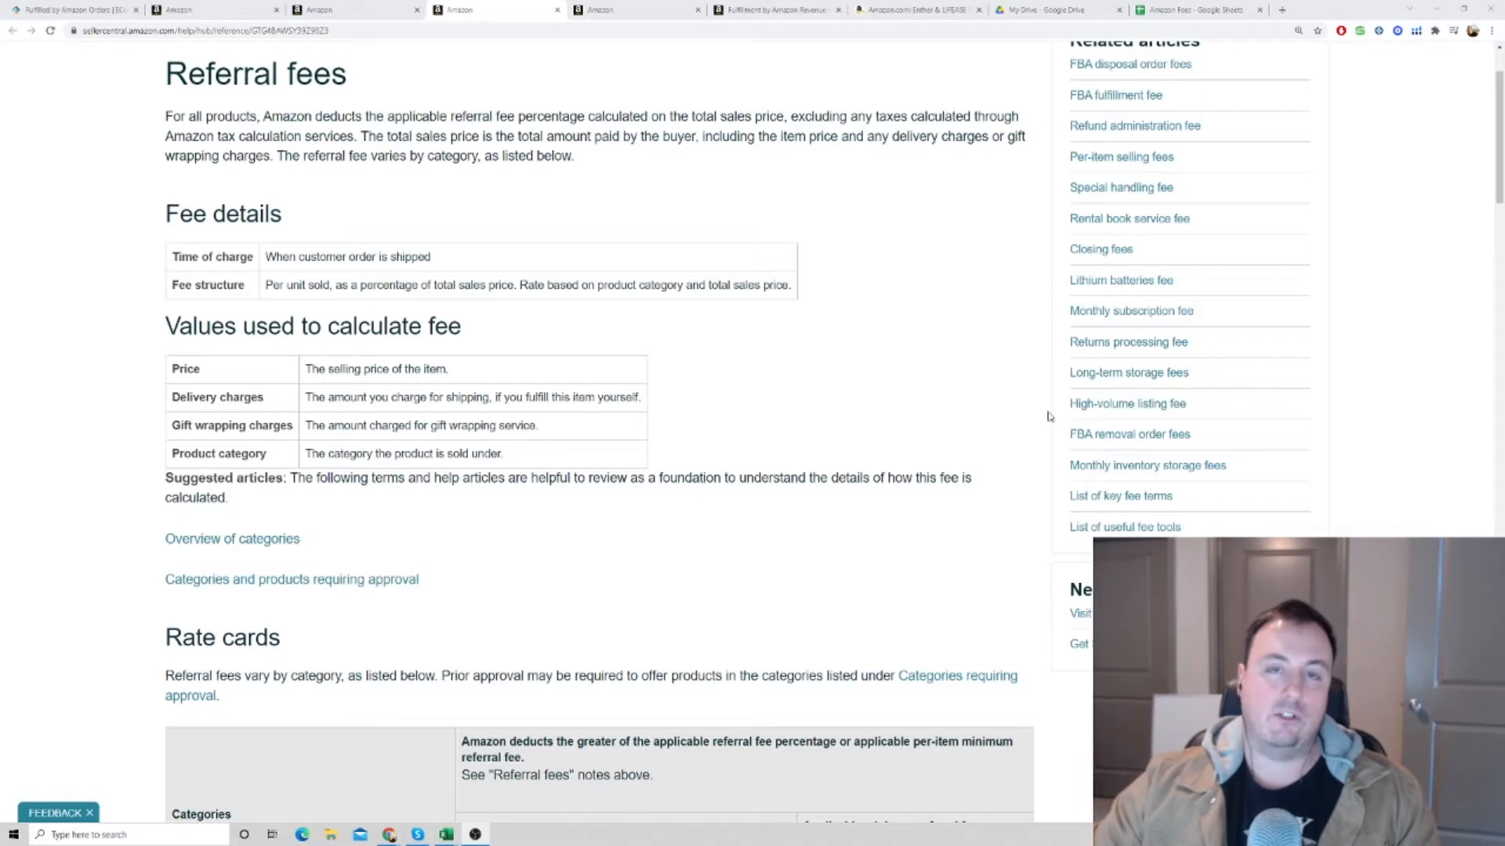
{"action": "mouse_move", "coordinate": [939, 410]}
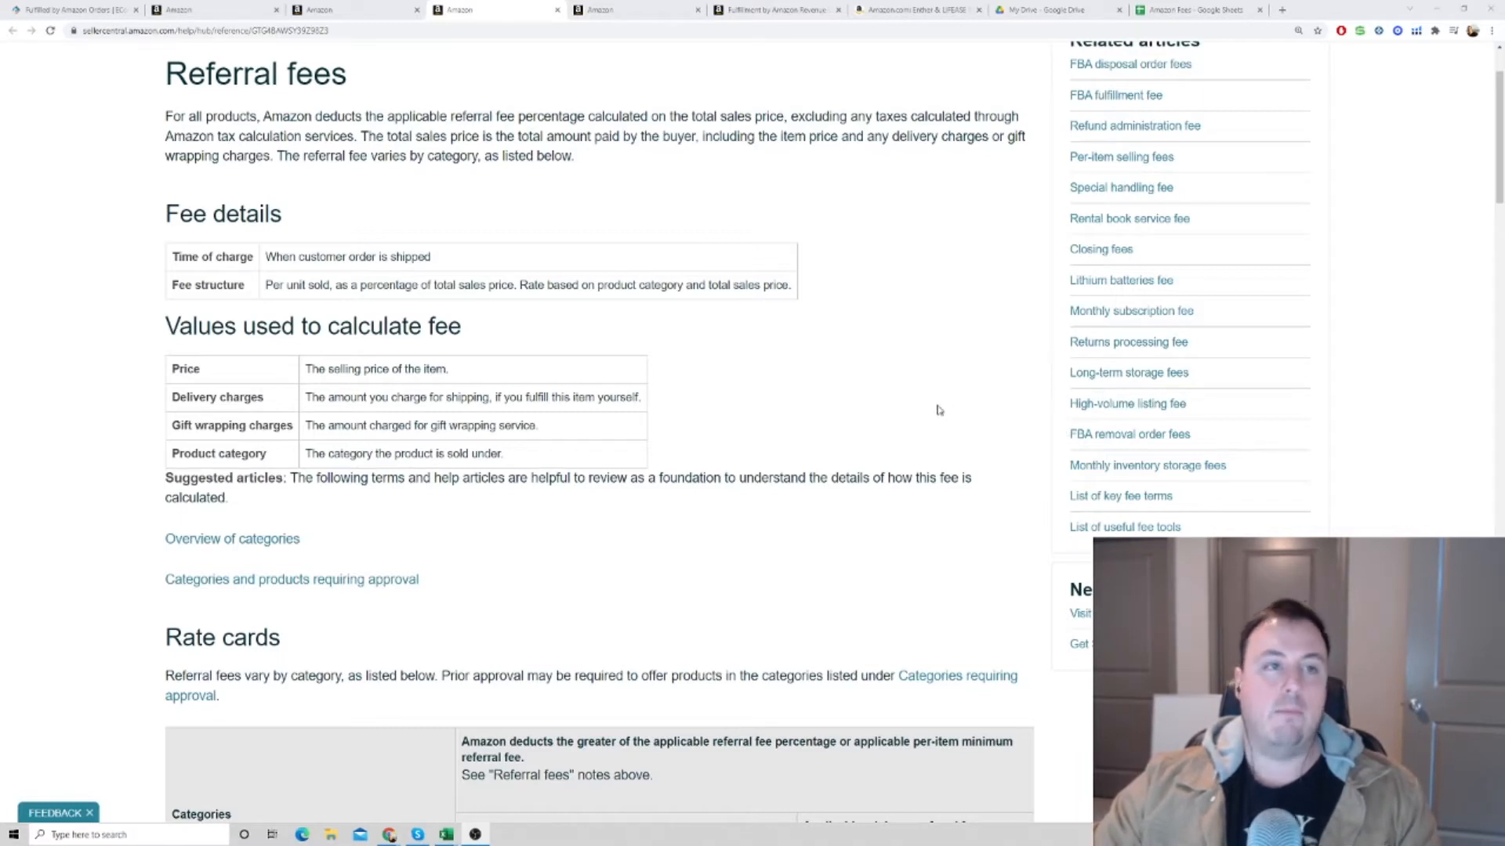
{"action": "mouse_move", "coordinate": [492, 222]}
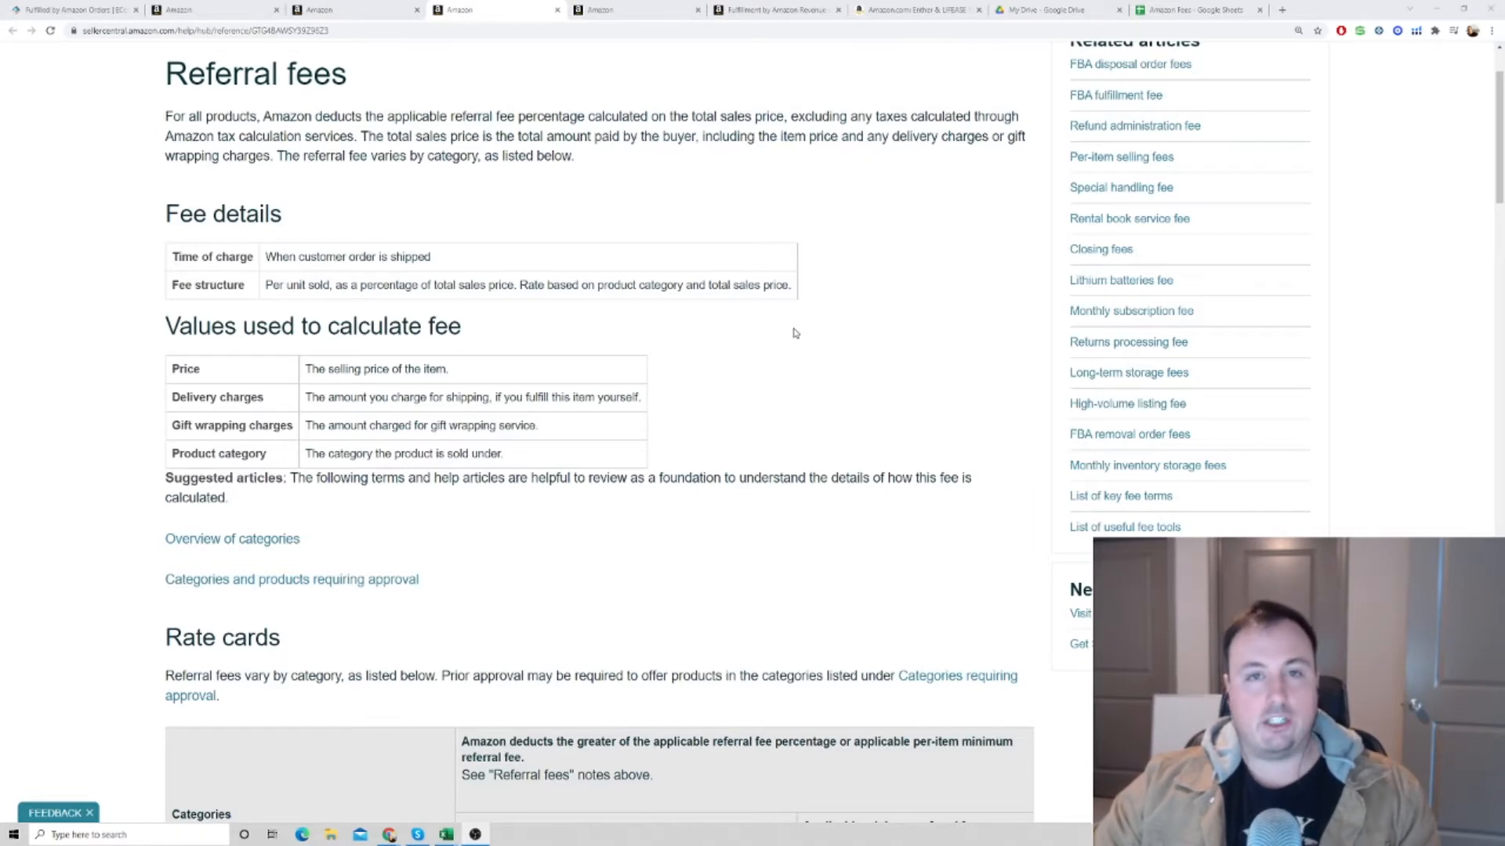
{"action": "scroll", "scroll_direction": "down", "scroll_amount": 3}
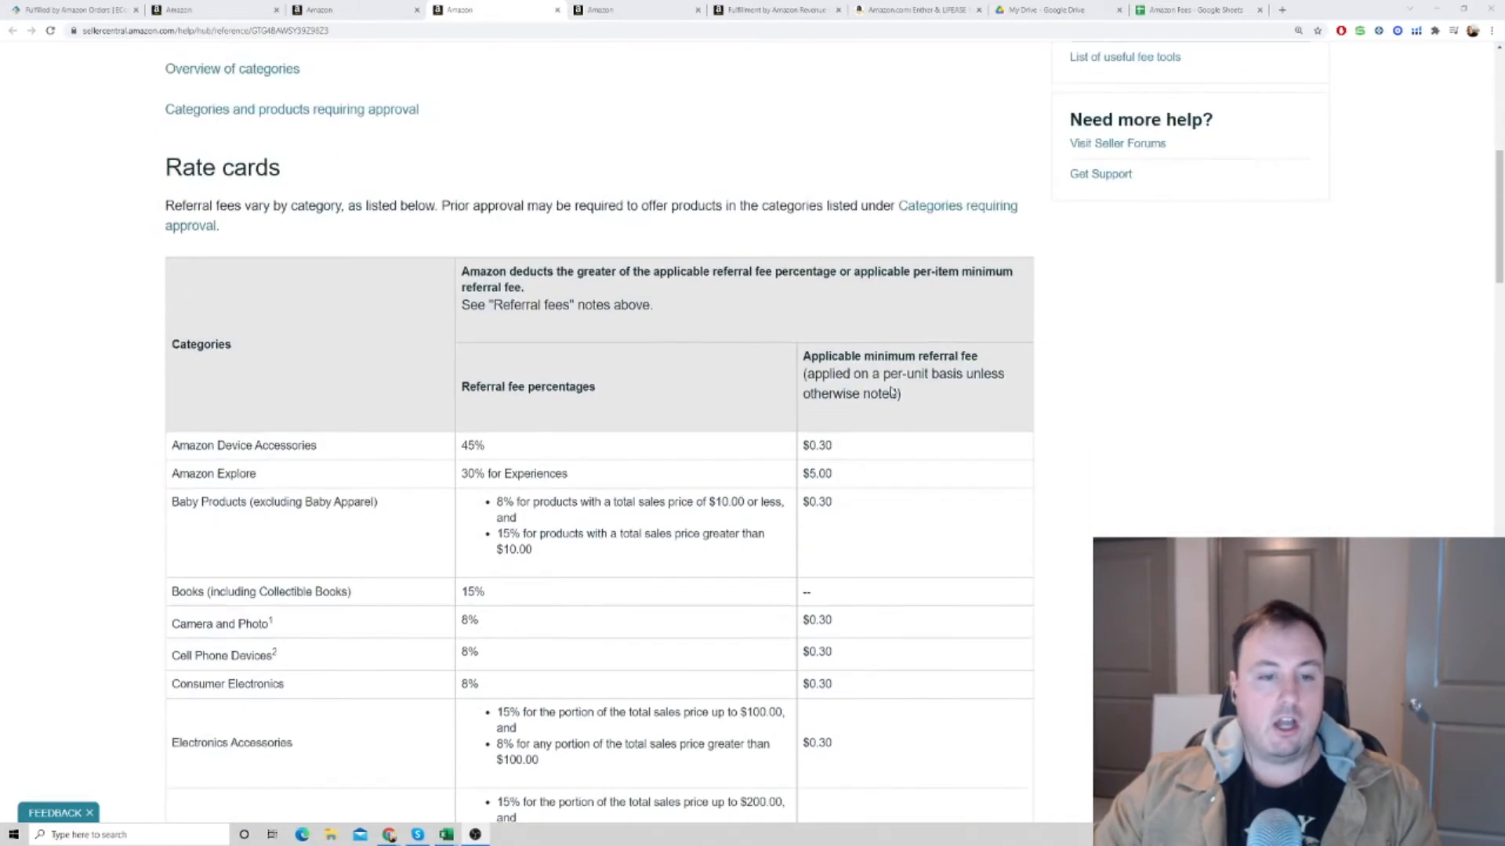
{"action": "scroll", "scroll_direction": "up", "scroll_amount": 3}
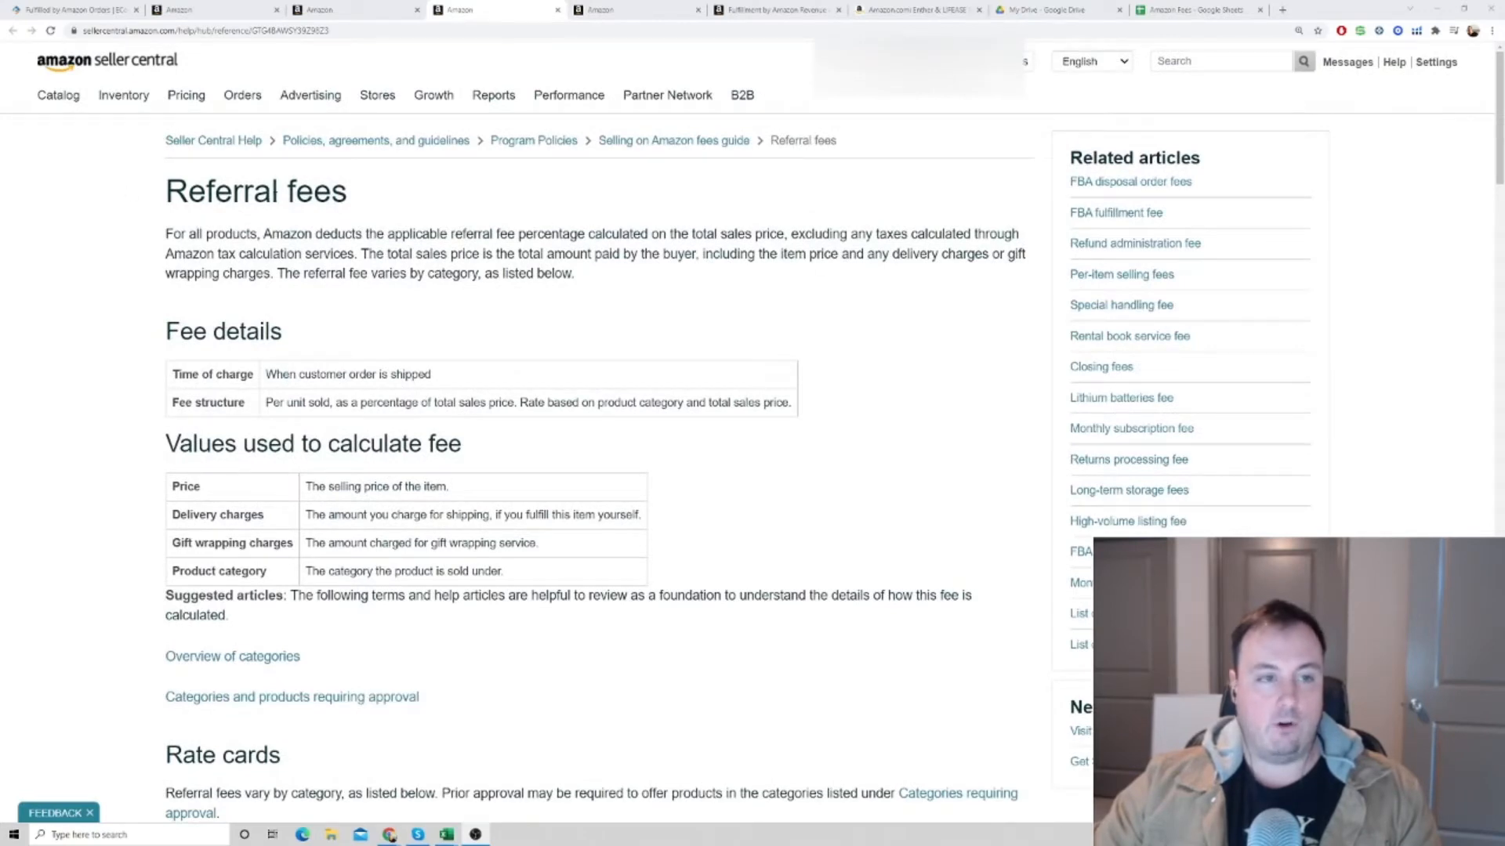
{"action": "scroll", "scroll_direction": "down", "scroll_amount": 3}
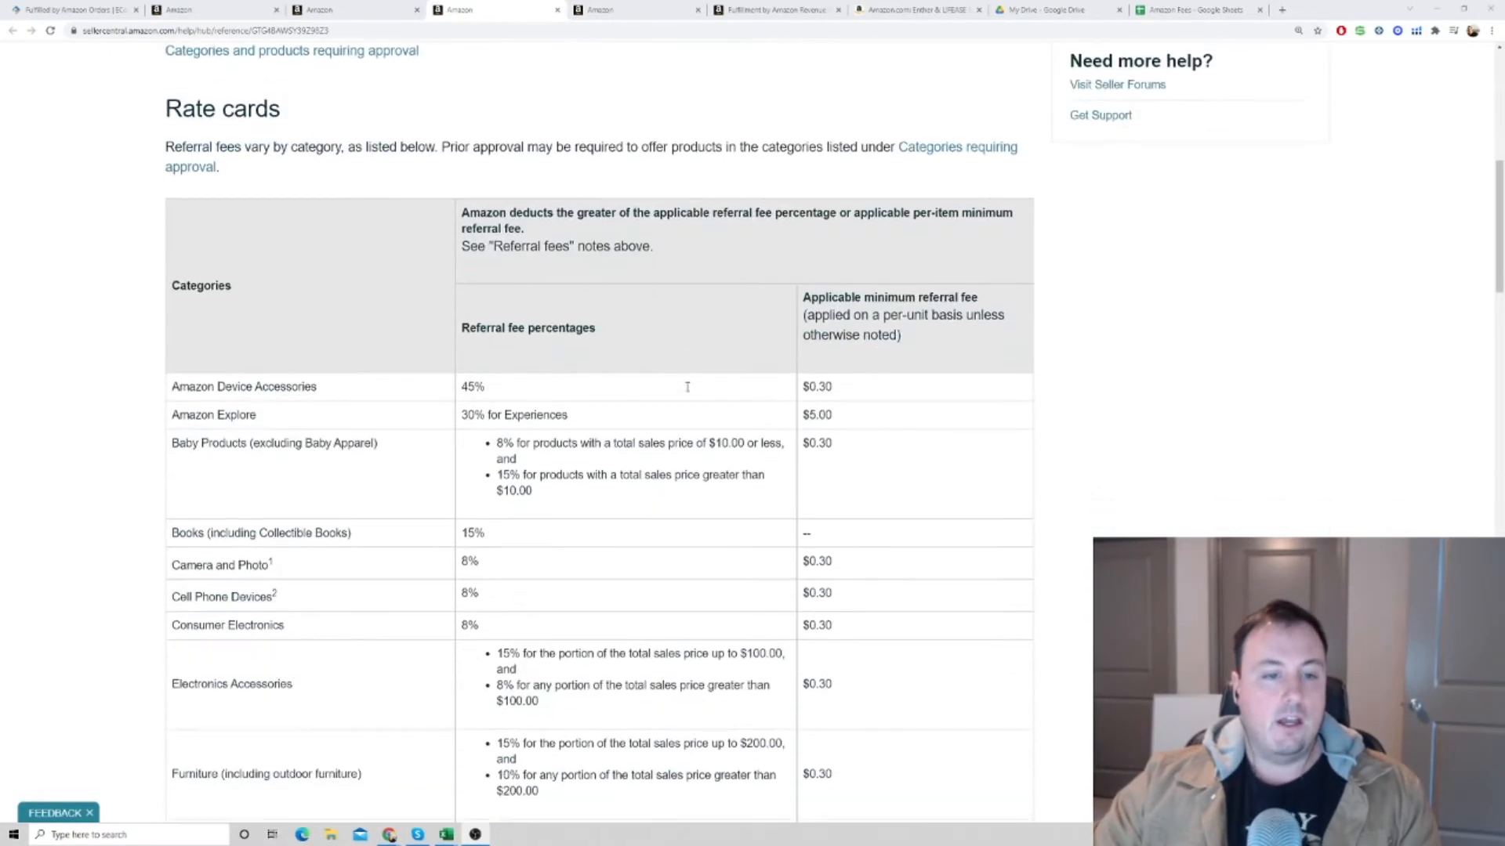
{"action": "scroll", "scroll_direction": "down", "scroll_amount": 3}
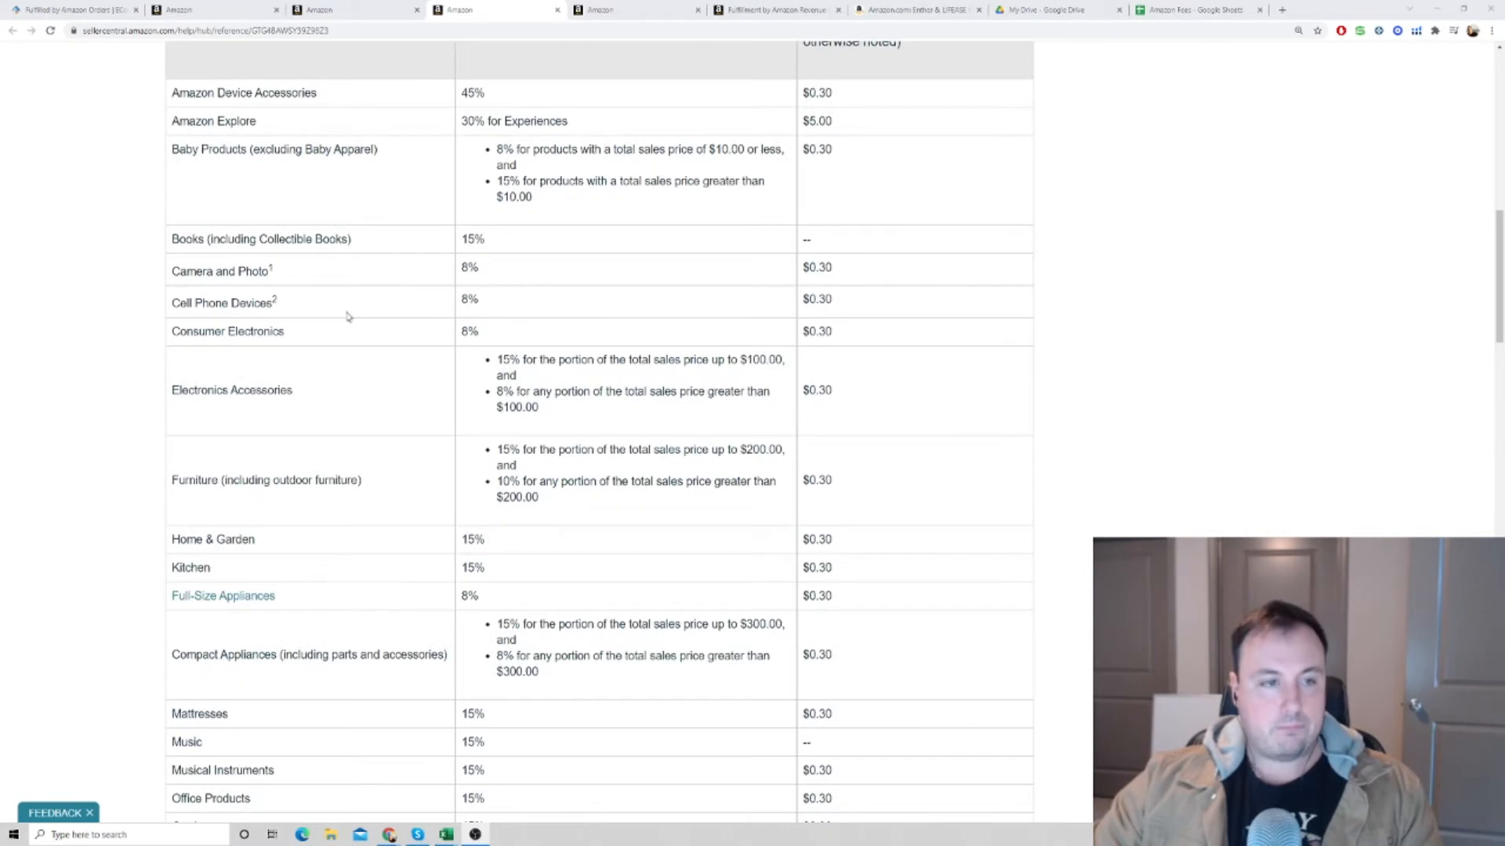
{"action": "mouse_move", "coordinate": [552, 263]}
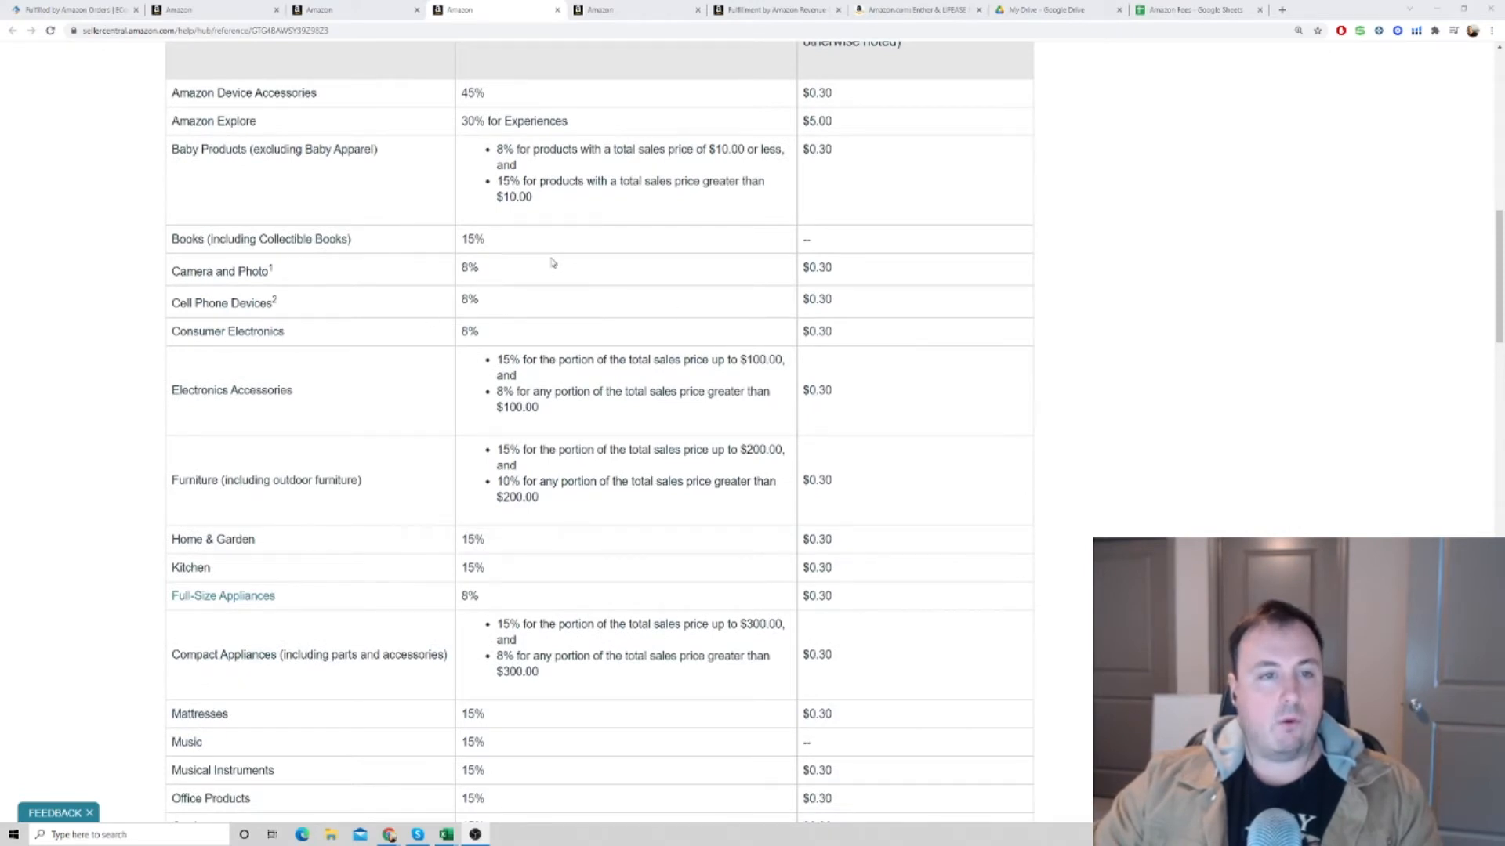
{"action": "mouse_move", "coordinate": [432, 248]}
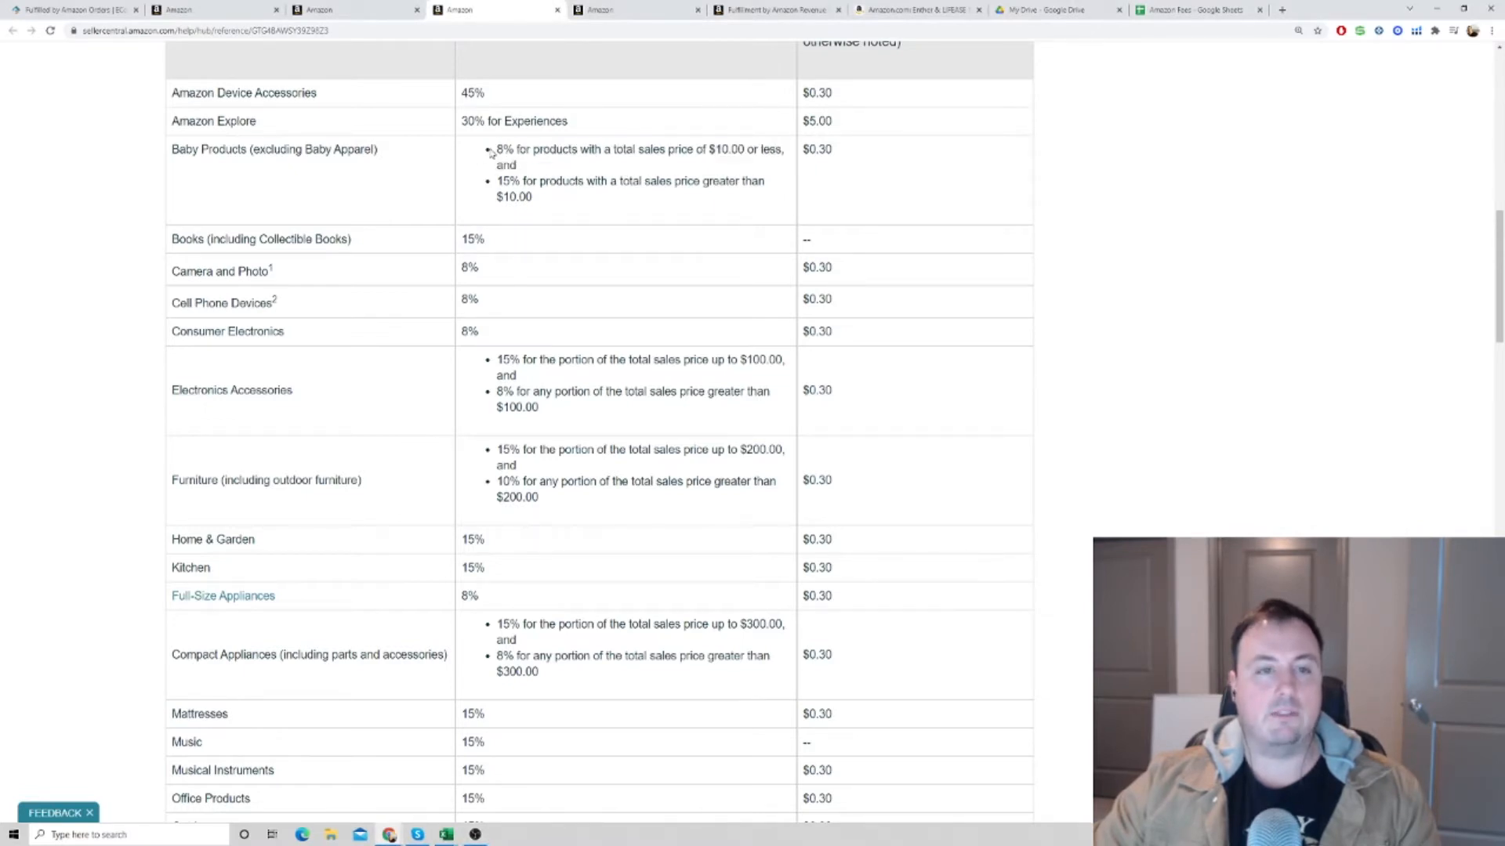
{"action": "scroll", "scroll_direction": "down", "scroll_amount": 3}
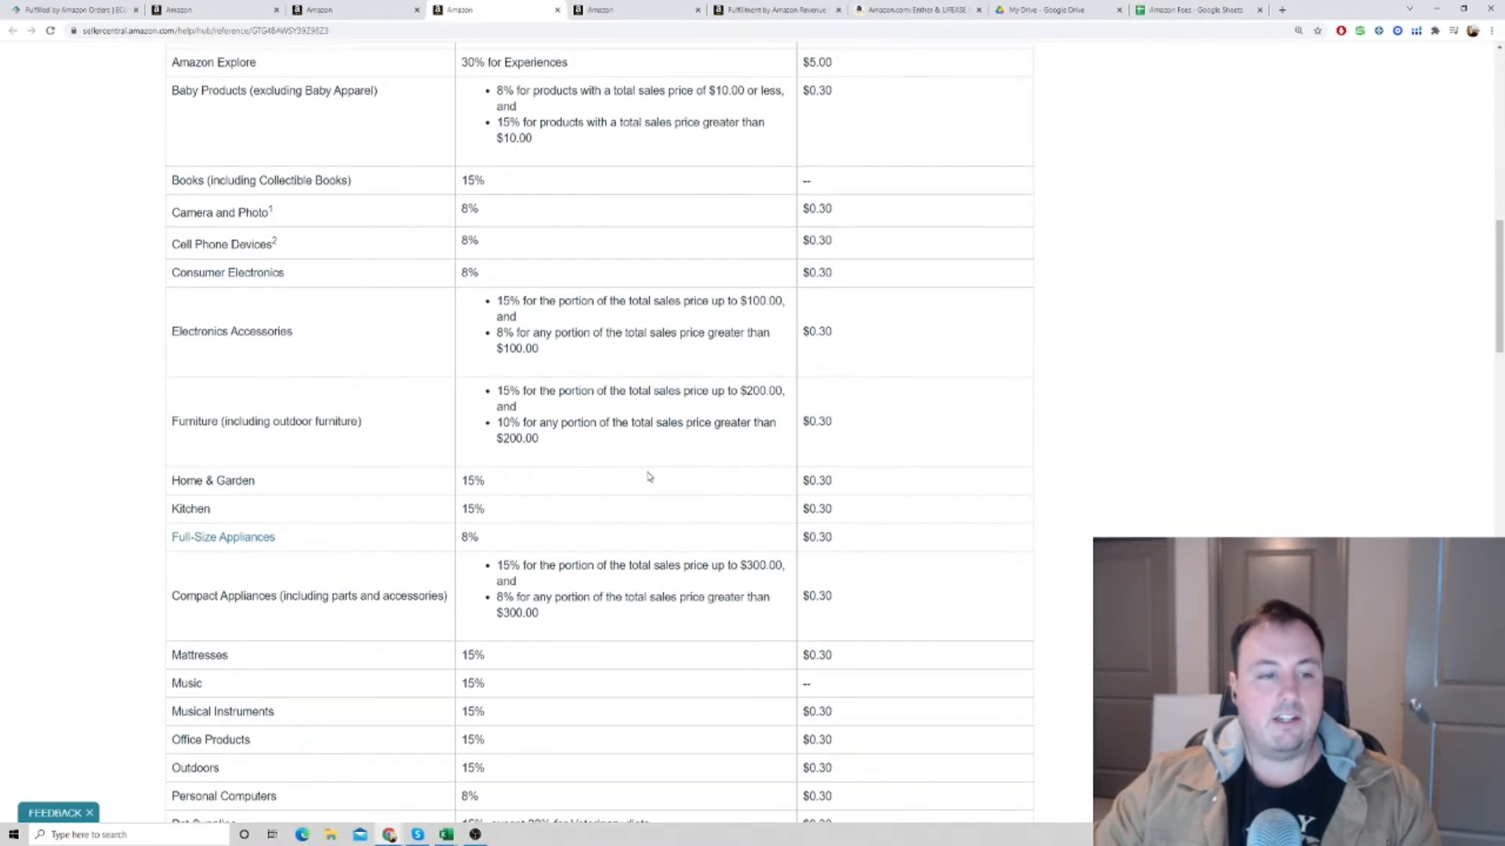
{"action": "scroll", "scroll_direction": "down", "scroll_amount": 3}
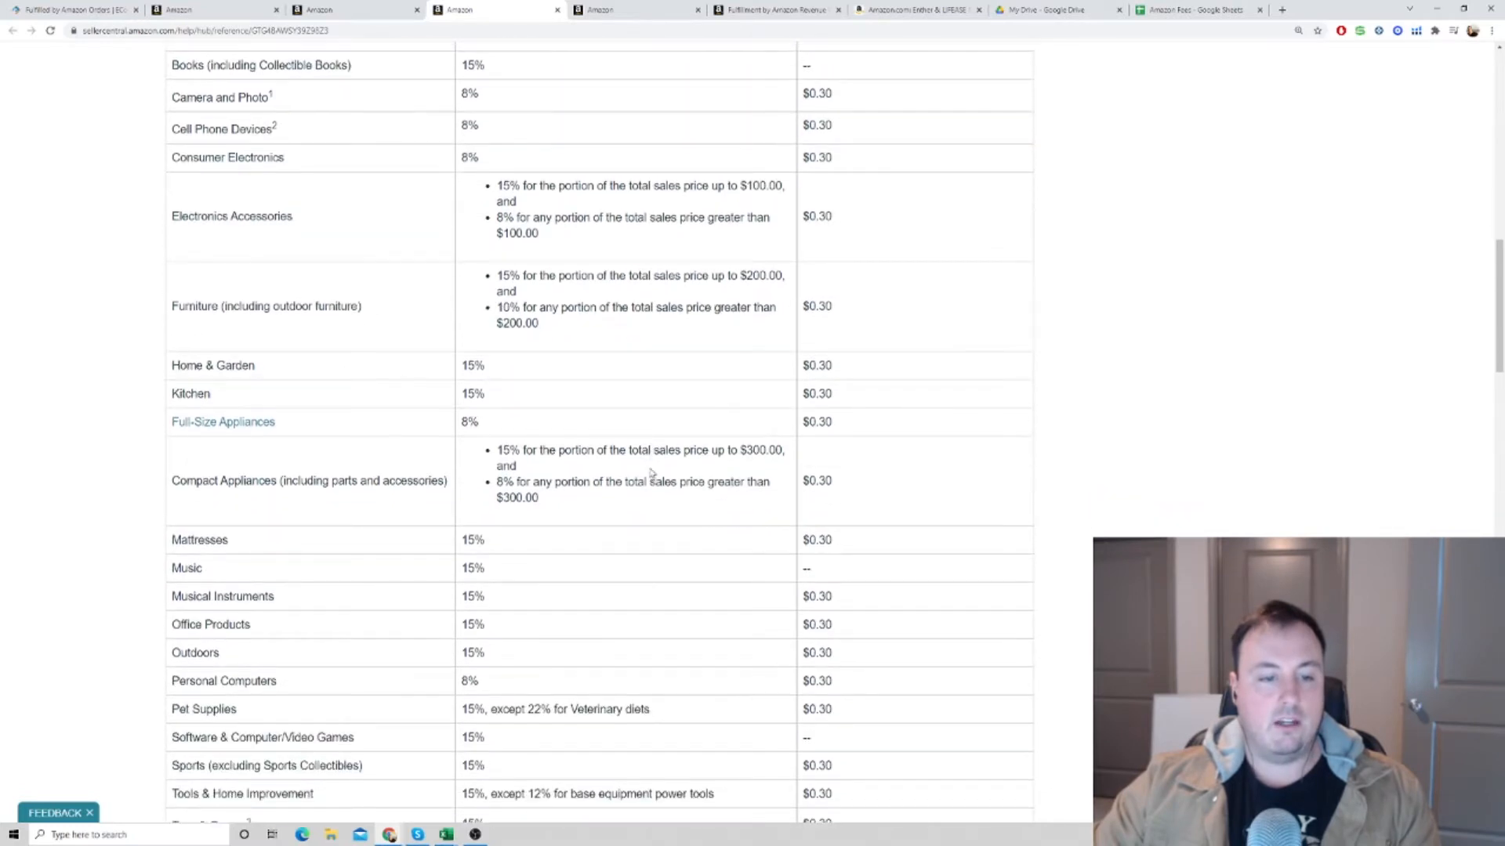
{"action": "scroll", "scroll_direction": "up", "scroll_amount": 3}
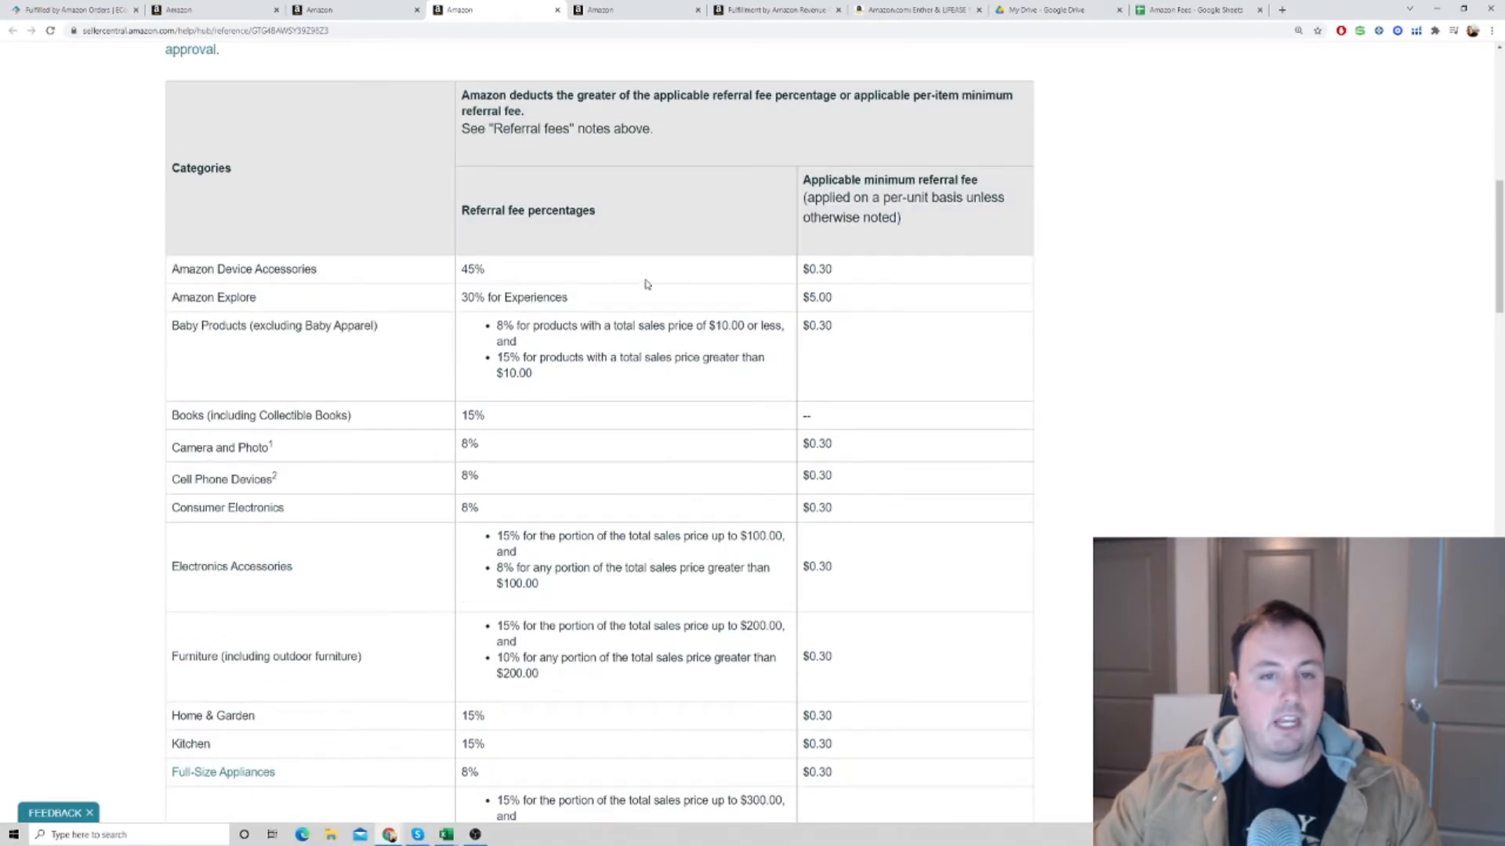
{"action": "scroll", "scroll_direction": "down", "scroll_amount": 3}
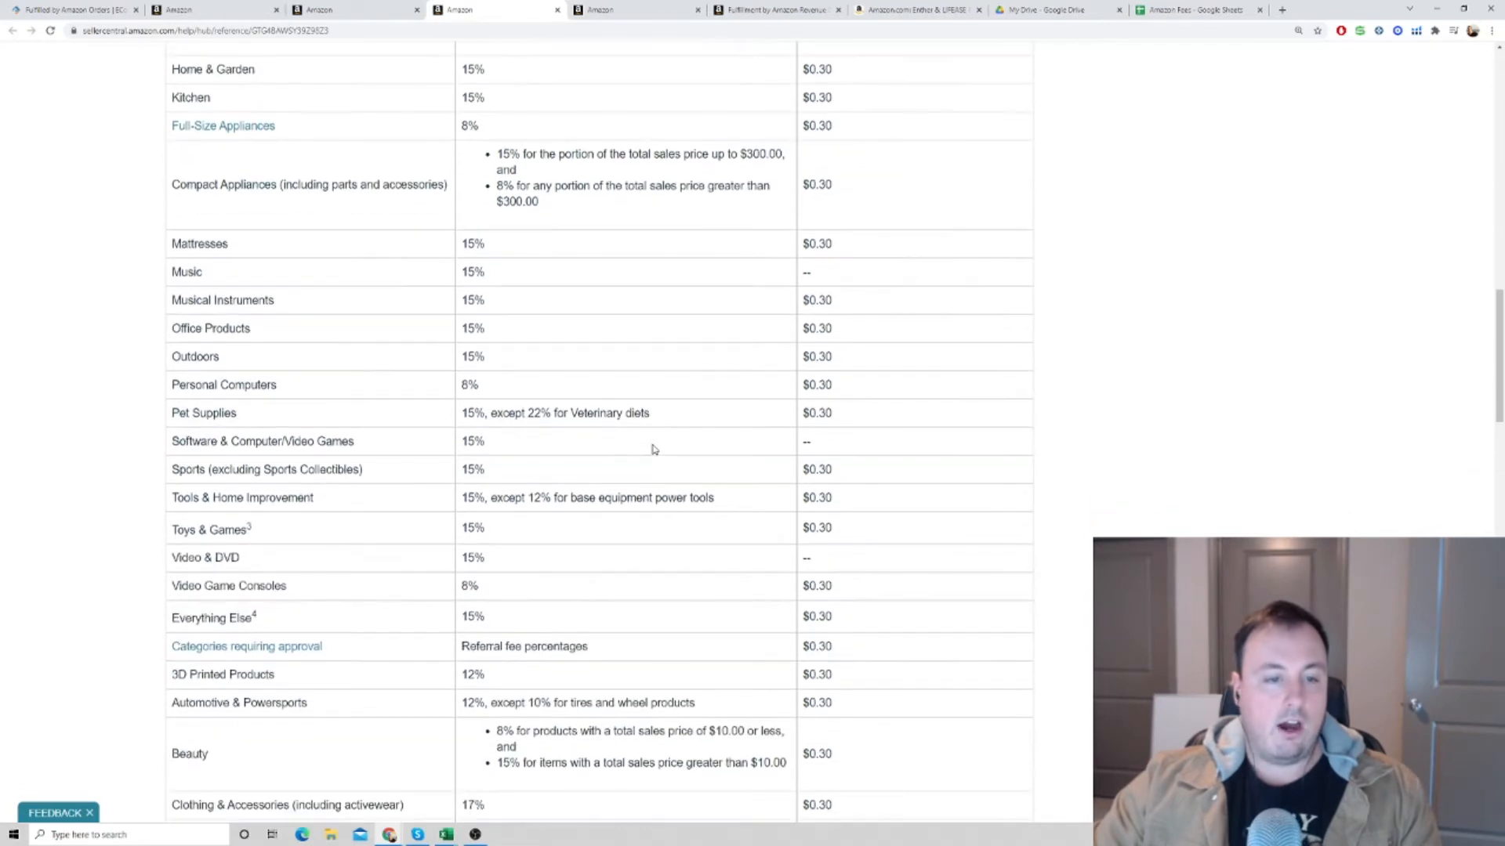
{"action": "scroll", "scroll_direction": "down", "scroll_amount": 3}
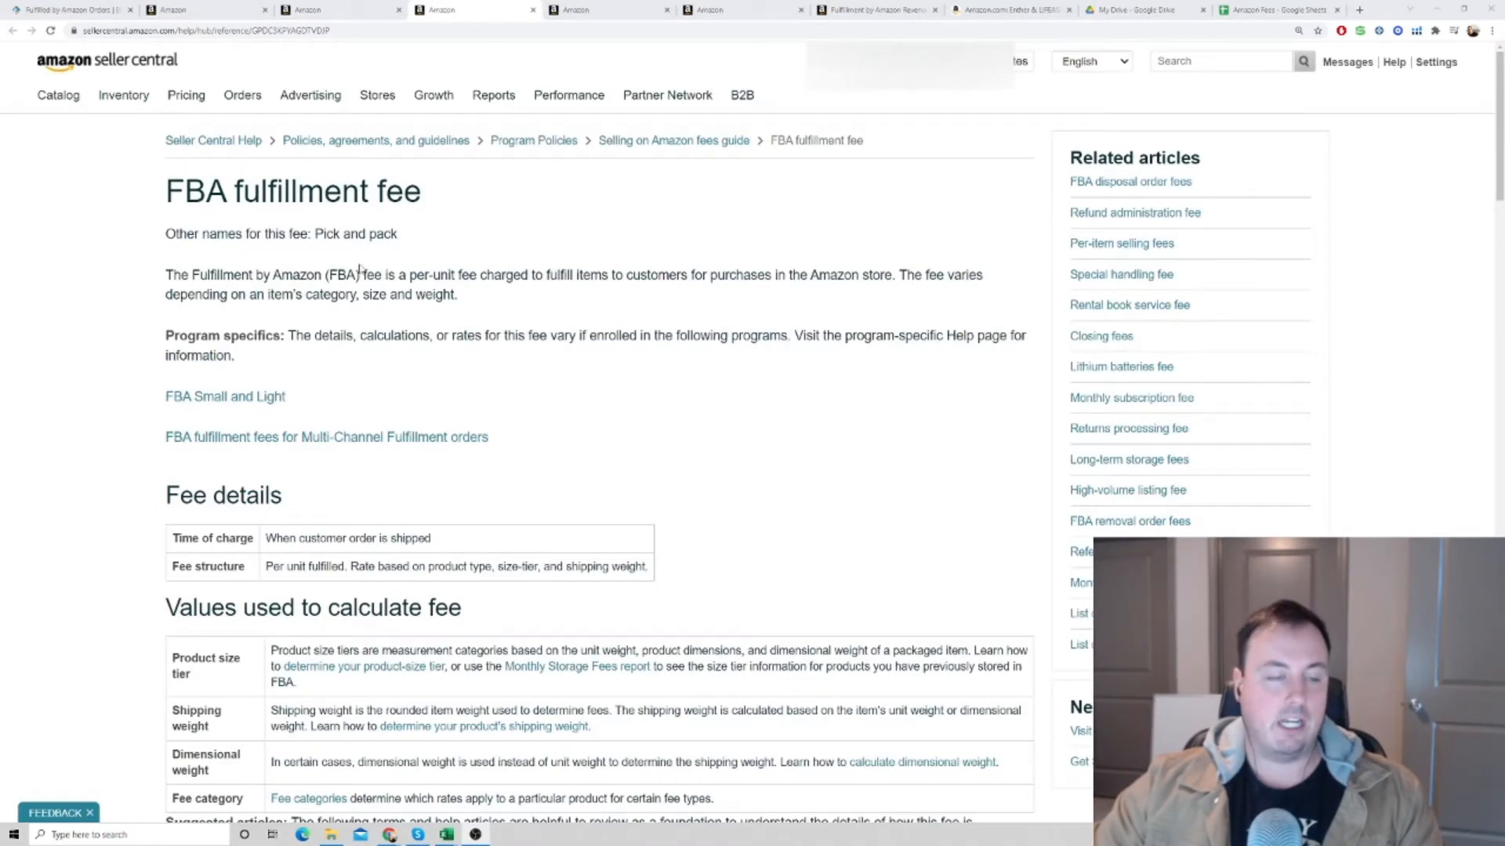
Step: Open the FBA fulfillment fee help article and read down toward its Rate cards section
{"action": "double_click", "coordinate": [410, 192]}
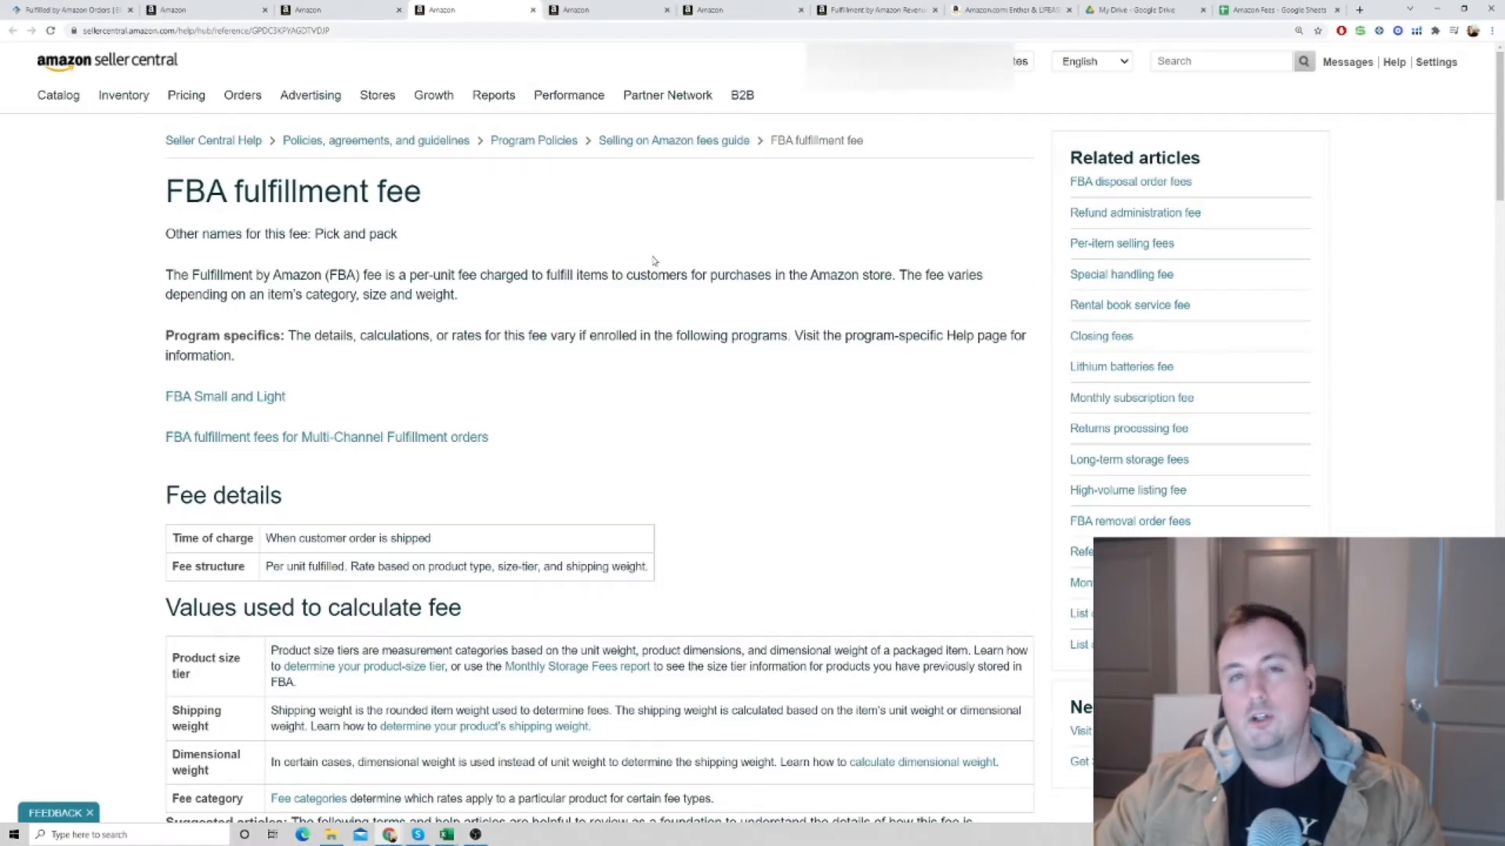
{"action": "mouse_move", "coordinate": [514, 405]}
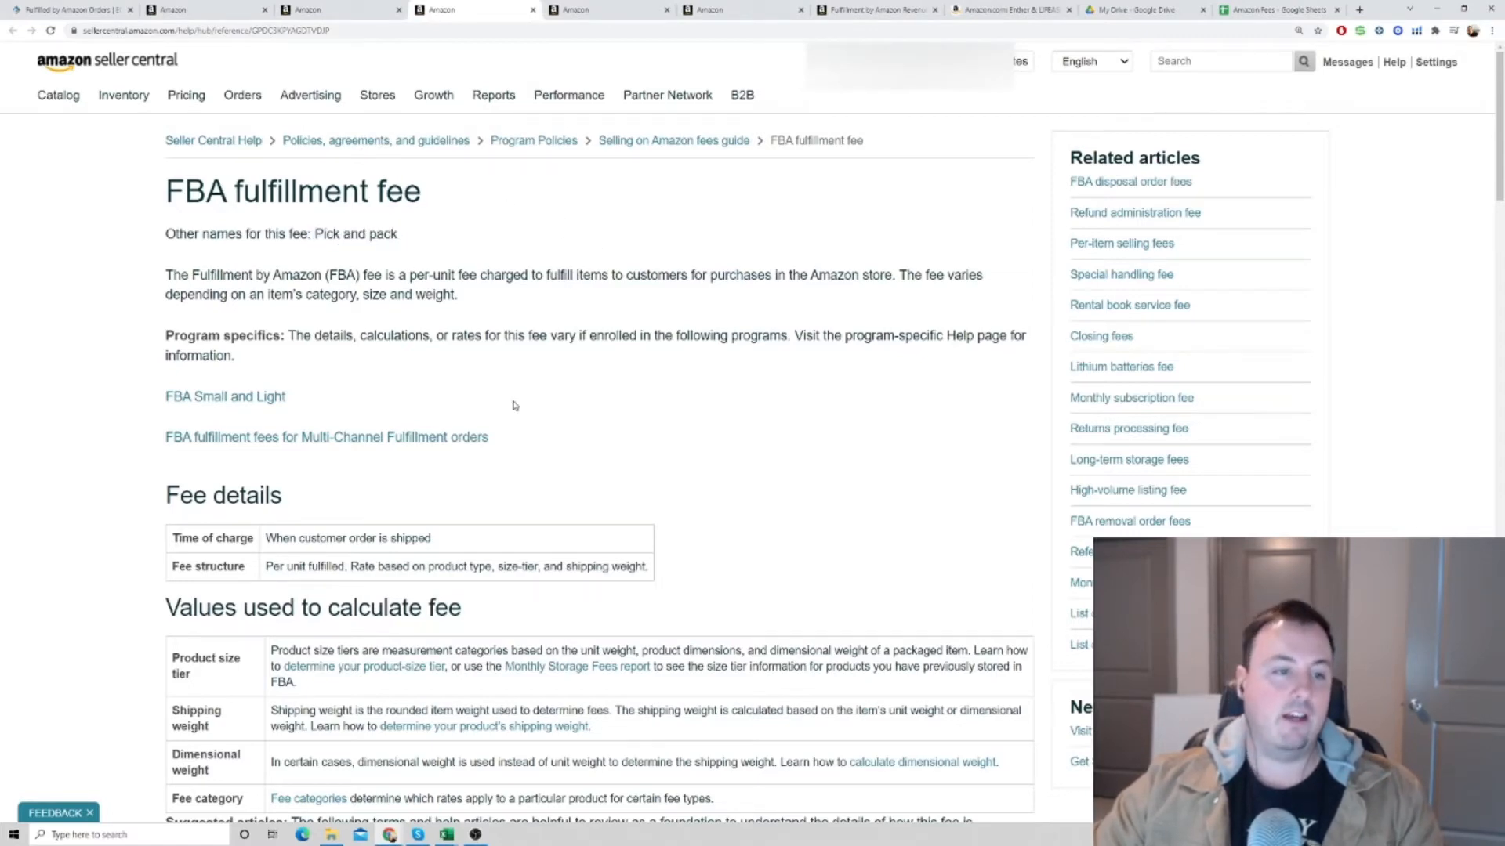
{"action": "scroll", "scroll_direction": "down", "scroll_amount": 3}
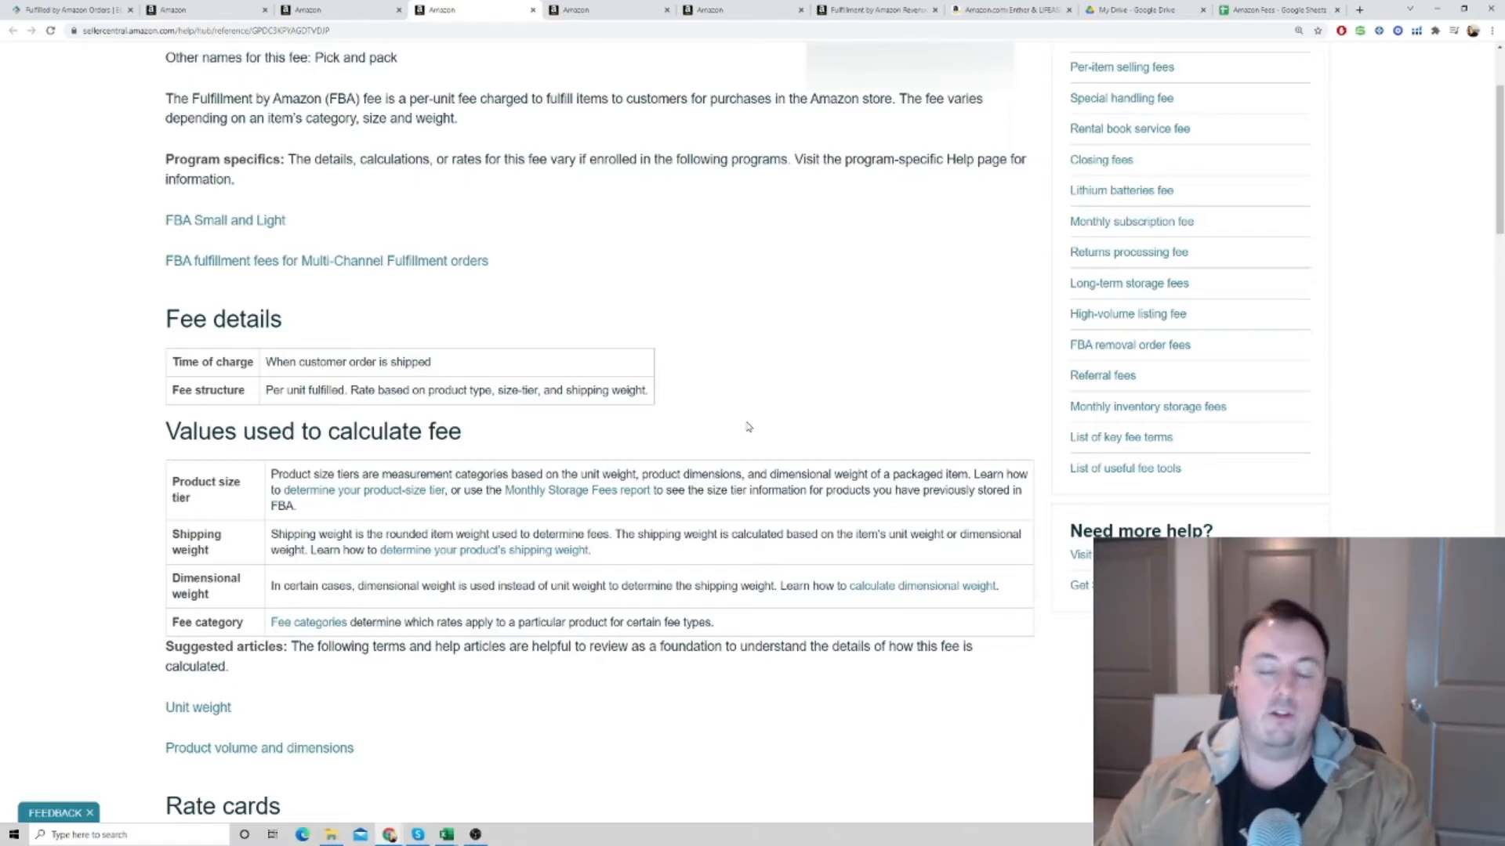
{"action": "scroll", "scroll_direction": "down", "scroll_amount": 3}
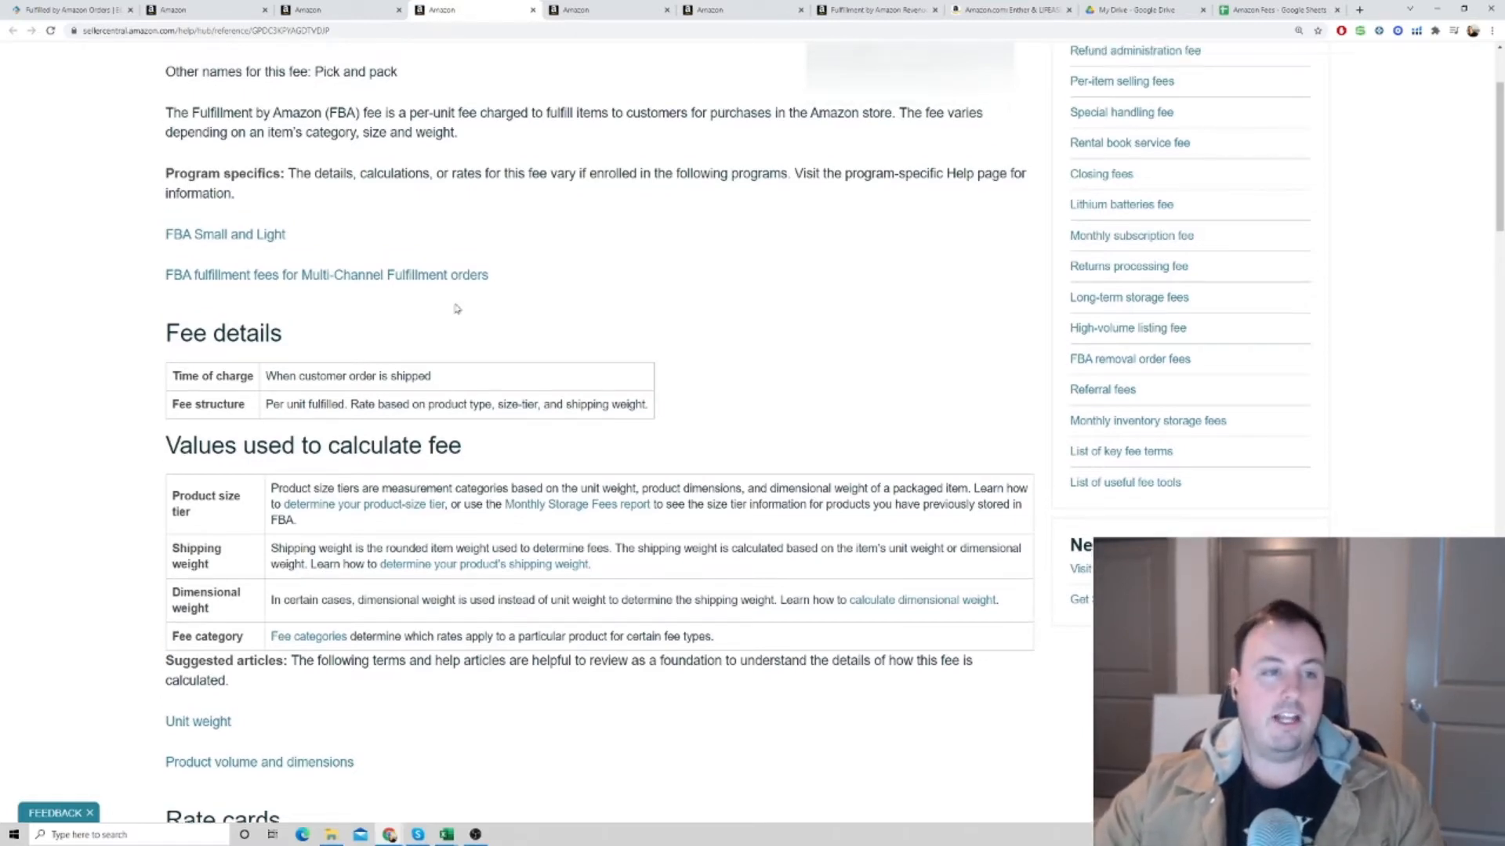
{"action": "scroll", "scroll_direction": "up", "scroll_amount": 3}
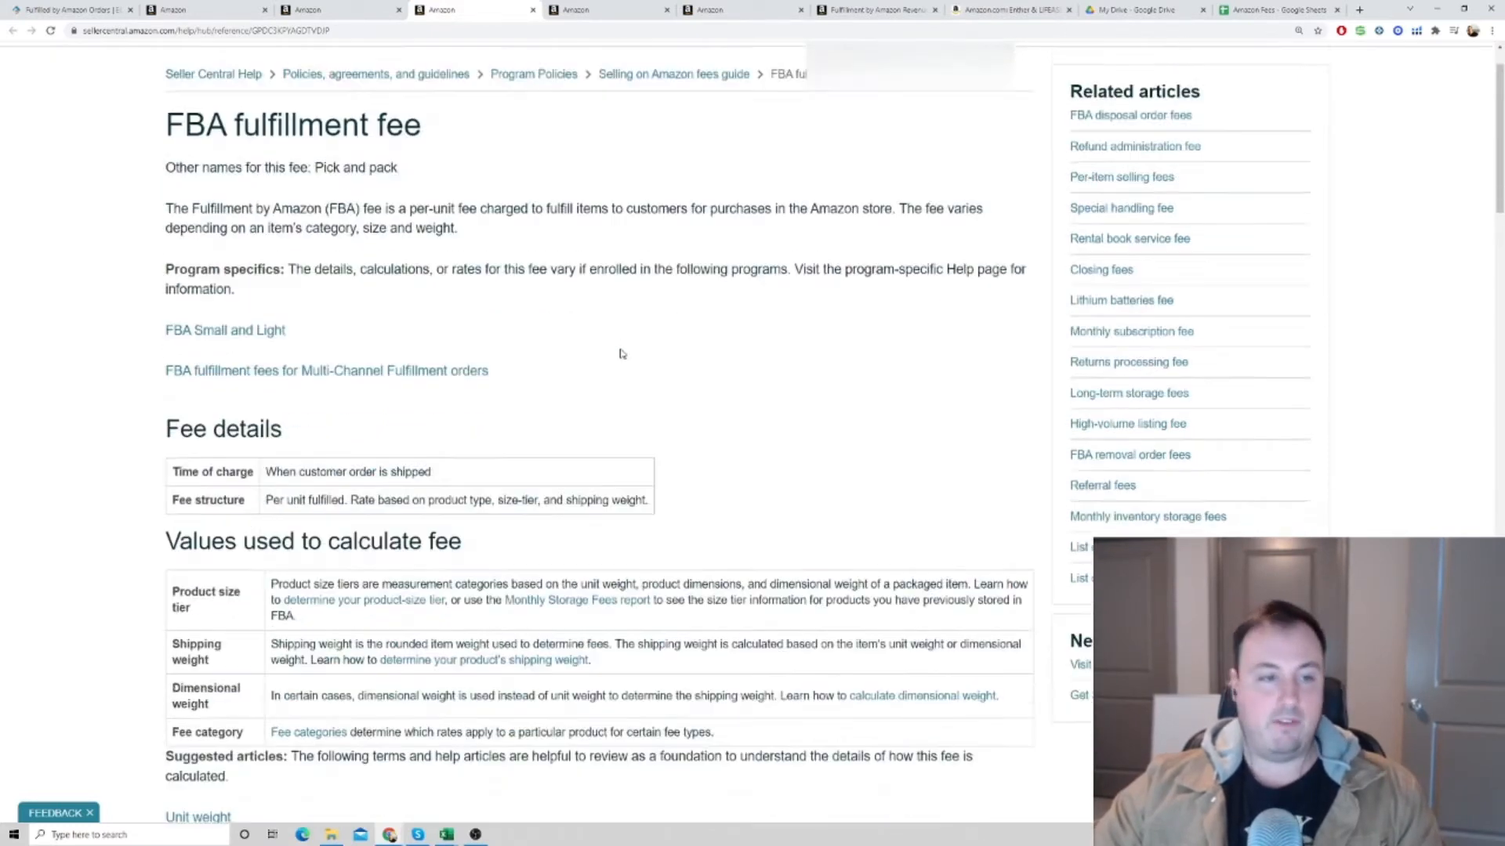
{"action": "scroll", "scroll_direction": "down", "scroll_amount": 3}
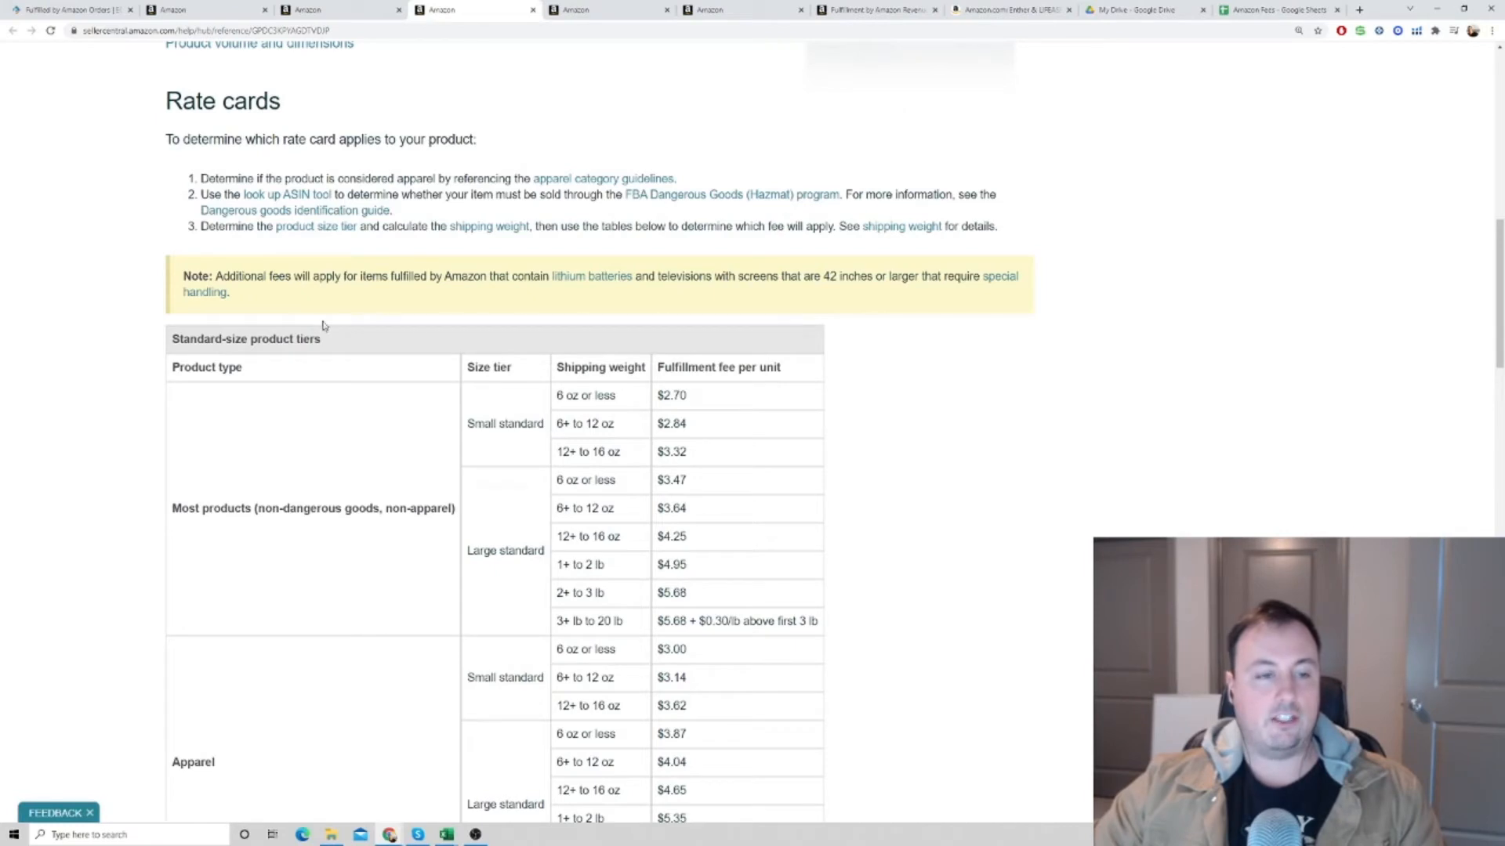
{"action": "scroll", "scroll_direction": "down", "scroll_amount": 3}
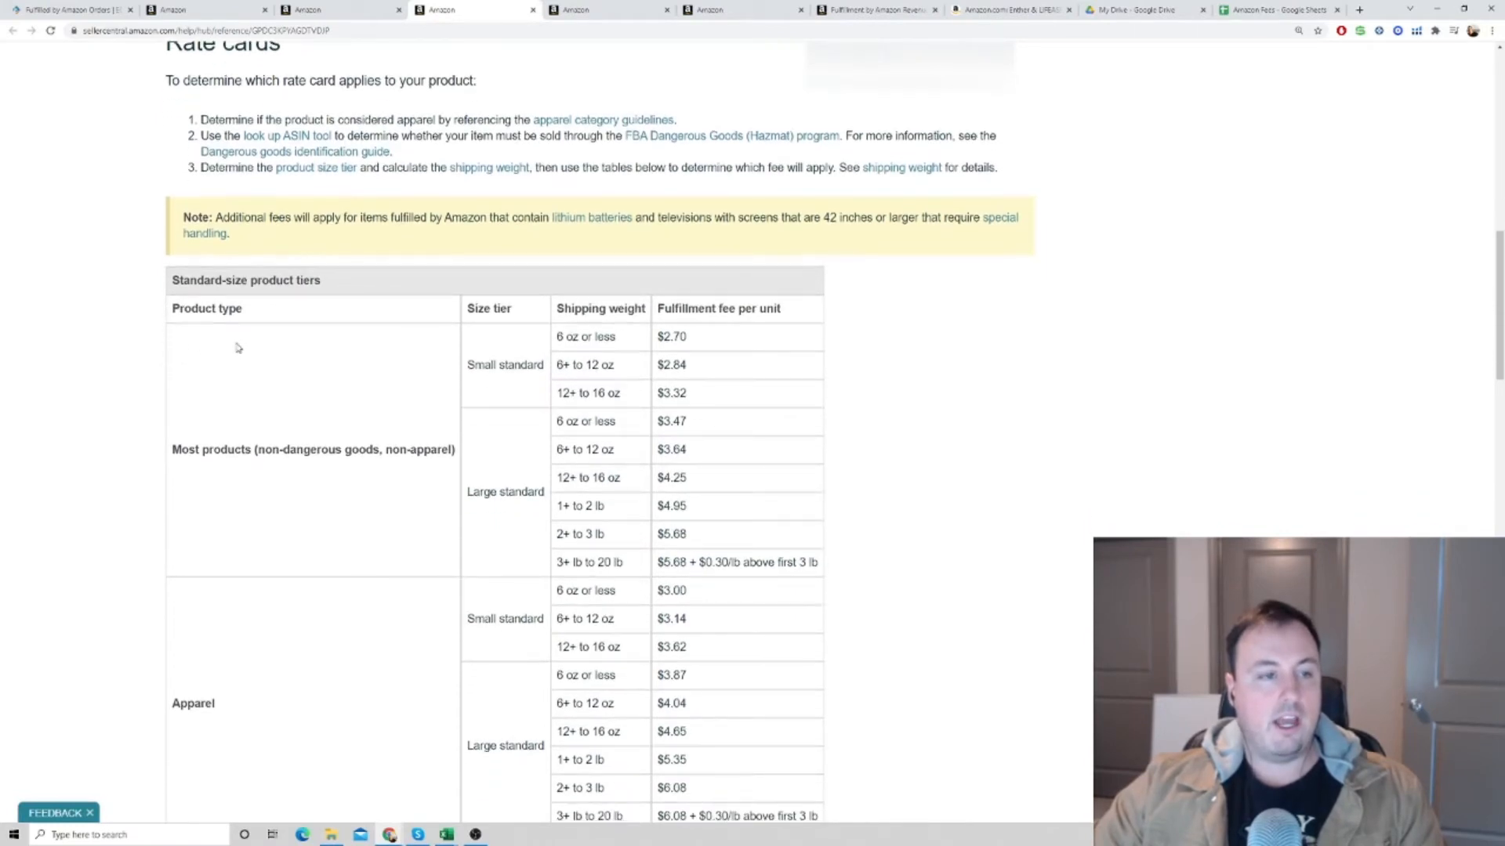
{"action": "mouse_move", "coordinate": [407, 315]}
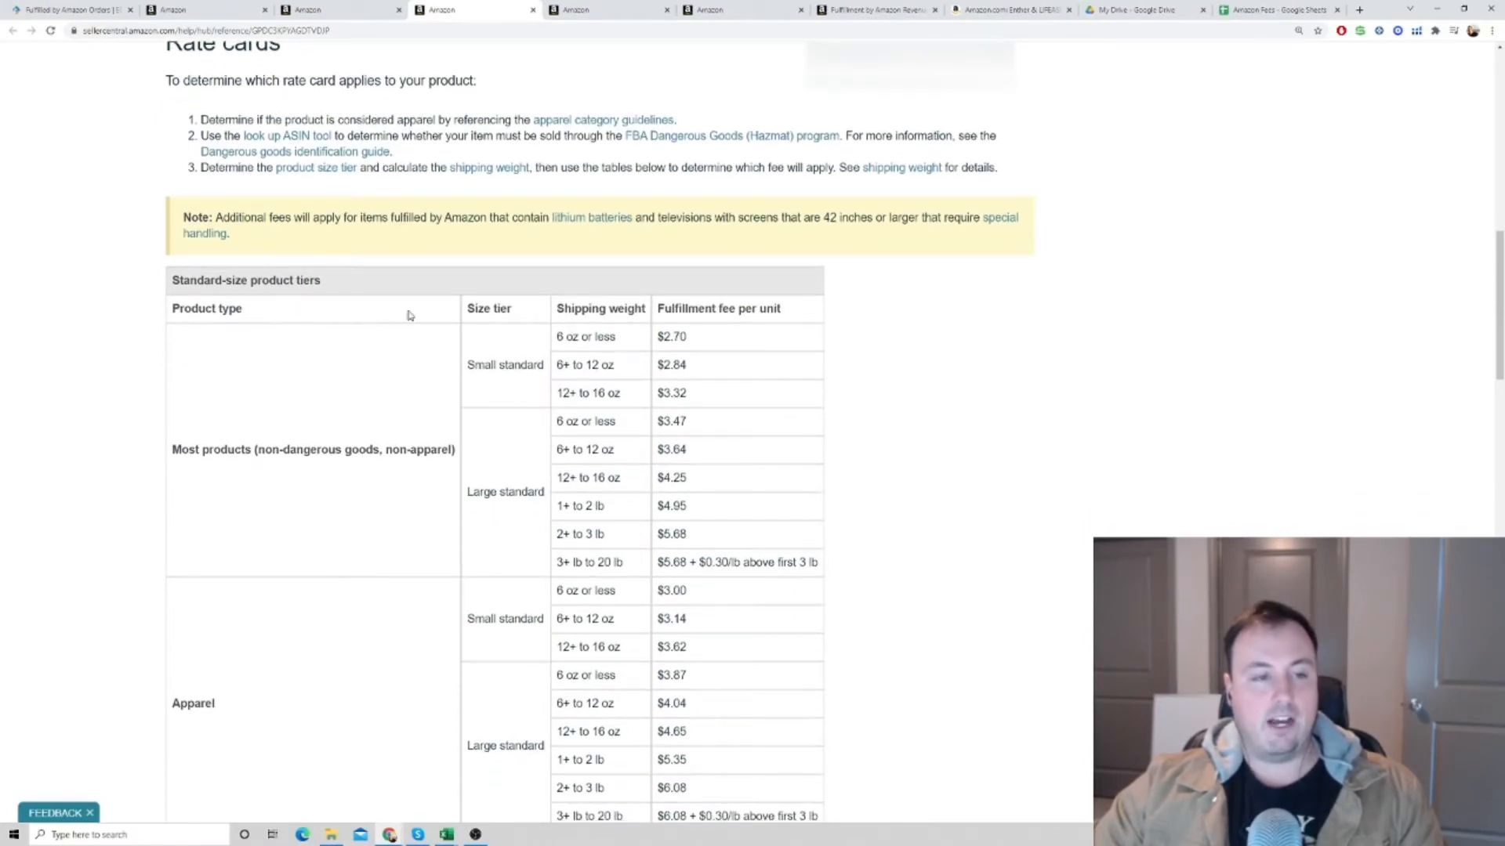
Step: Review the Standard-size product tiers table with per-unit fees by size tier and shipping weight
{"action": "scroll", "scroll_direction": "down", "scroll_amount": 3}
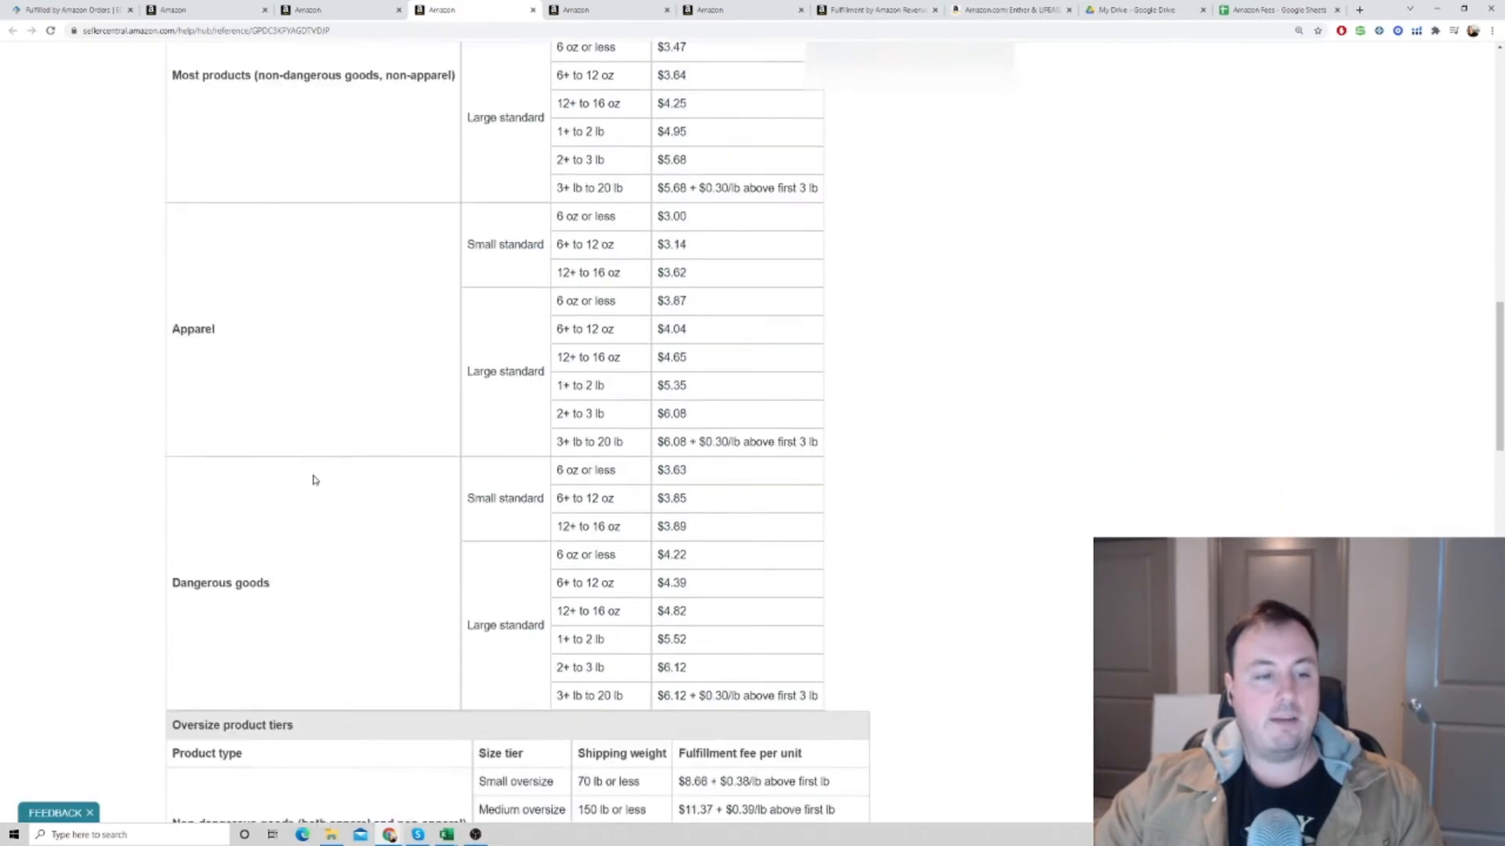
{"action": "scroll", "scroll_direction": "up", "scroll_amount": 3}
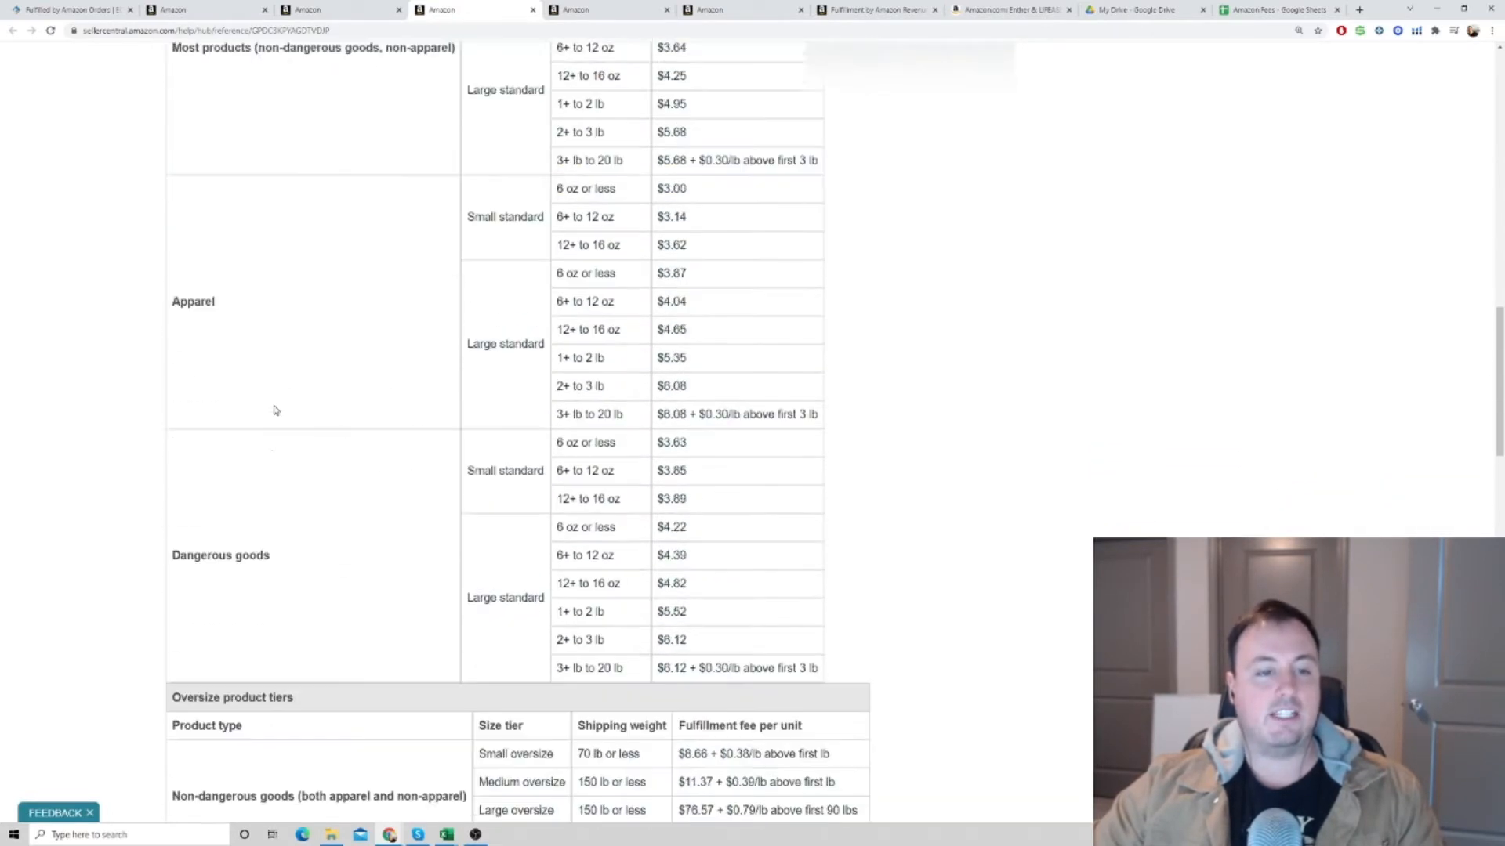
{"action": "scroll", "scroll_direction": "down", "scroll_amount": 3}
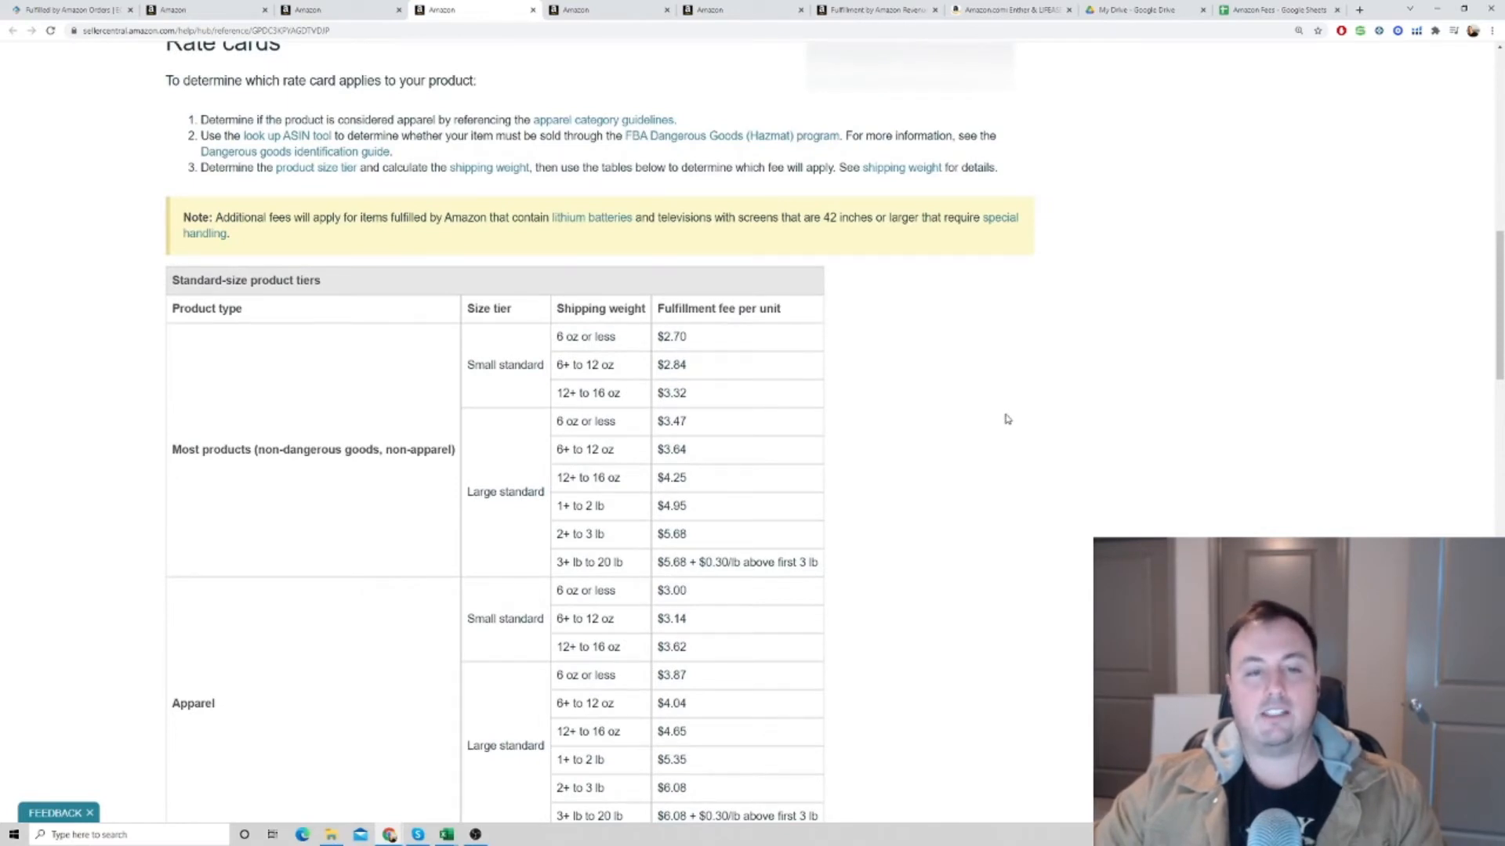
{"action": "mouse_move", "coordinate": [718, 330]}
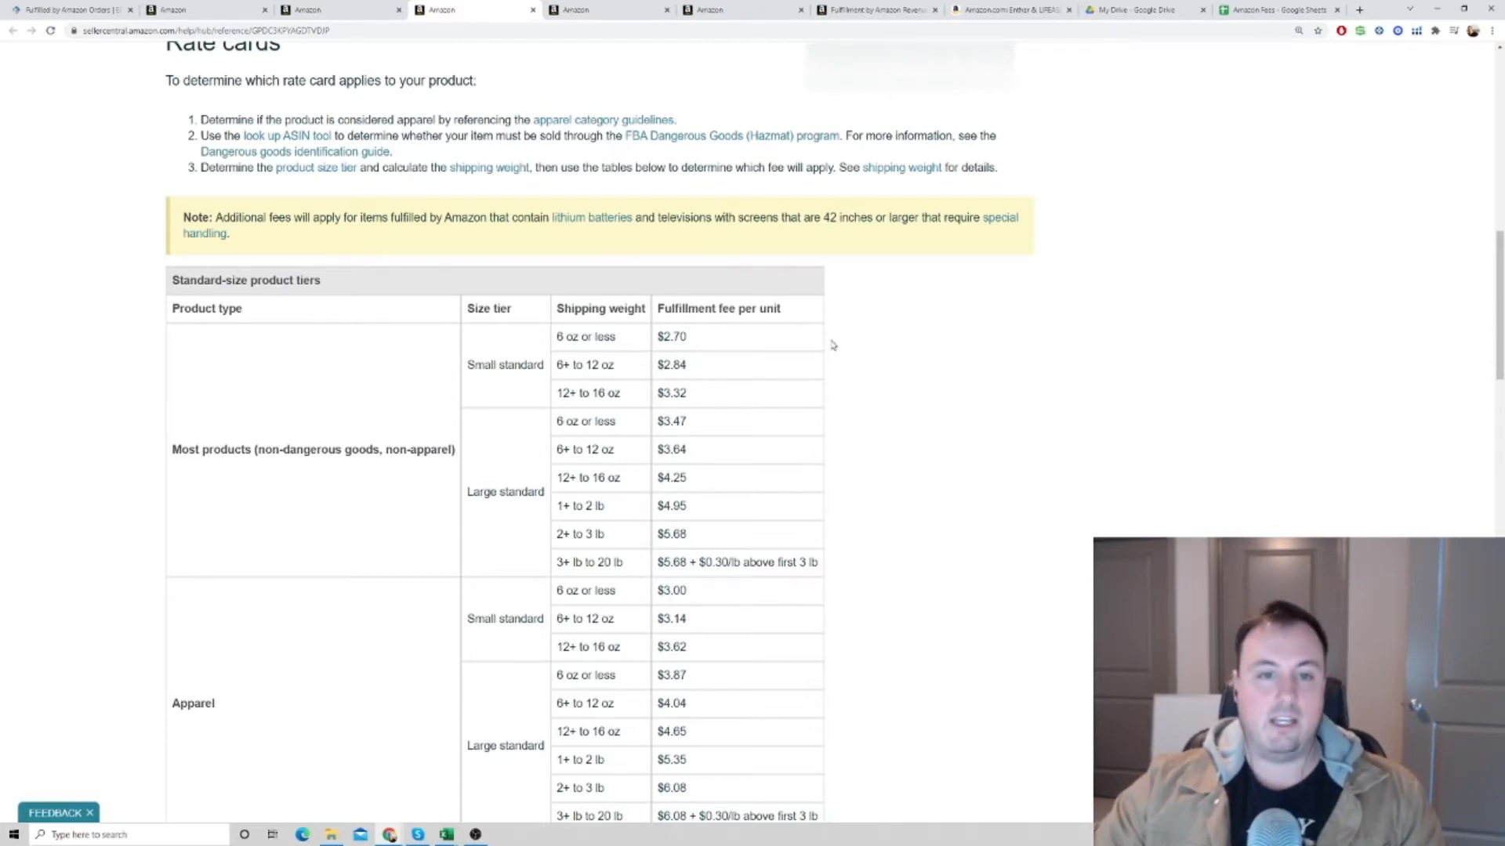
{"action": "mouse_move", "coordinate": [807, 348]}
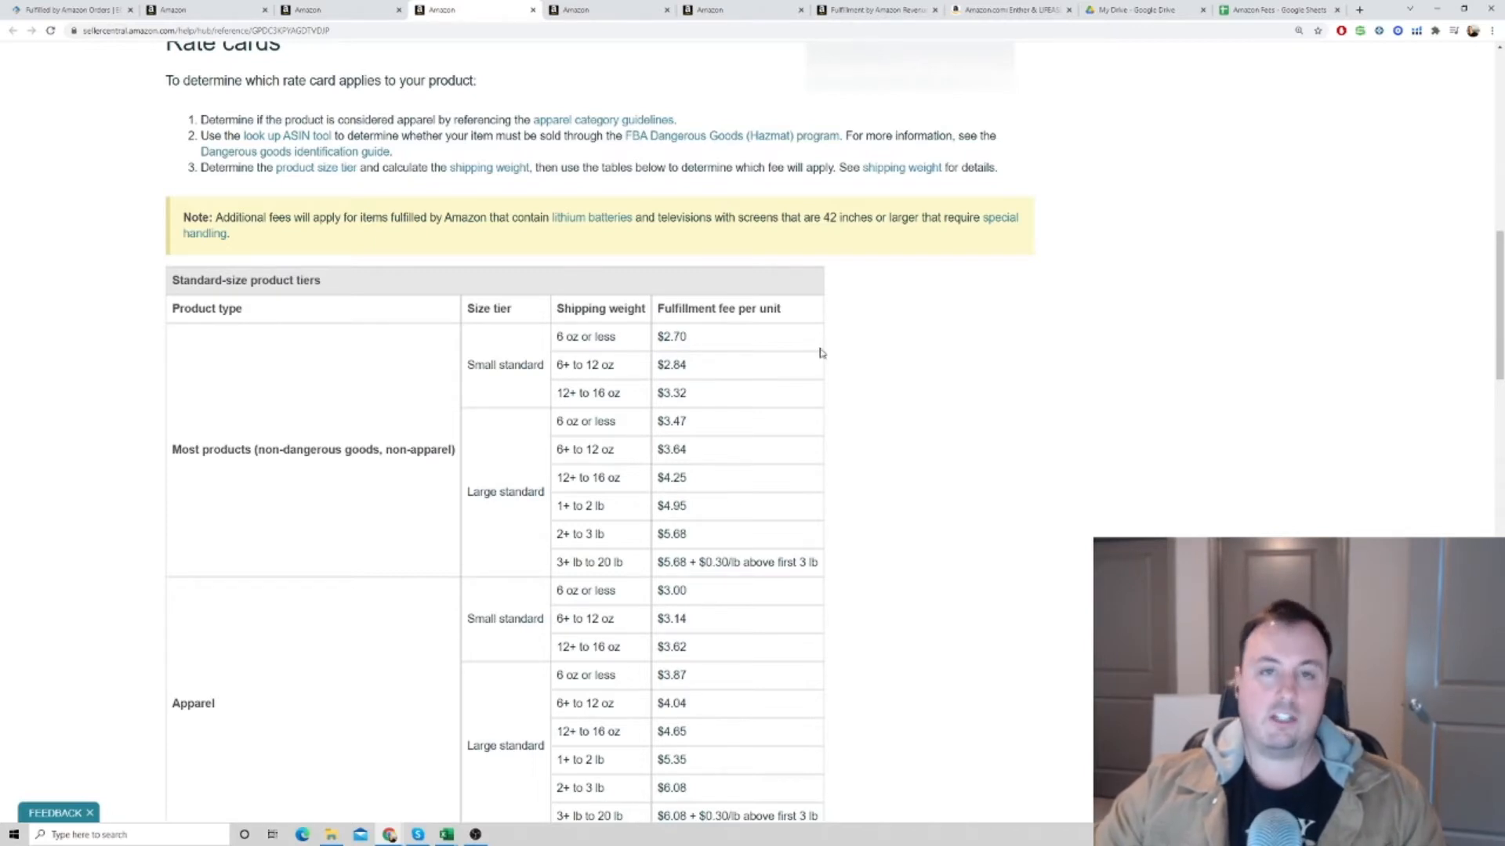
{"action": "scroll", "scroll_direction": "down", "scroll_amount": 3}
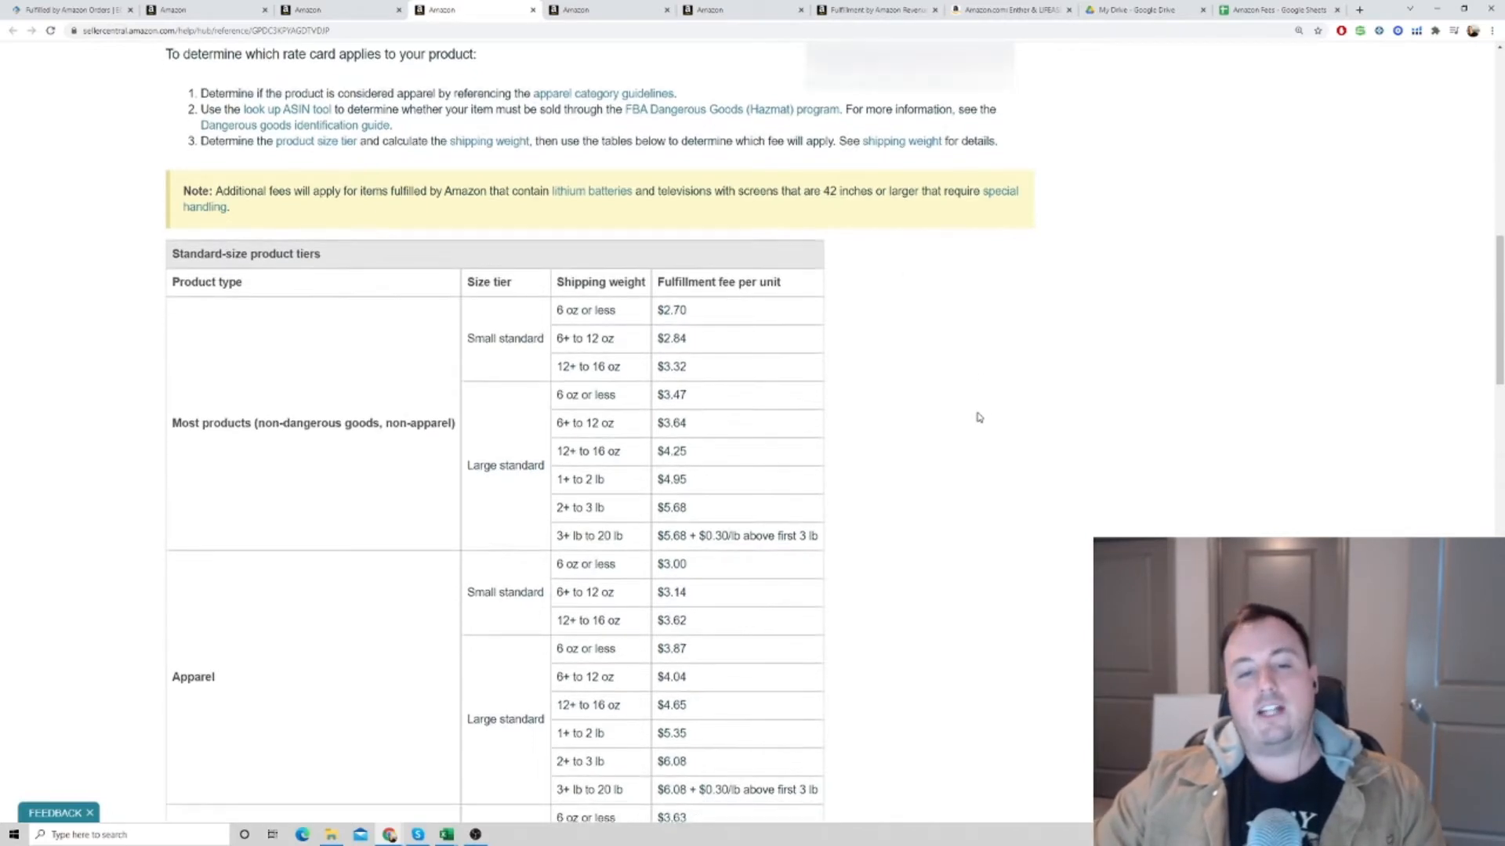
{"action": "scroll", "scroll_direction": "down", "scroll_amount": 3}
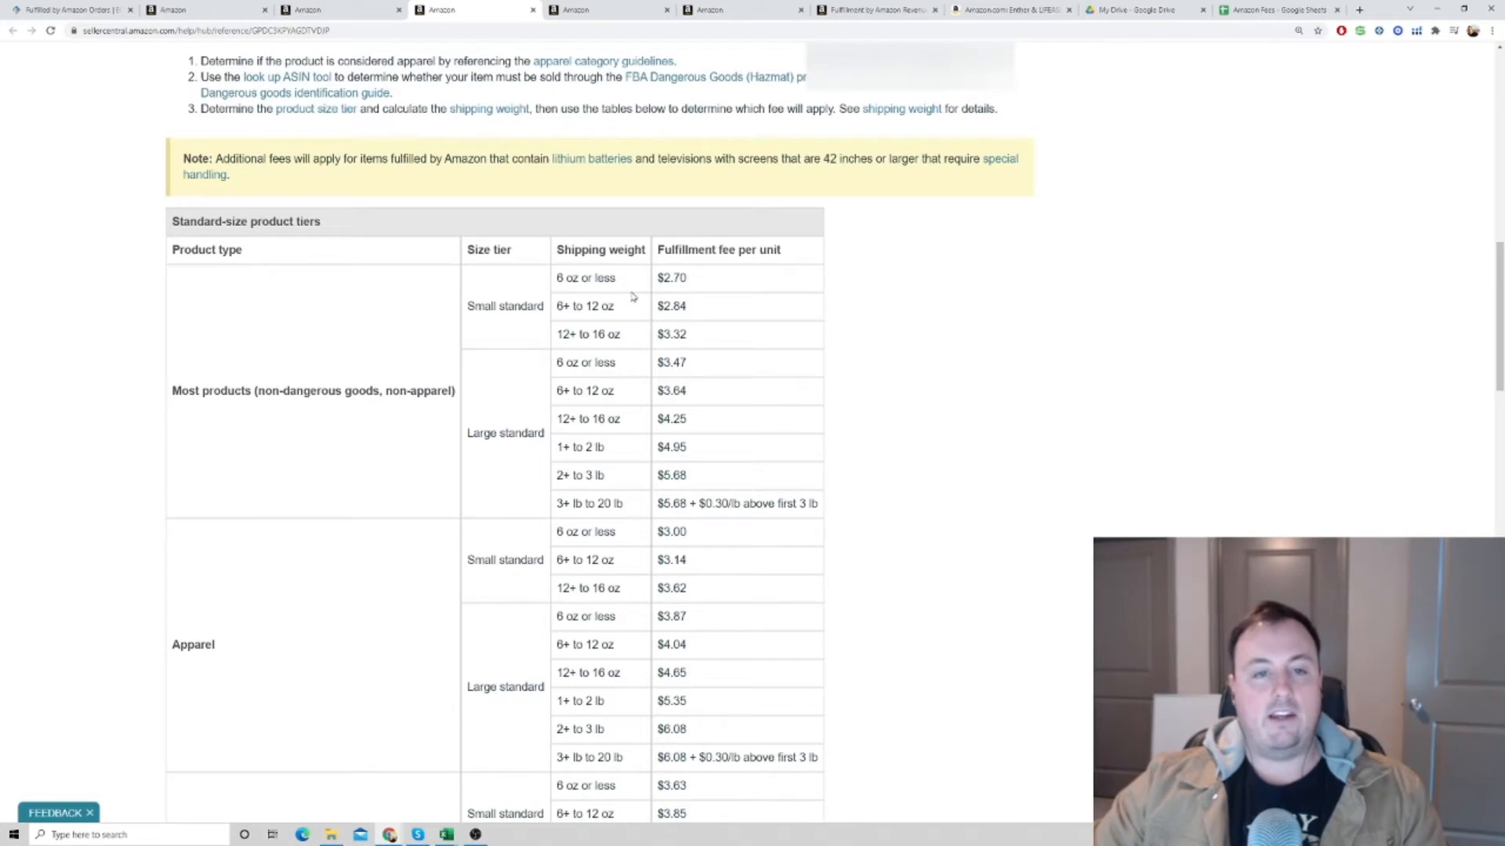
{"action": "mouse_move", "coordinate": [798, 372]}
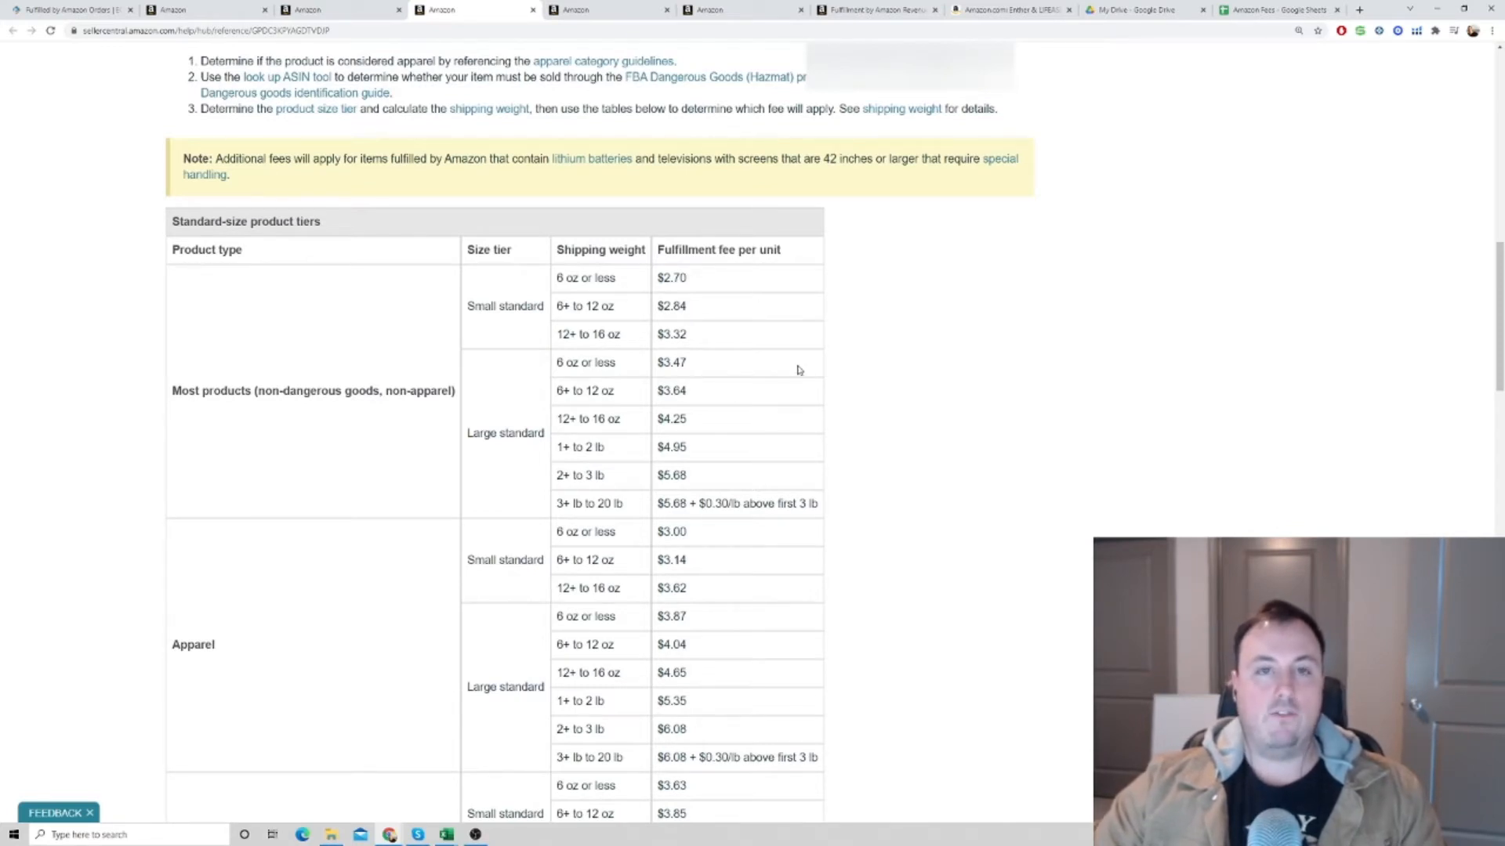
{"action": "mouse_move", "coordinate": [769, 271]}
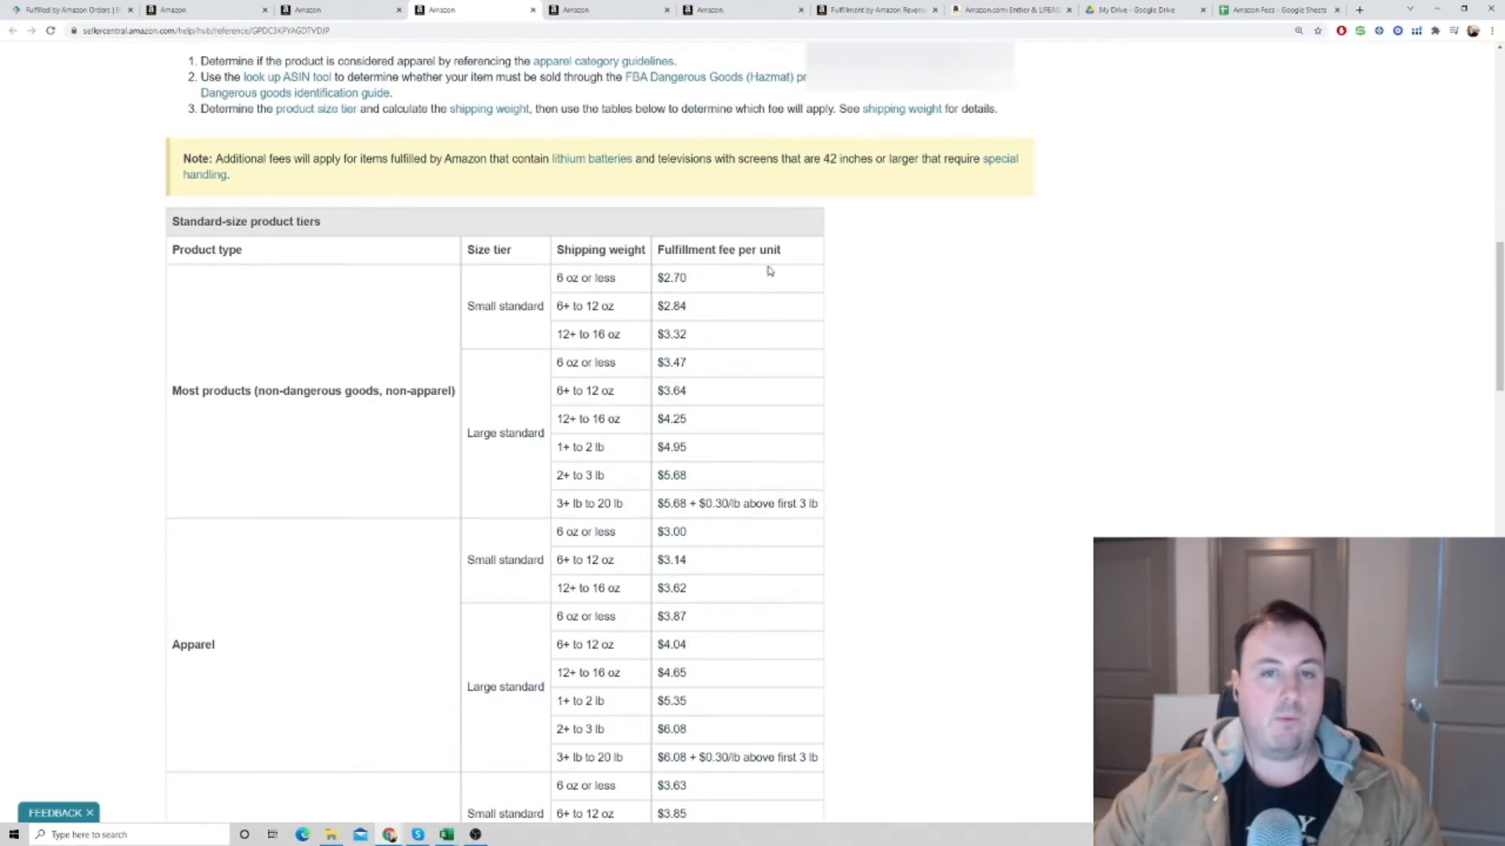
{"action": "mouse_move", "coordinate": [306, 203]}
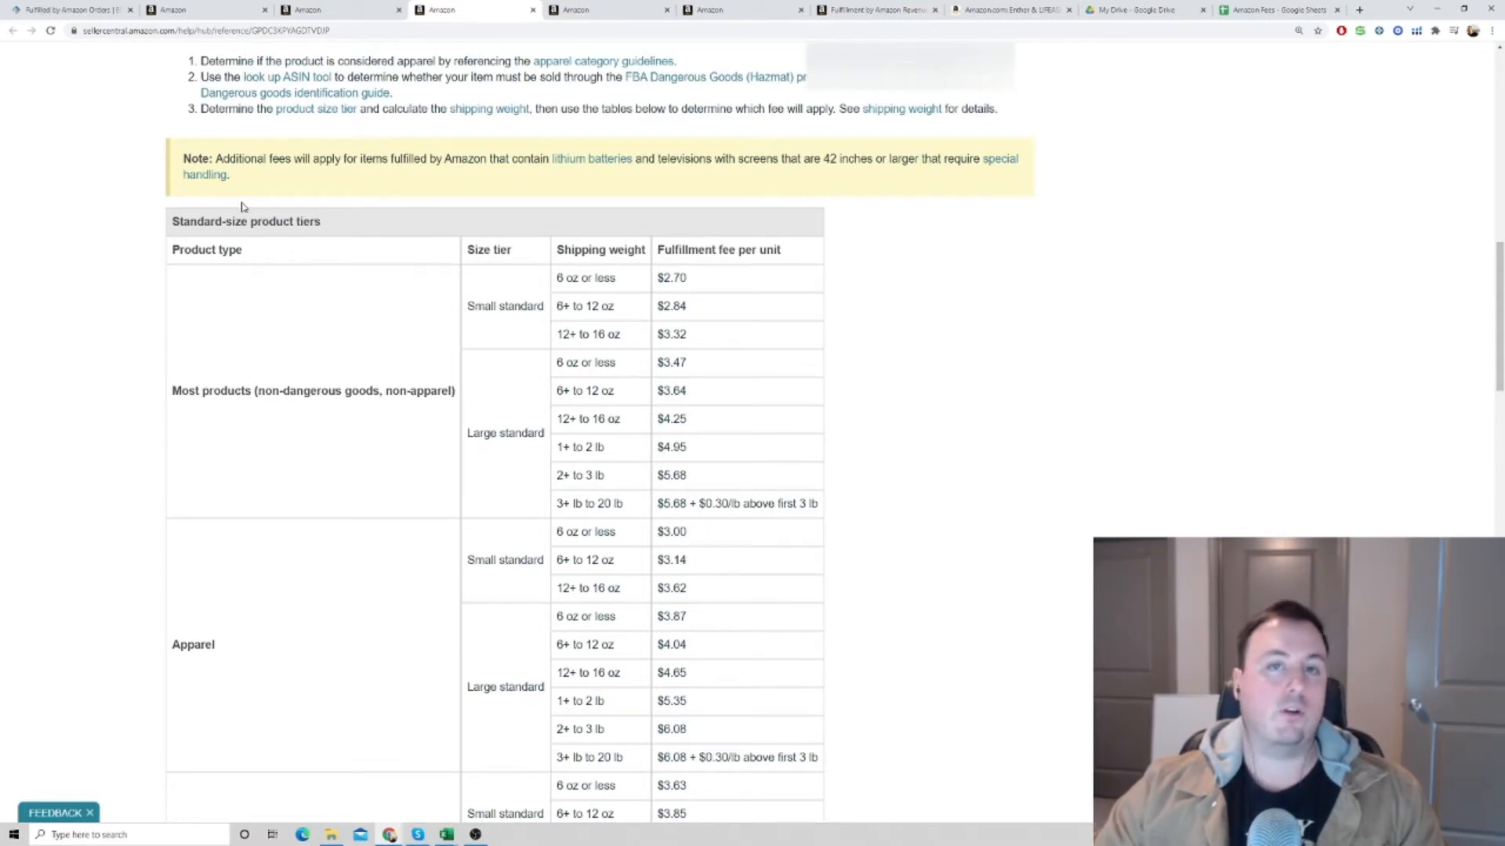
{"action": "mouse_move", "coordinate": [663, 76]}
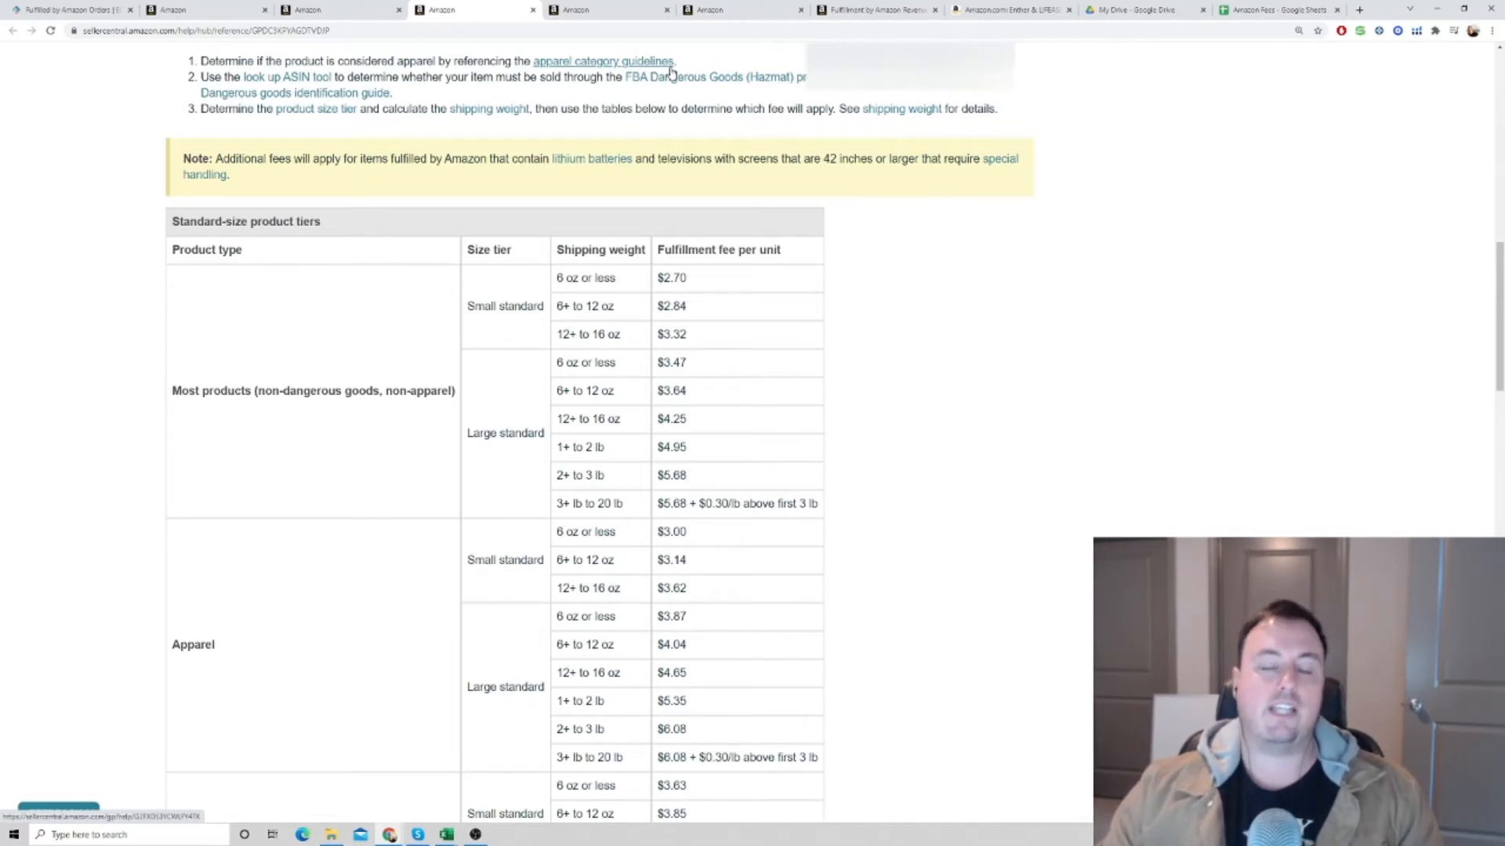
{"action": "mouse_move", "coordinate": [737, 14]}
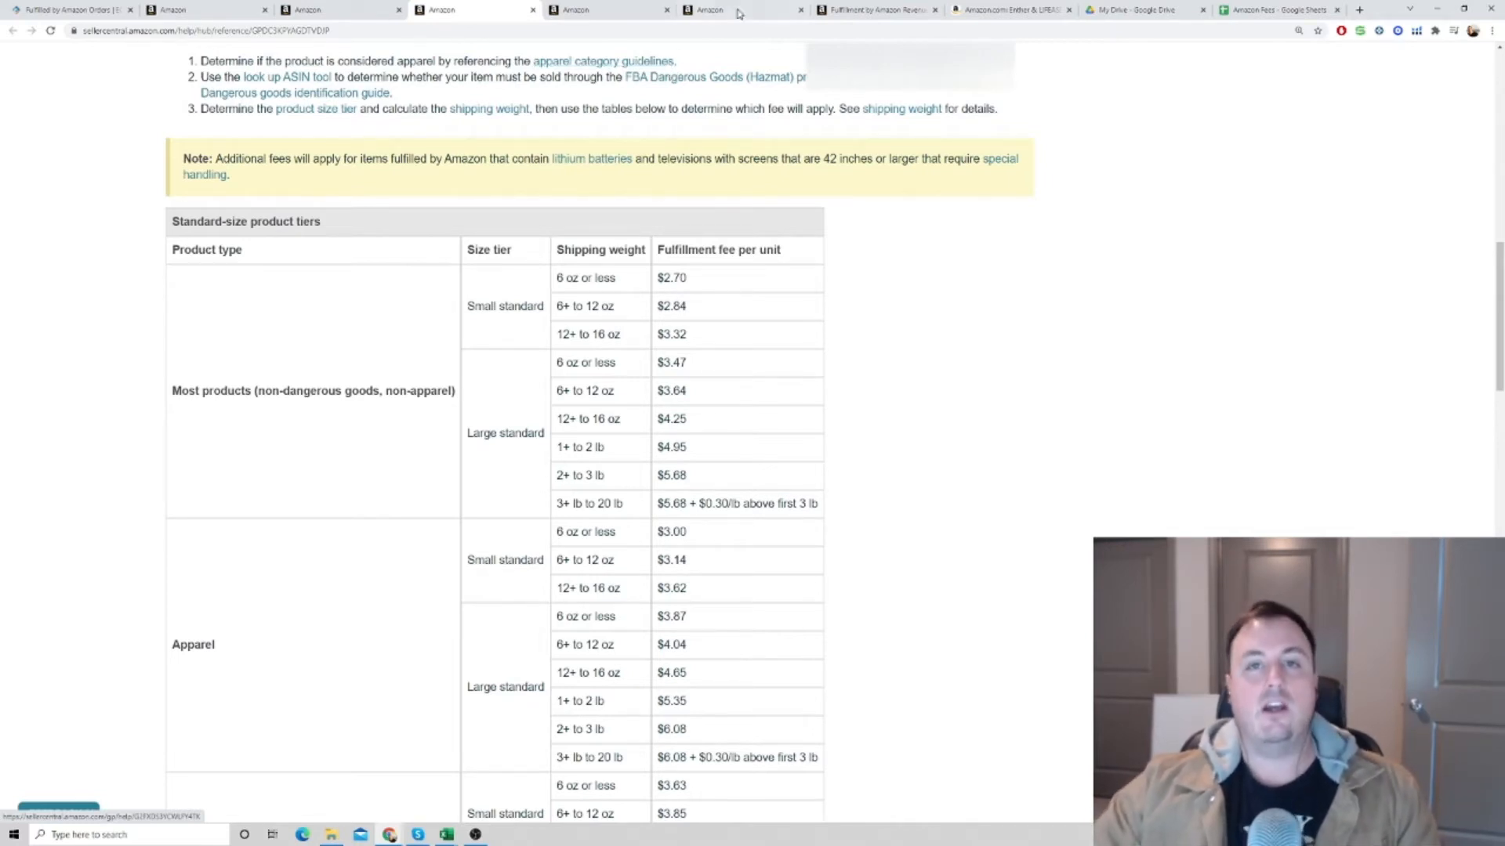
Step: Look up ASIN B092VLTVMD in the FBA Revenue Calculator to load the Enther & LIFEASE mixing bowls
{"action": "left_click", "coordinate": [873, 9]}
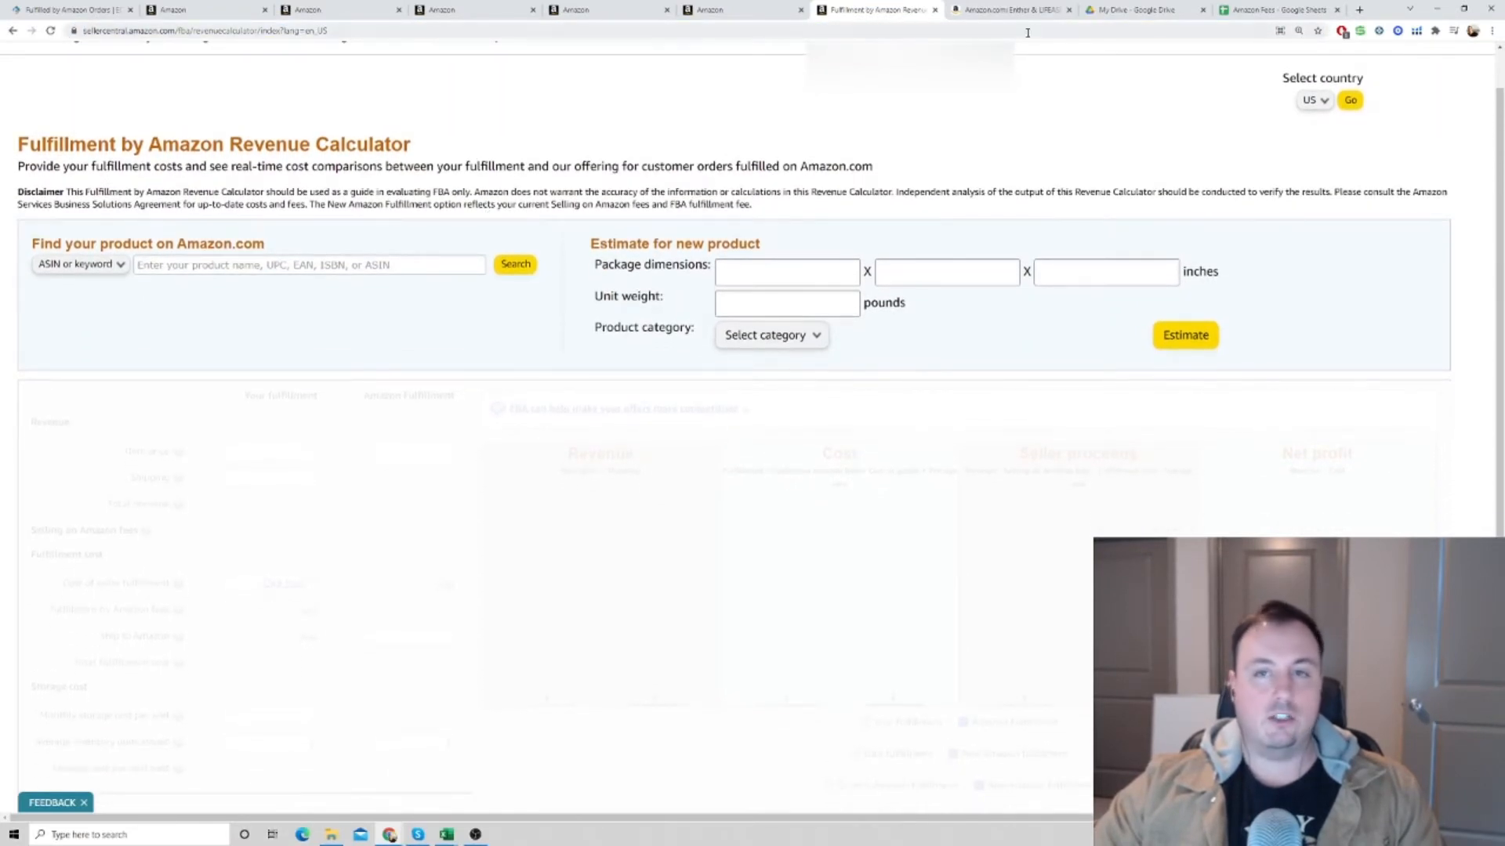
{"action": "left_click", "coordinate": [1003, 10]}
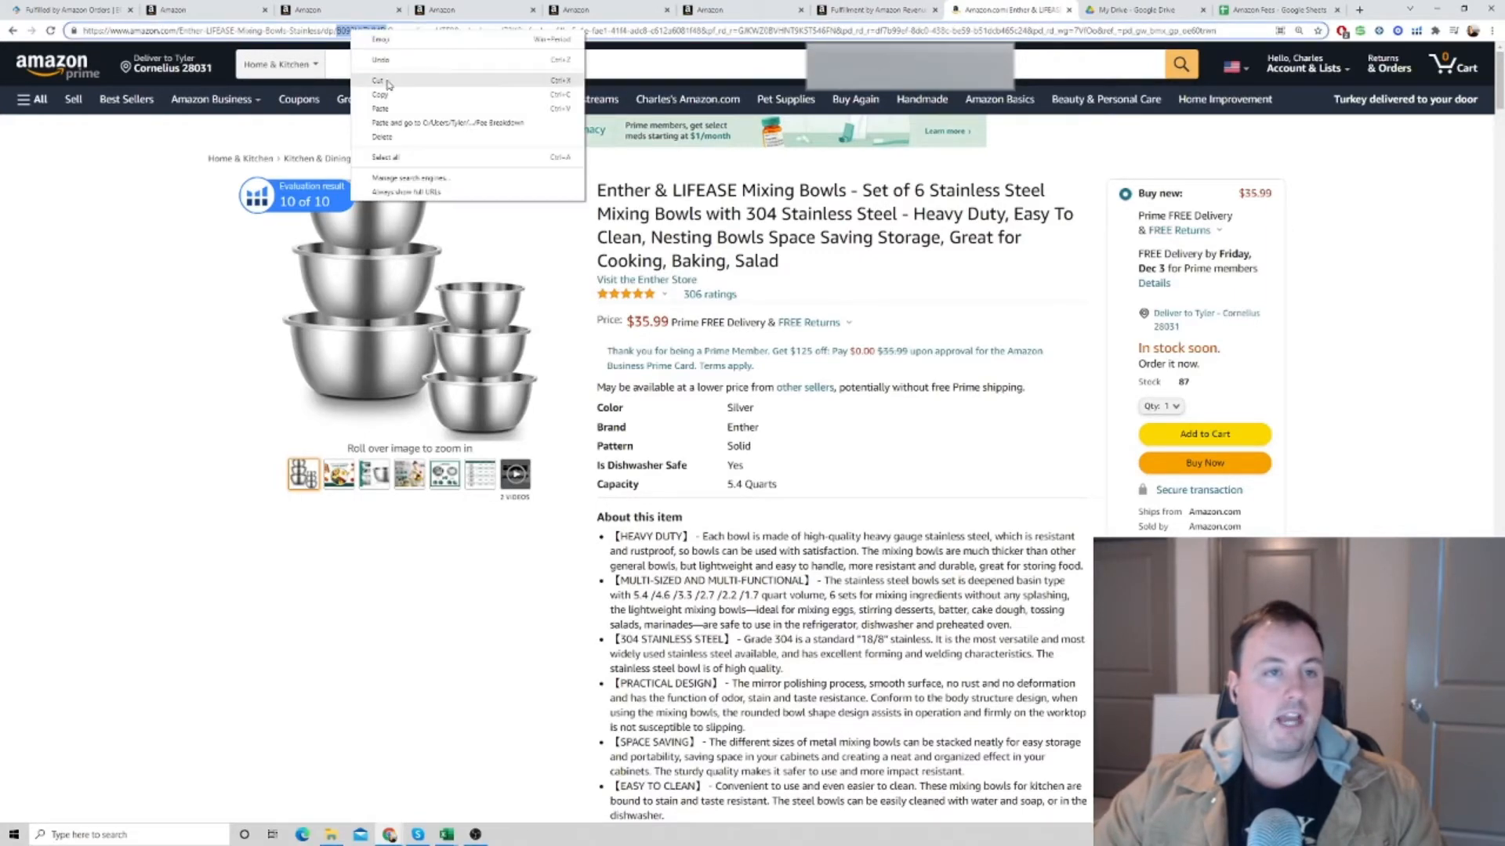
{"action": "left_click", "coordinate": [875, 9]}
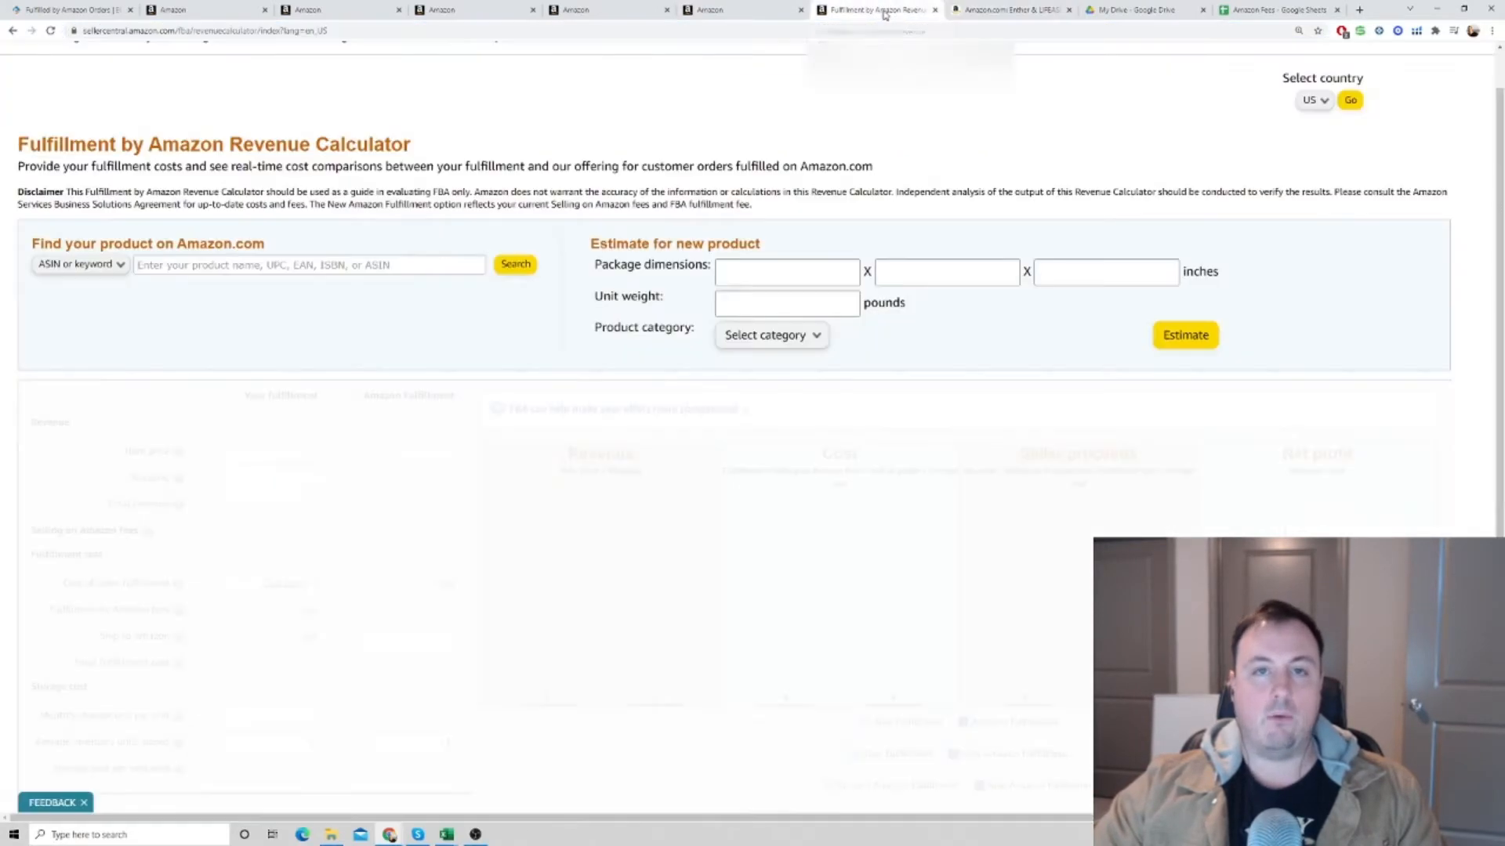
{"action": "type", "text": "B092VLTVMD"}
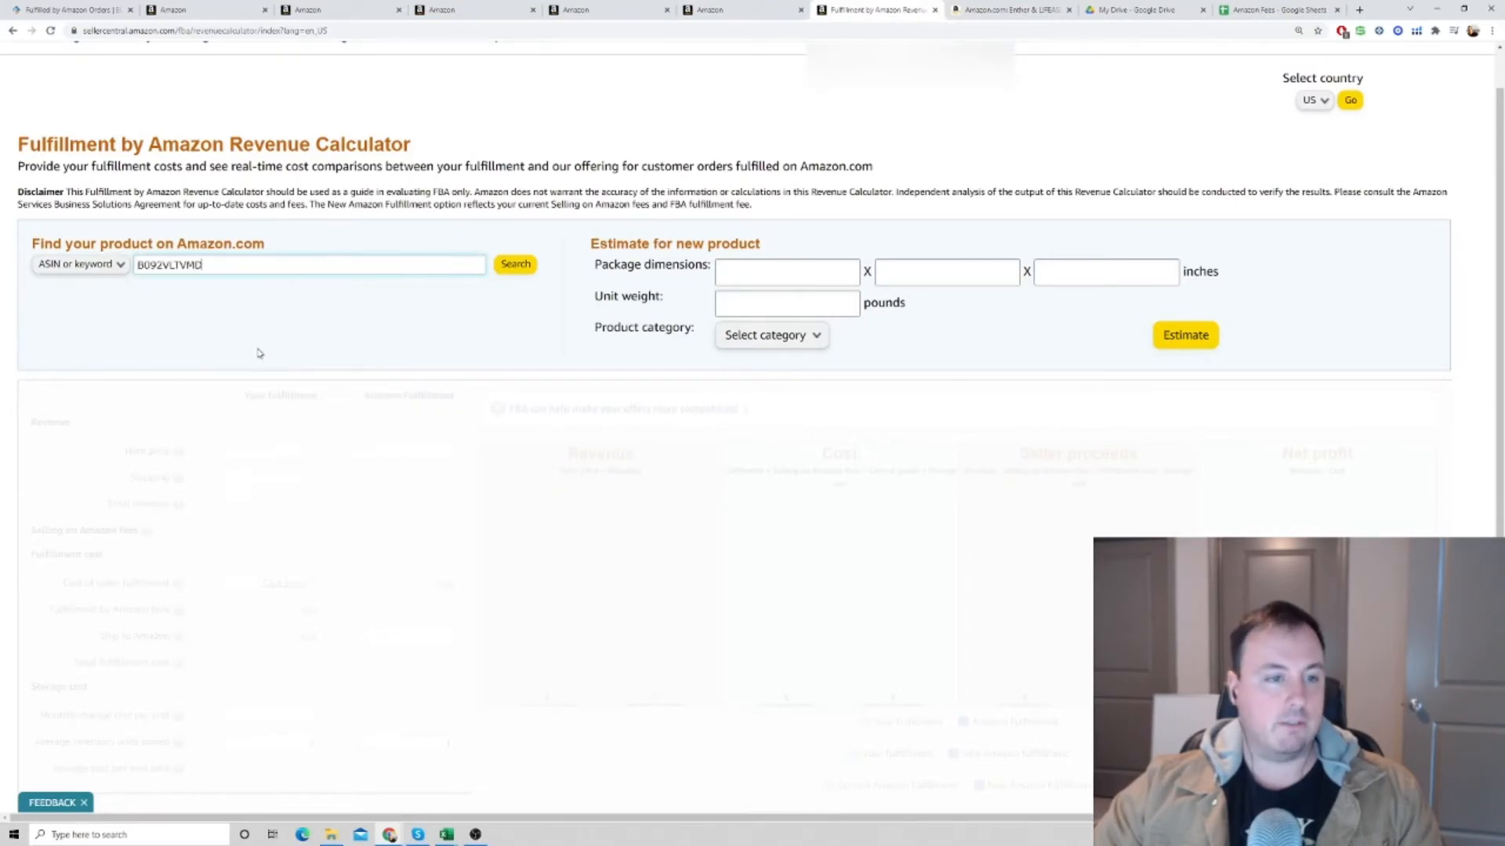
{"action": "left_click", "coordinate": [515, 264]}
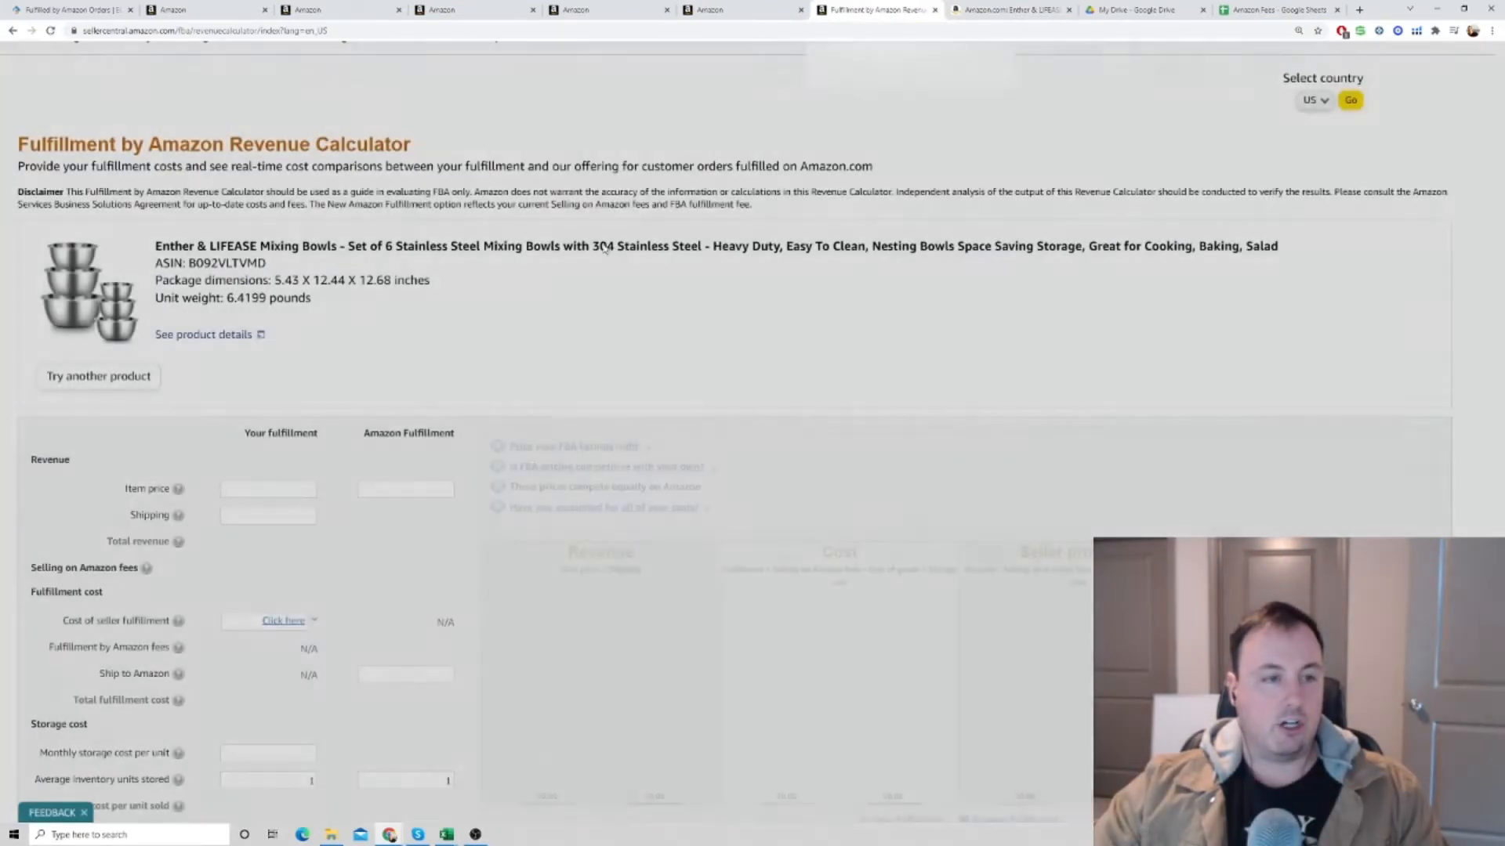
Step: Calculate the bowls' fees and open the breakdown of the $6.88 Fulfillment by Amazon fee
{"action": "scroll", "scroll_direction": "down", "scroll_amount": 3}
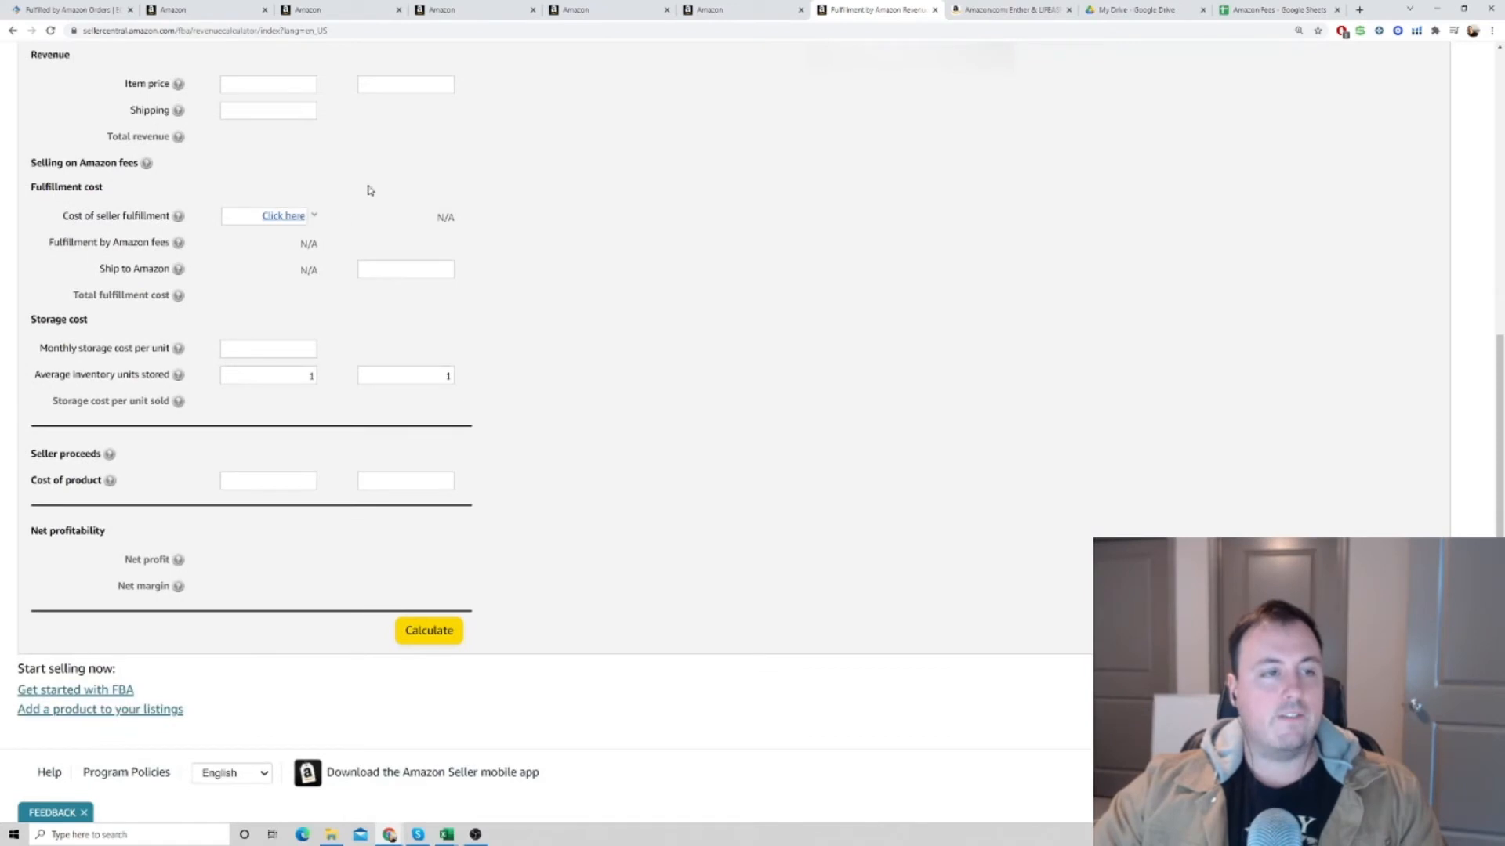
{"action": "left_click", "coordinate": [428, 631]}
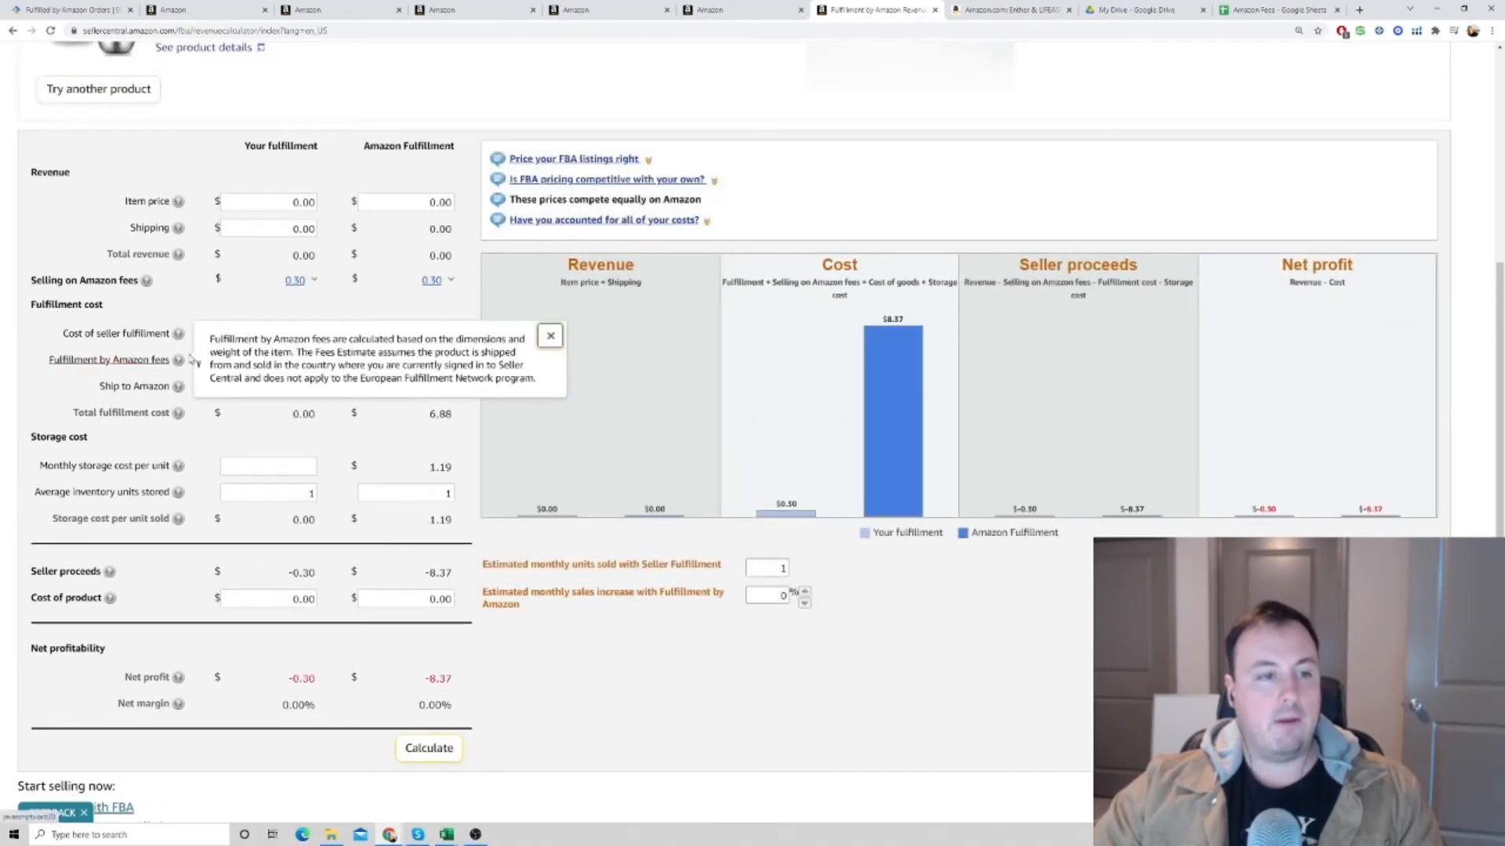
{"action": "left_click", "coordinate": [550, 336]}
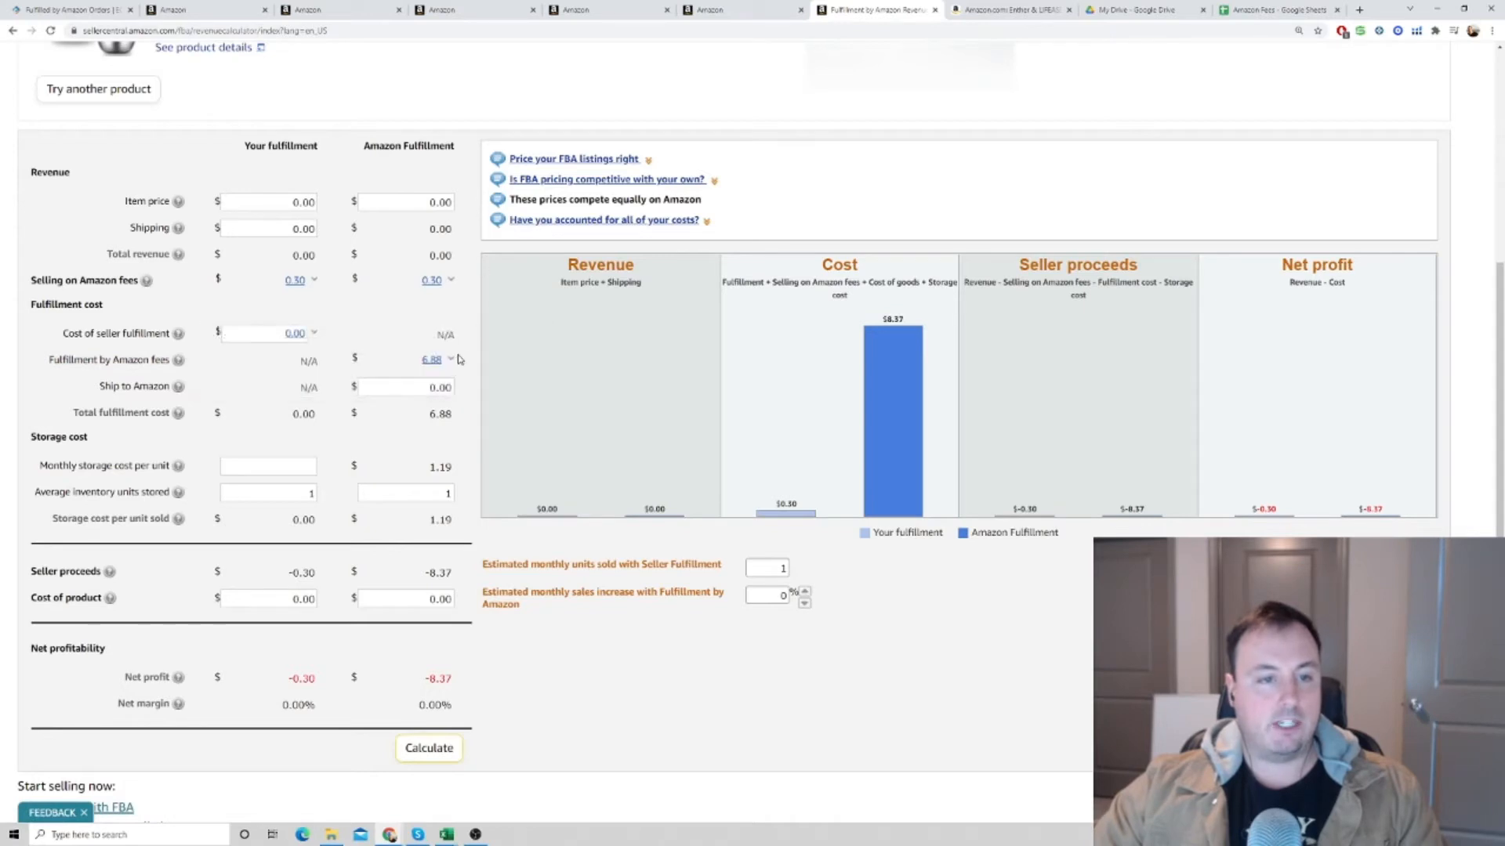
{"action": "left_click", "coordinate": [432, 359]}
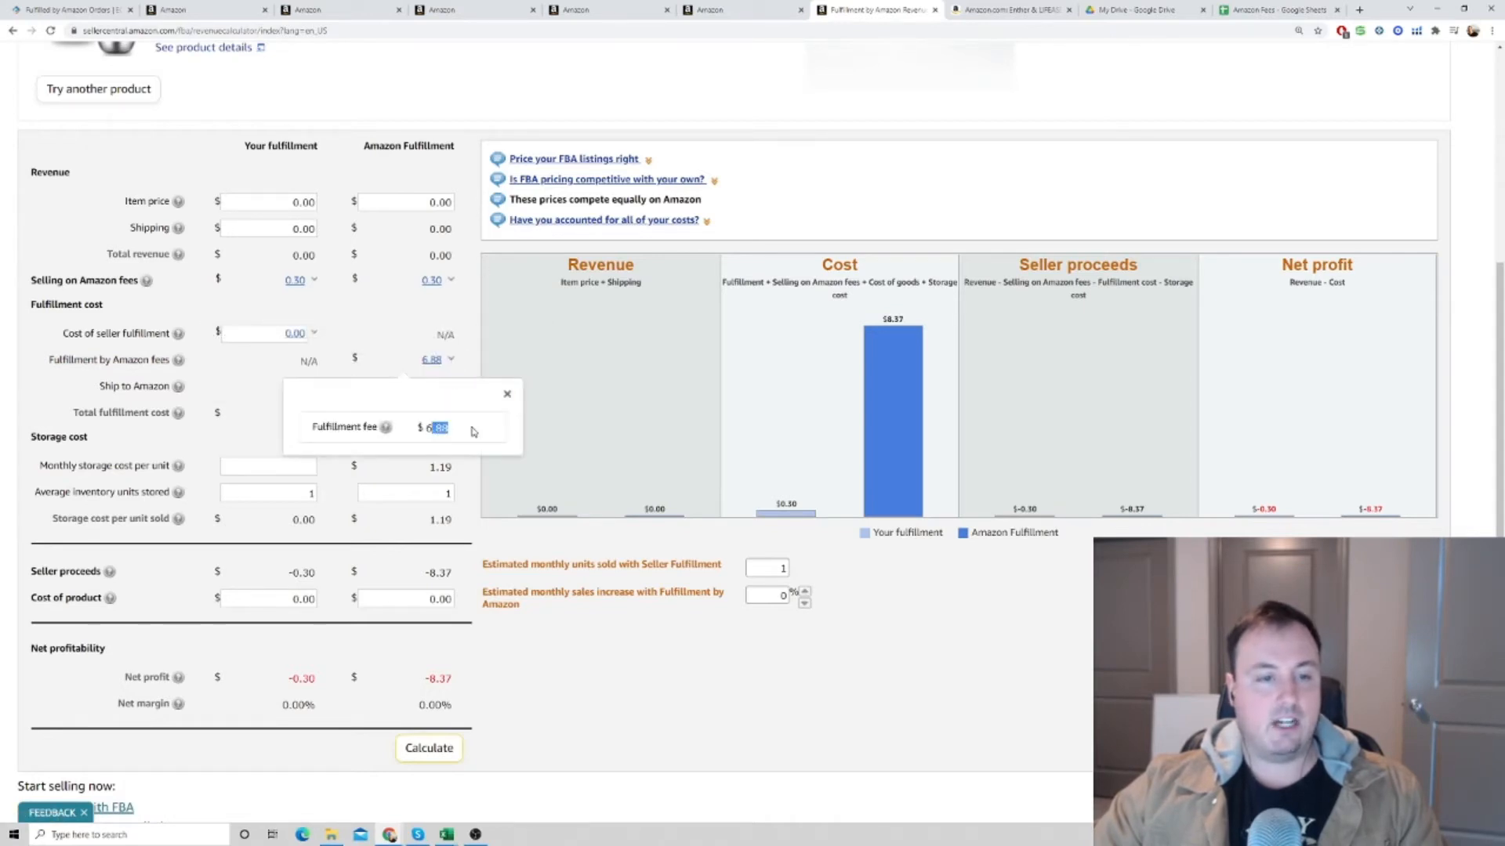
{"action": "left_click", "coordinate": [706, 10]}
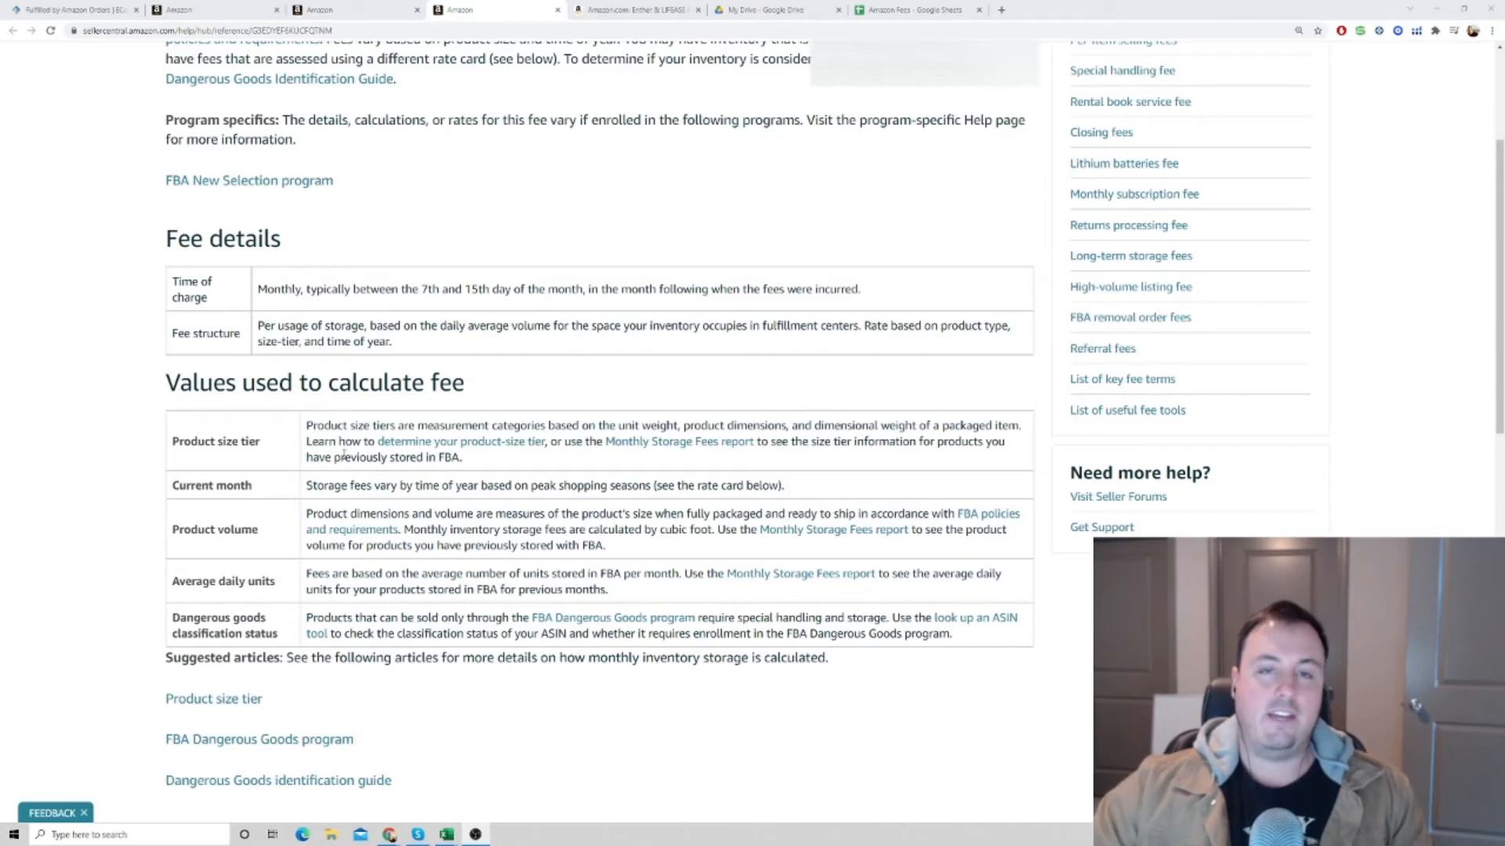
{"action": "mouse_move", "coordinate": [1113, 260]}
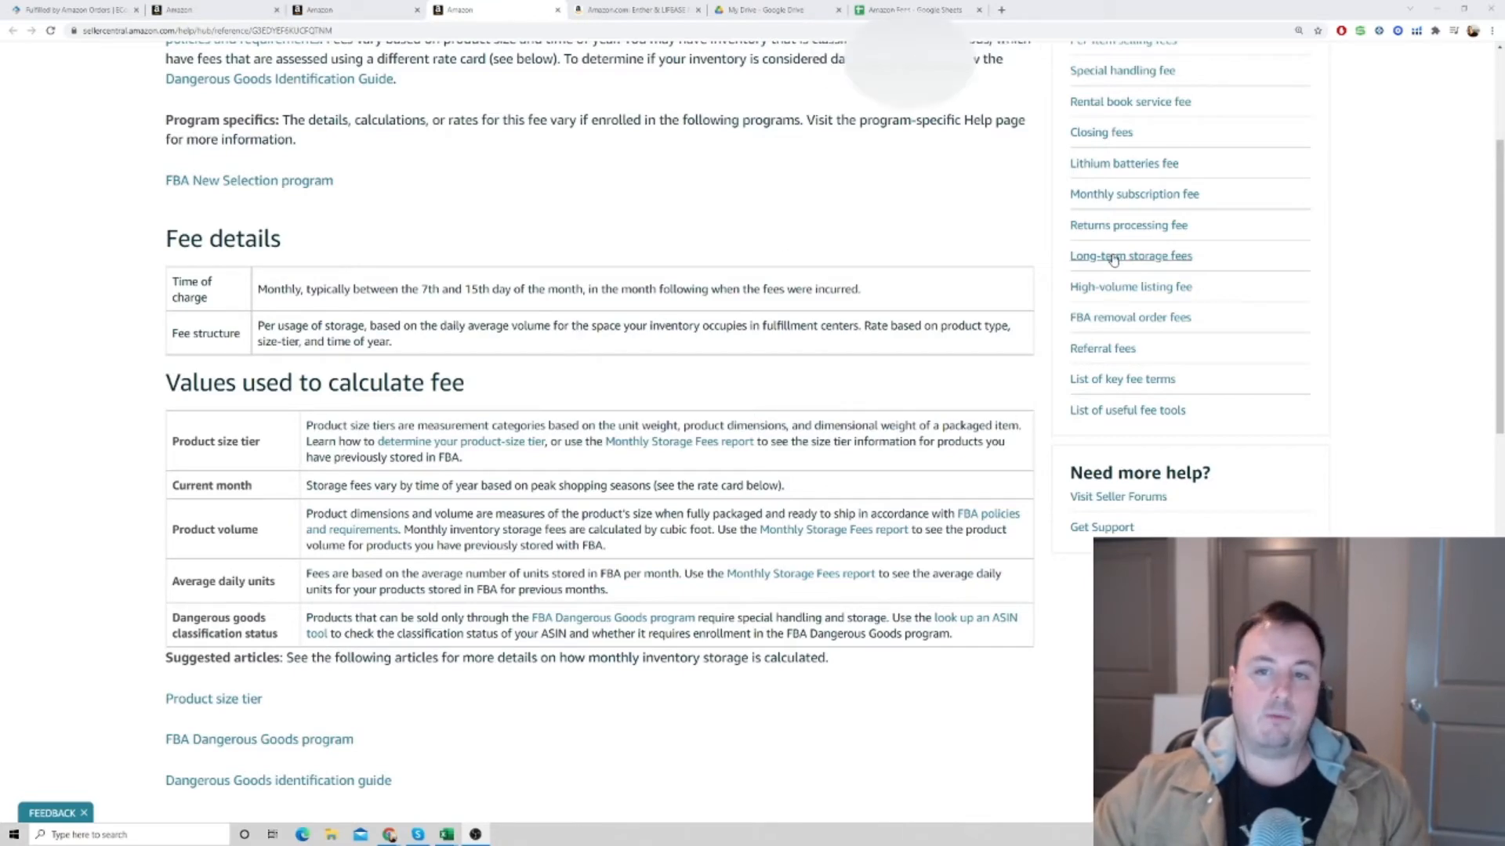
Step: Follow the Long-term storage fees link toward the FBA disposal order fees article
{"action": "left_click", "coordinate": [1130, 255]}
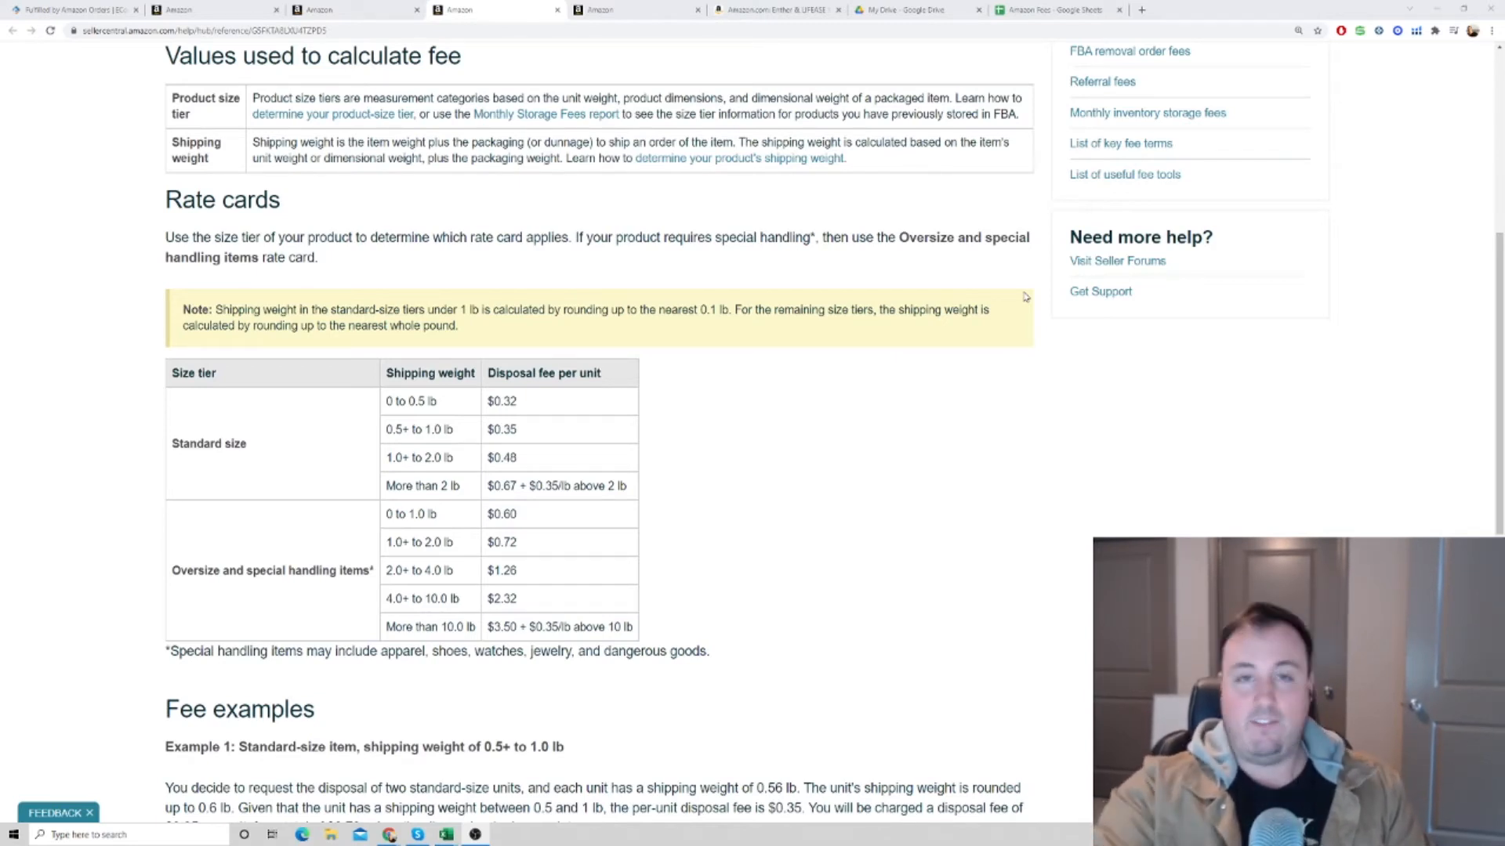
{"action": "scroll", "scroll_direction": "up", "scroll_amount": 3}
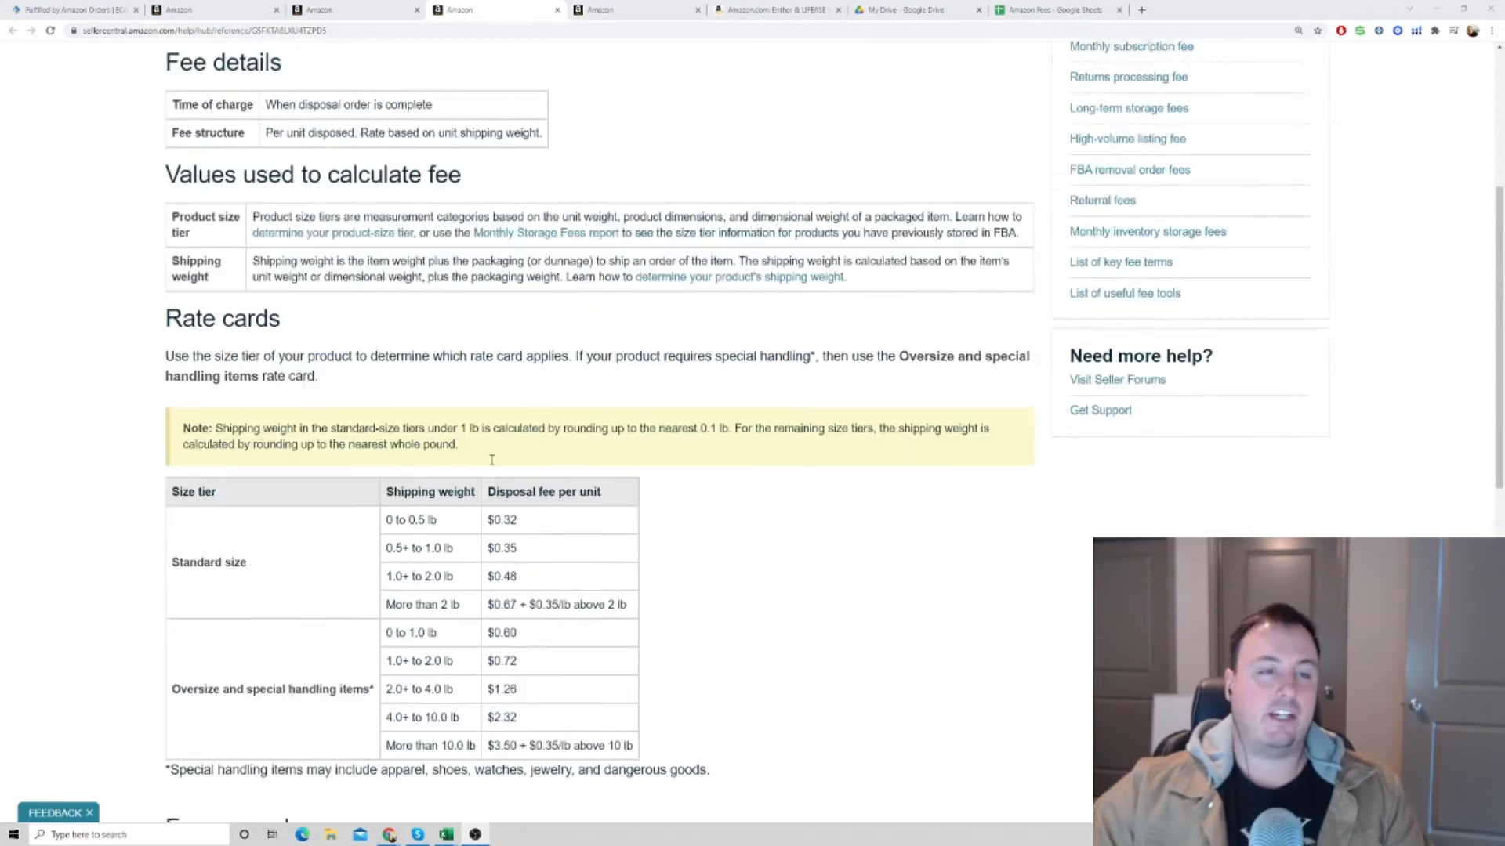
{"action": "scroll", "scroll_direction": "up", "scroll_amount": 3}
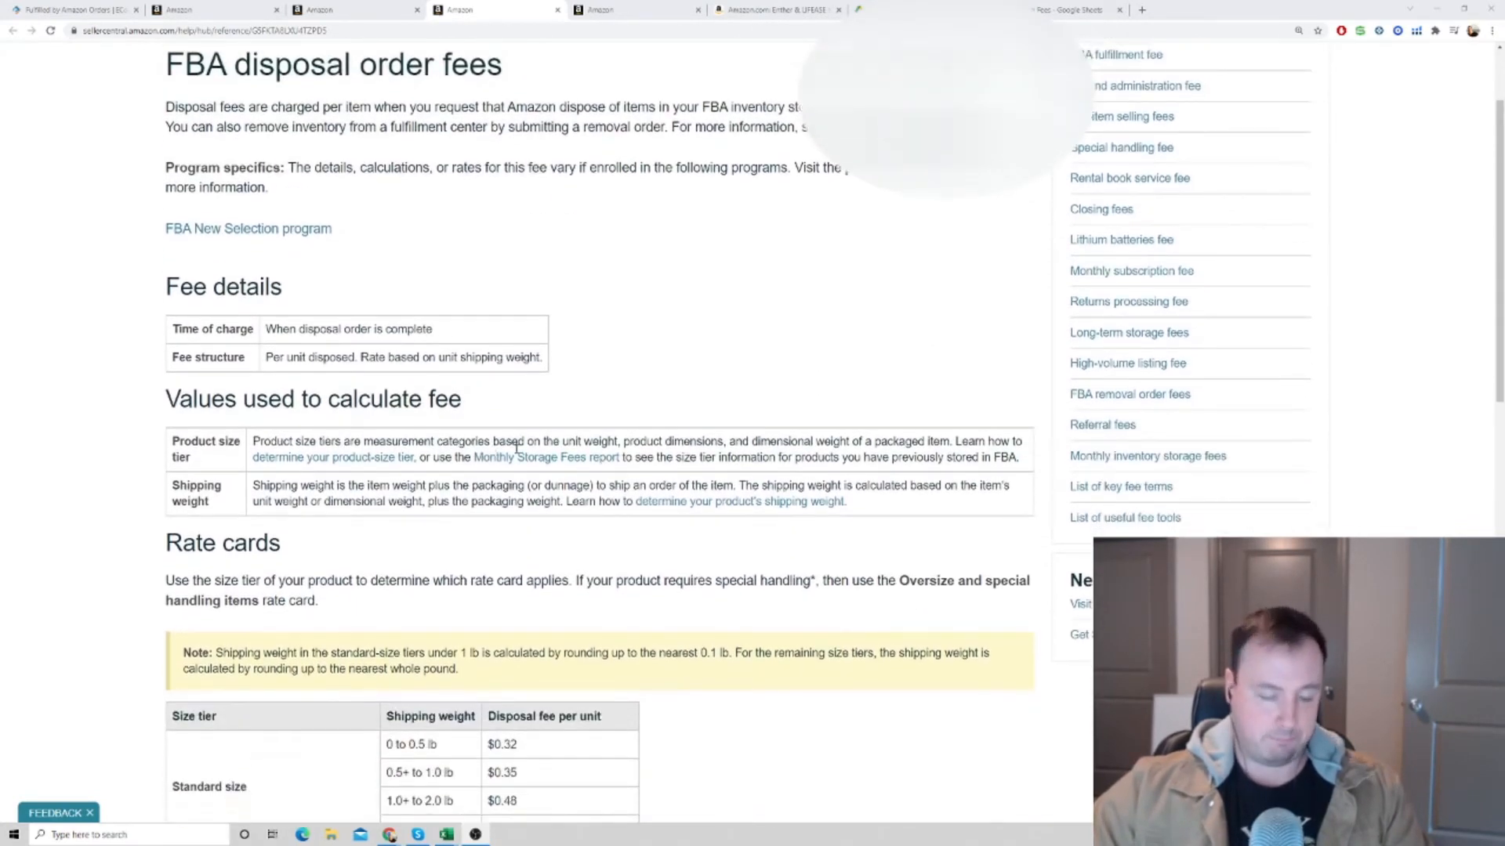
{"action": "scroll", "scroll_direction": "down", "scroll_amount": 3}
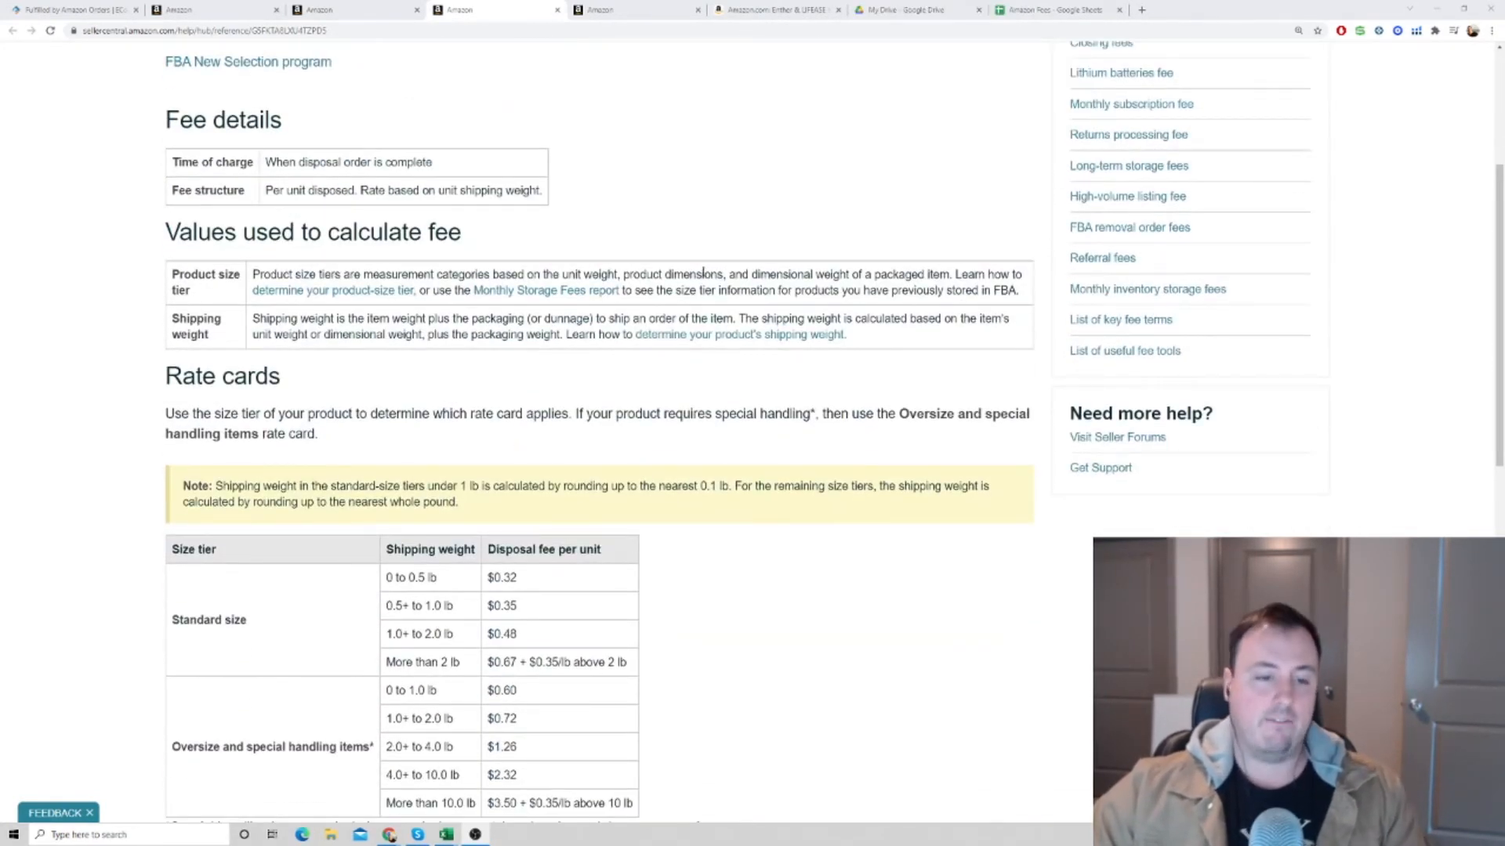
{"action": "scroll", "scroll_direction": "down", "scroll_amount": 3}
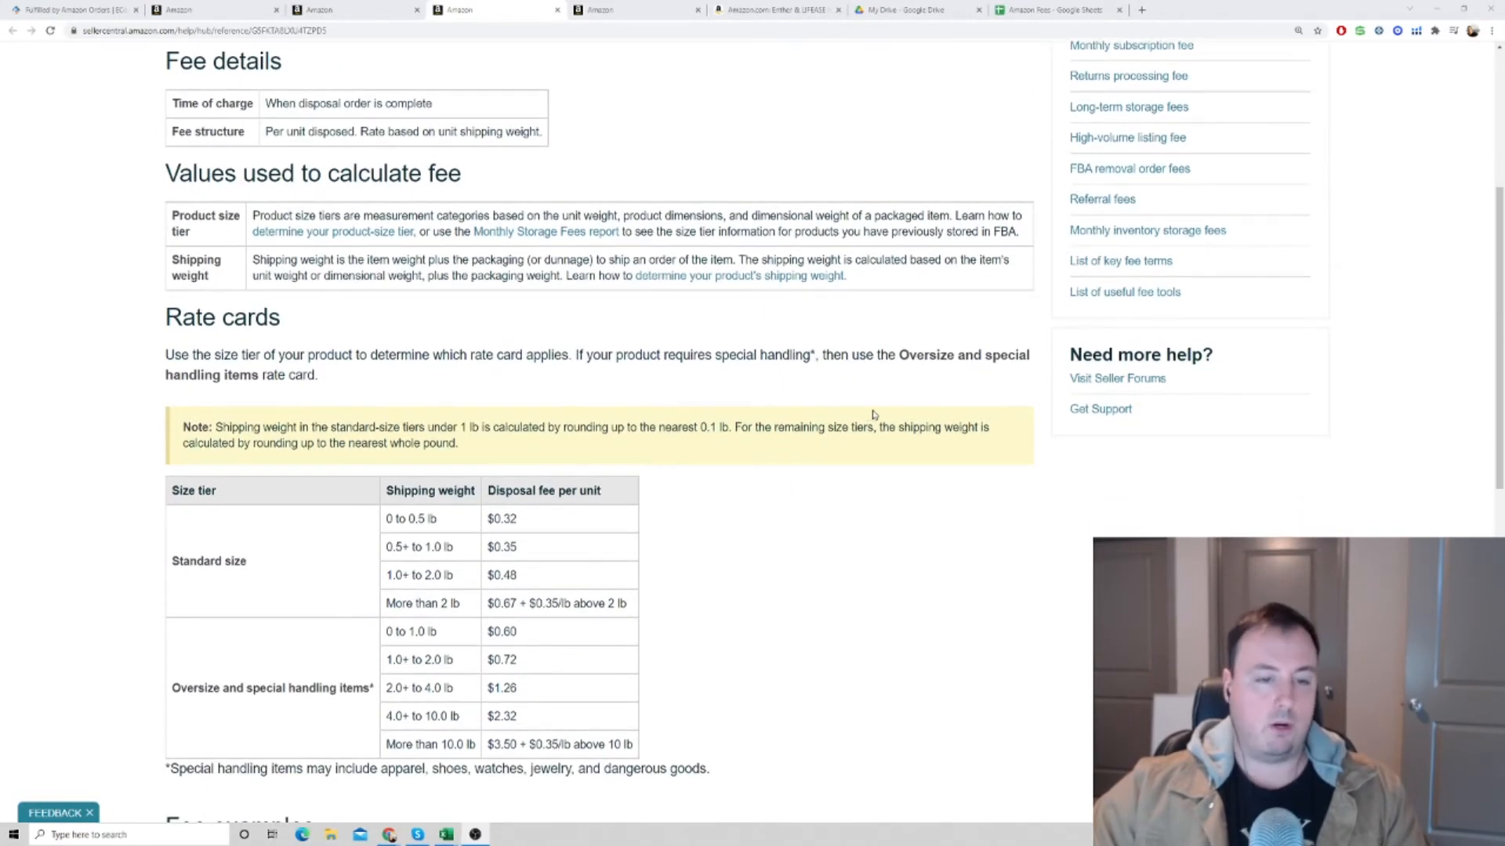
{"action": "scroll", "scroll_direction": "down", "scroll_amount": 3}
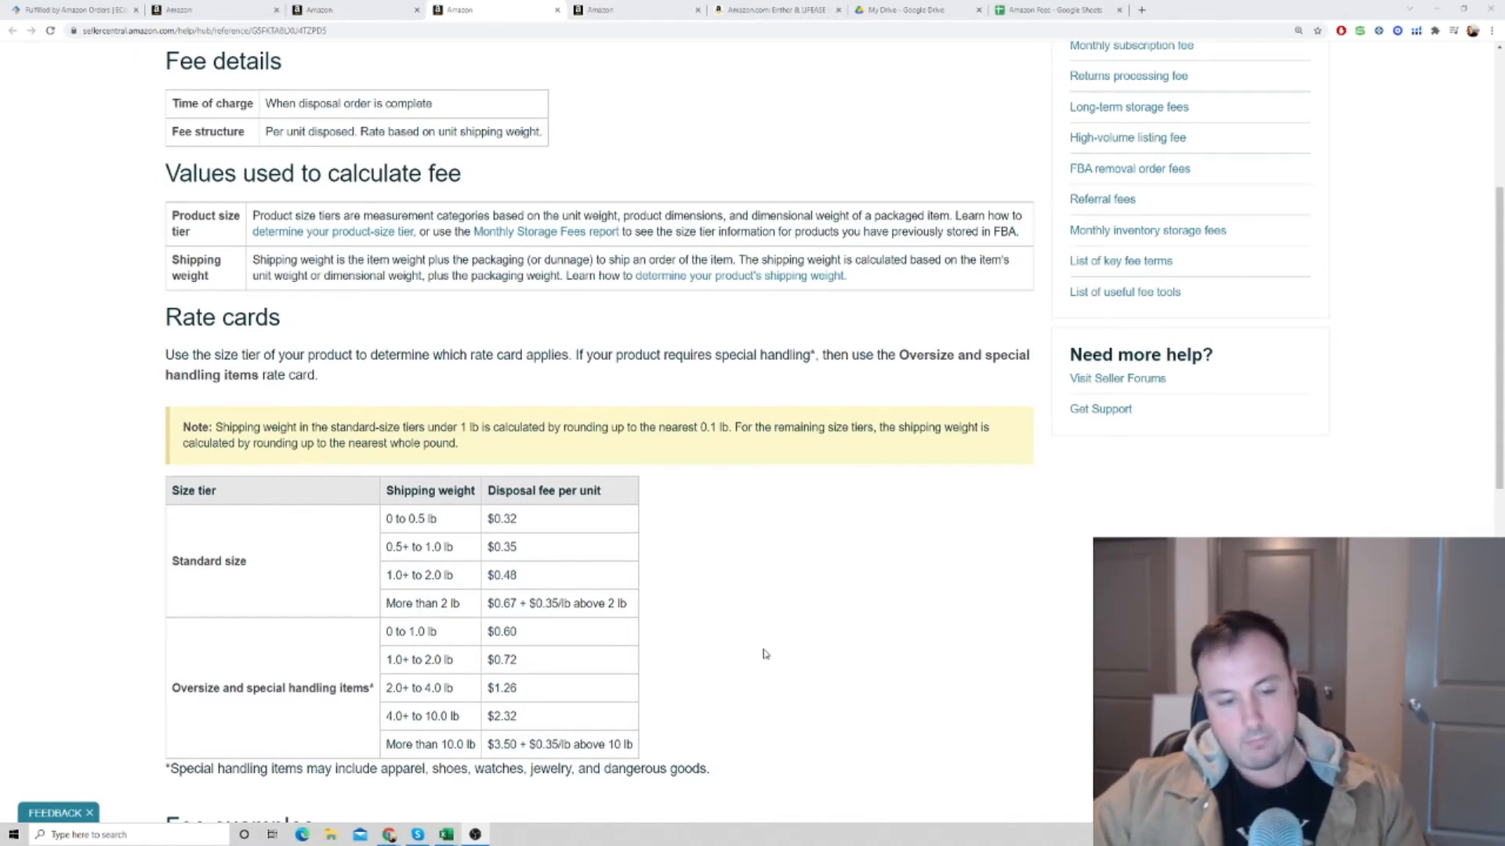
{"action": "mouse_move", "coordinate": [703, 324]}
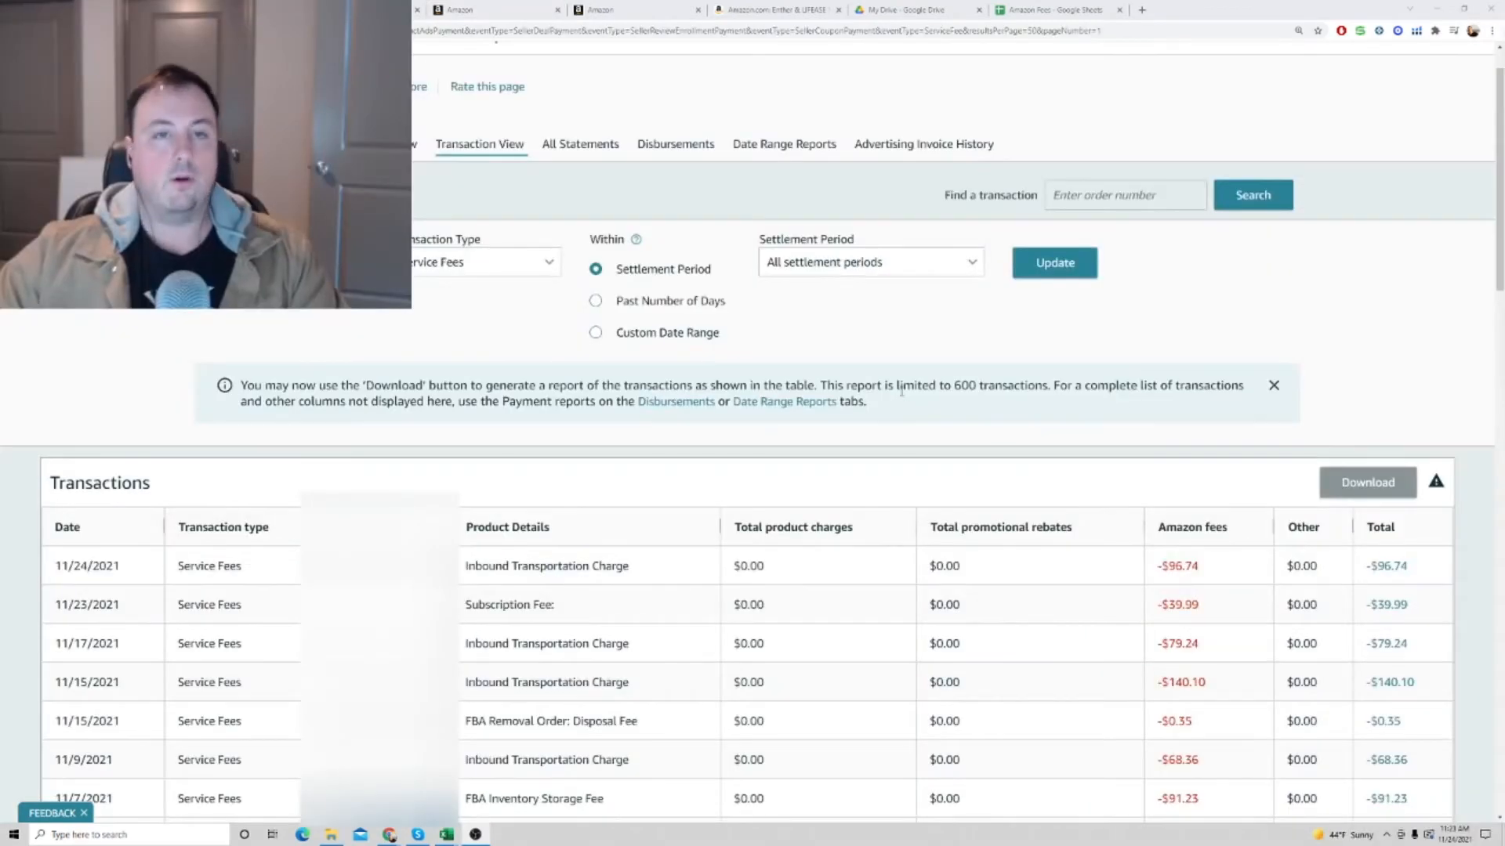
{"action": "mouse_move", "coordinate": [900, 344]}
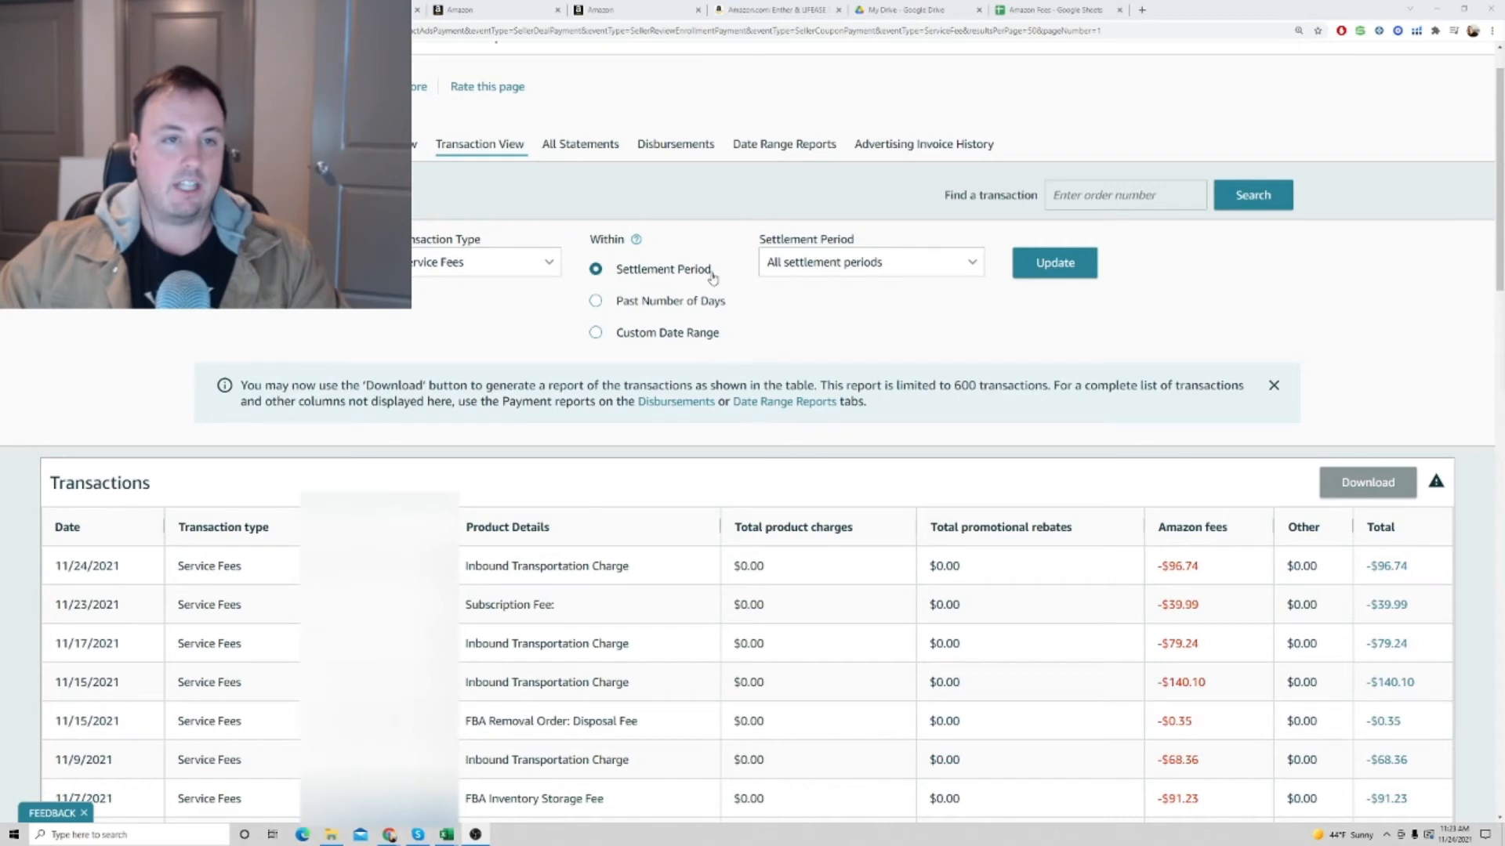
{"action": "mouse_move", "coordinate": [778, 320]}
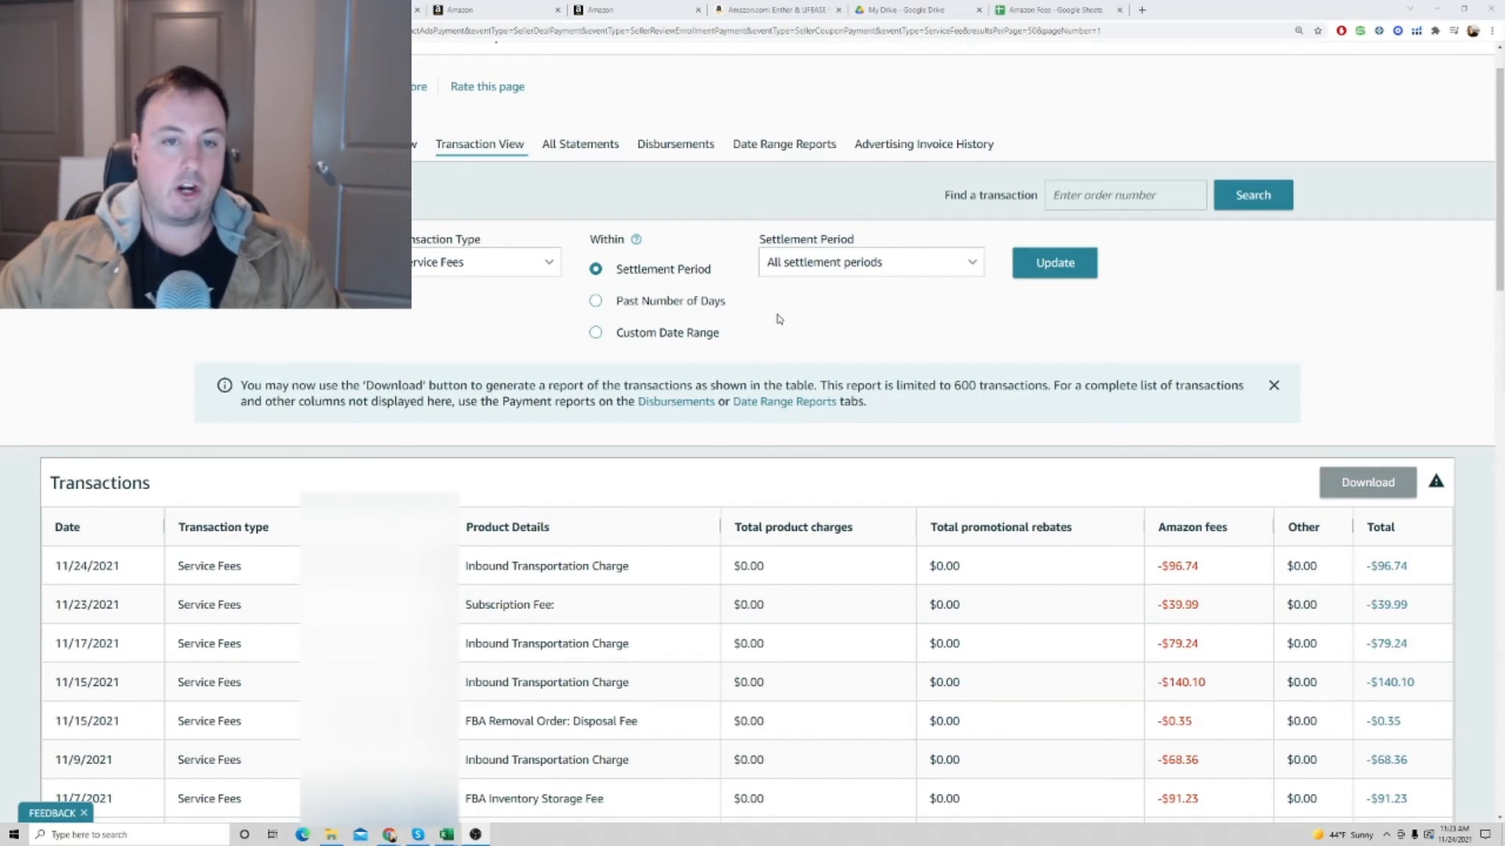
Step: Filter Transaction View to Service Fees and scan the inbound transportation and storage charges
{"action": "scroll", "scroll_direction": "down", "scroll_amount": 3}
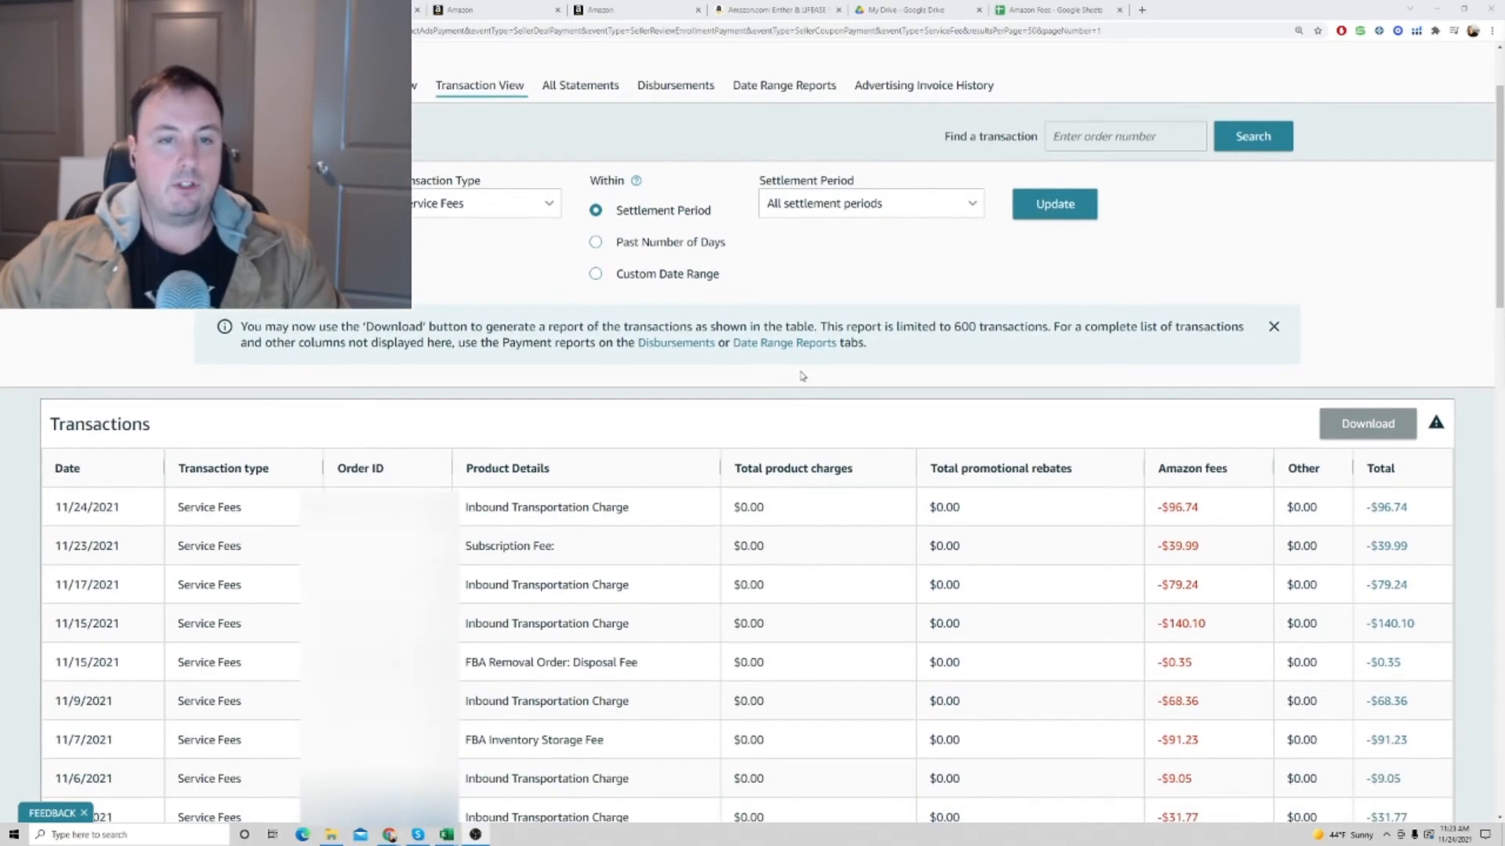
{"action": "left_click", "coordinate": [470, 202]}
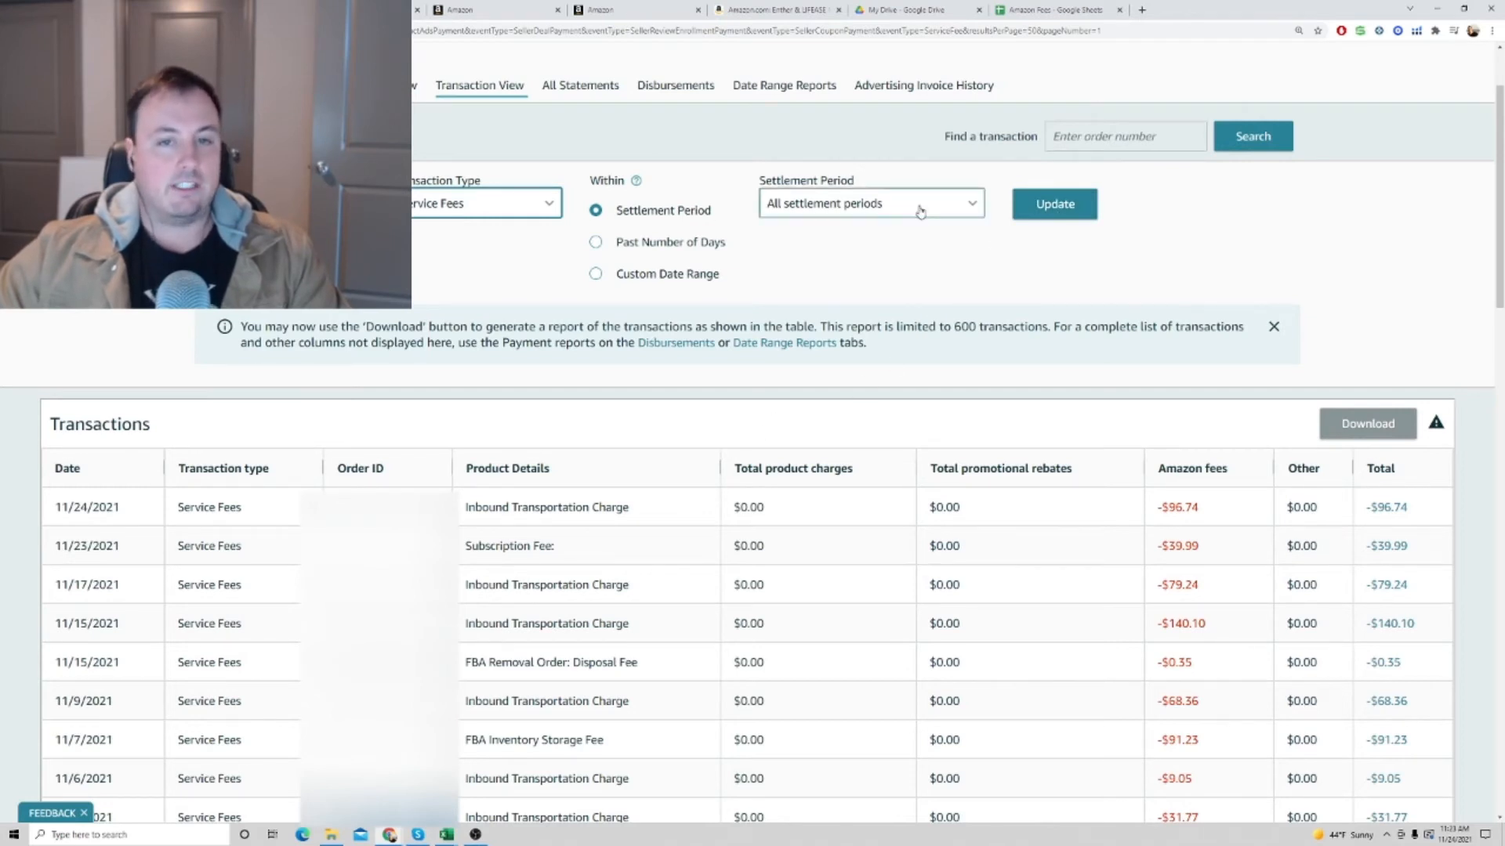
{"action": "scroll", "scroll_direction": "down", "scroll_amount": 3}
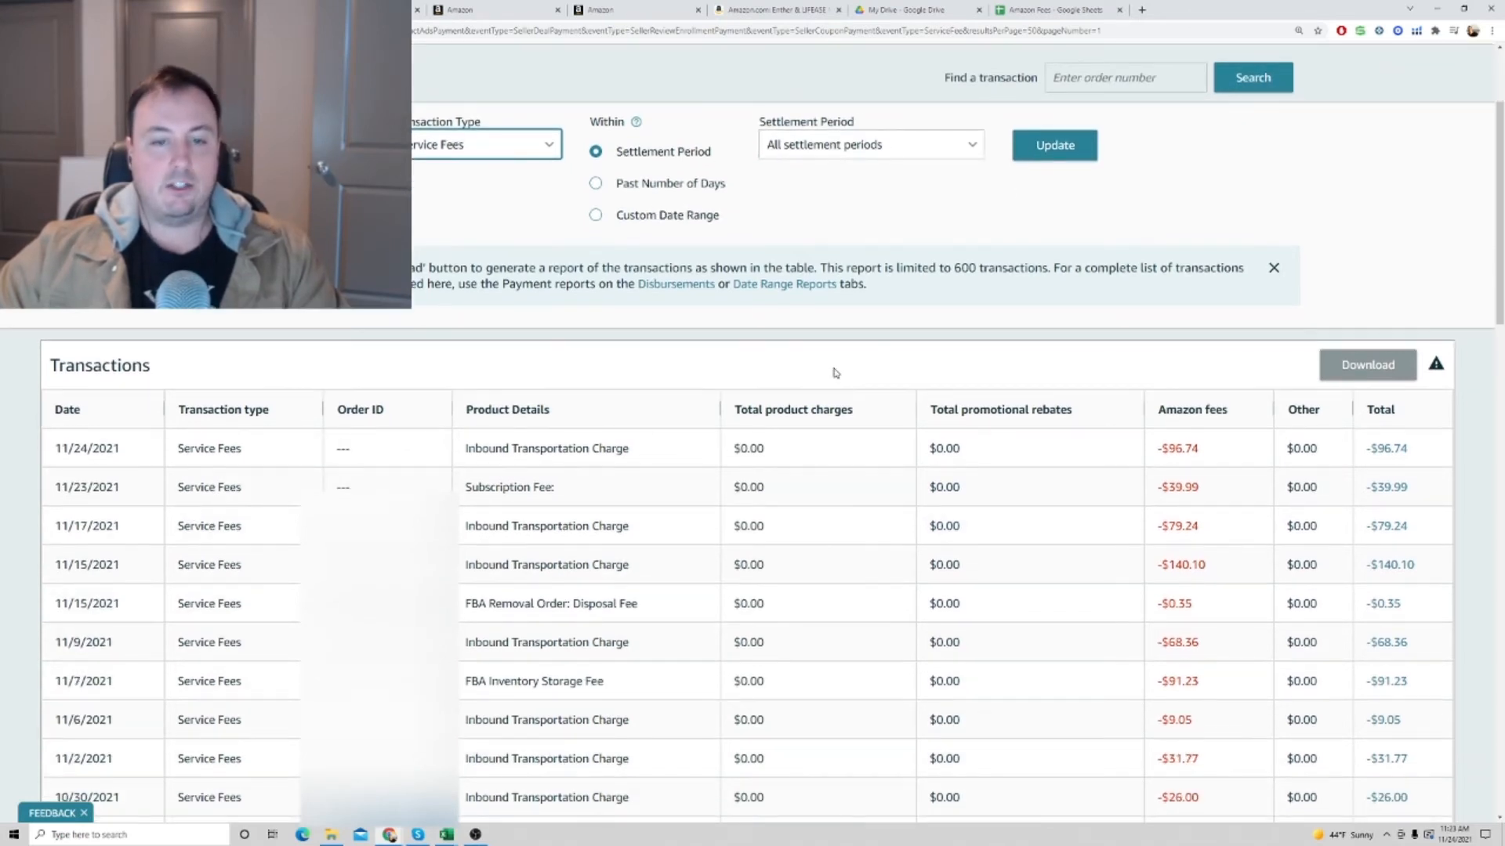
{"action": "scroll", "scroll_direction": "down", "scroll_amount": 3}
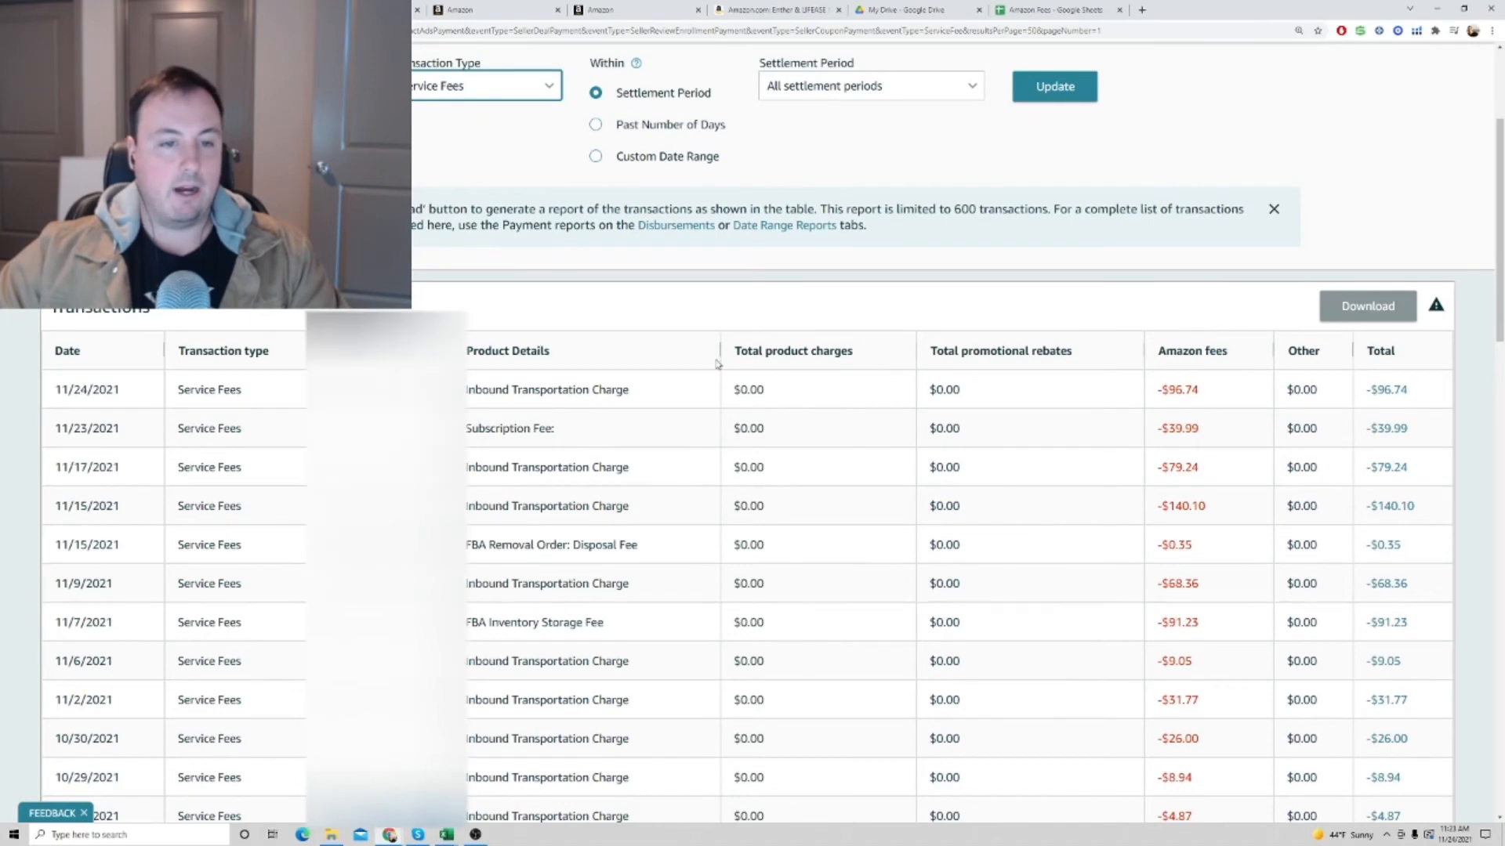
{"action": "scroll", "scroll_direction": "down", "scroll_amount": 3}
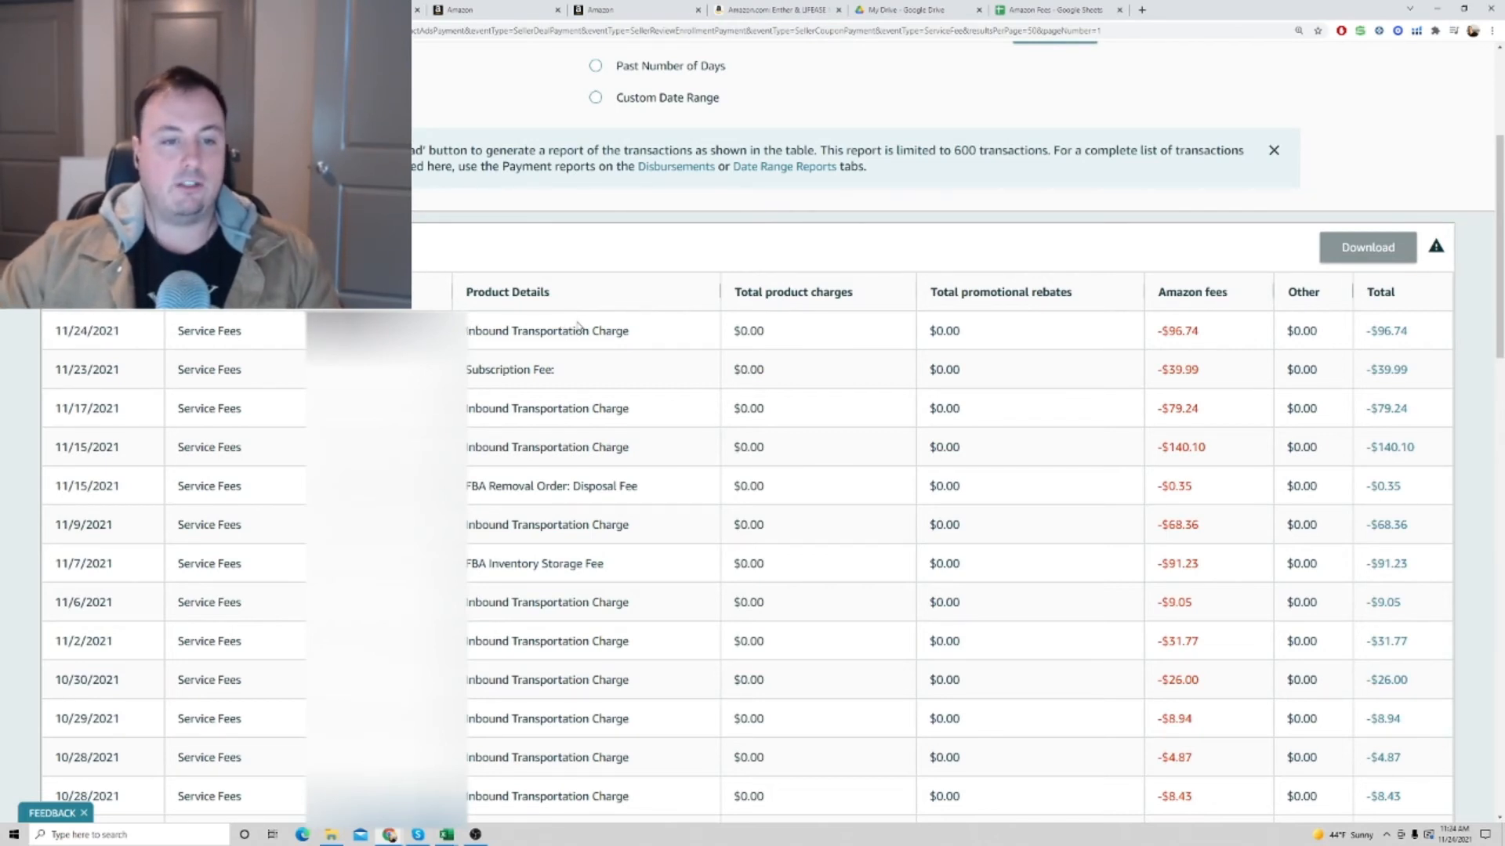
{"action": "mouse_move", "coordinate": [587, 348]}
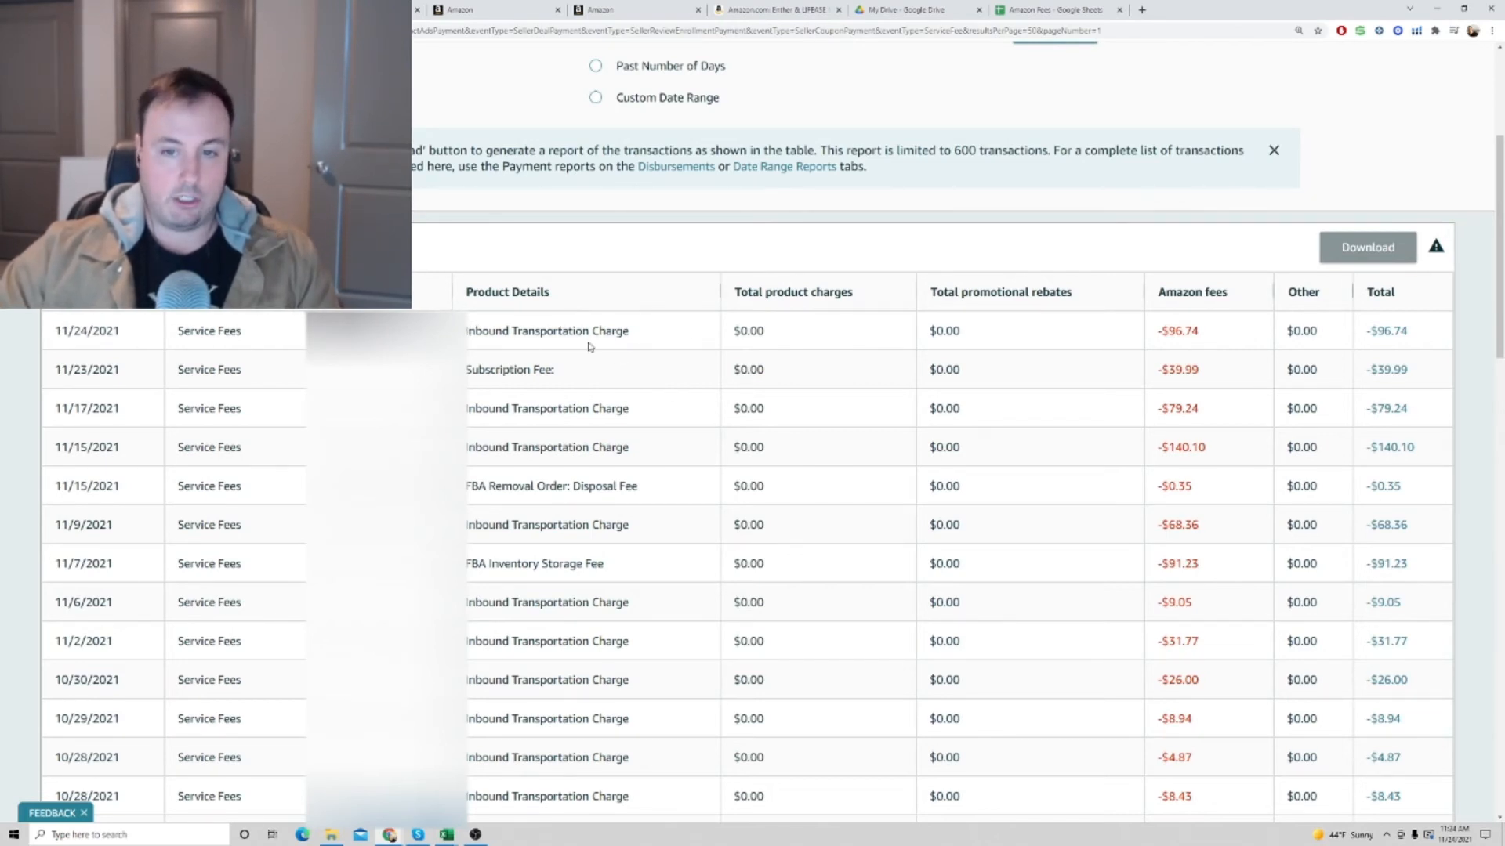
{"action": "mouse_move", "coordinate": [488, 424]}
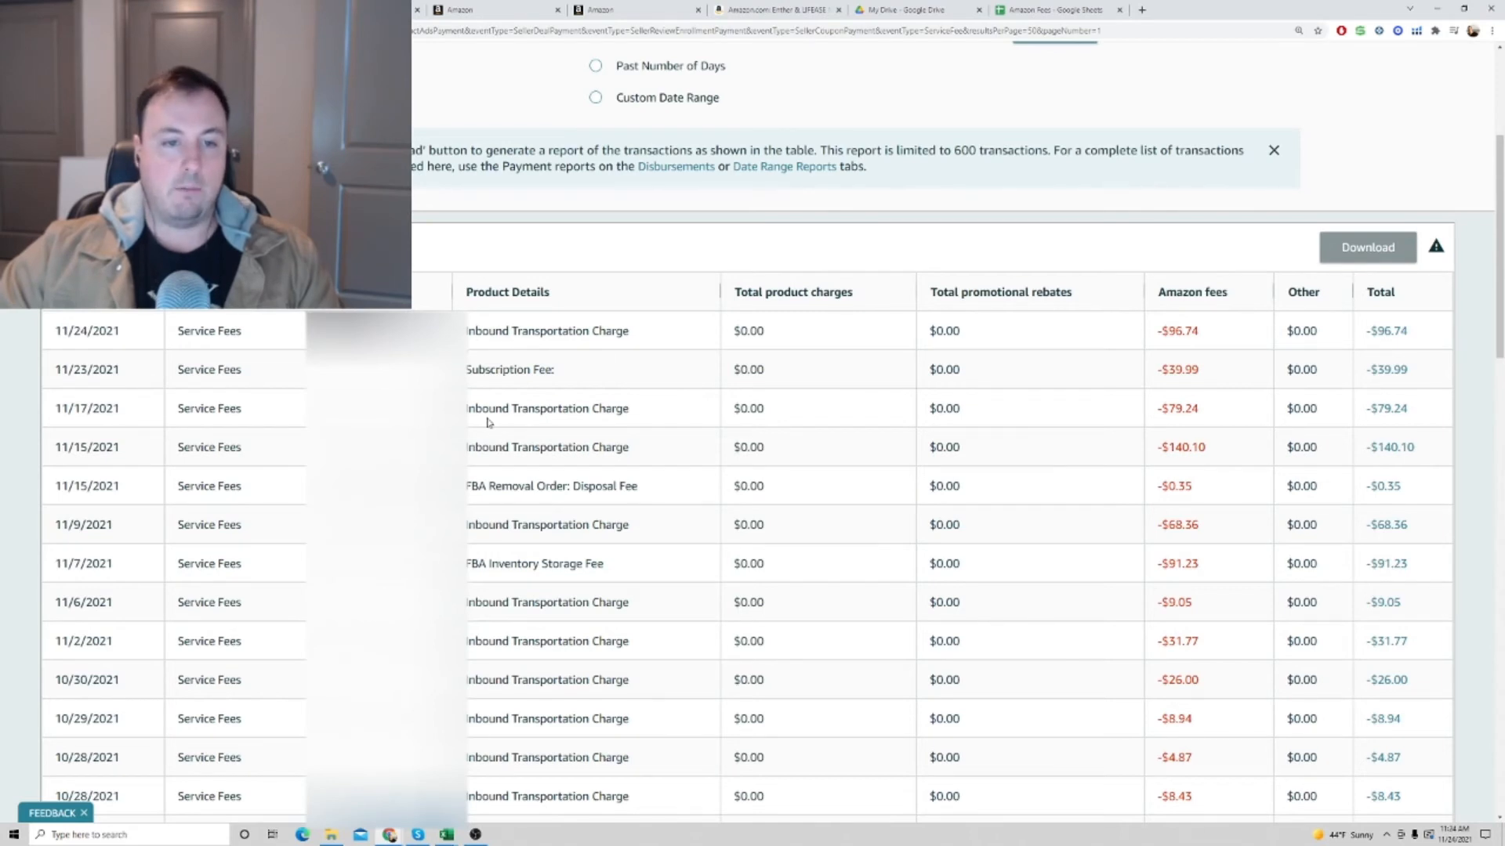
{"action": "mouse_move", "coordinate": [764, 401]}
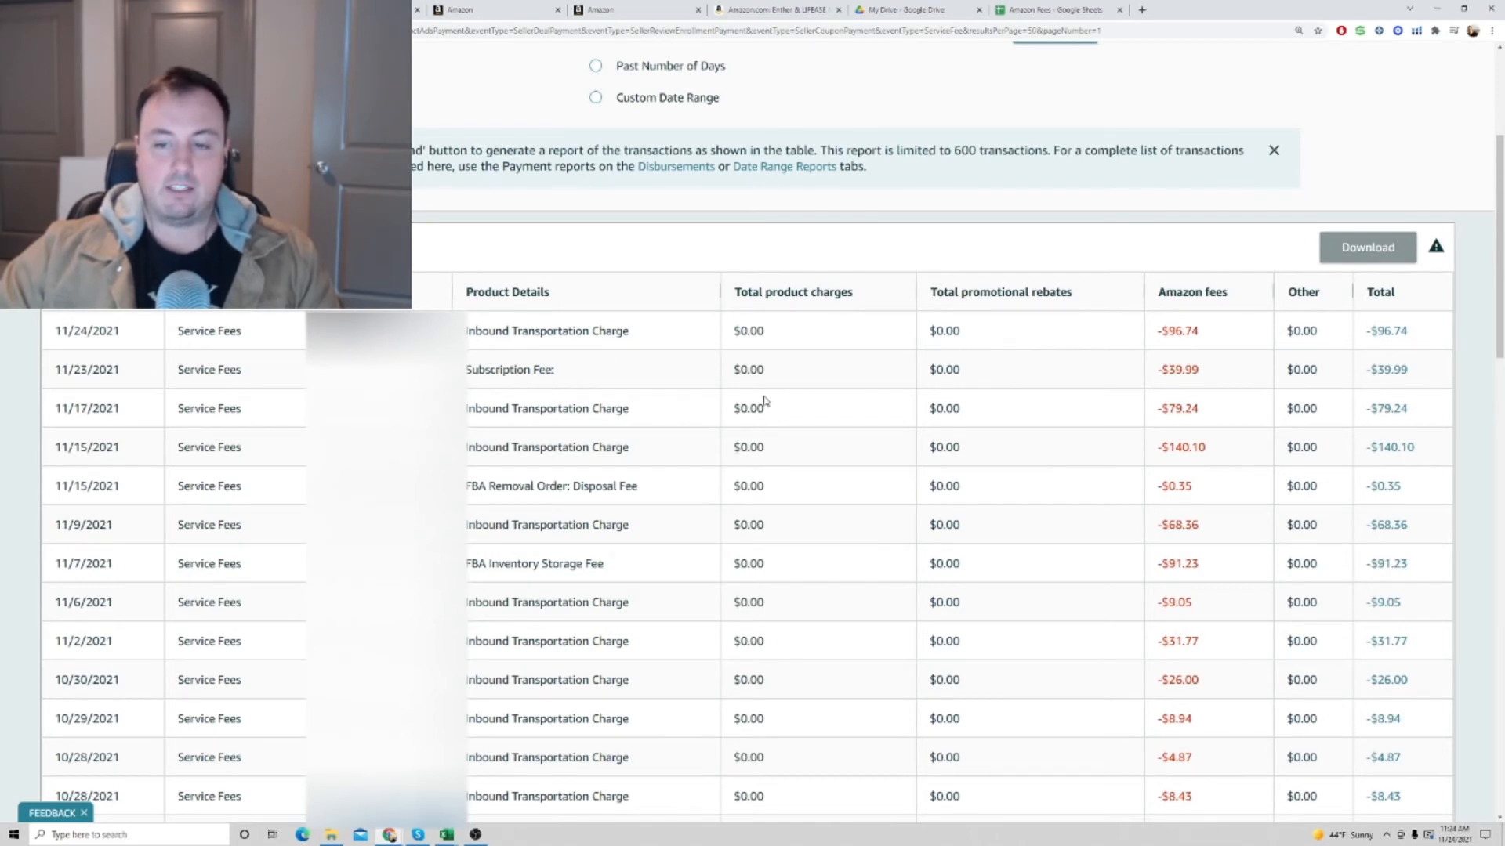
{"action": "mouse_move", "coordinate": [605, 382]}
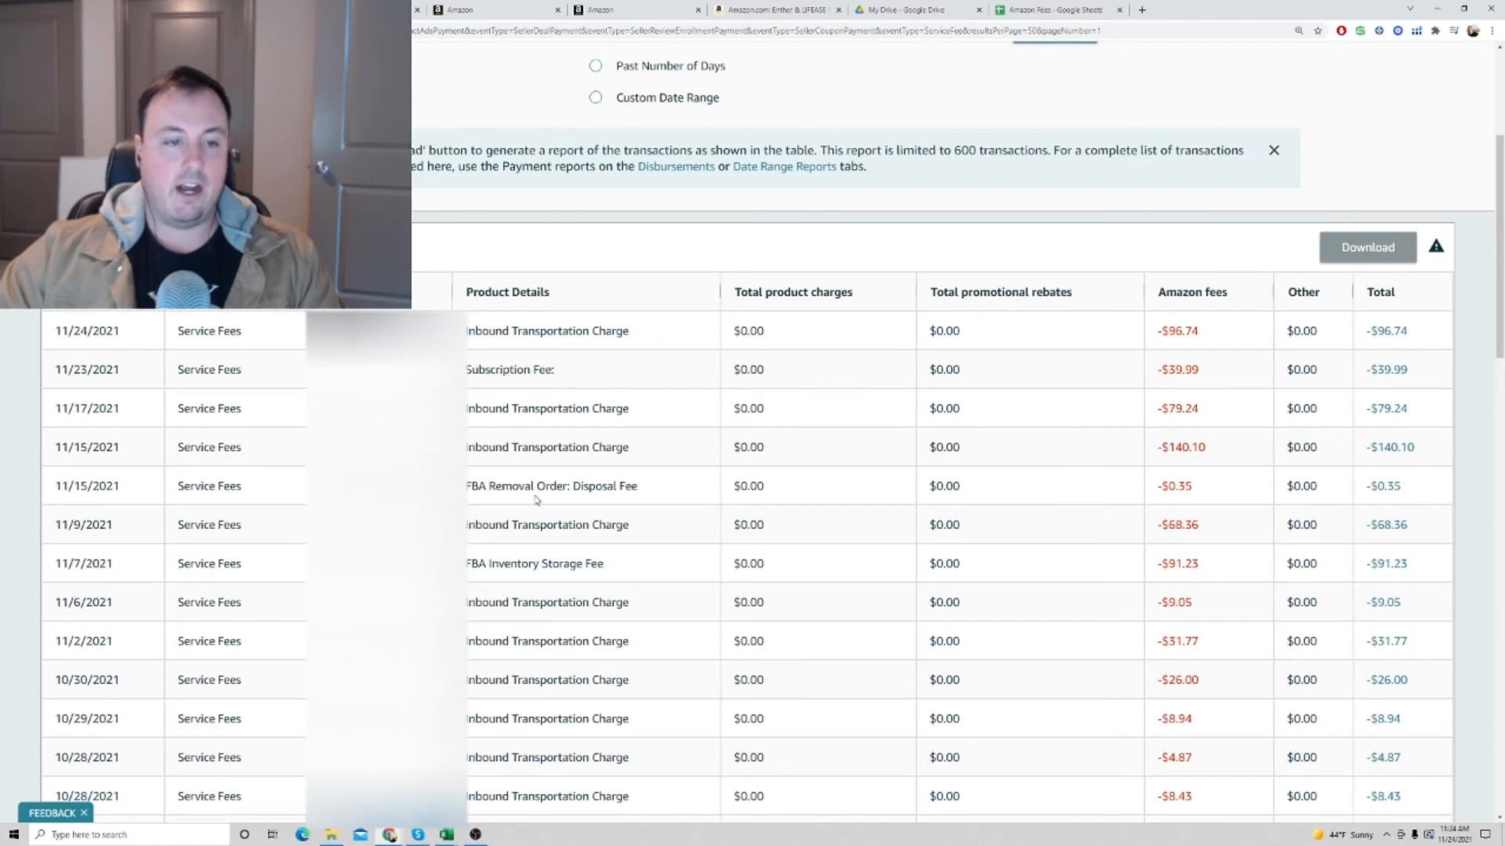
Step: Continue through the service fee rows, including disposal and subscription charges, to 50 of 230 entries
{"action": "scroll", "scroll_direction": "down", "scroll_amount": 3}
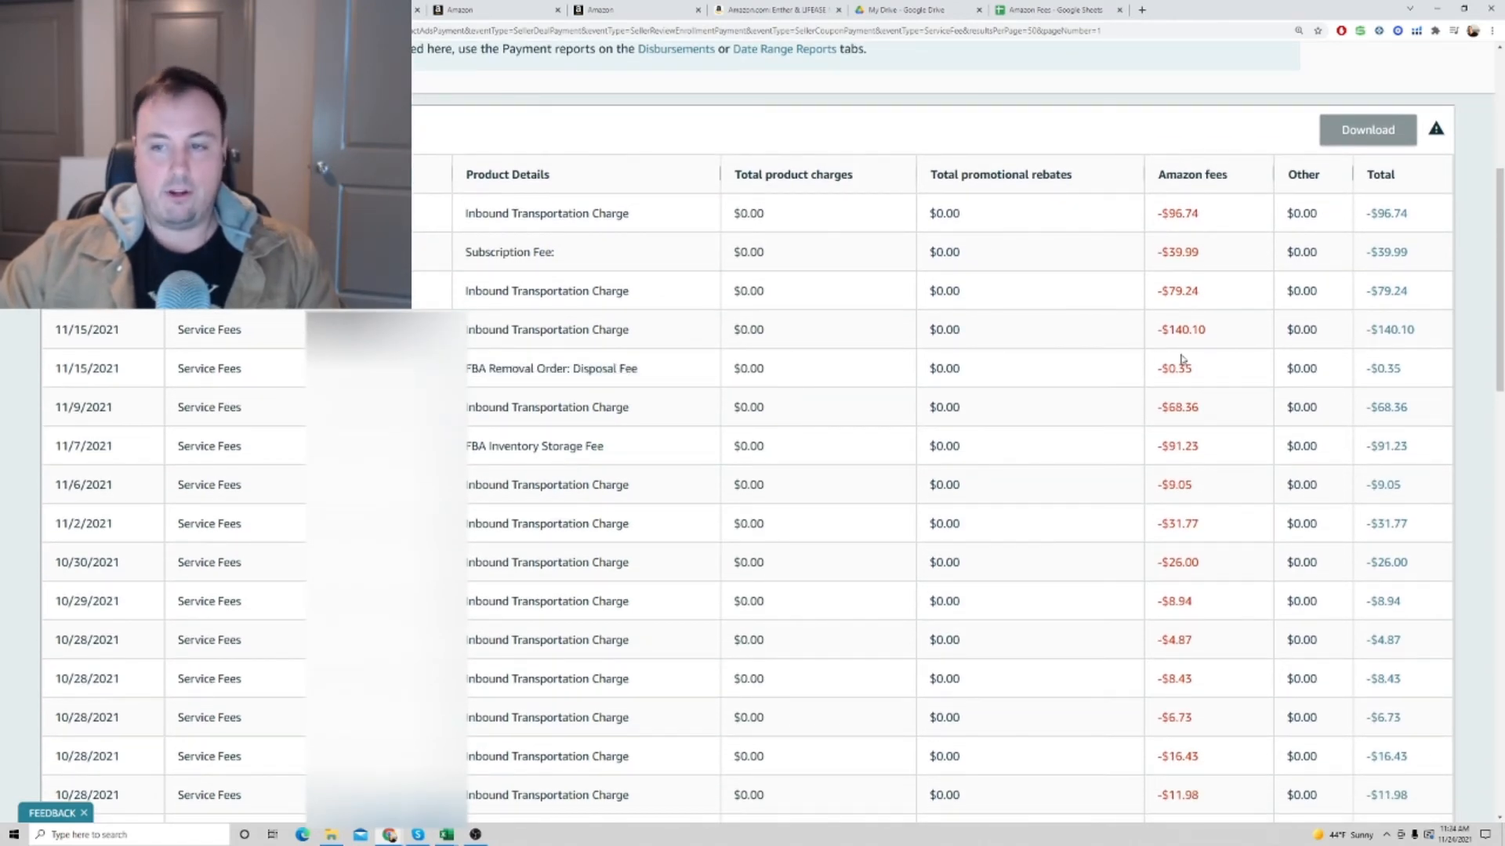
{"action": "scroll", "scroll_direction": "down", "scroll_amount": 3}
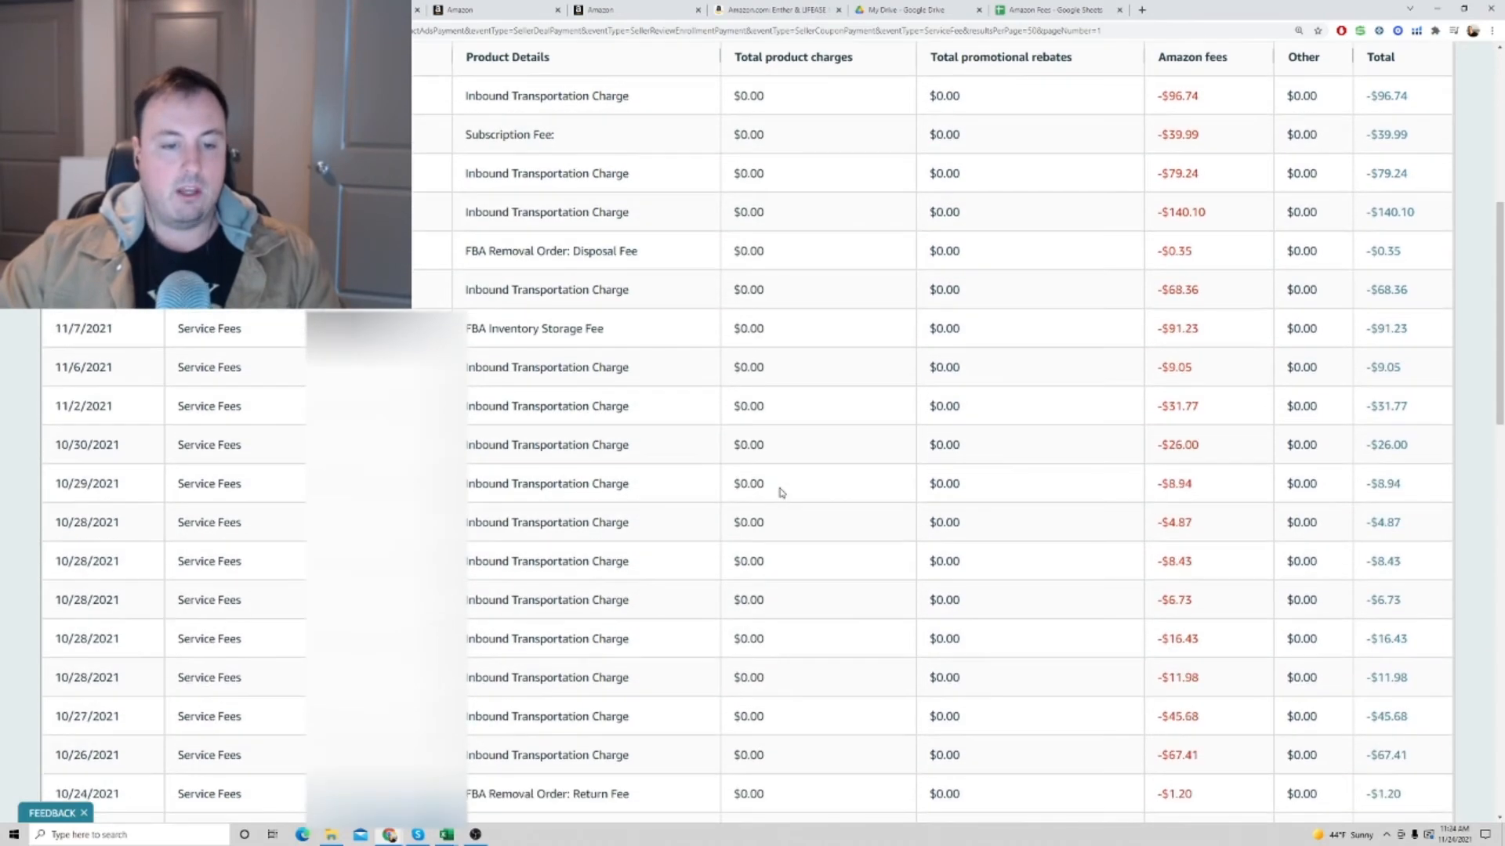
{"action": "scroll", "scroll_direction": "down", "scroll_amount": 3}
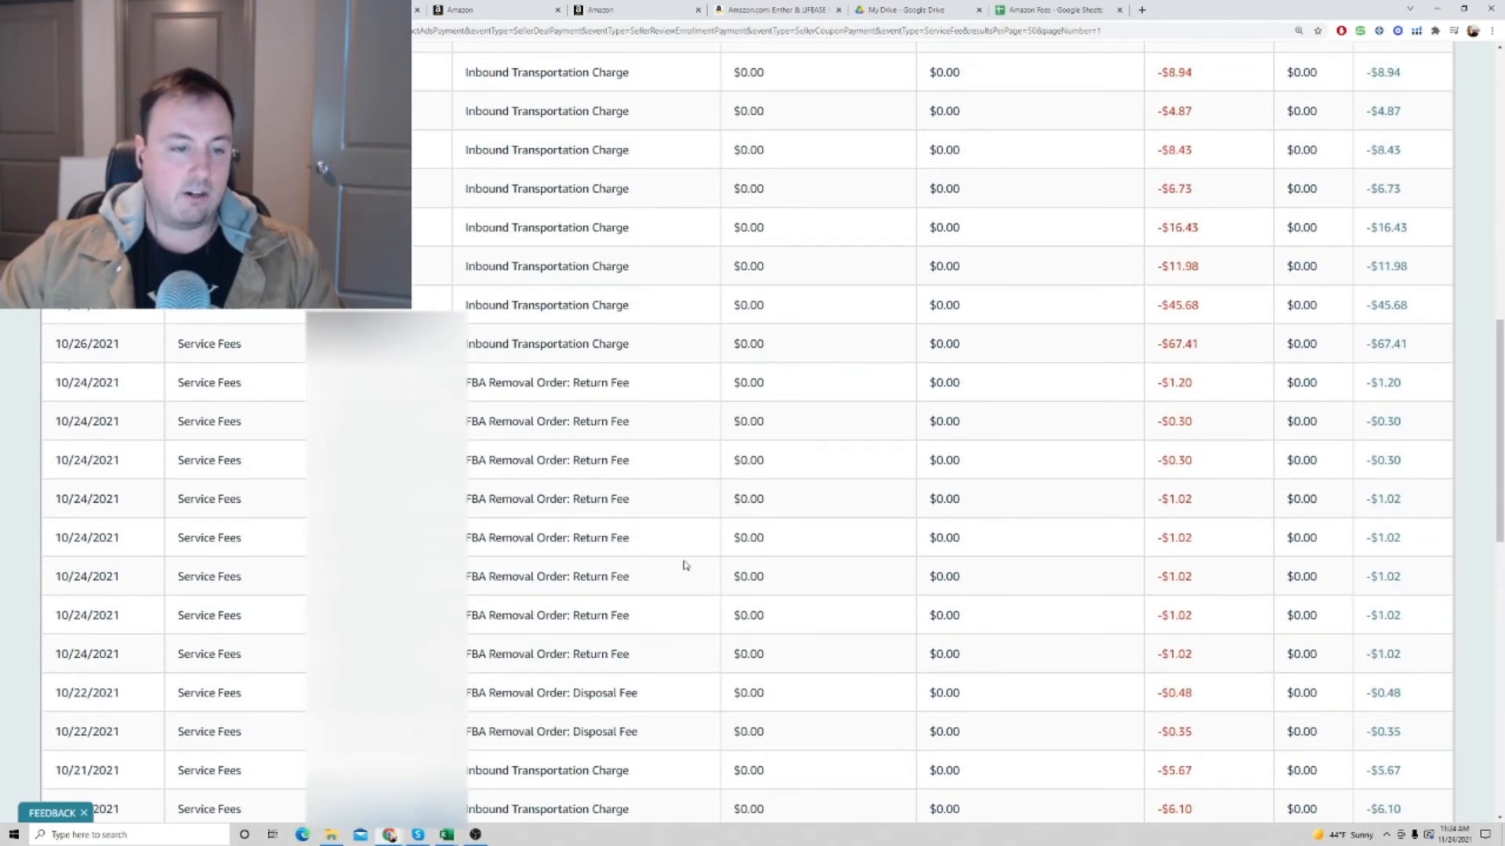
{"action": "scroll", "scroll_direction": "down", "scroll_amount": 3}
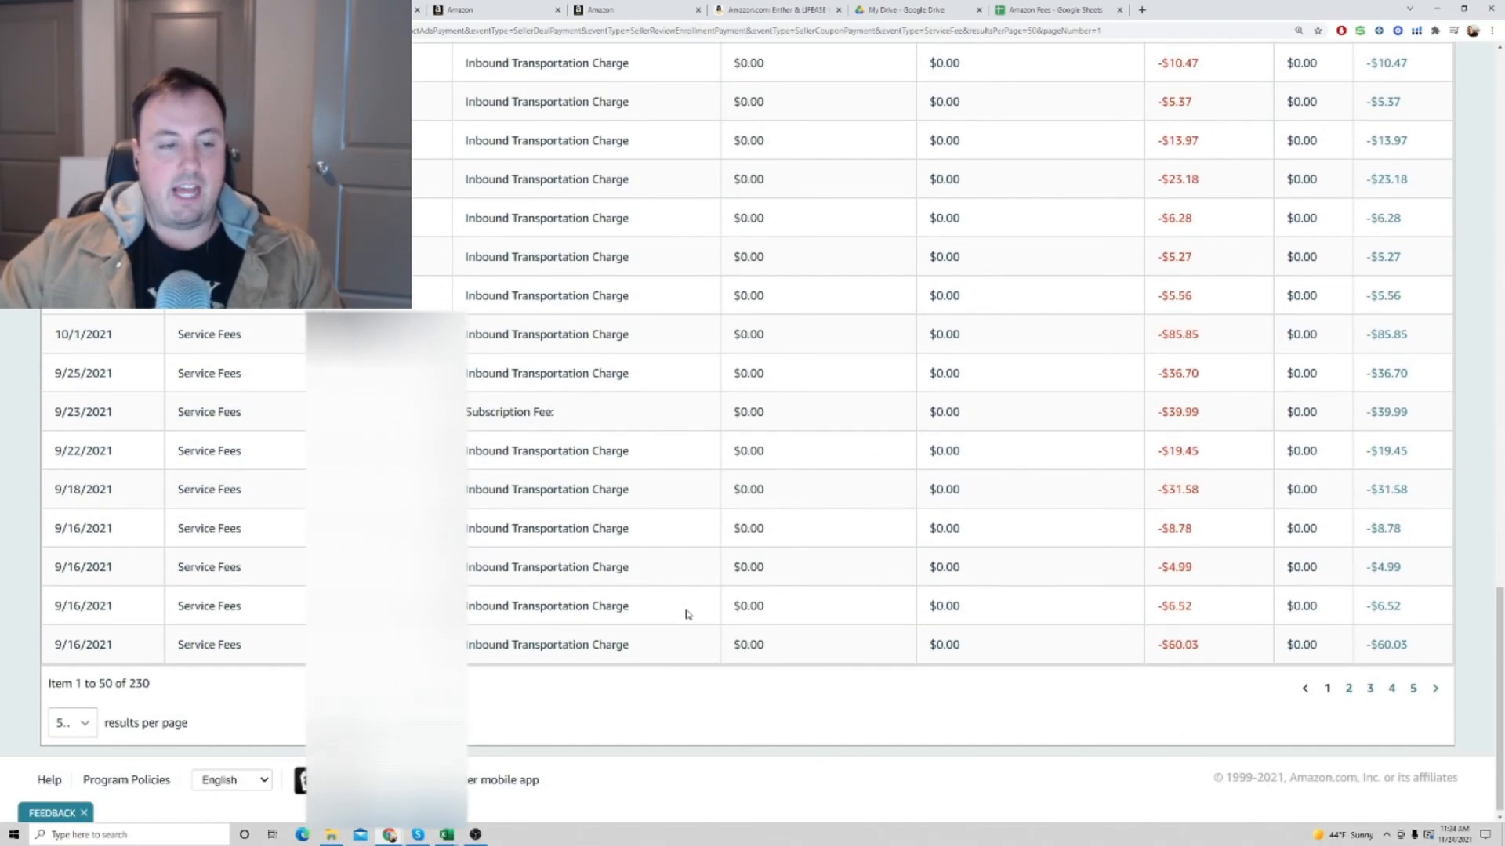
{"action": "mouse_move", "coordinate": [696, 625]}
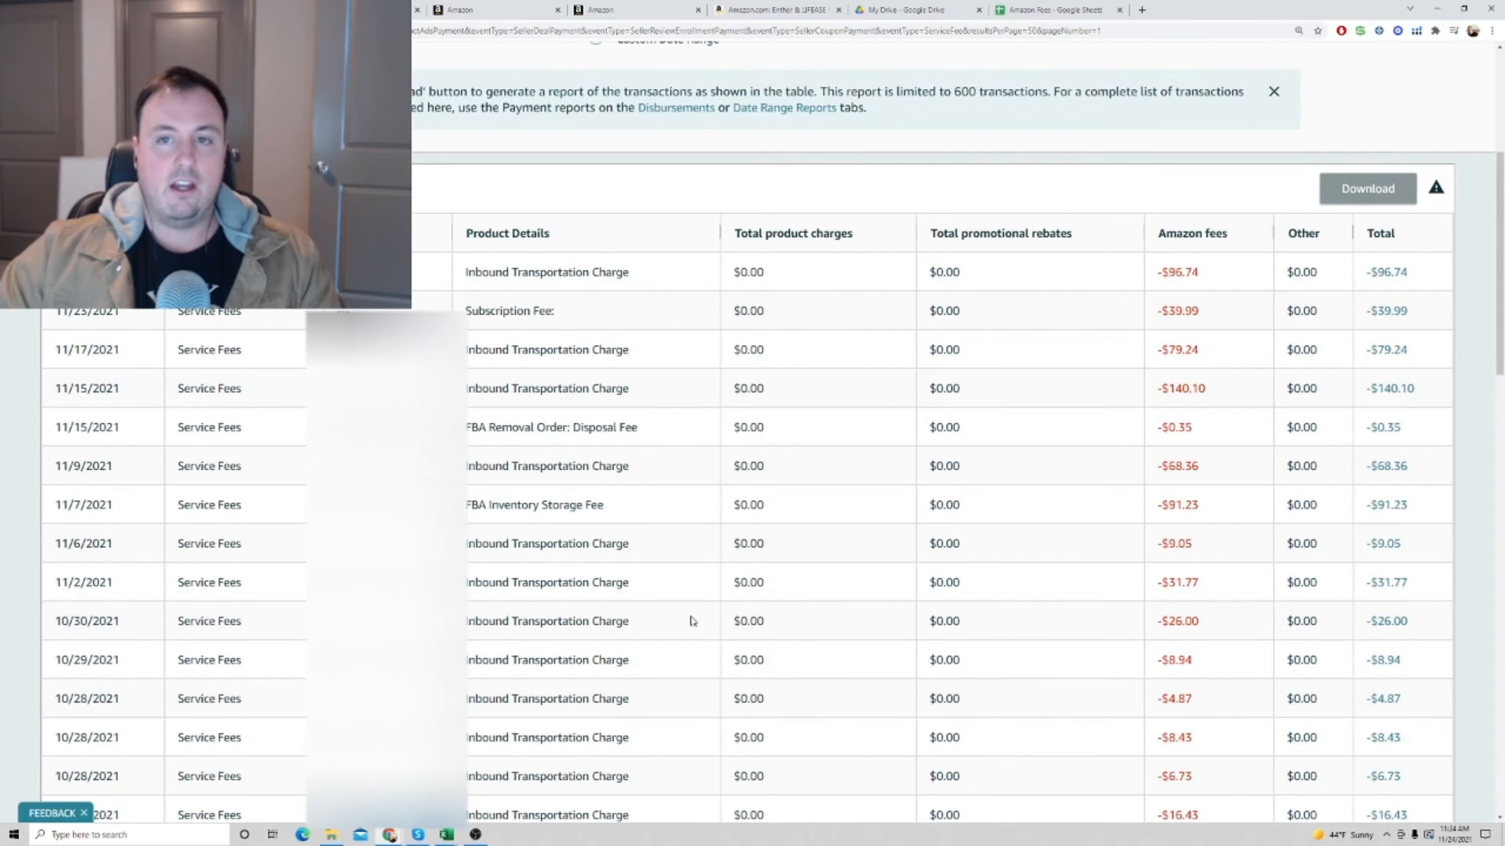
{"action": "mouse_move", "coordinate": [749, 478]}
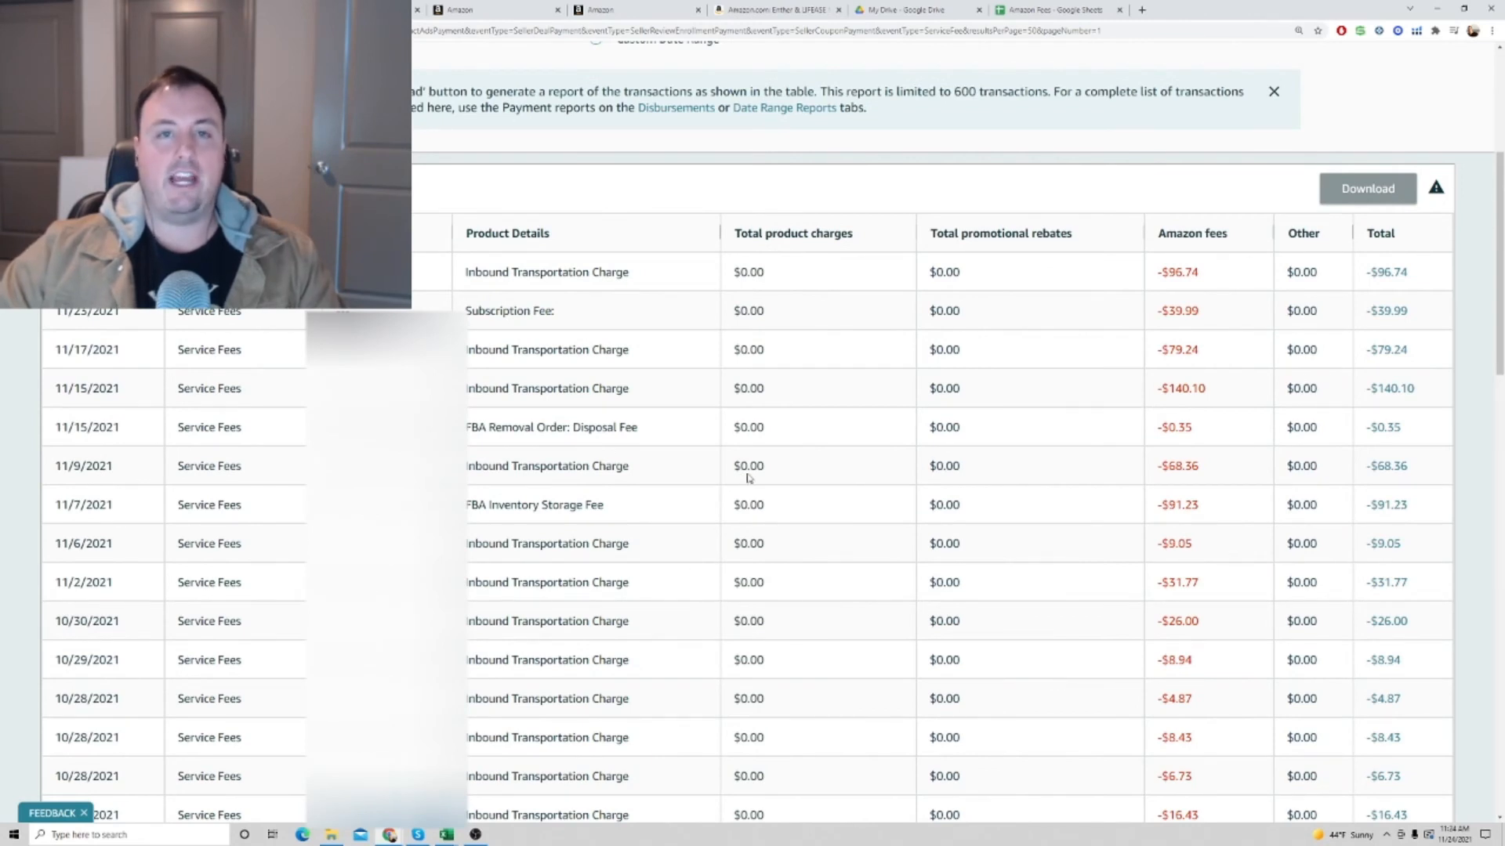
{"action": "mouse_move", "coordinate": [724, 427]}
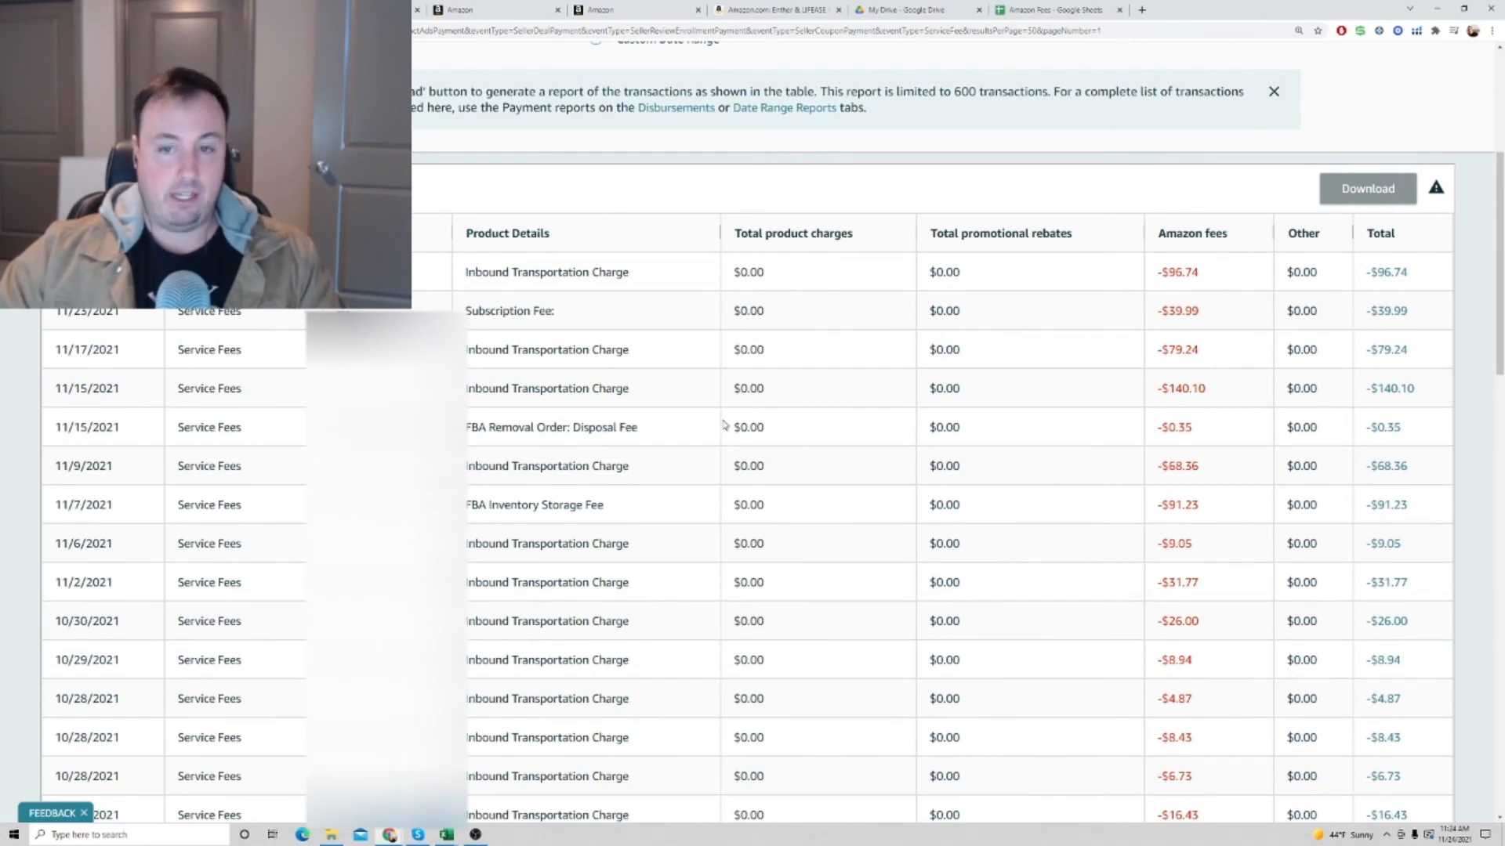
{"action": "mouse_move", "coordinate": [908, 341]}
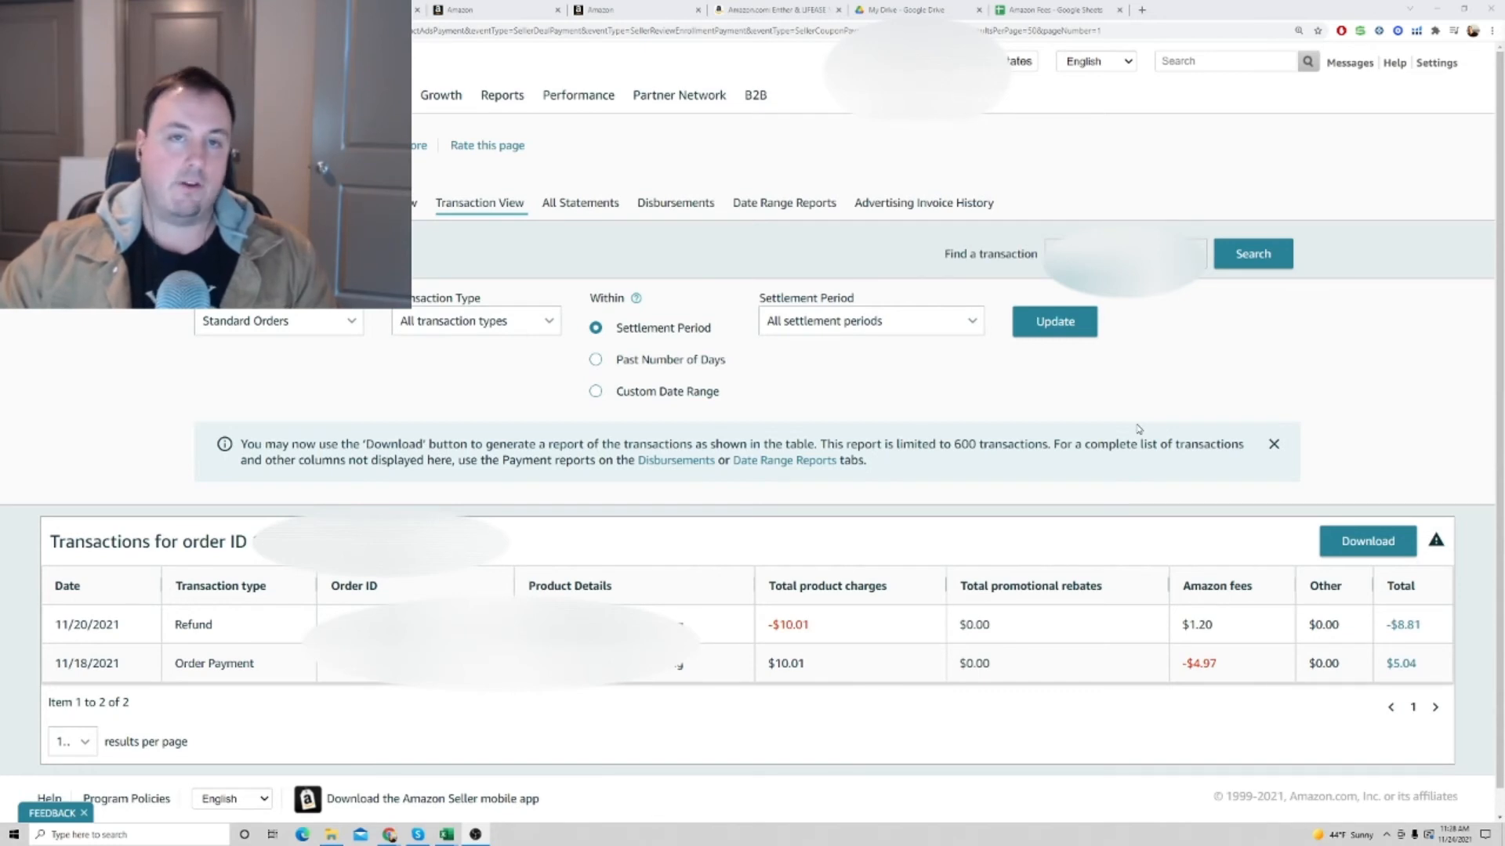
{"action": "mouse_move", "coordinate": [729, 429]}
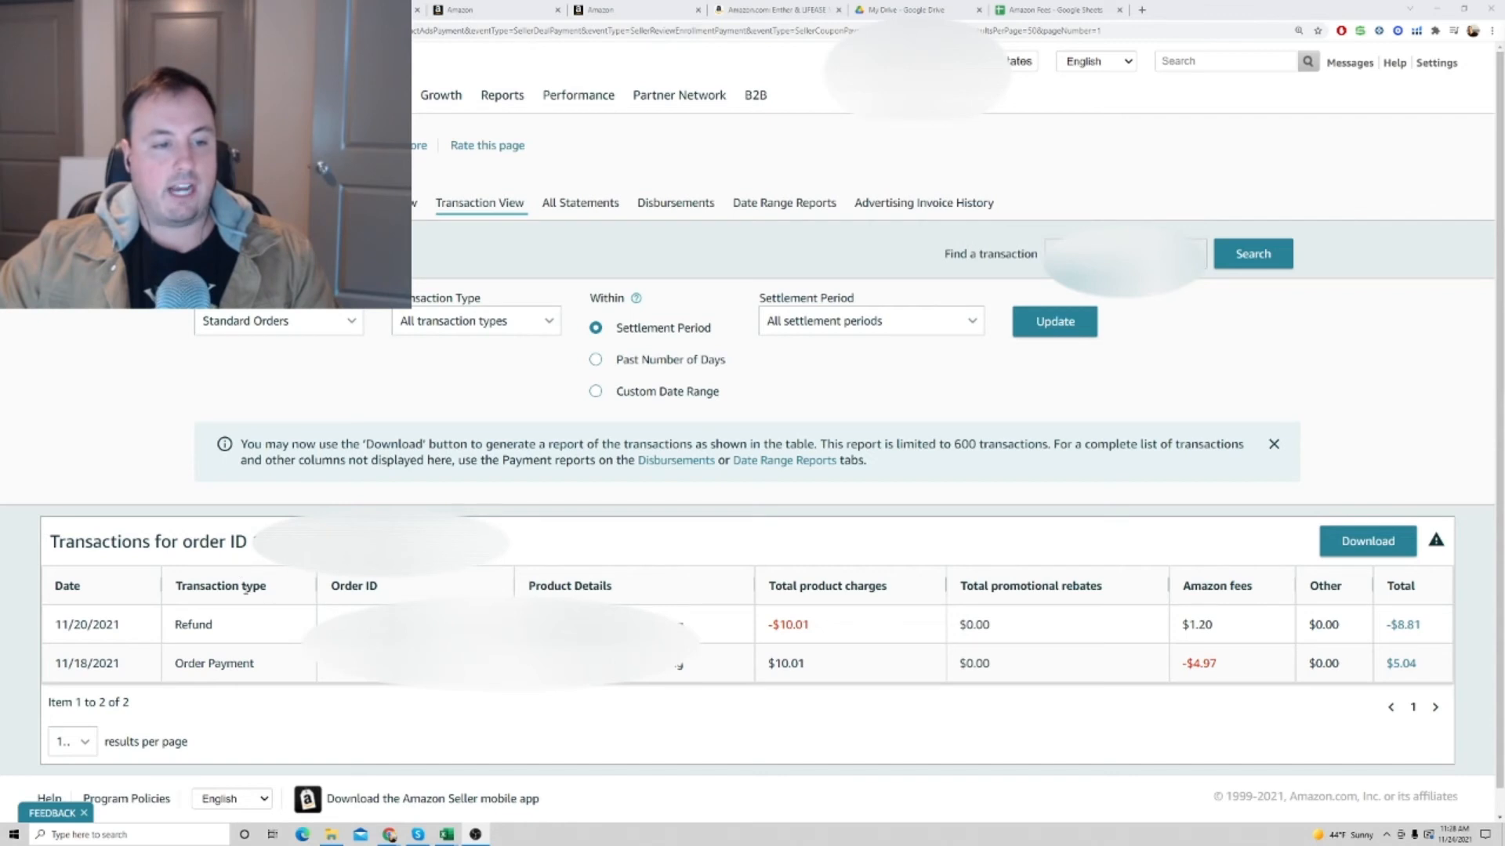
Step: Open the Windows start menu with the order's refund and payment rows listed
{"action": "double_click", "coordinate": [215, 663]}
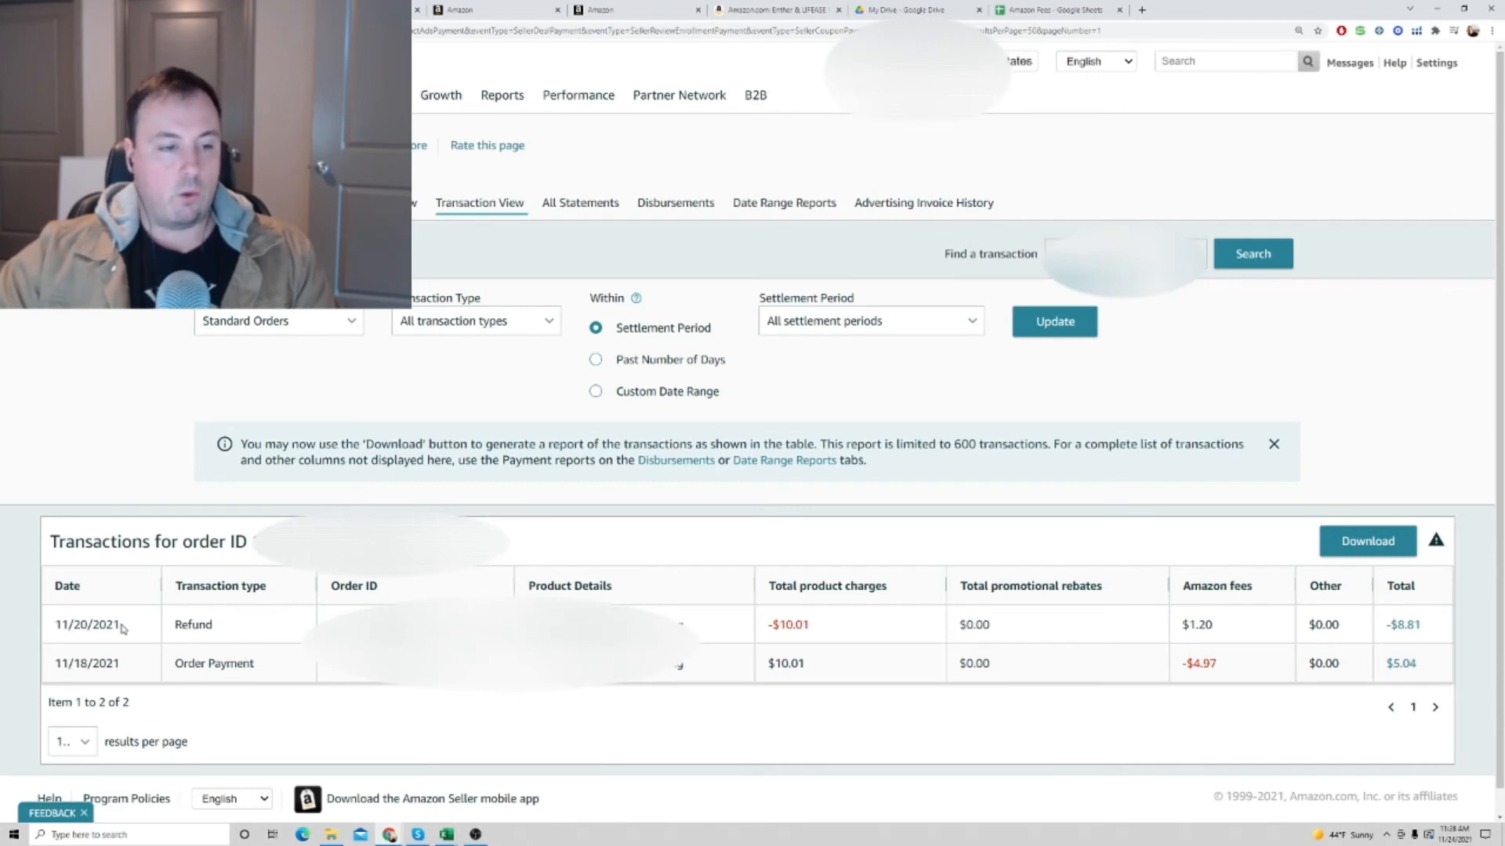
{"action": "mouse_move", "coordinate": [233, 630]}
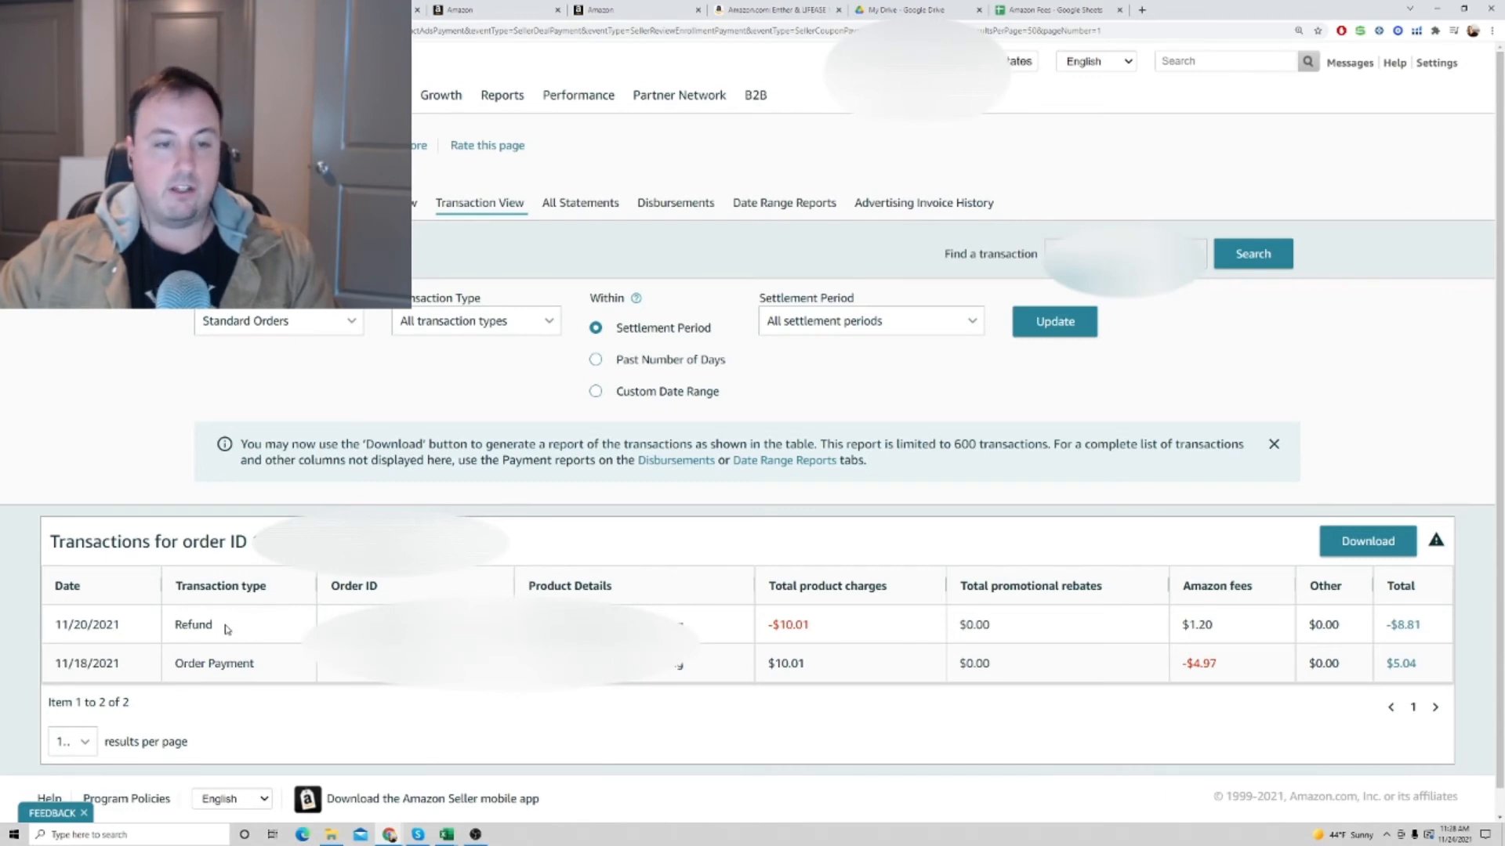
{"action": "mouse_move", "coordinate": [856, 556]}
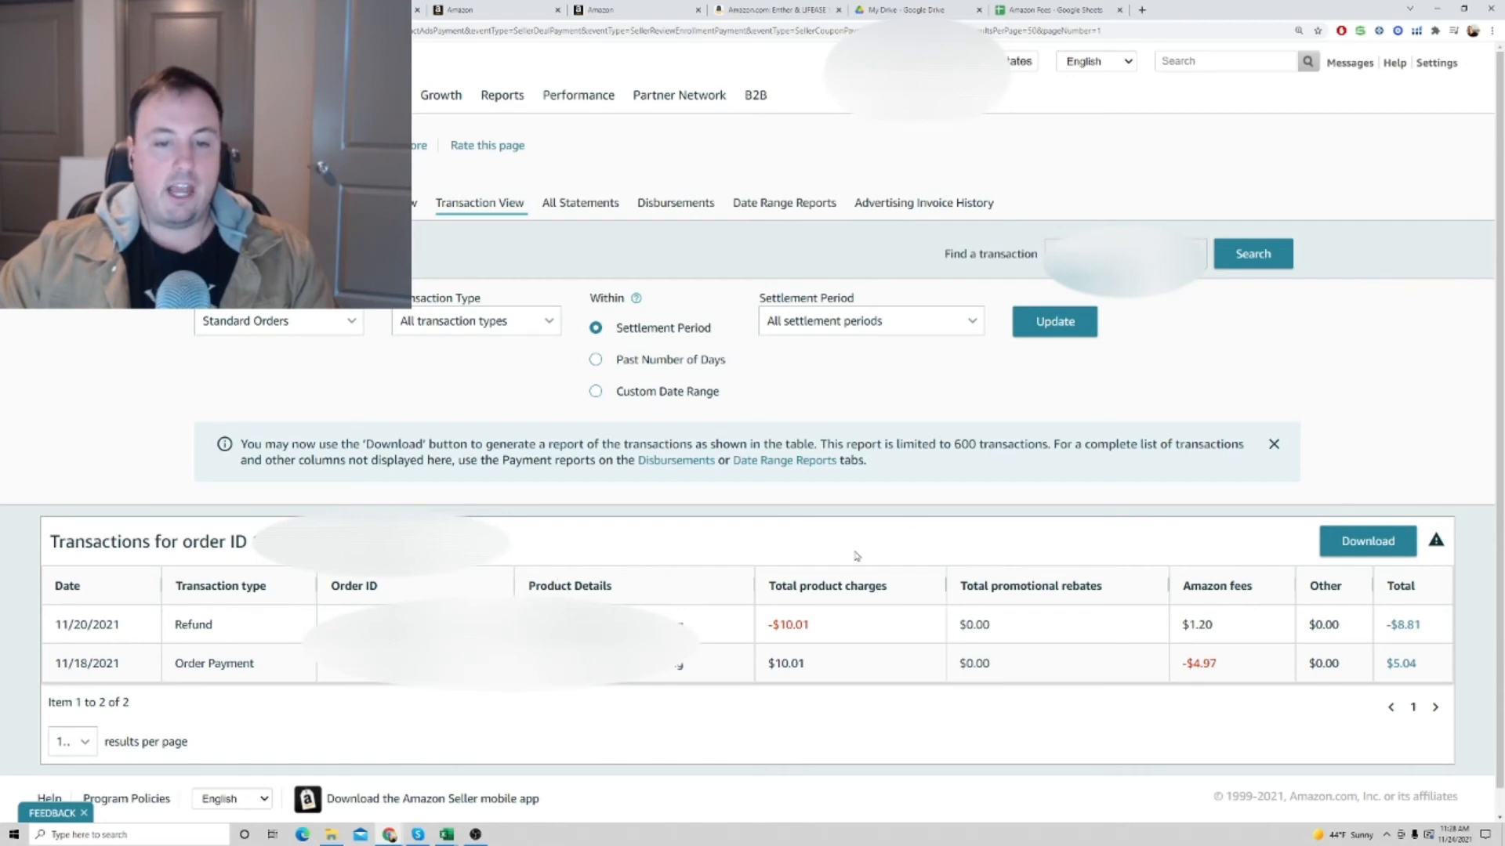
{"action": "mouse_move", "coordinate": [1275, 539]}
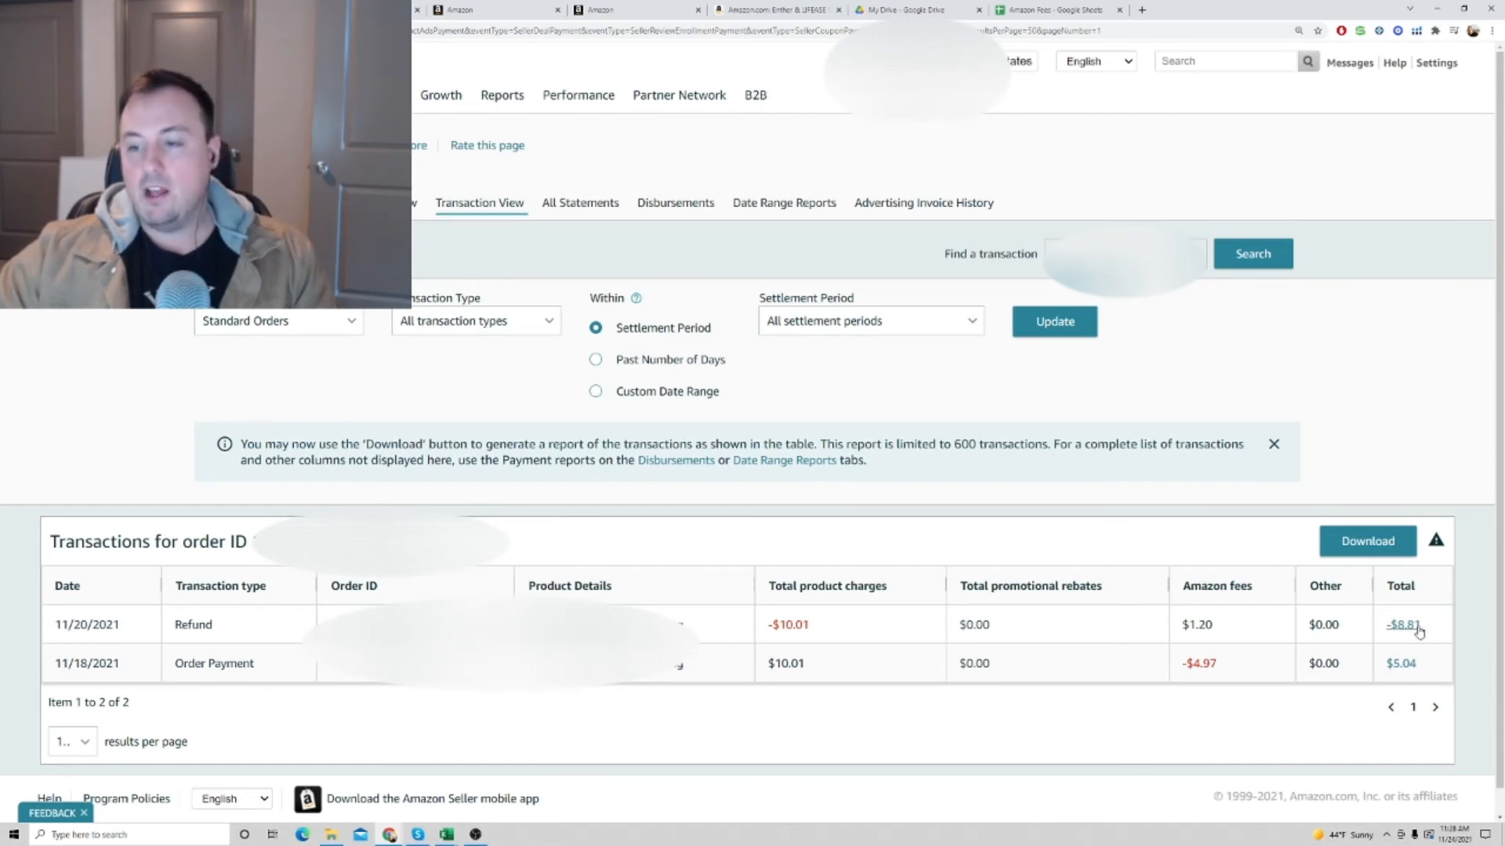
{"action": "mouse_move", "coordinate": [1423, 632]}
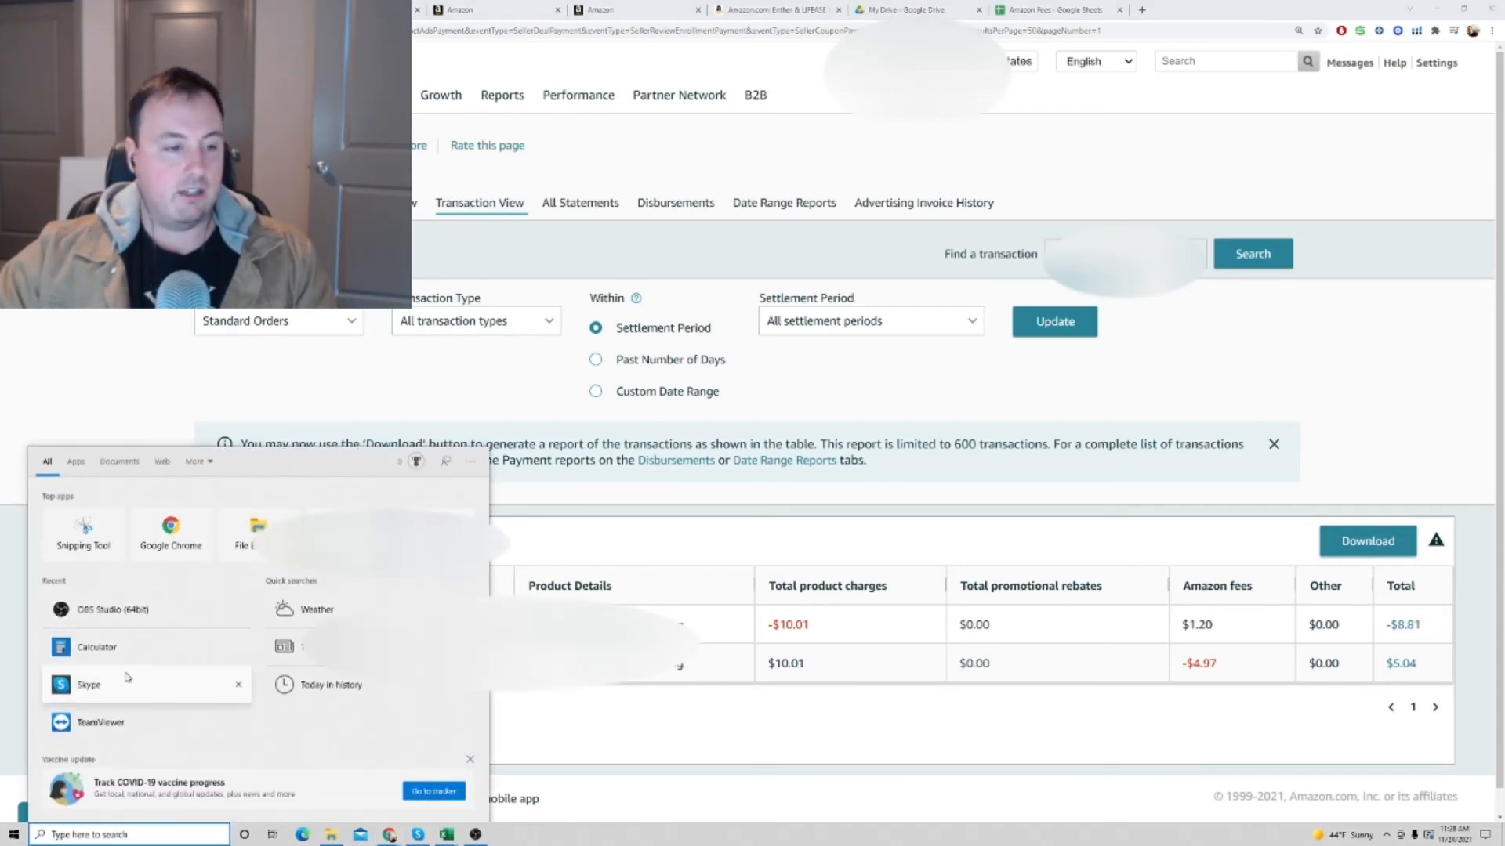
Step: Work out 8.81 − 5.04 = 3.77 in Calculator, then open the $5.04 order payment's fee breakdown
{"action": "left_click", "coordinate": [95, 647]}
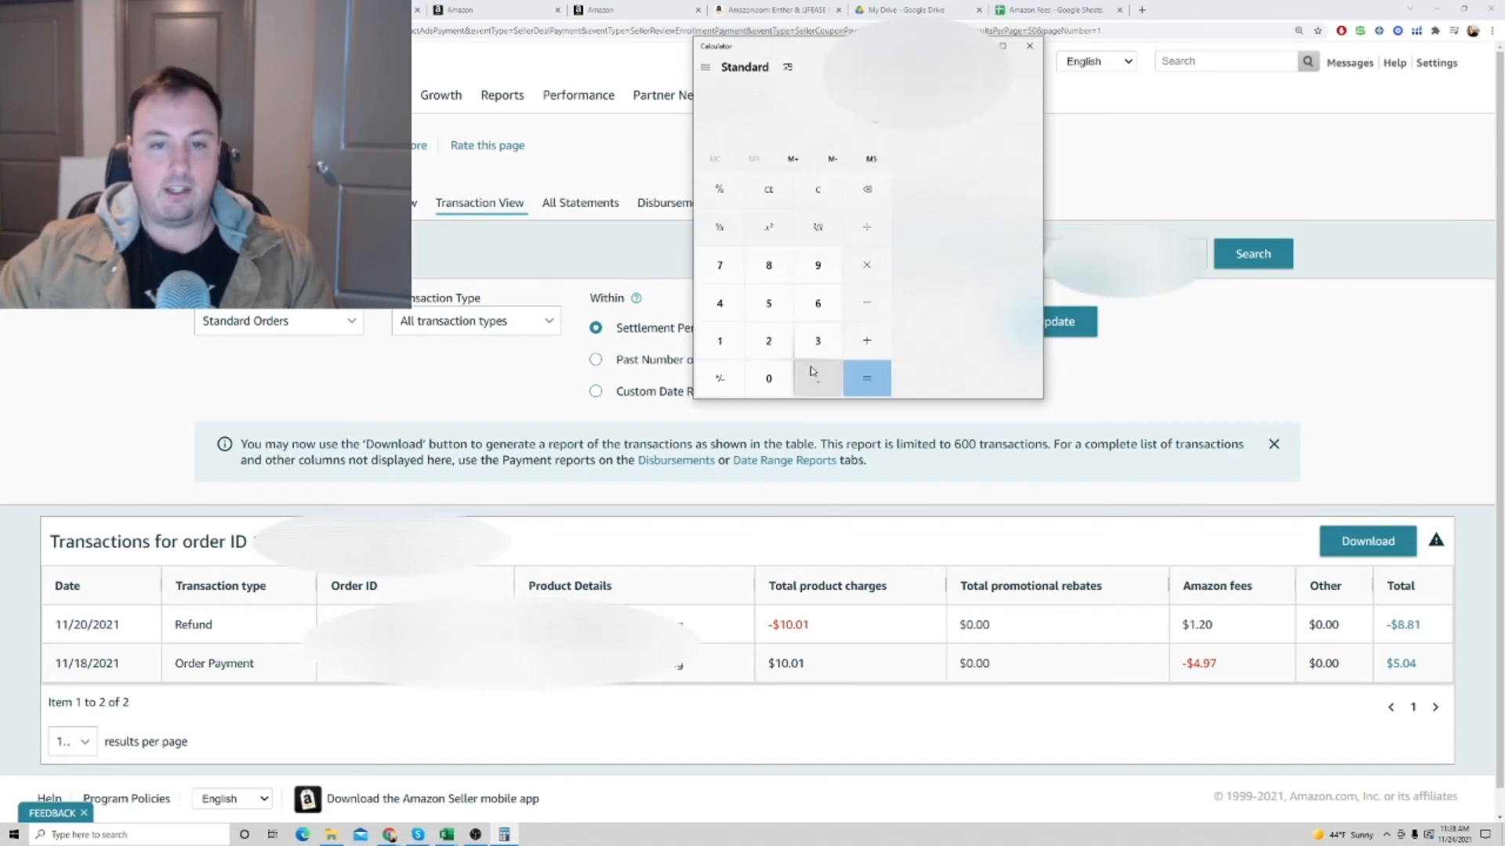
{"action": "left_click", "coordinate": [816, 378]}
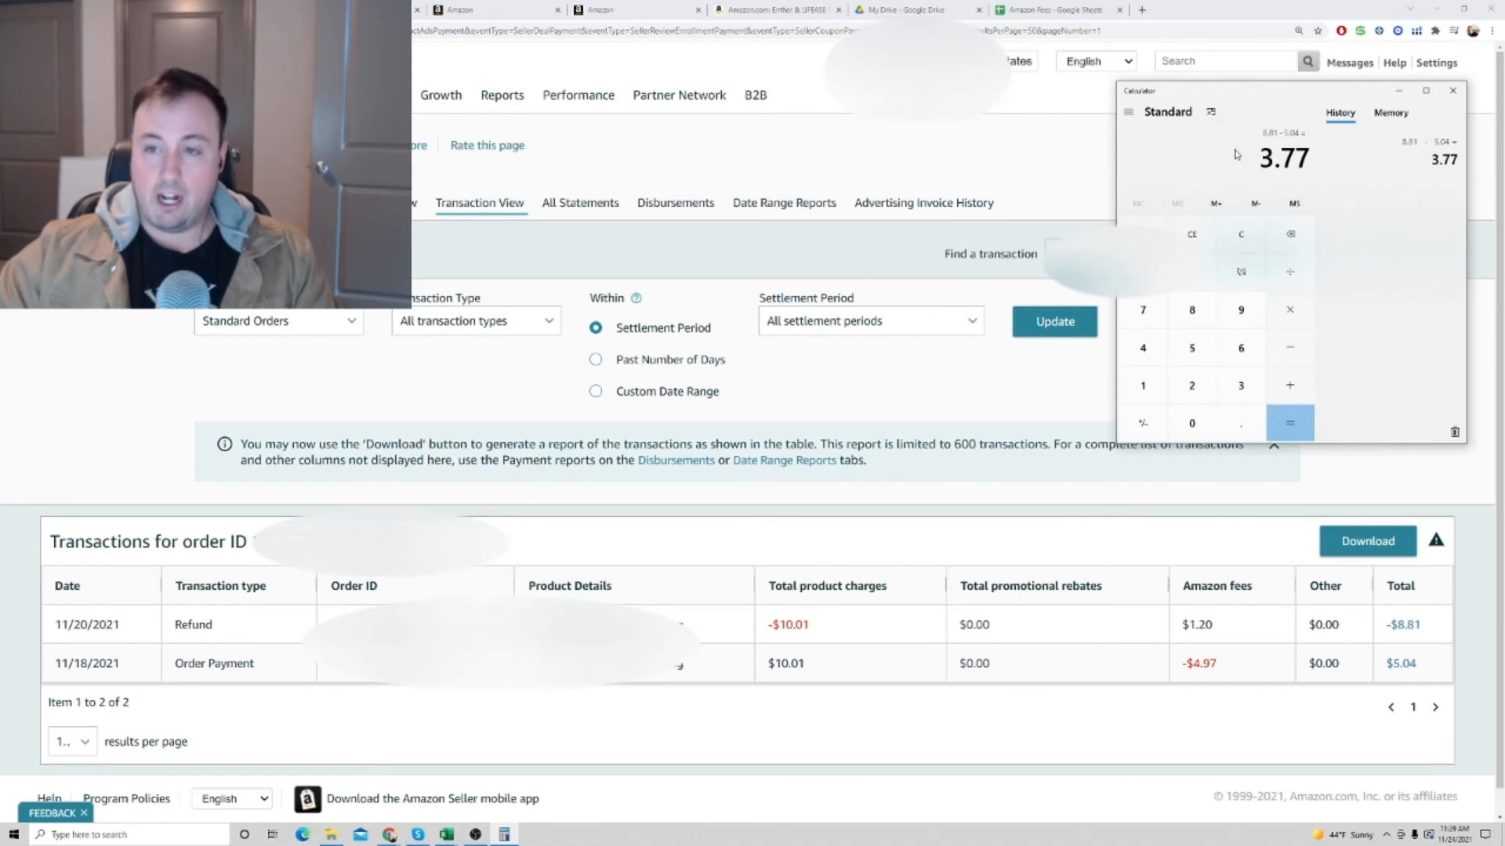
{"action": "mouse_move", "coordinate": [1450, 345]}
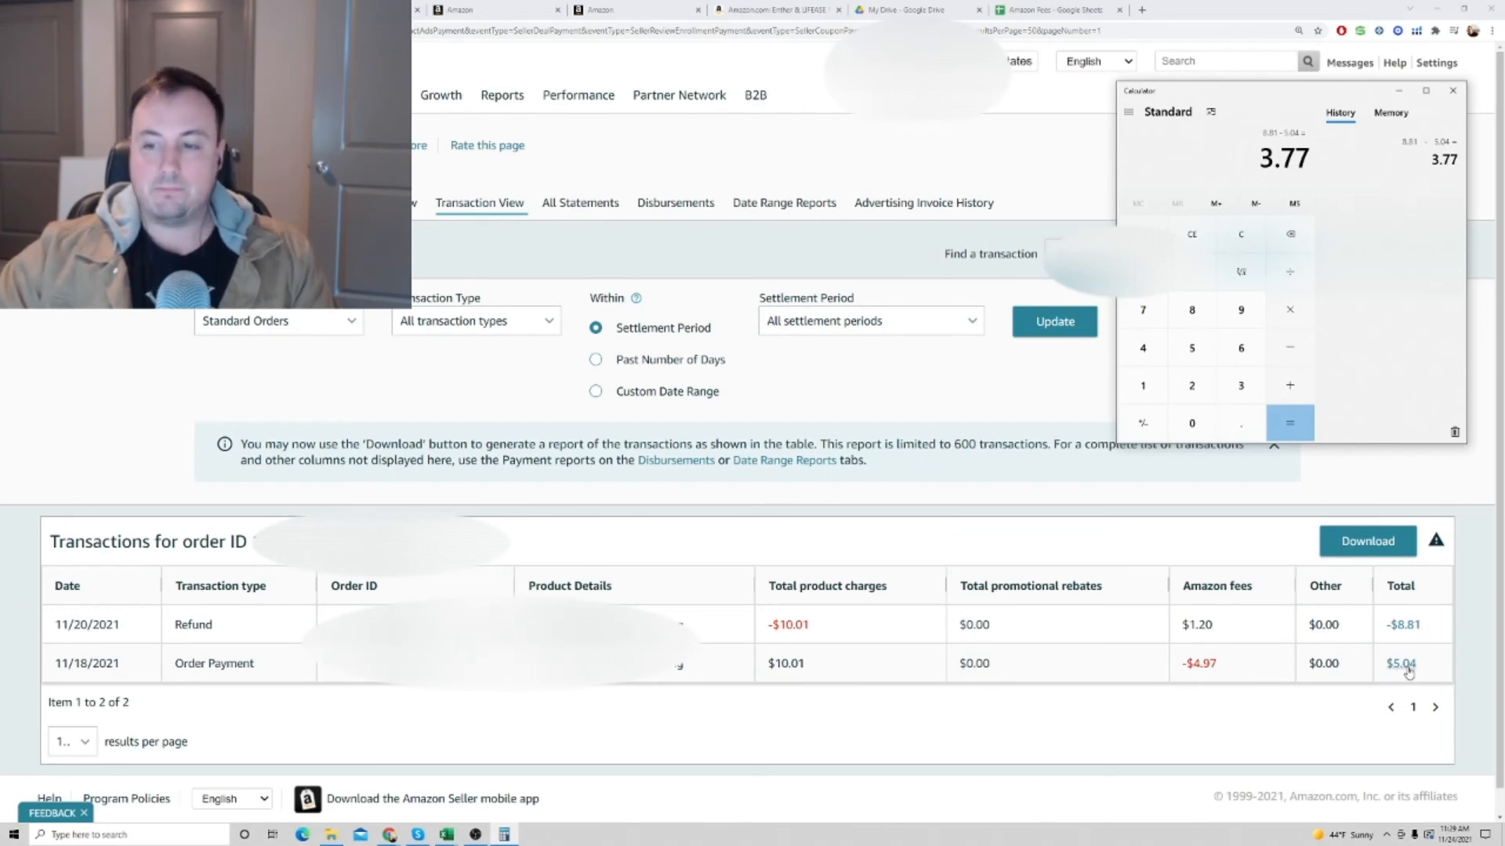
{"action": "left_click", "coordinate": [1400, 663]}
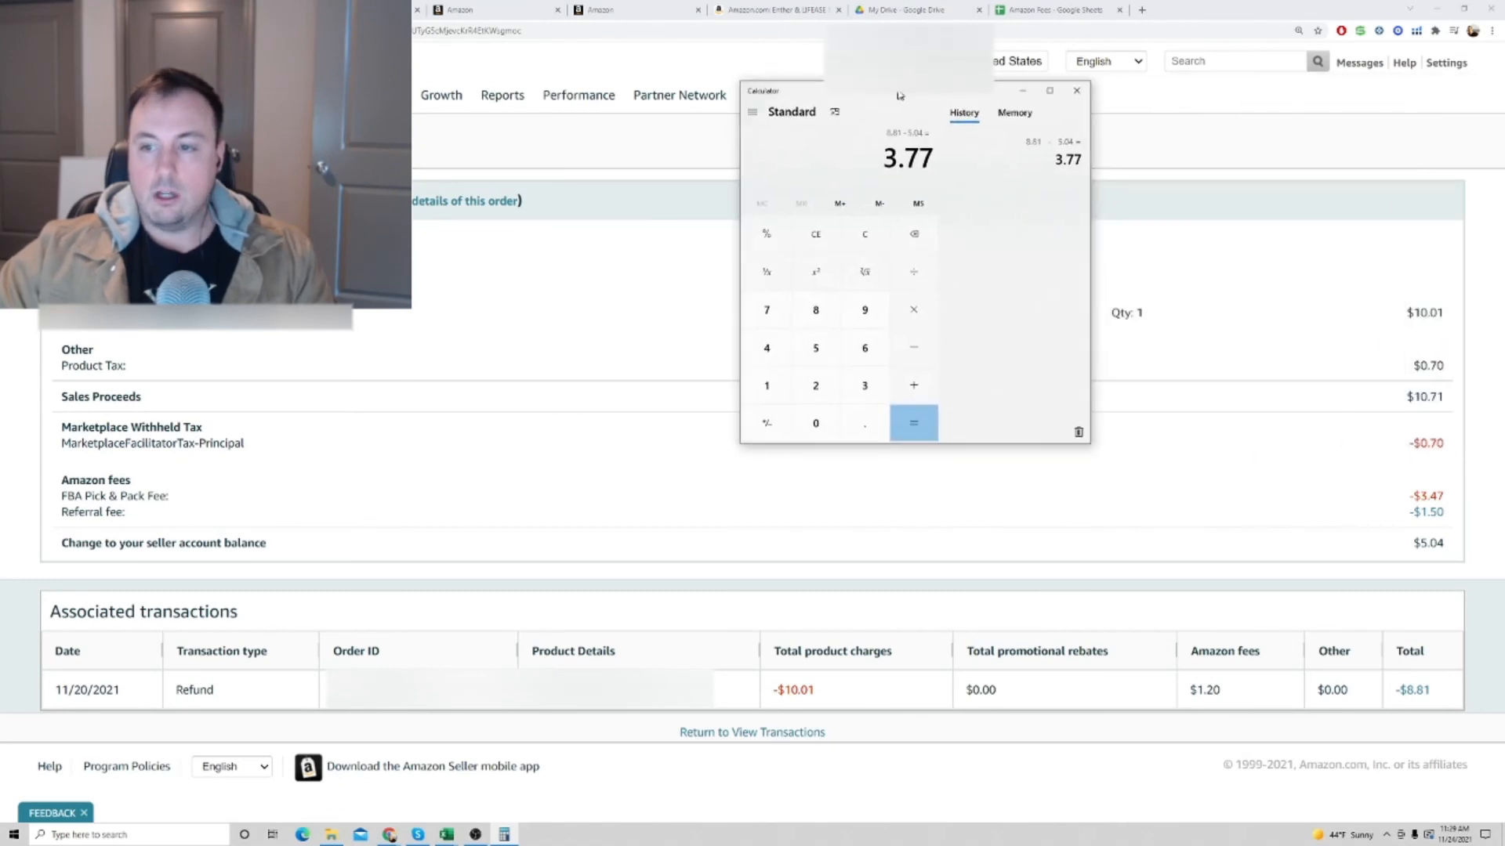
{"action": "mouse_move", "coordinate": [1337, 388]}
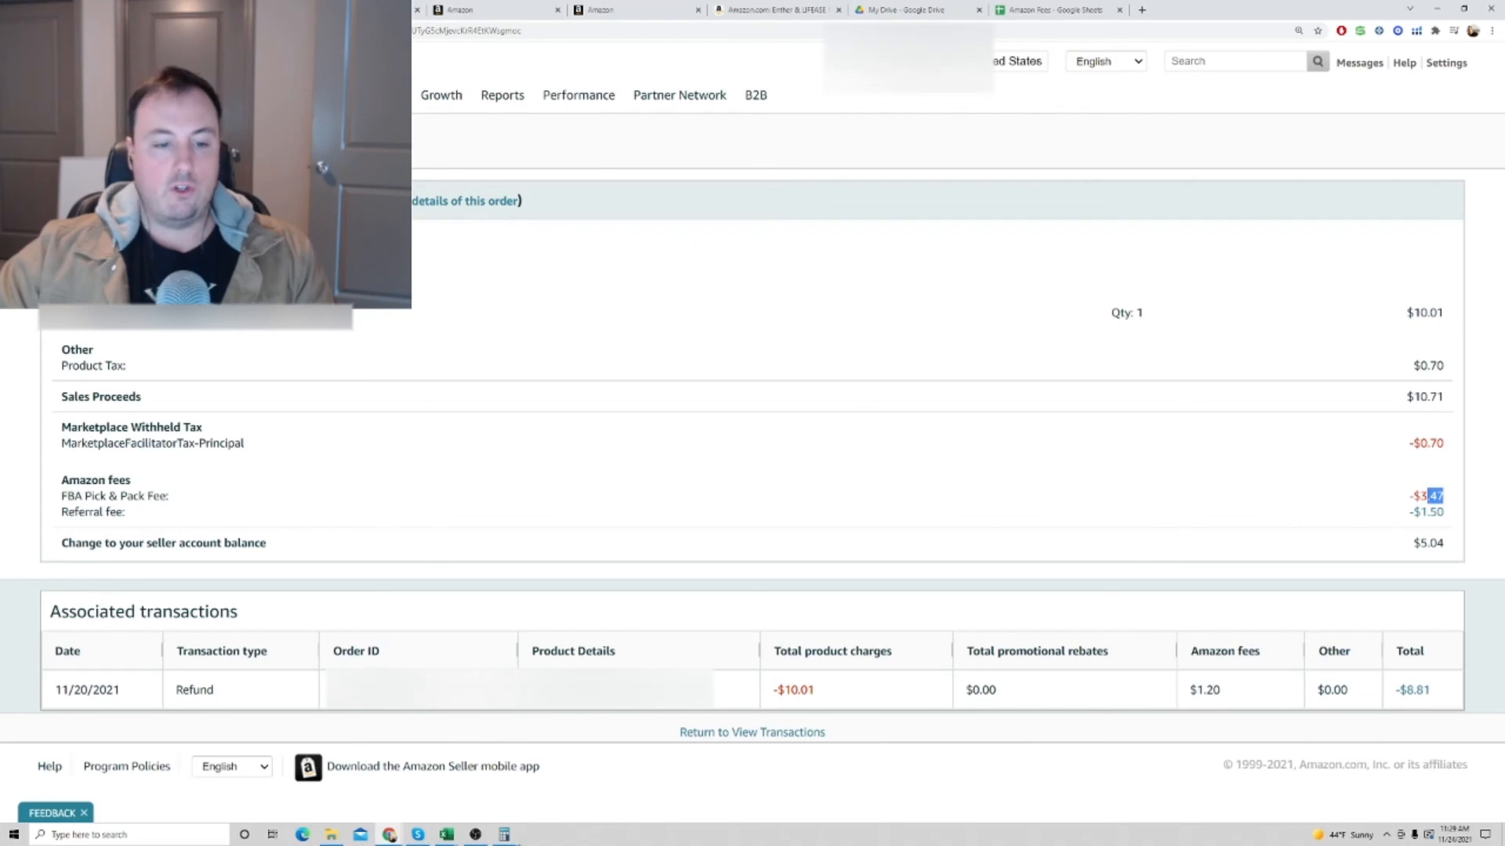
Step: Subtract the $3.47 FBA Pick & Pack fee from 3.77 in Calculator, leaving 0.3
{"action": "left_click", "coordinate": [925, 379]}
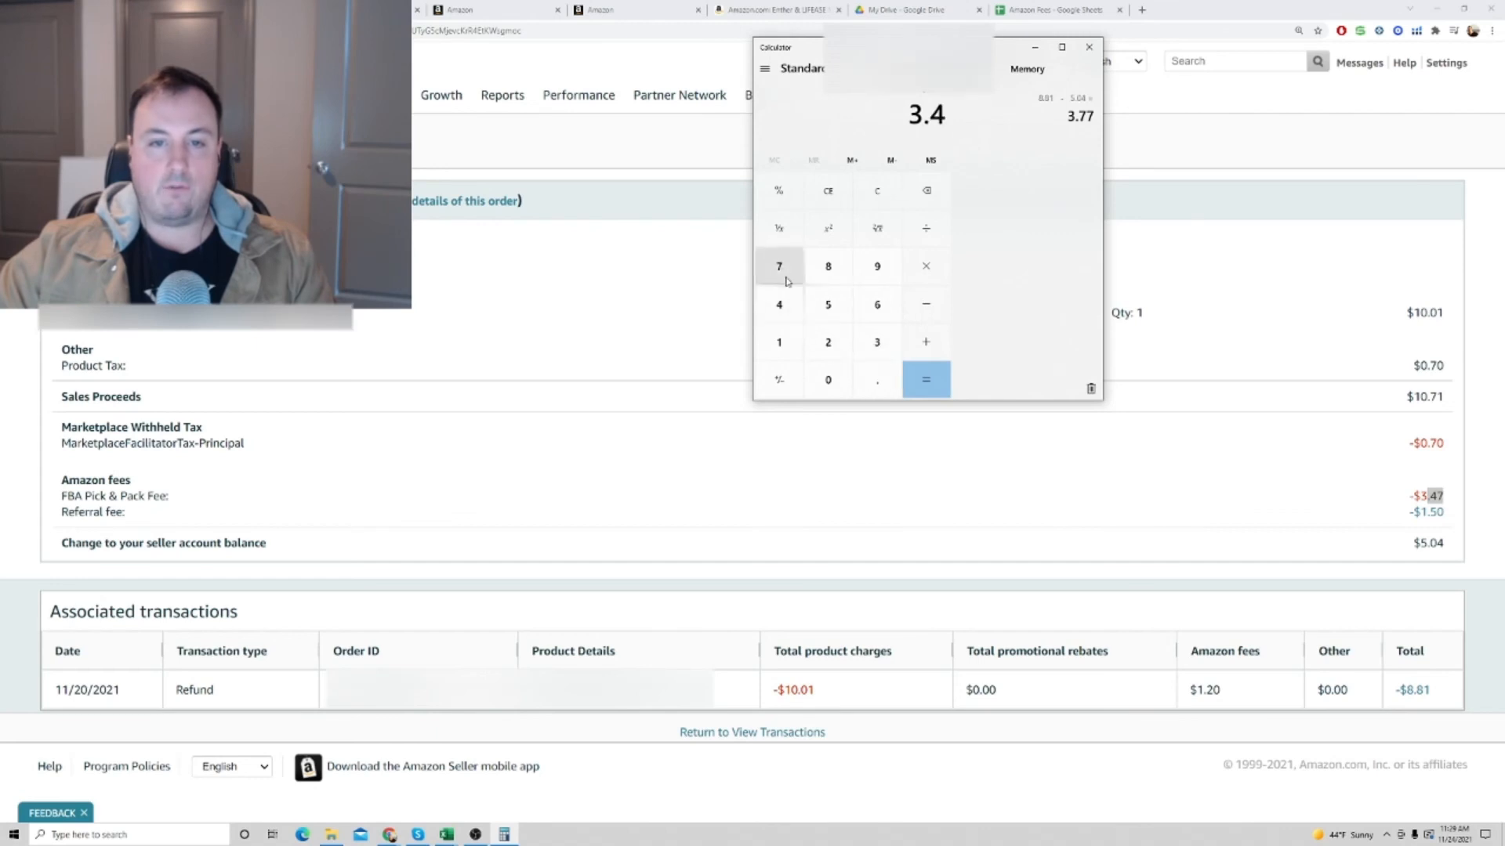
{"action": "left_click", "coordinate": [925, 379]}
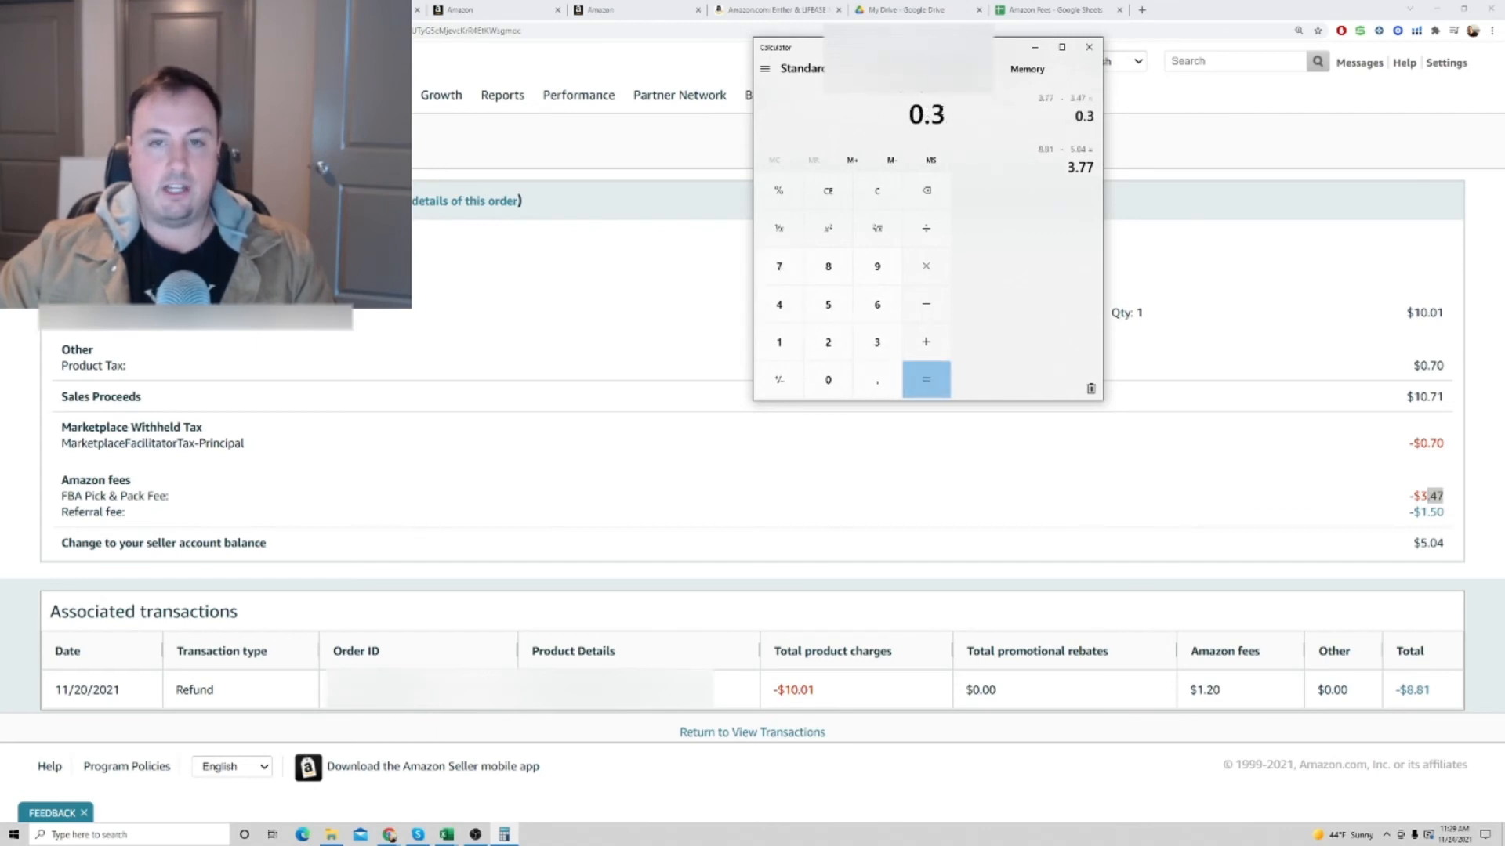
{"action": "left_click", "coordinate": [1088, 47]}
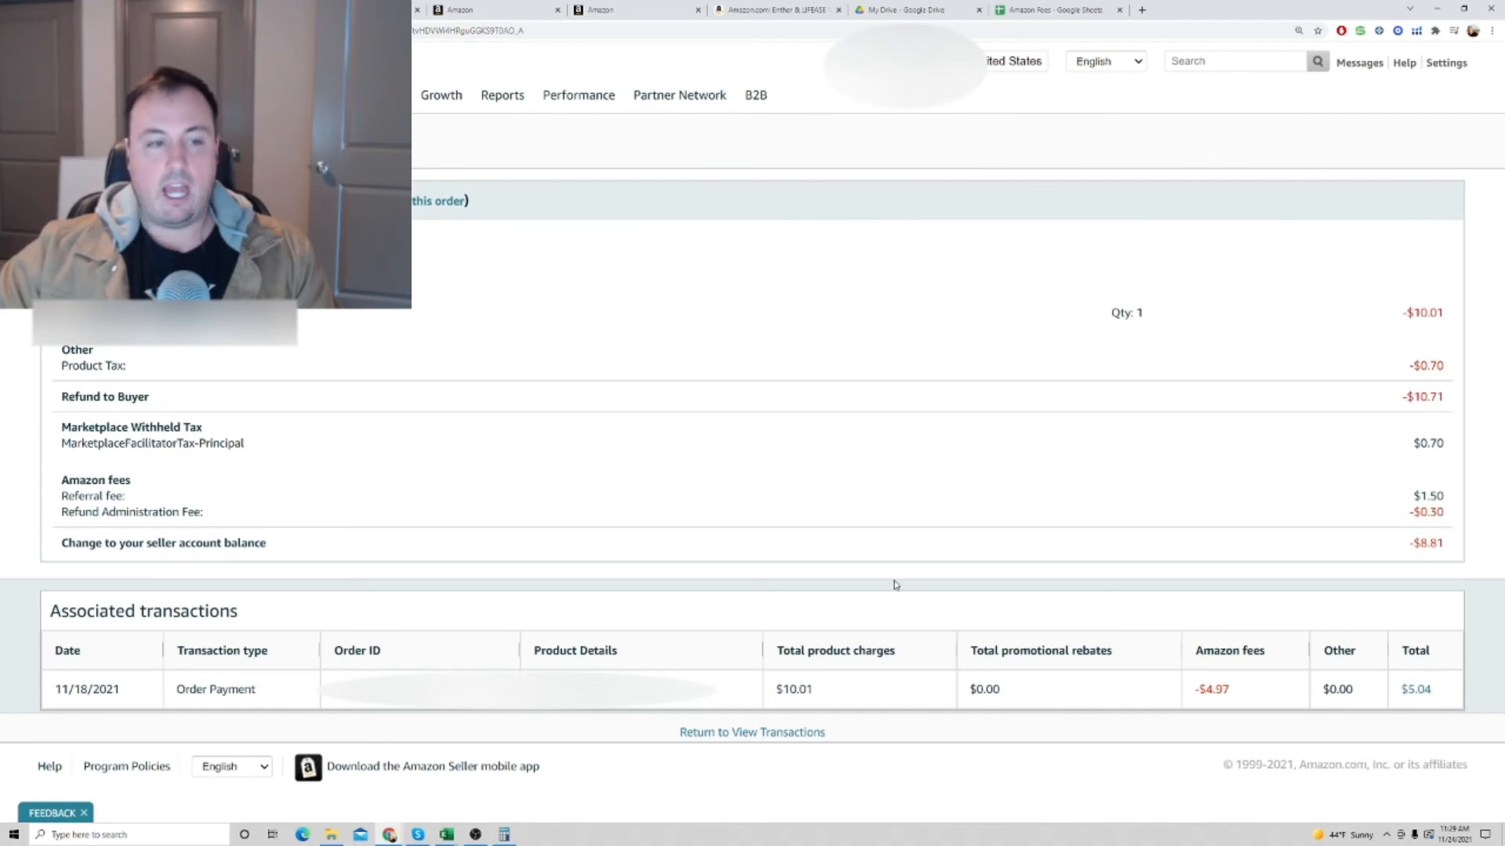
{"action": "mouse_move", "coordinate": [1377, 498]}
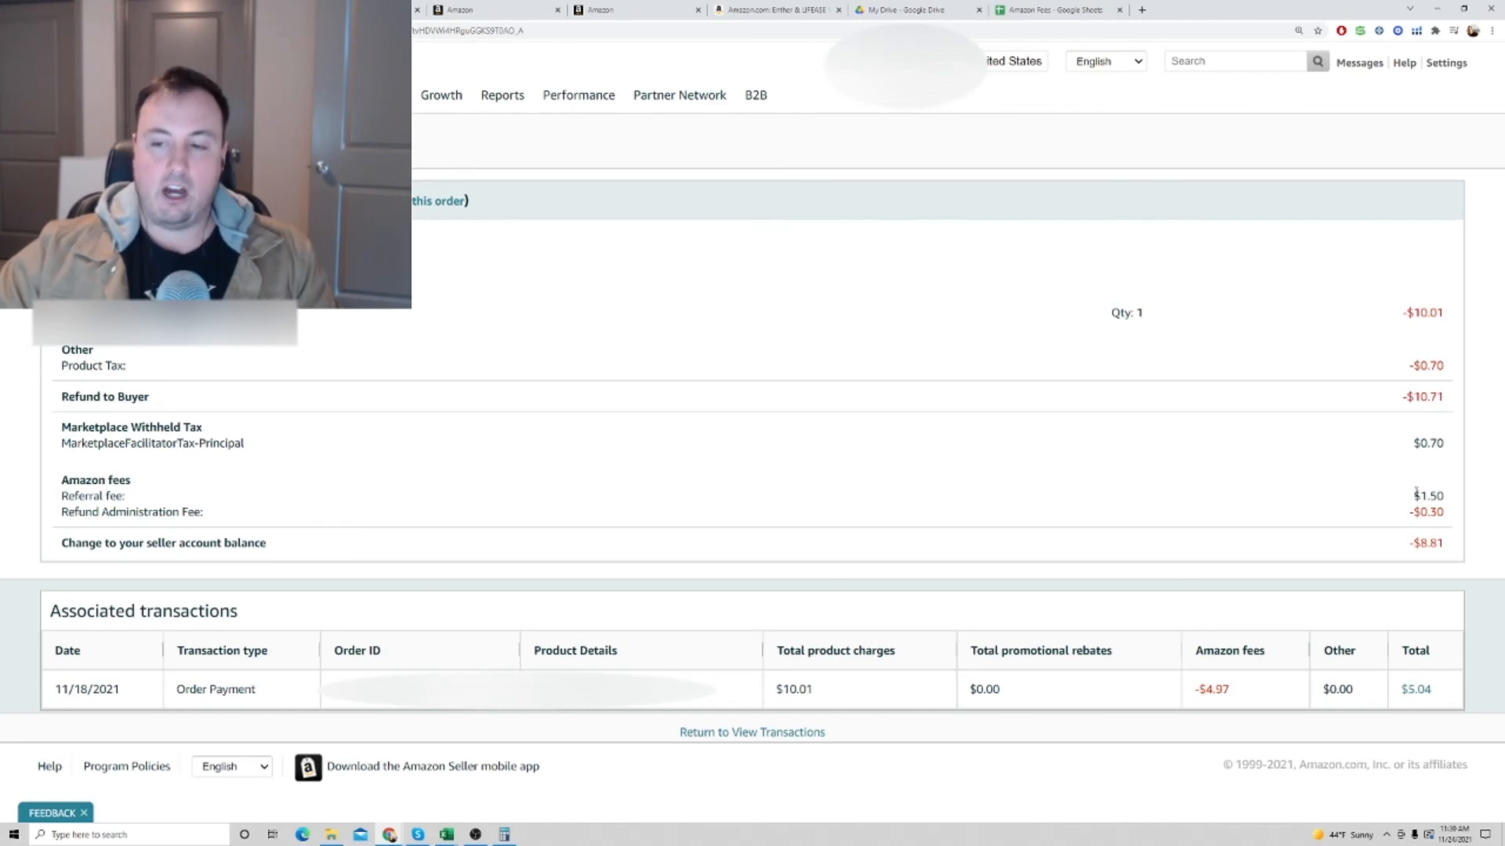
{"action": "mouse_move", "coordinate": [1448, 491]}
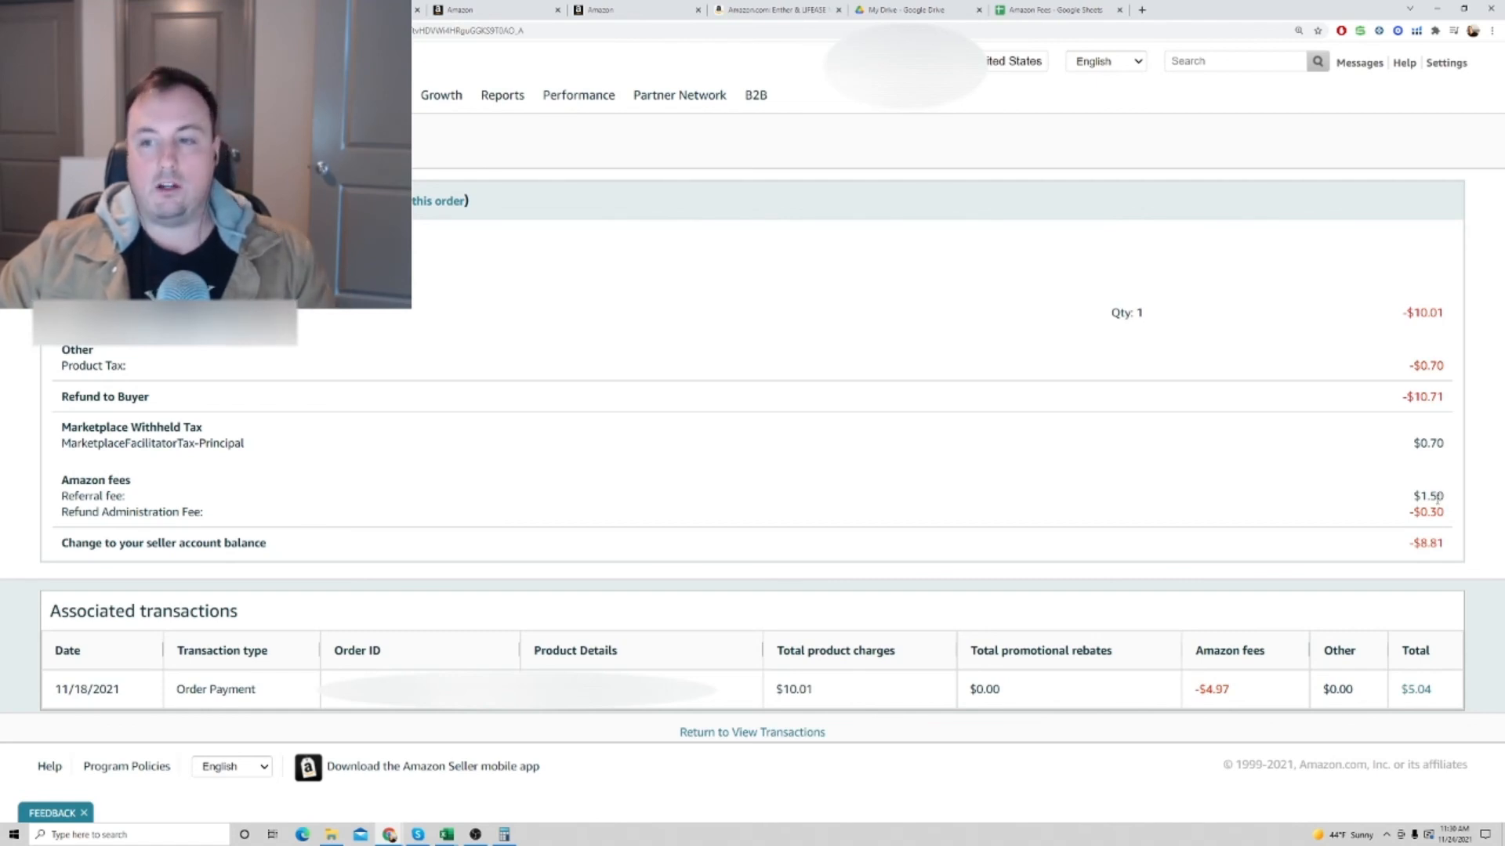
{"action": "mouse_move", "coordinate": [1407, 503]}
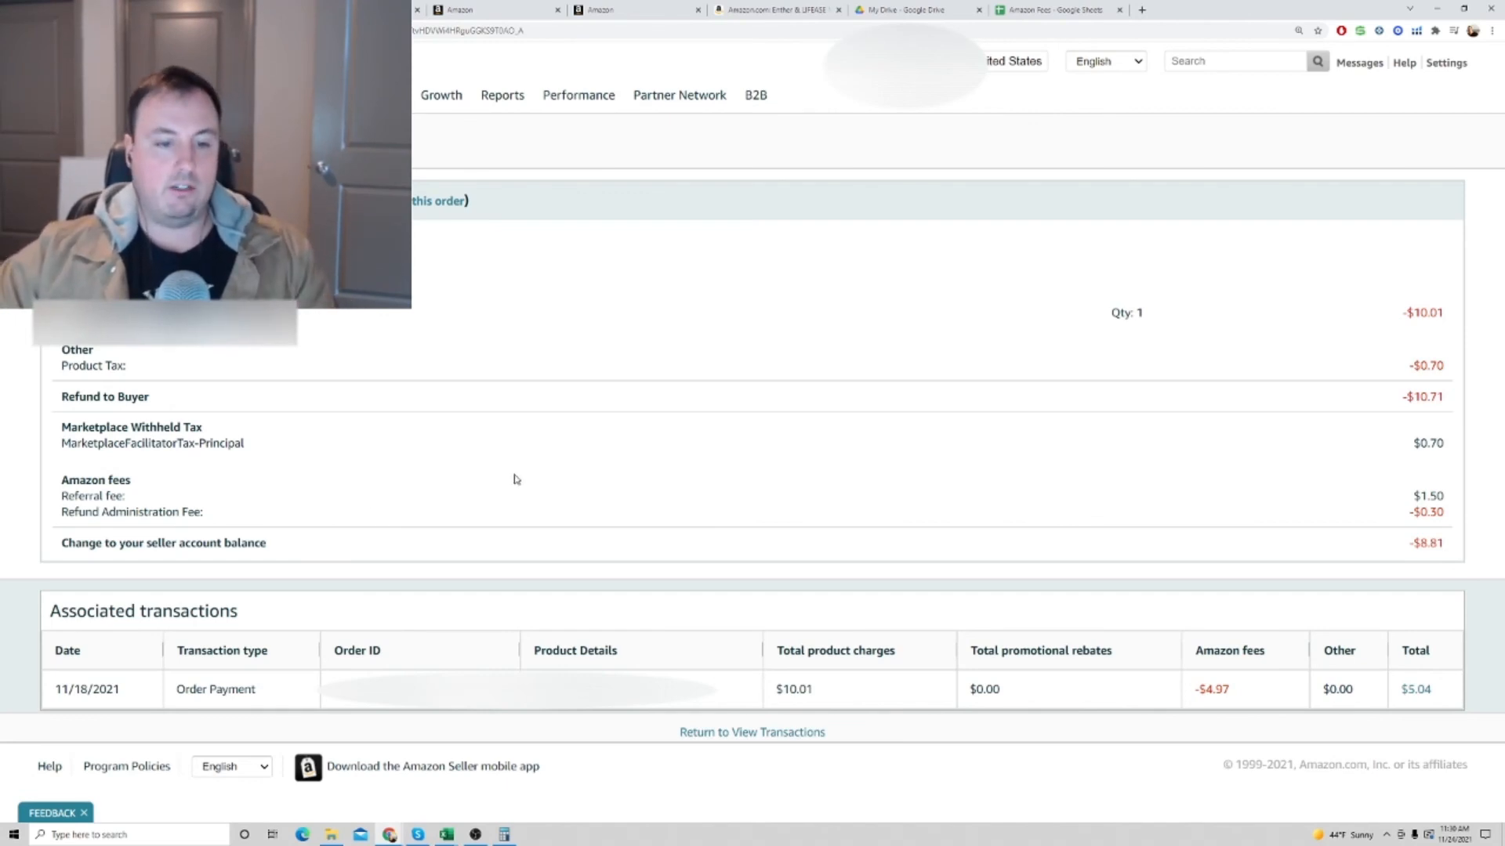
{"action": "mouse_move", "coordinate": [561, 499]}
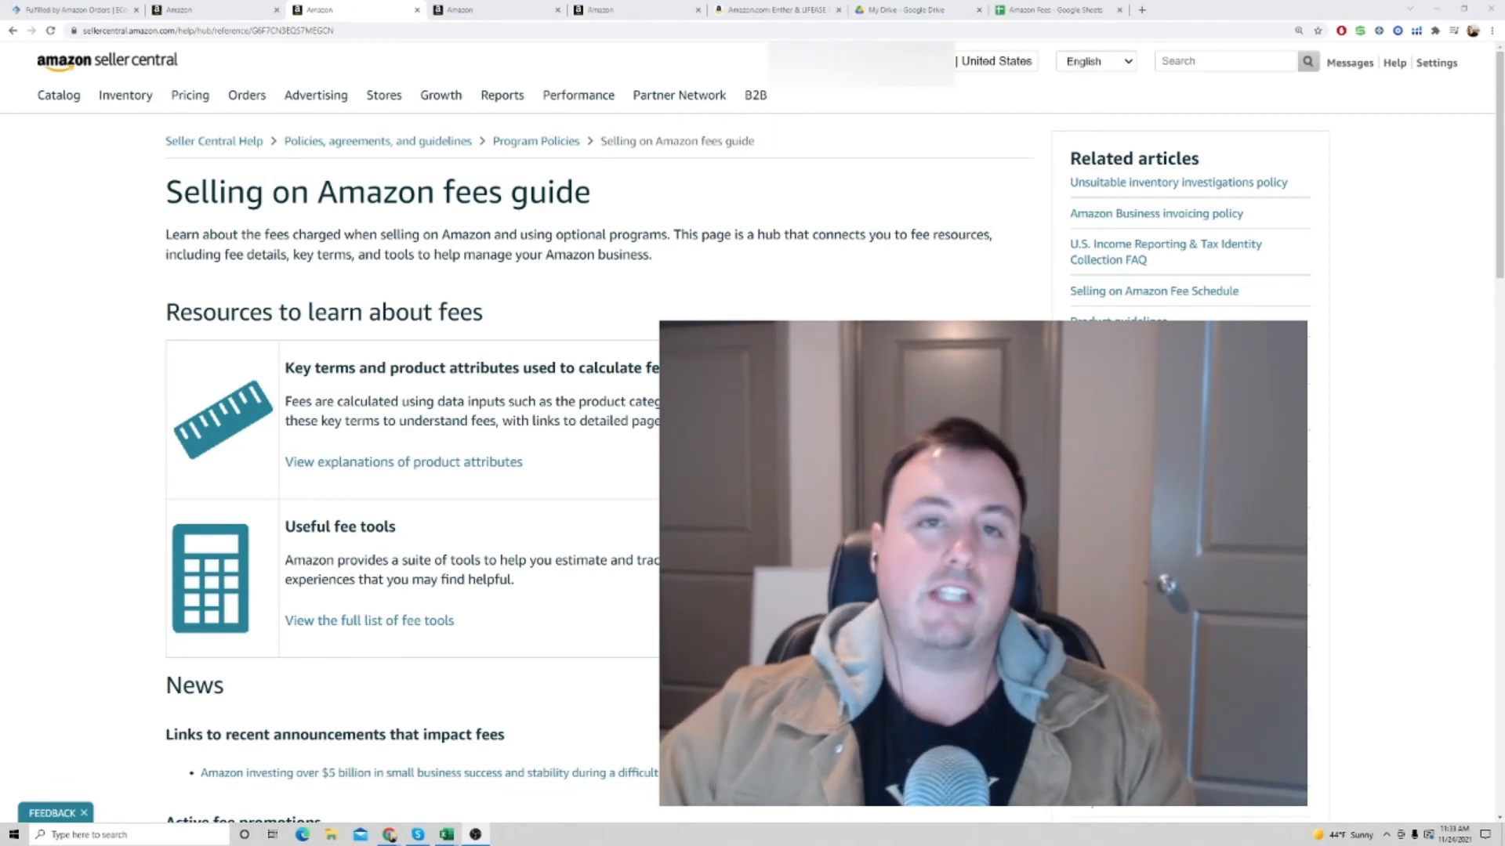
{"action": "mouse_move", "coordinate": [400, 293]}
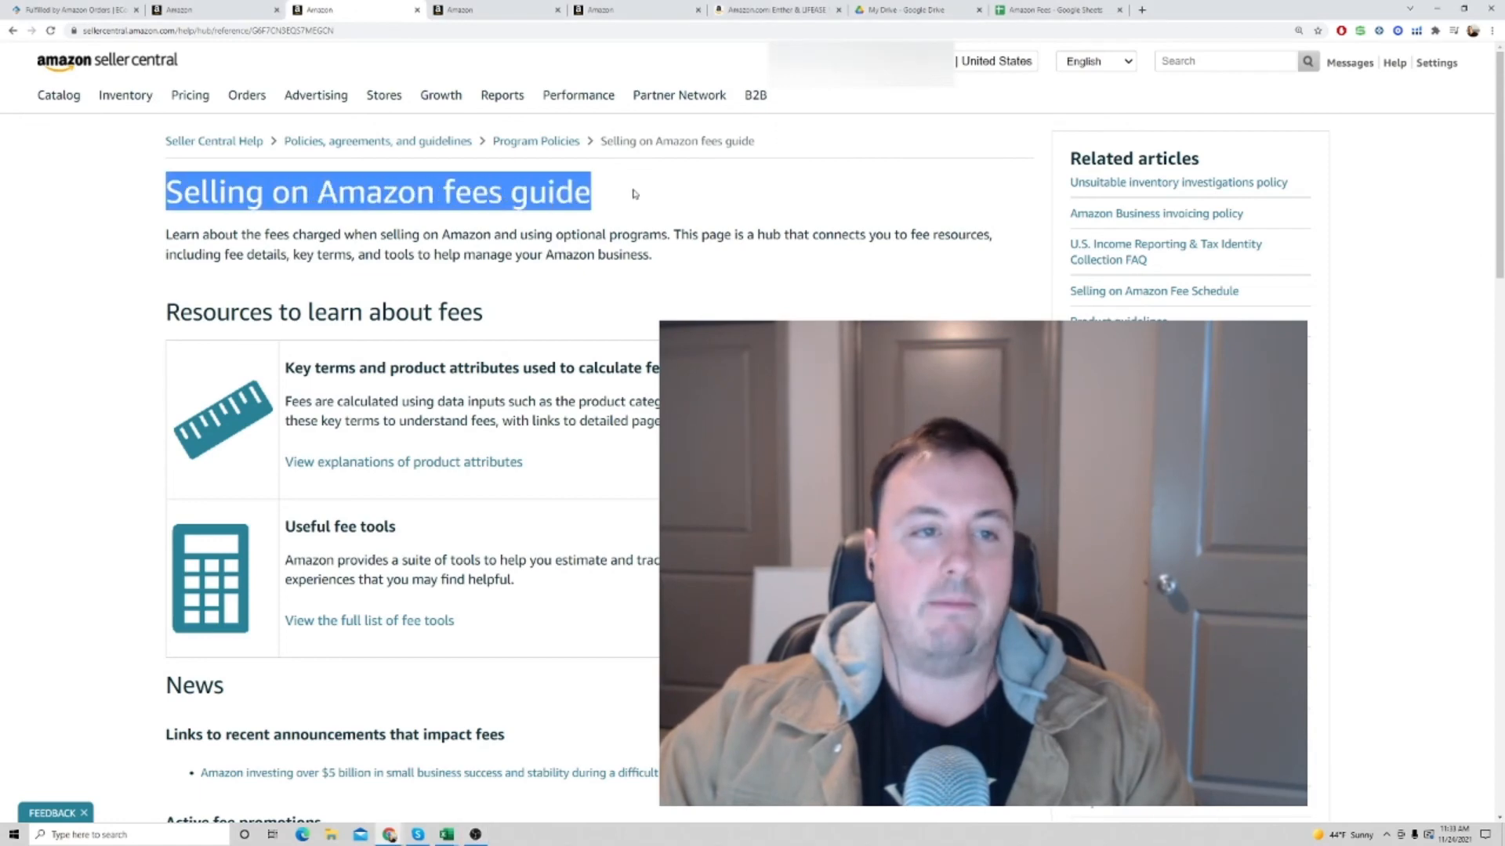
Step: Scroll the Selling on Amazon fees guide down to its Core selling and FBA fees section
{"action": "left_click", "coordinate": [632, 193]}
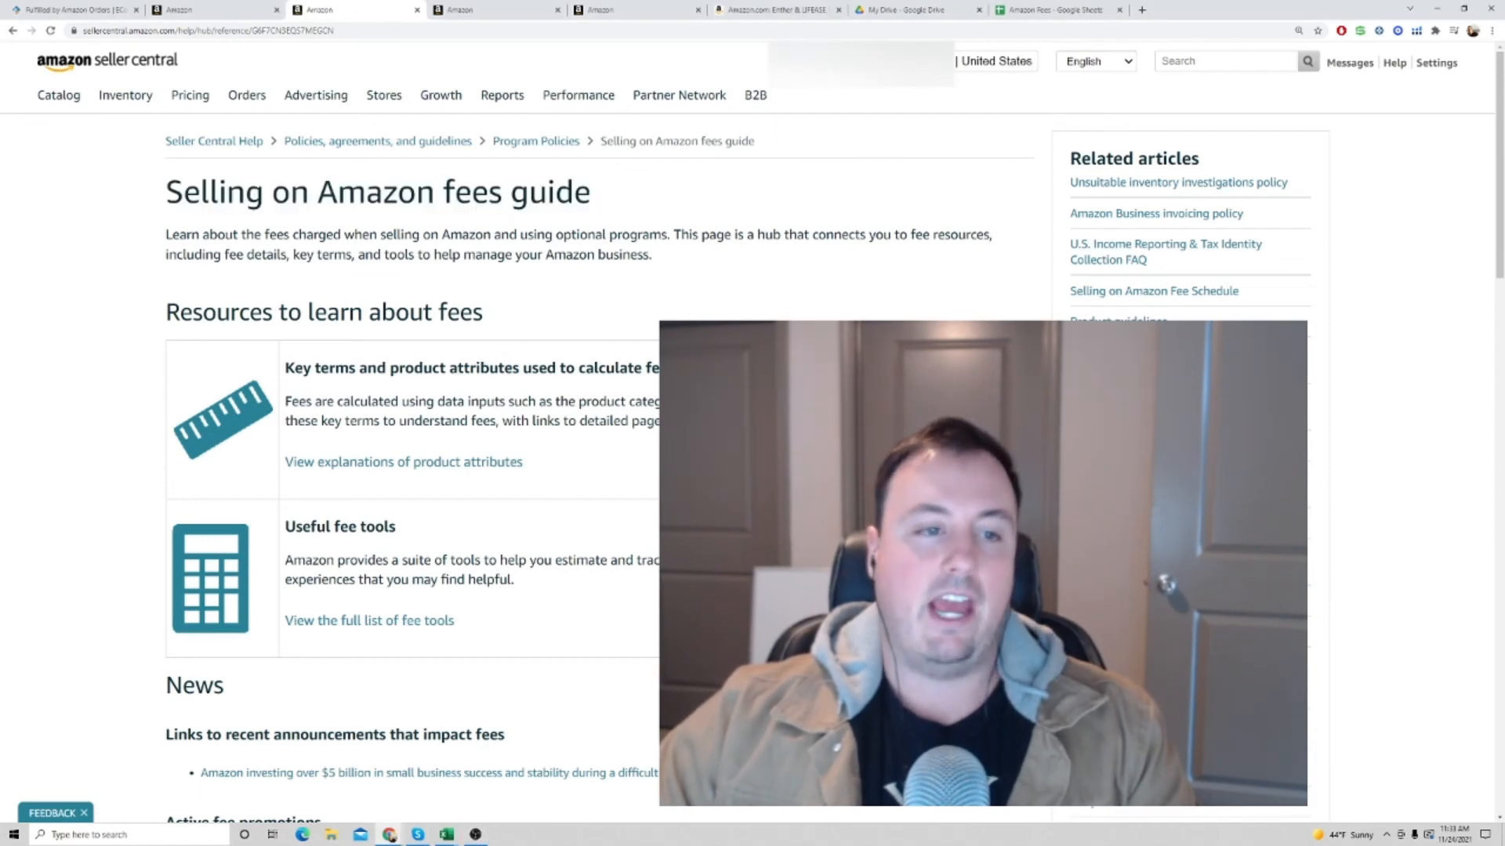
{"action": "scroll", "scroll_direction": "down", "scroll_amount": 3}
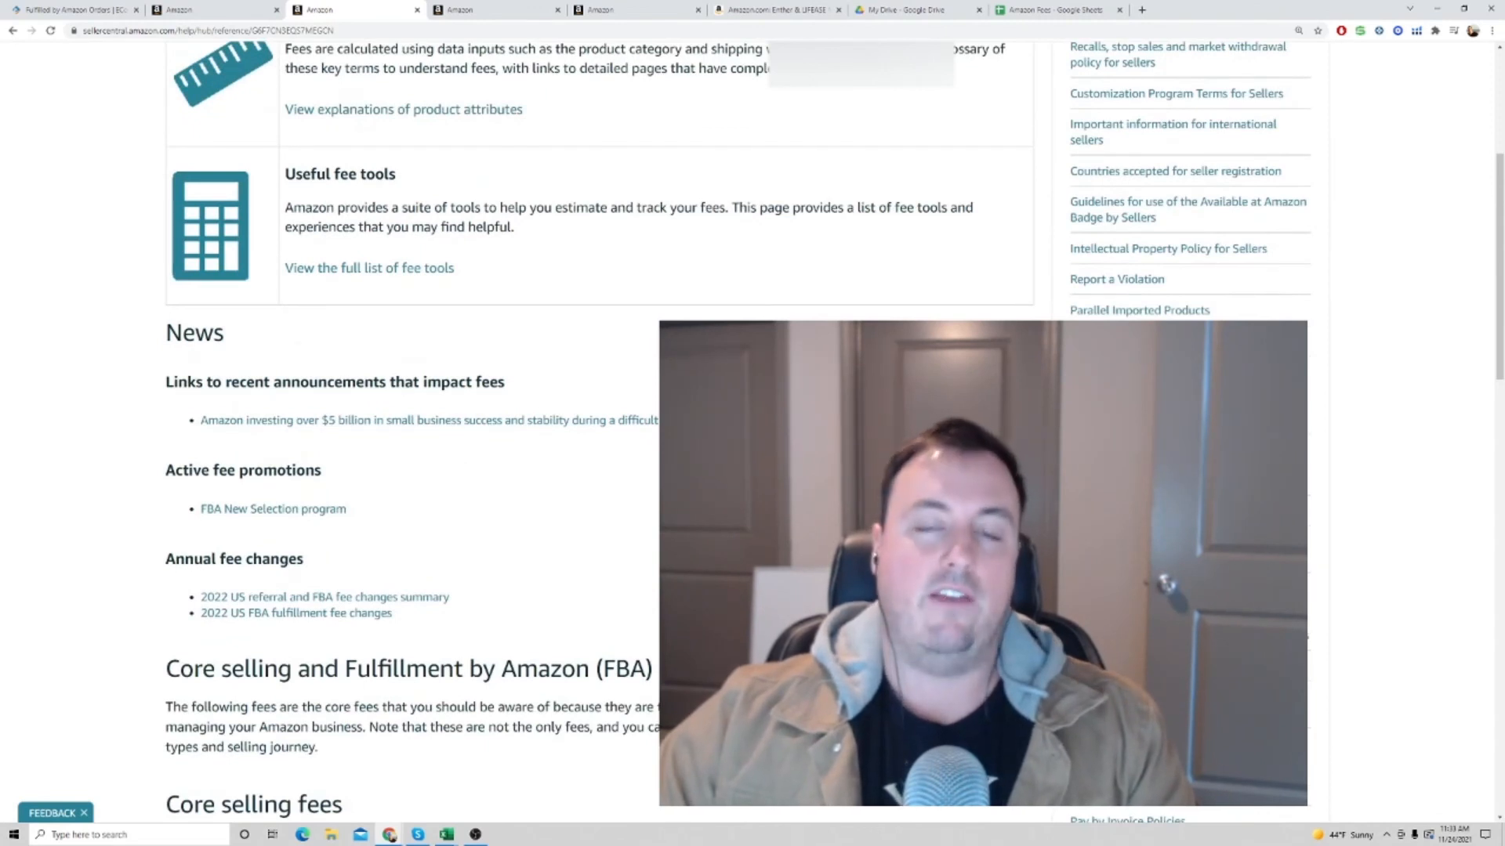
{"action": "scroll", "scroll_direction": "down", "scroll_amount": 3}
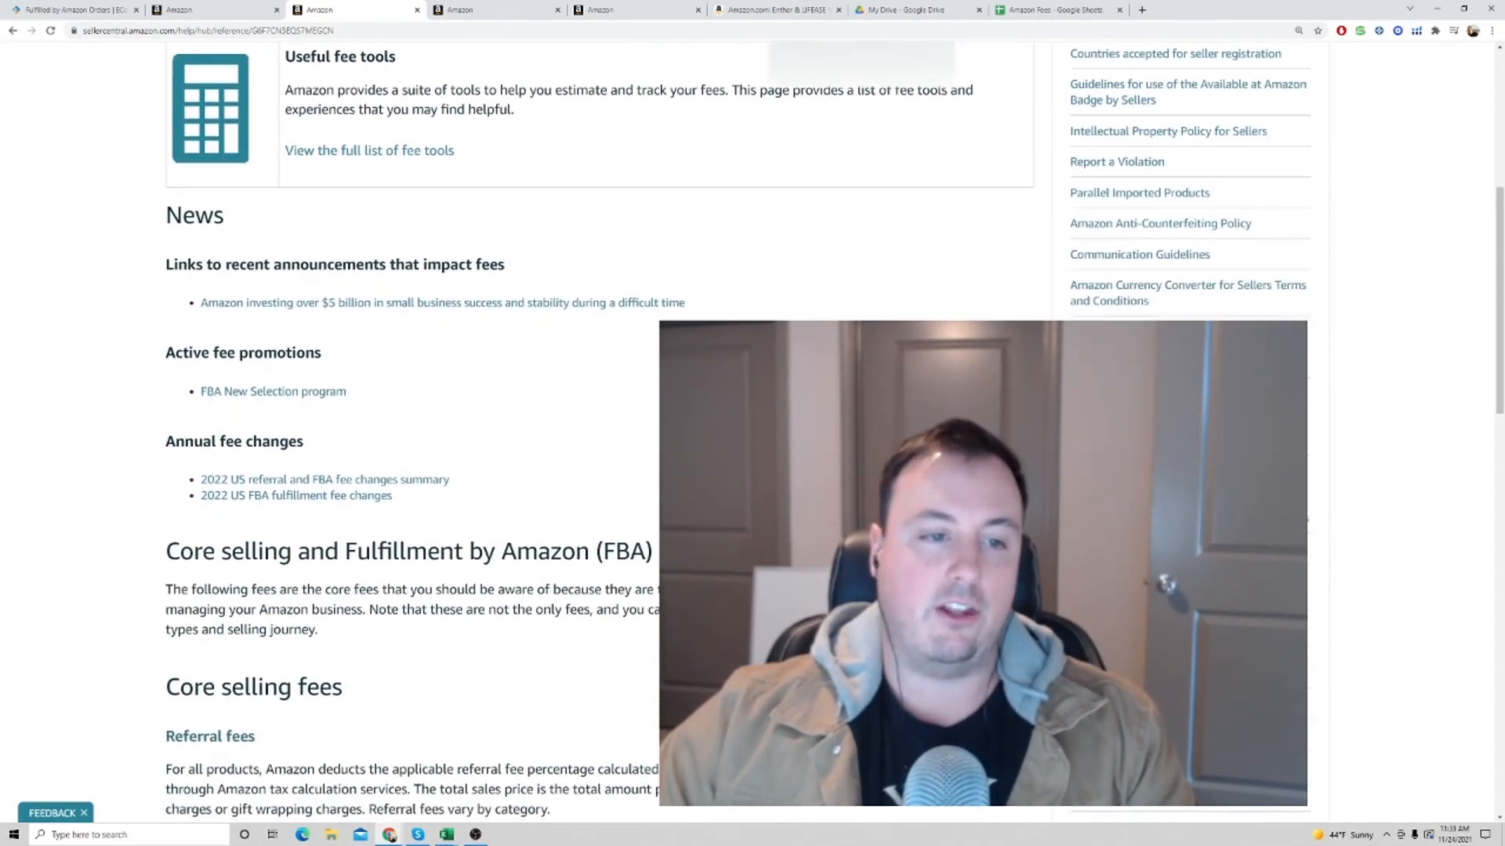